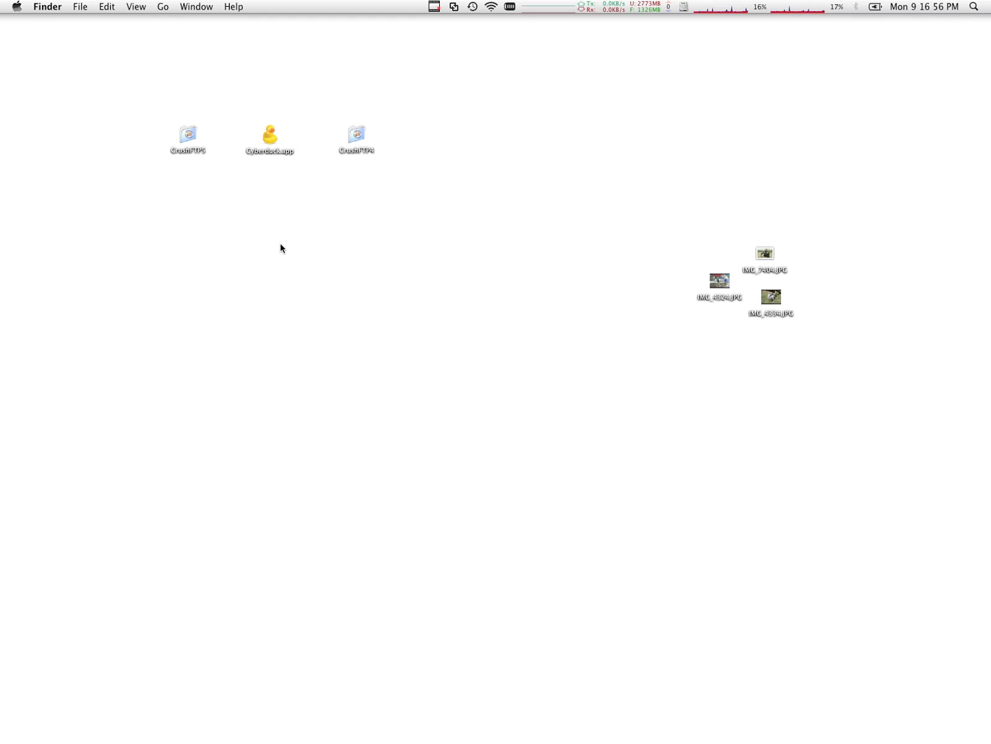
mouse_move(217, 115)
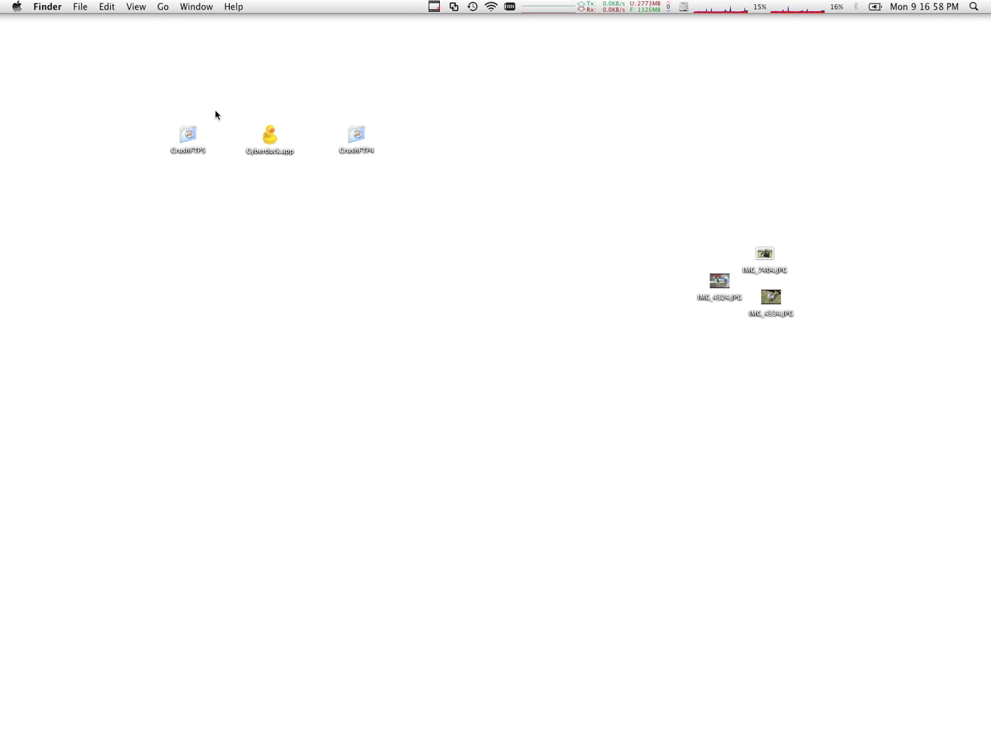
mouse_move(212, 121)
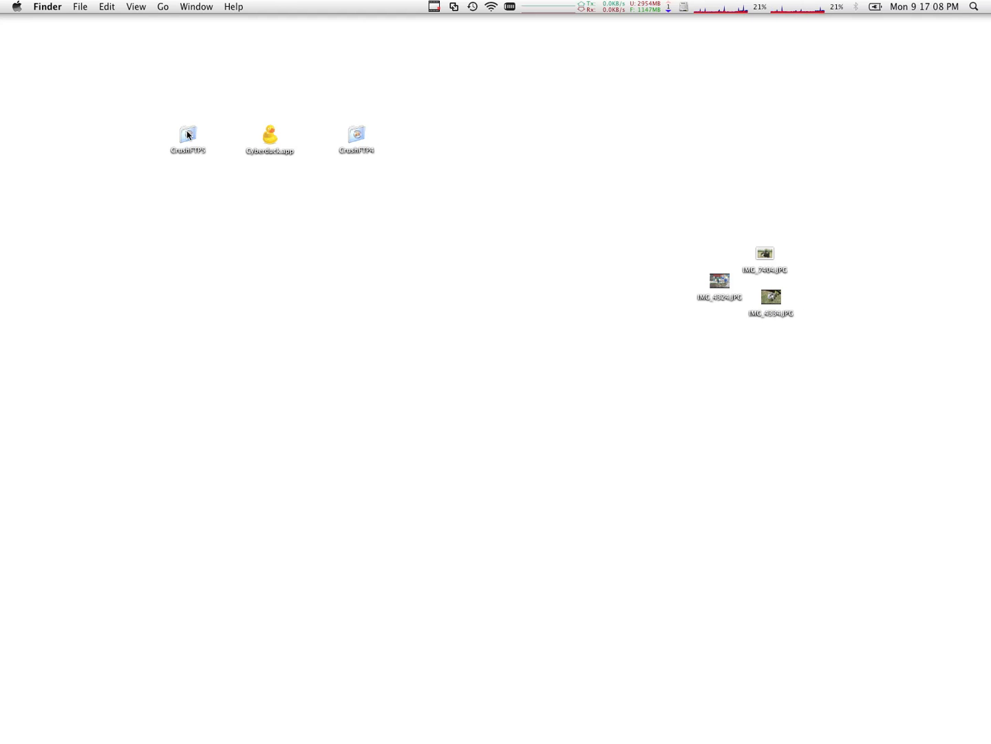
Step: Launch CrushFTP5.app from the CrushFTP5 folder and dismiss the permission warning
double_click(187, 136)
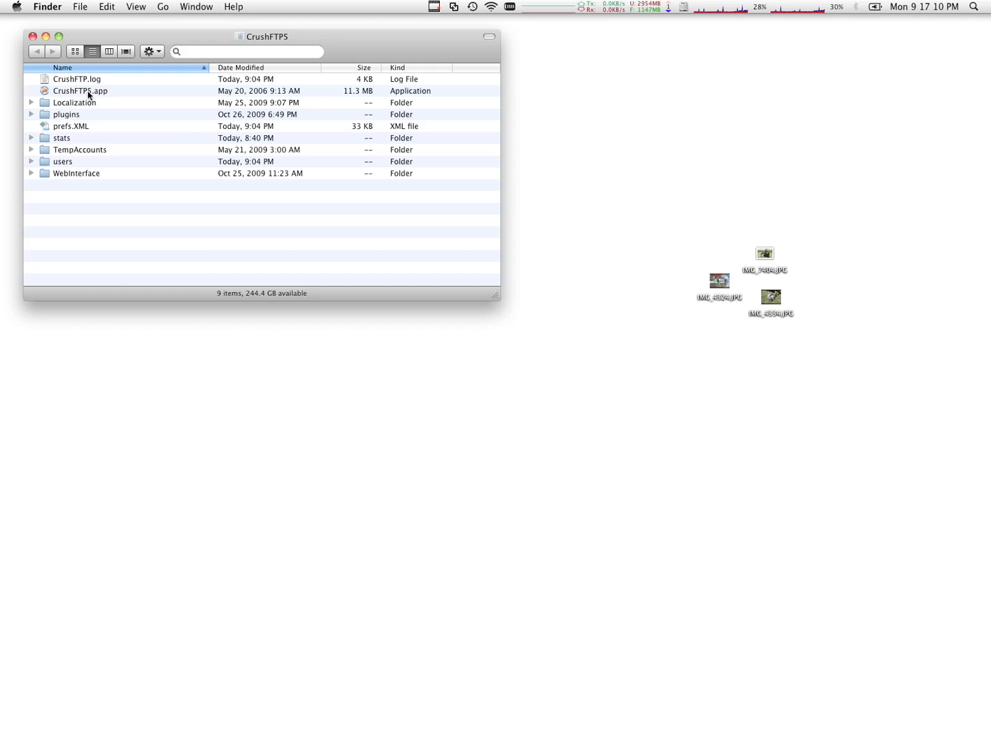
left_click(80, 90)
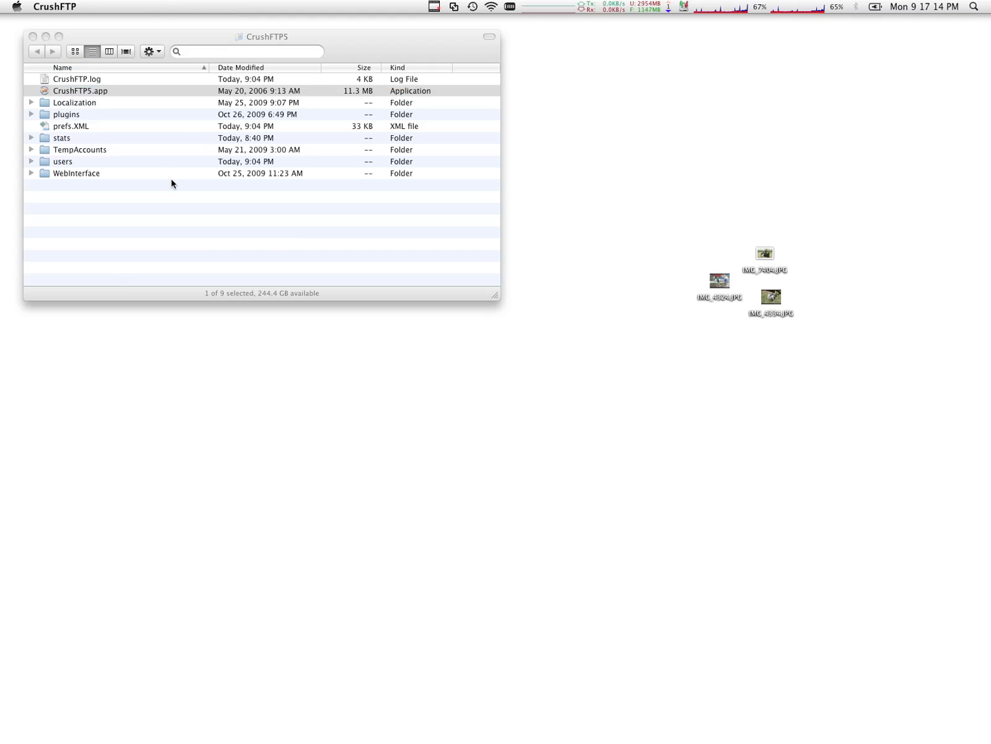
double_click(80, 91)
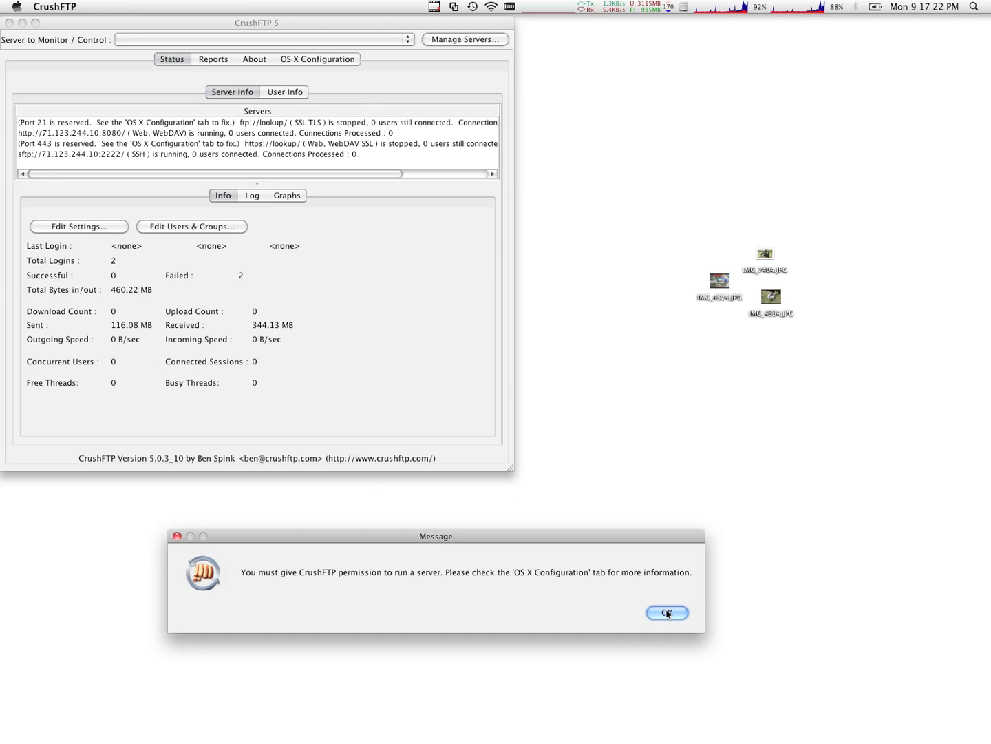
left_click(666, 613)
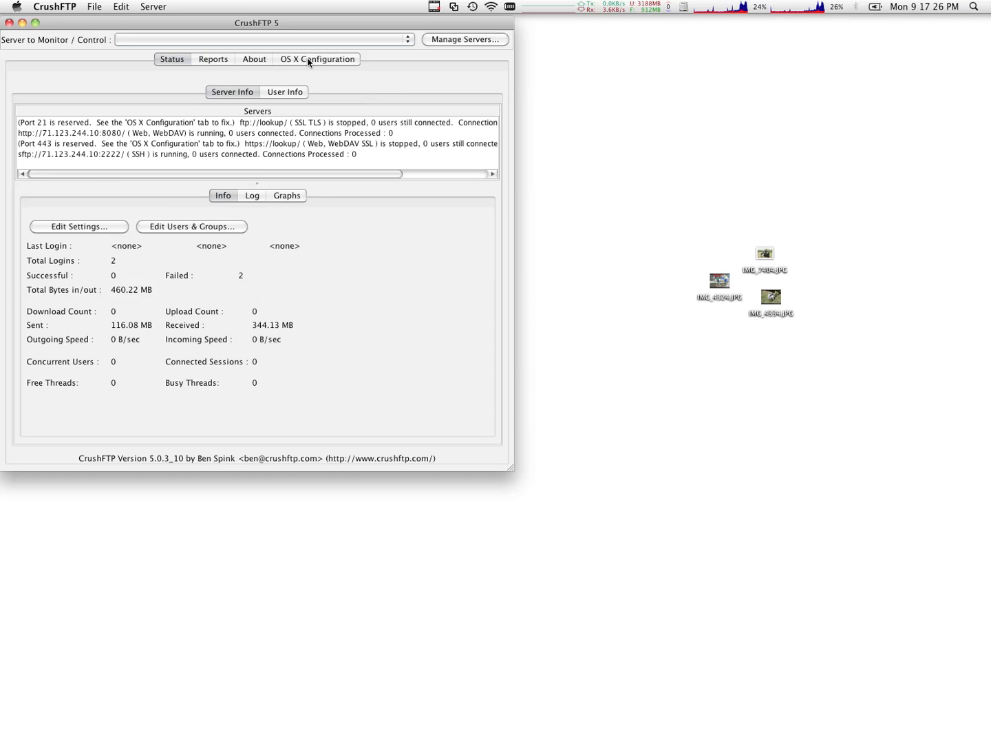
Step: Authenticate CrushFTP from the OS X Configuration tab using the administrator password
left_click(317, 58)
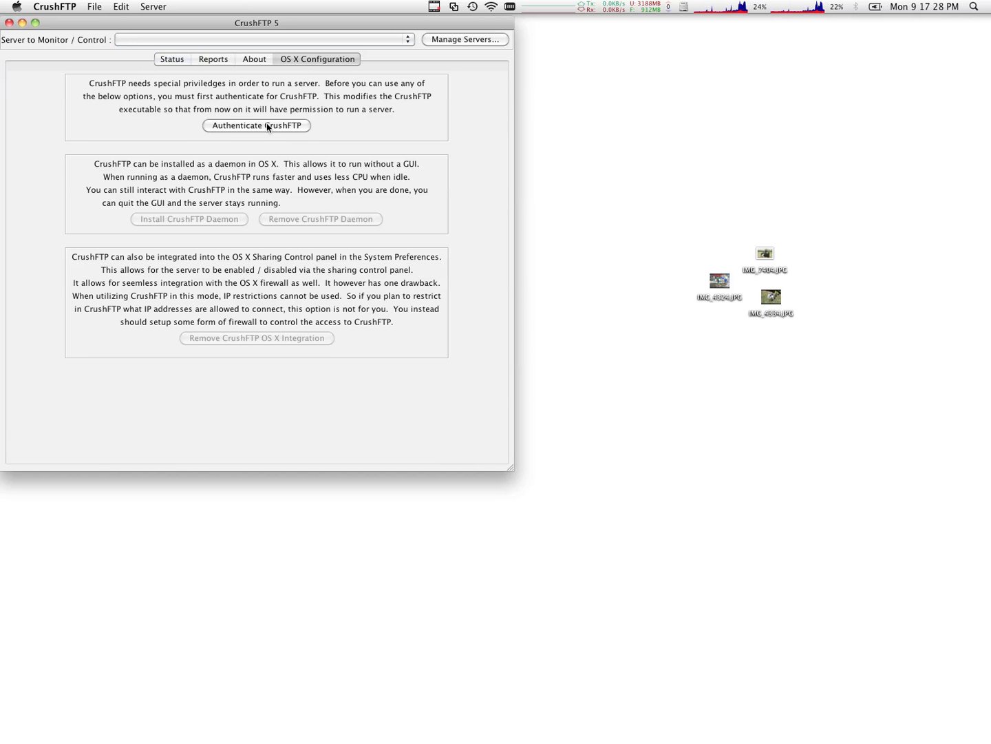
left_click(256, 125)
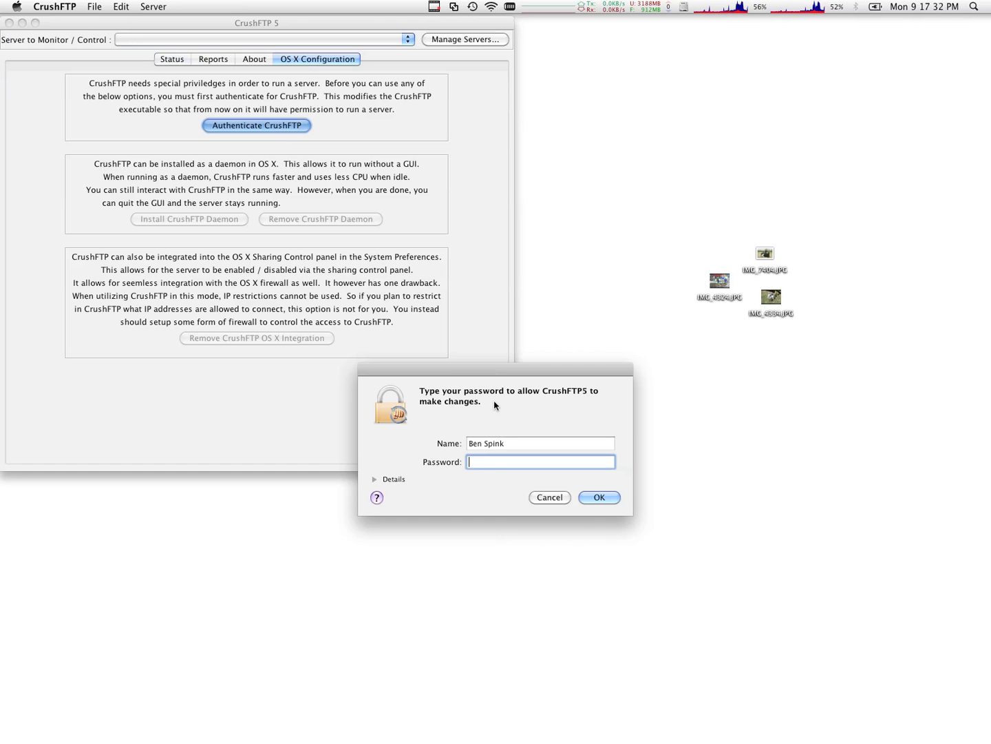
type("••")
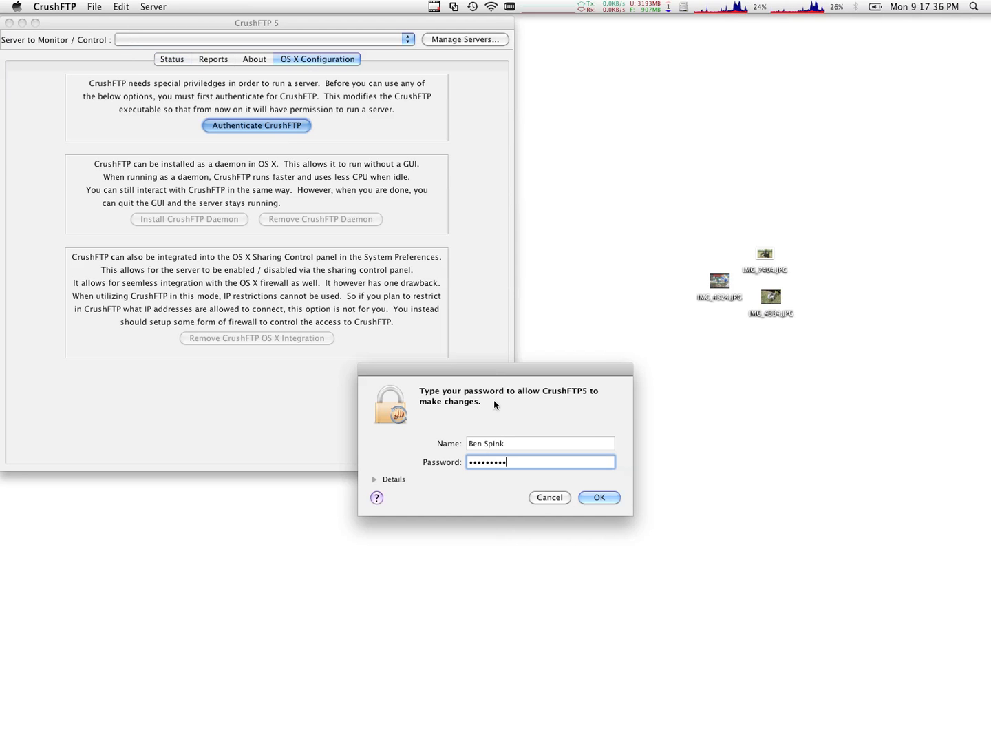
type("••••••")
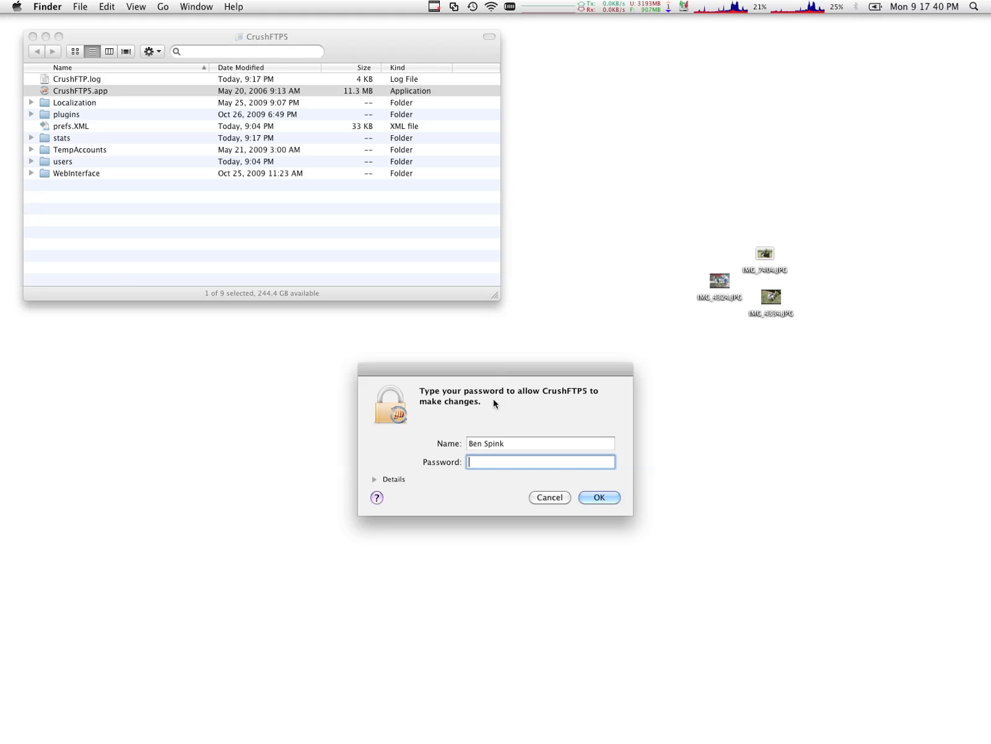
mouse_move(501, 417)
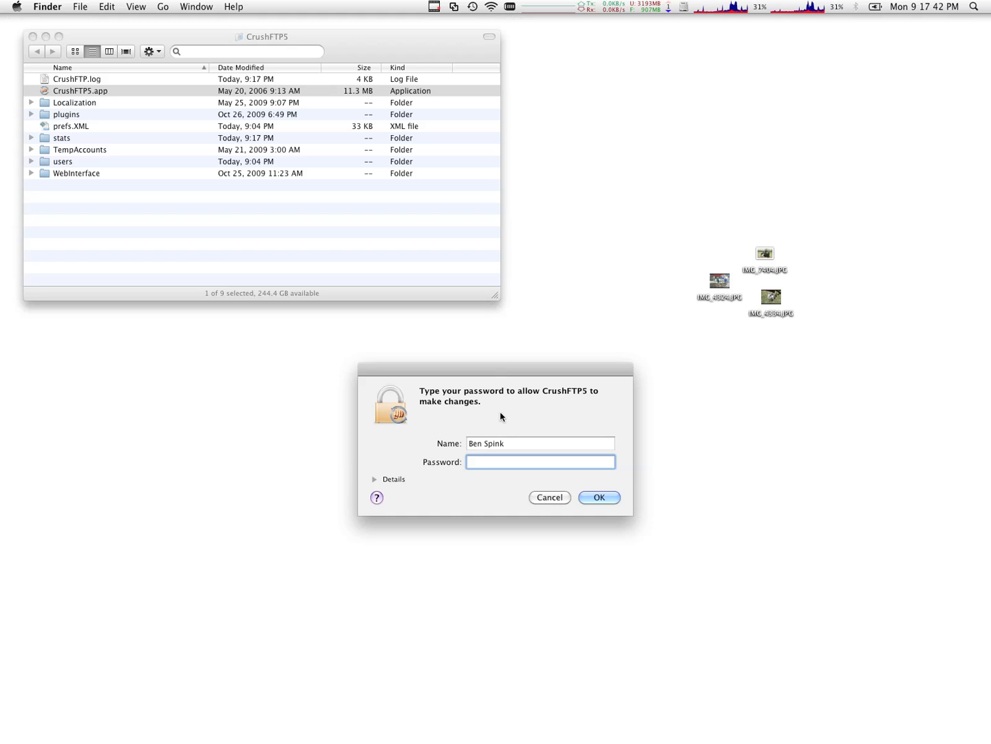
type("•")
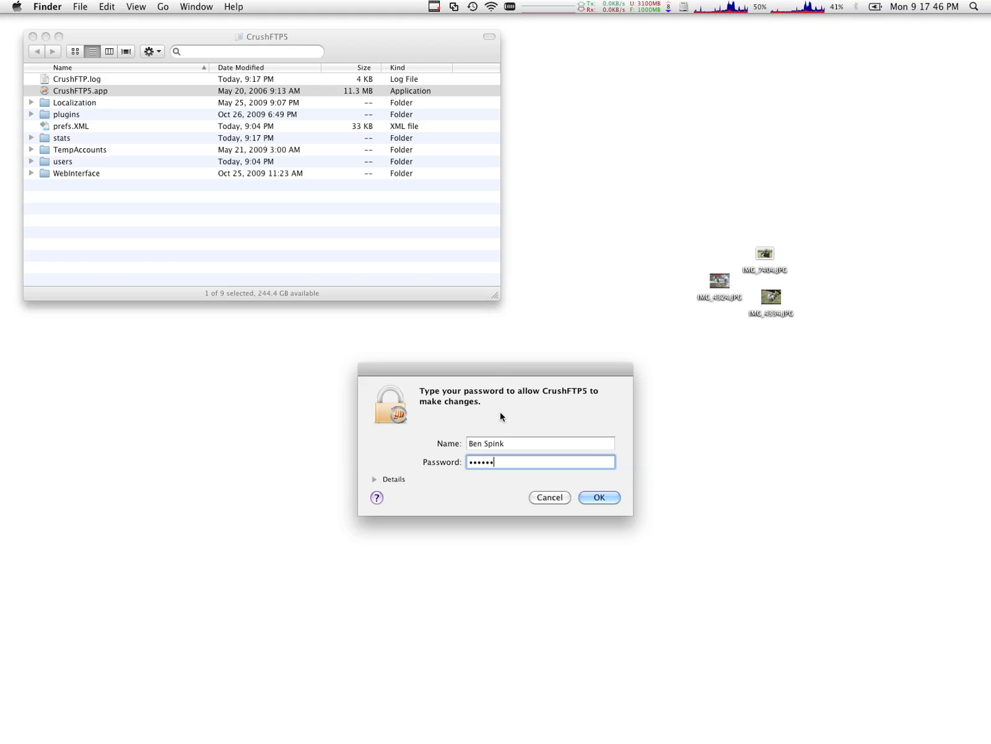
type("•••••")
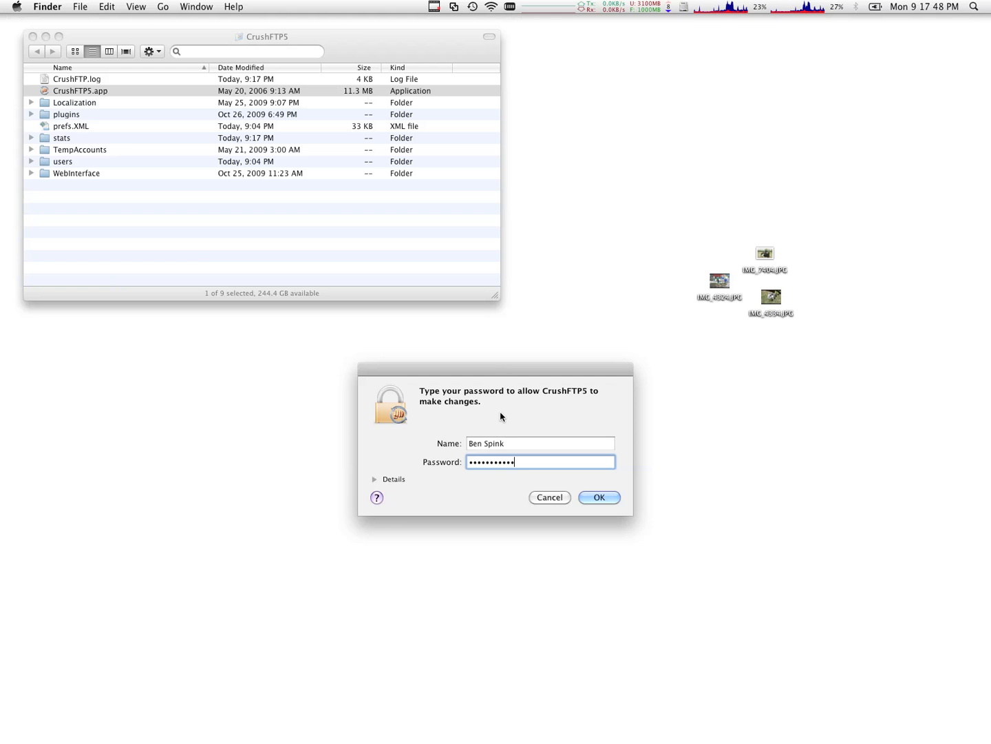
left_click(598, 497)
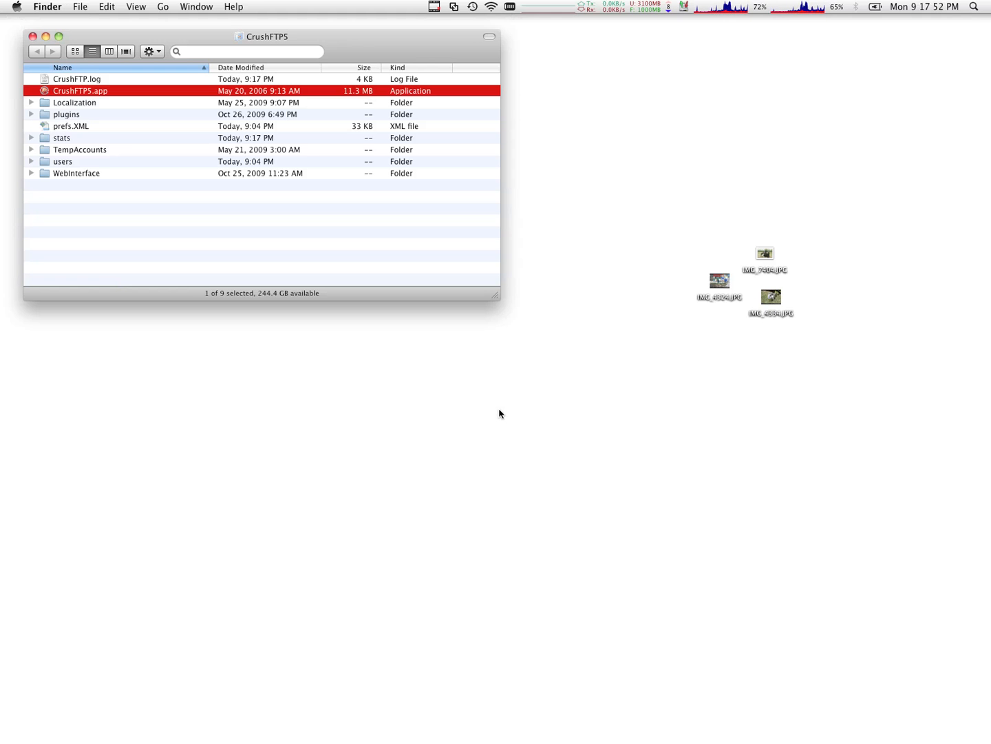
Step: Relaunch CrushFTP5 and open the user and group manager
double_click(80, 90)
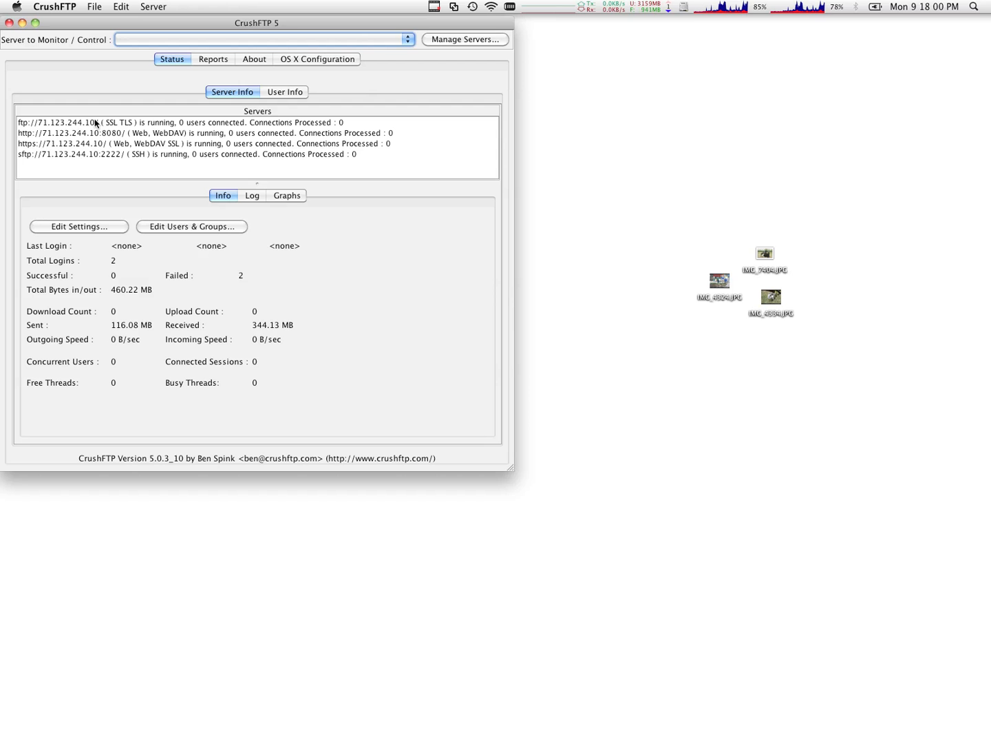
mouse_move(104, 124)
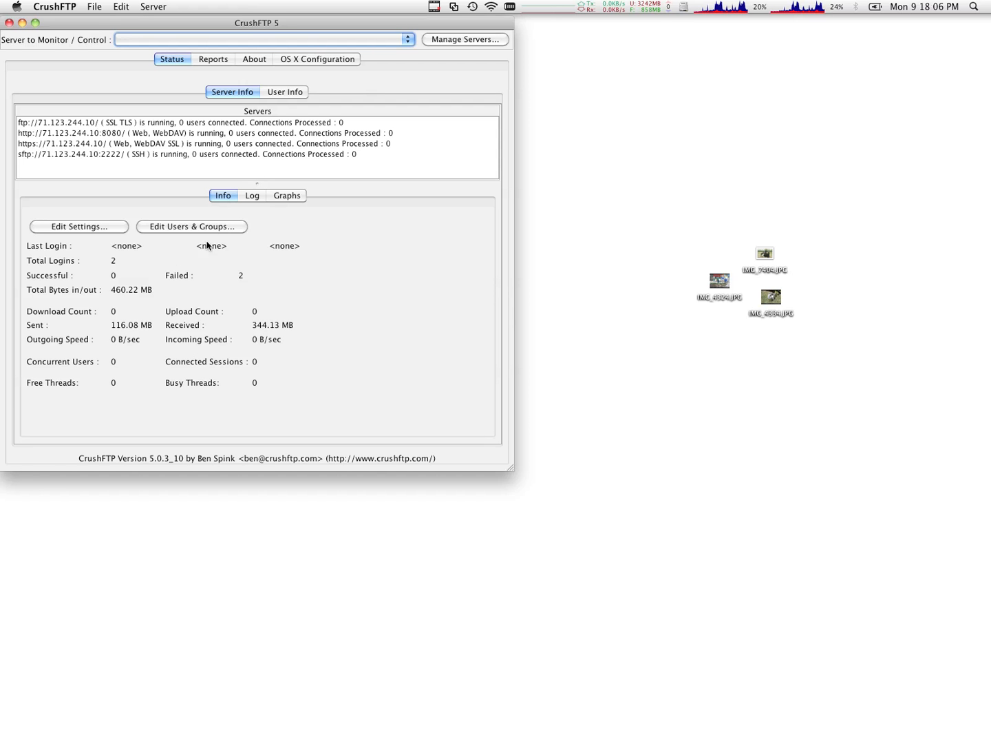
mouse_move(168, 234)
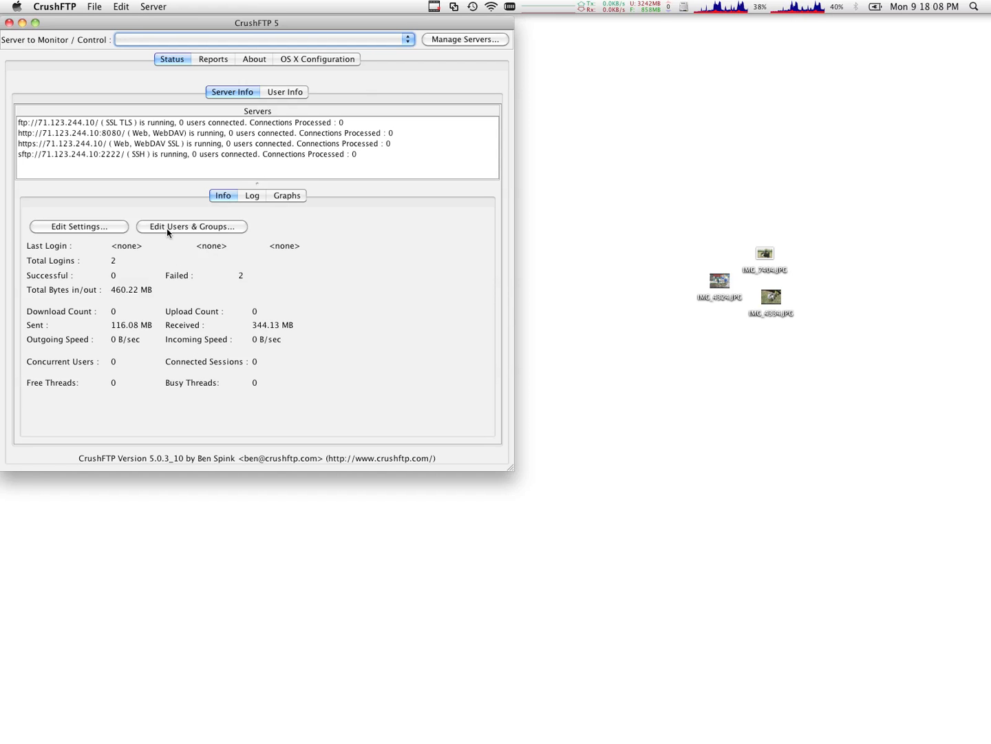
left_click(192, 225)
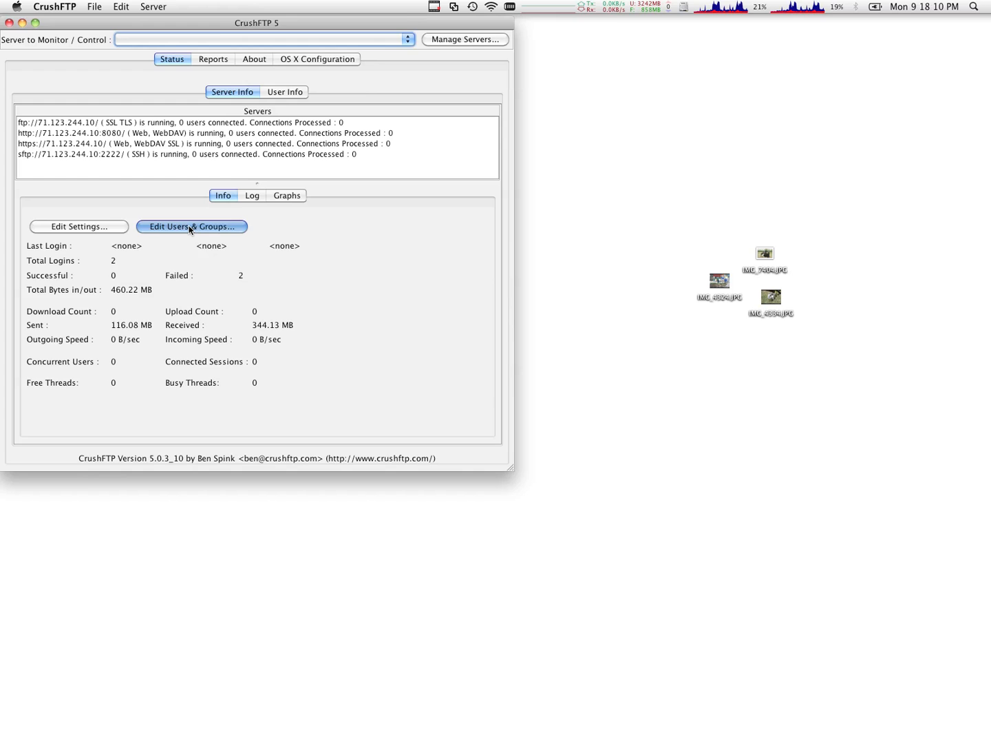
Step: Add a user named 'myuser' and begin entering its password
left_click(191, 226)
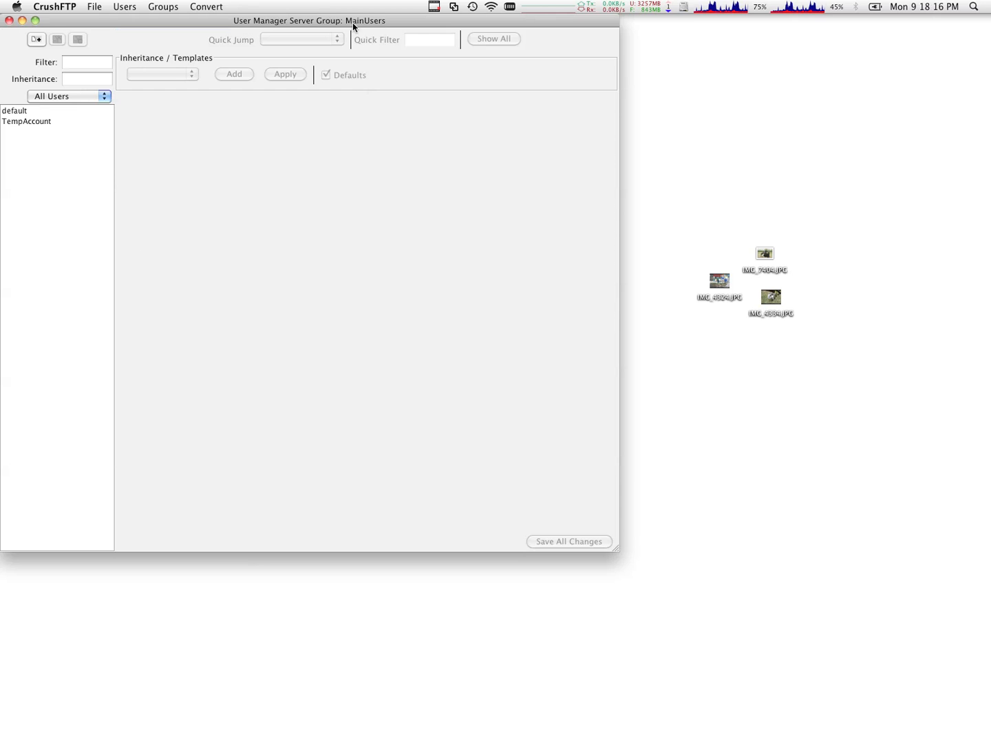
mouse_move(128, 156)
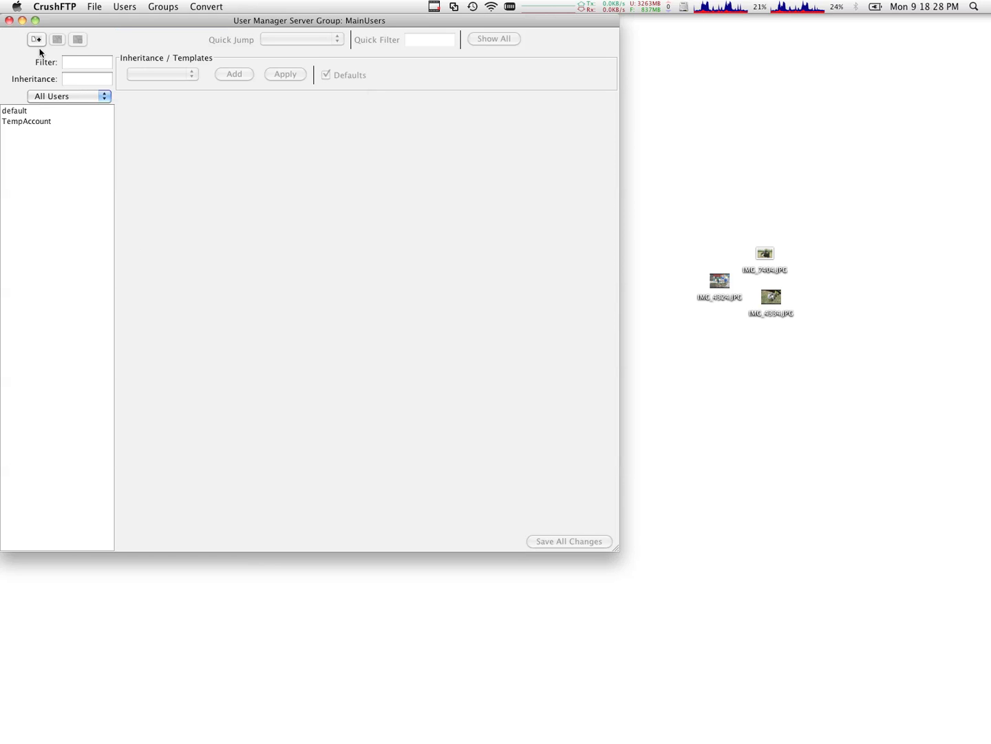
left_click(35, 39)
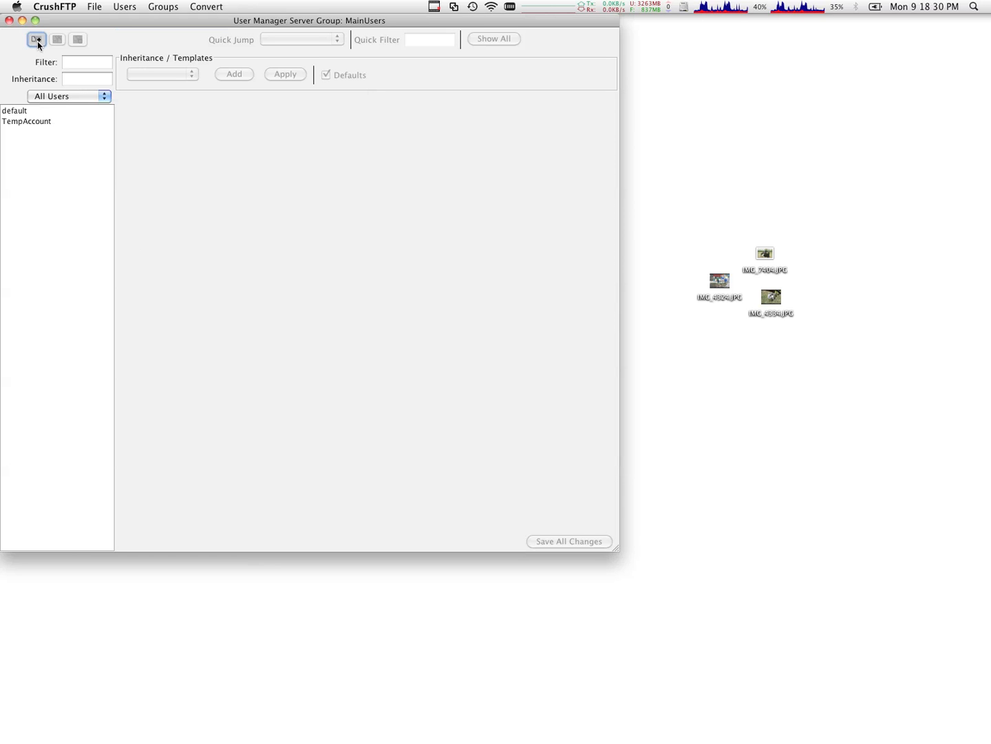
type("myu")
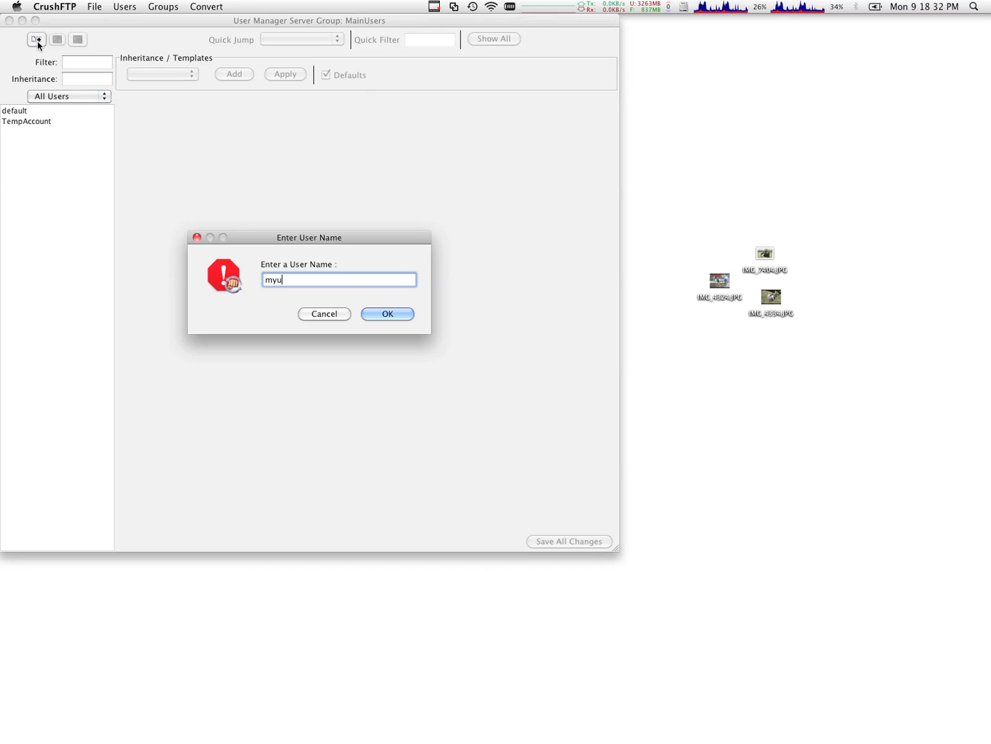
left_click(387, 313)
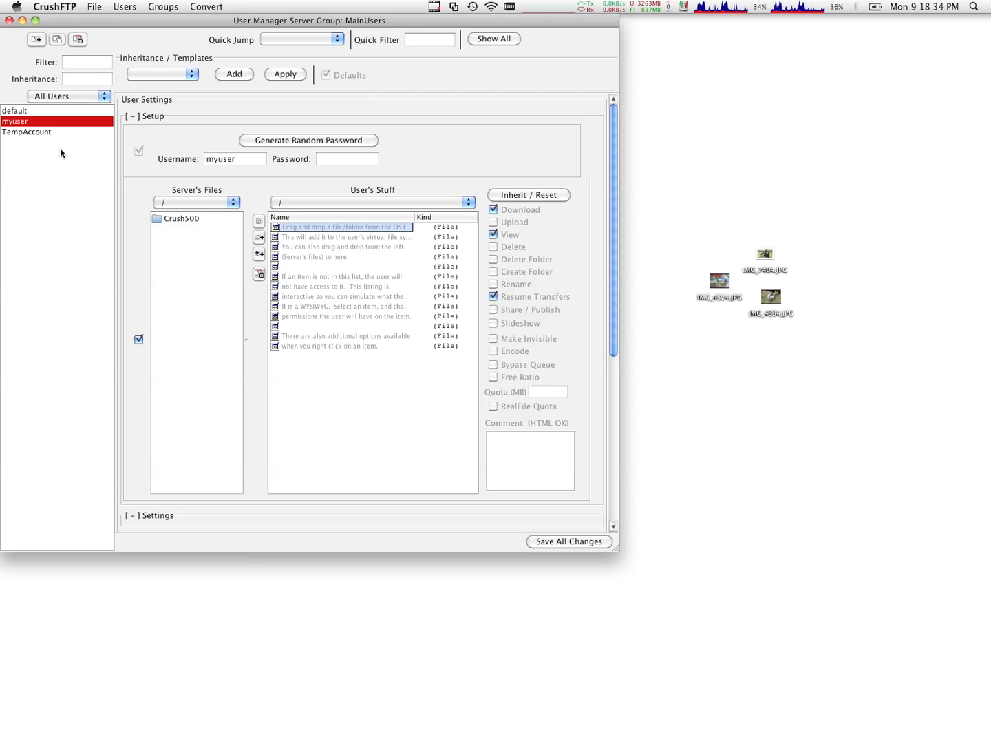
left_click(347, 158)
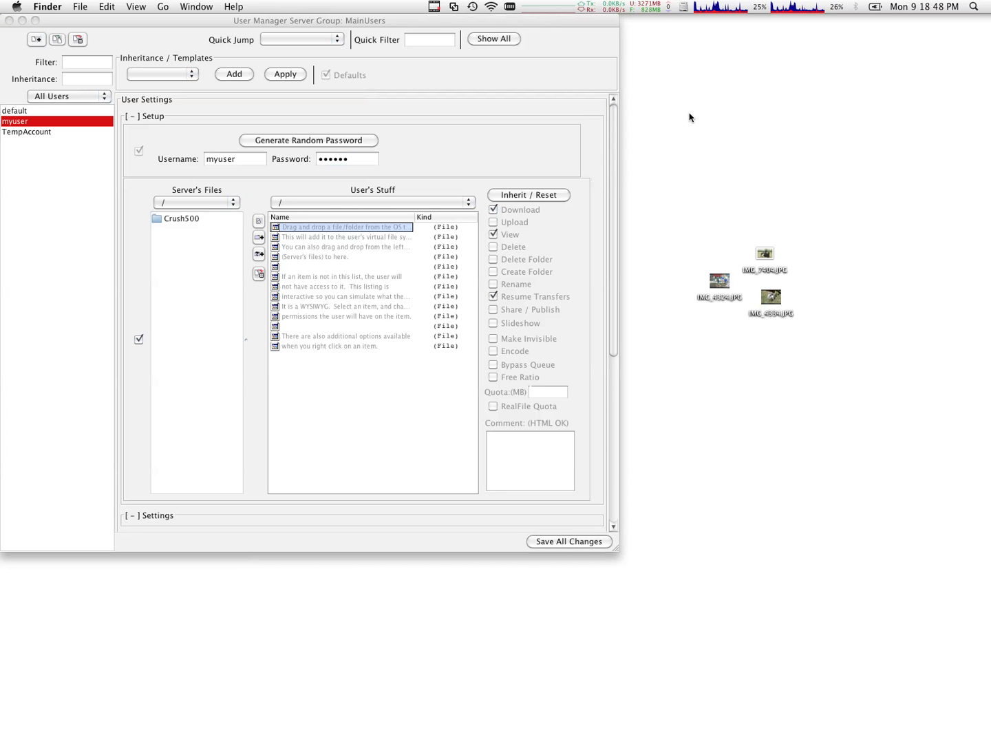
Step: Create a desktop folder 'ftpusers' holding subfolders 'myuser' and 'ben'
right_click(712, 126)
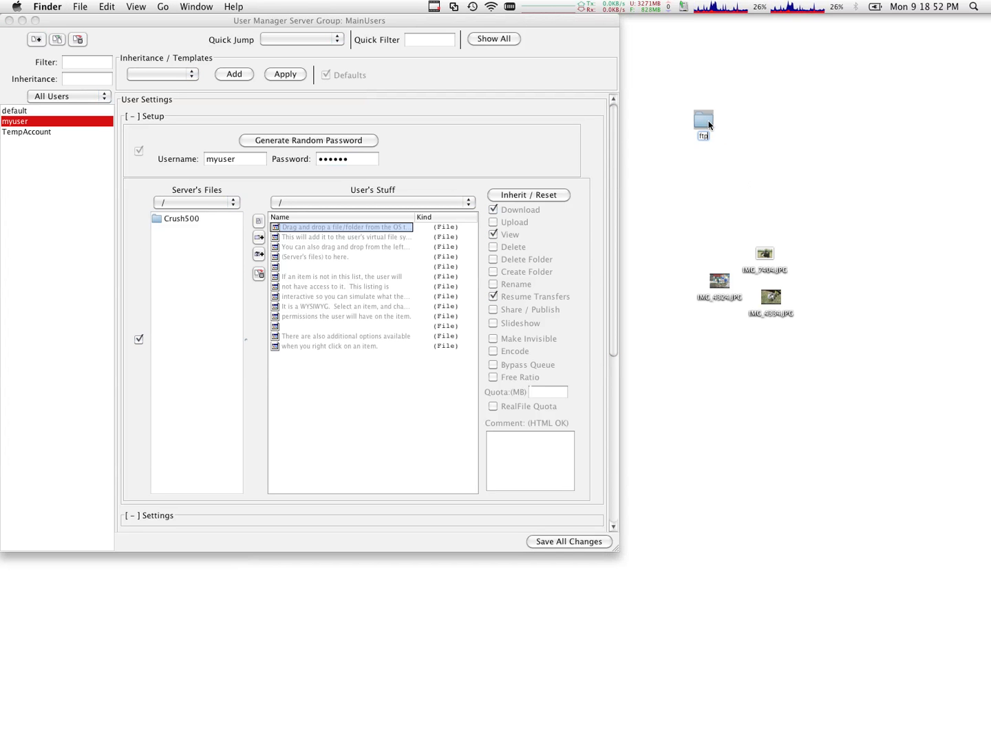
left_click(704, 118)
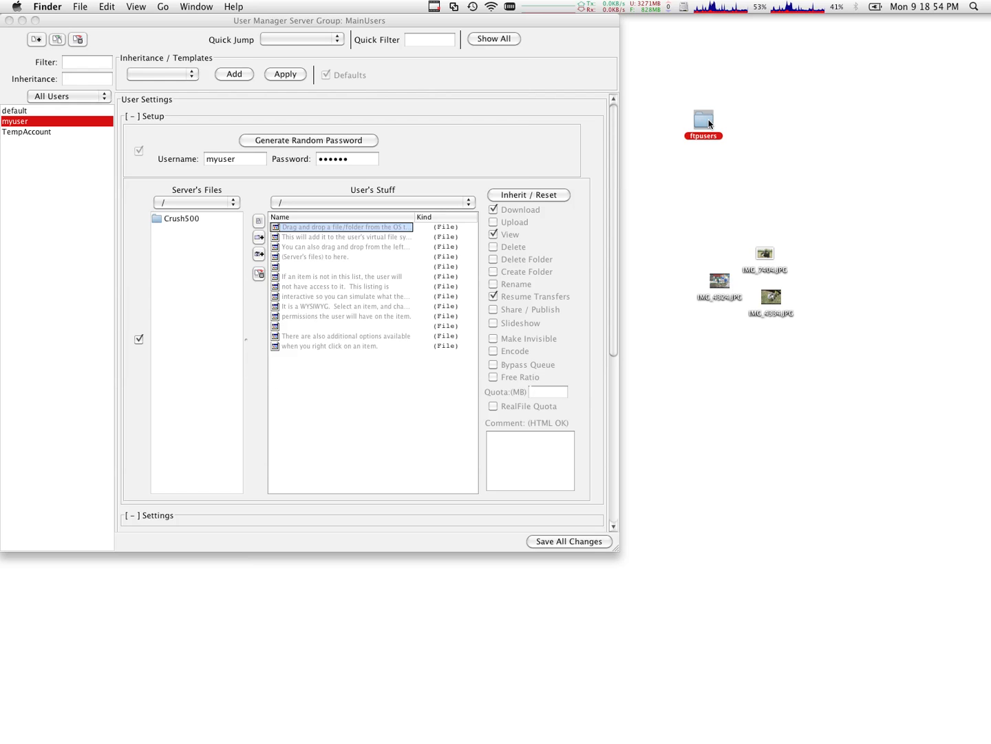
double_click(703, 119)
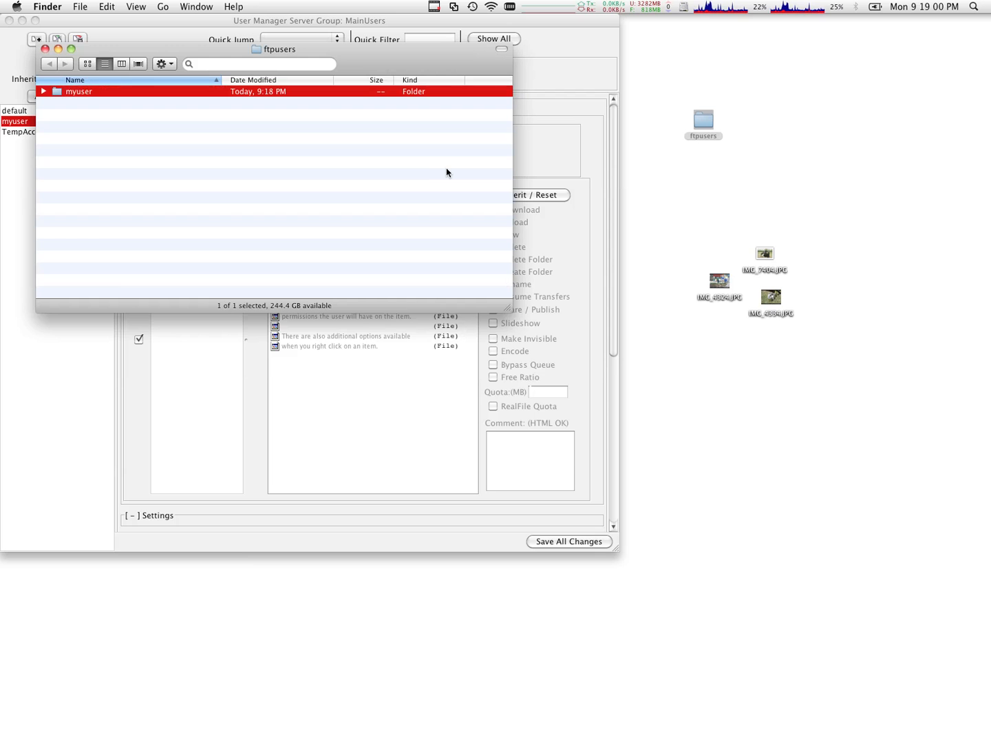
type("ben")
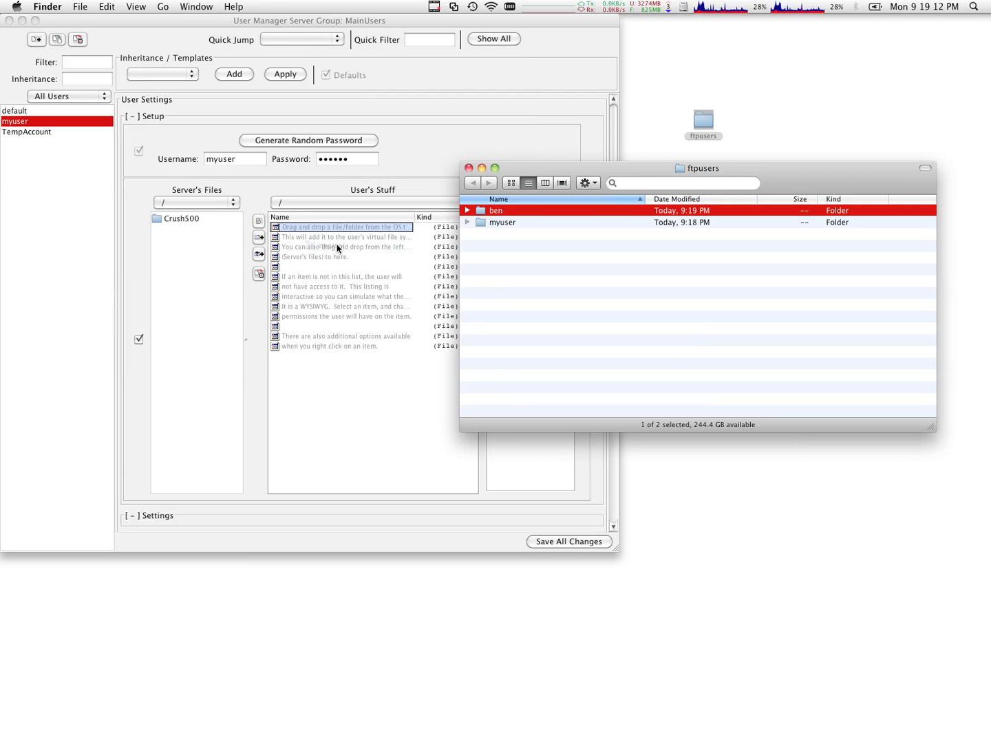
Step: Link the myuser folder to the myuser account with full transfer permissions
left_click(342, 267)
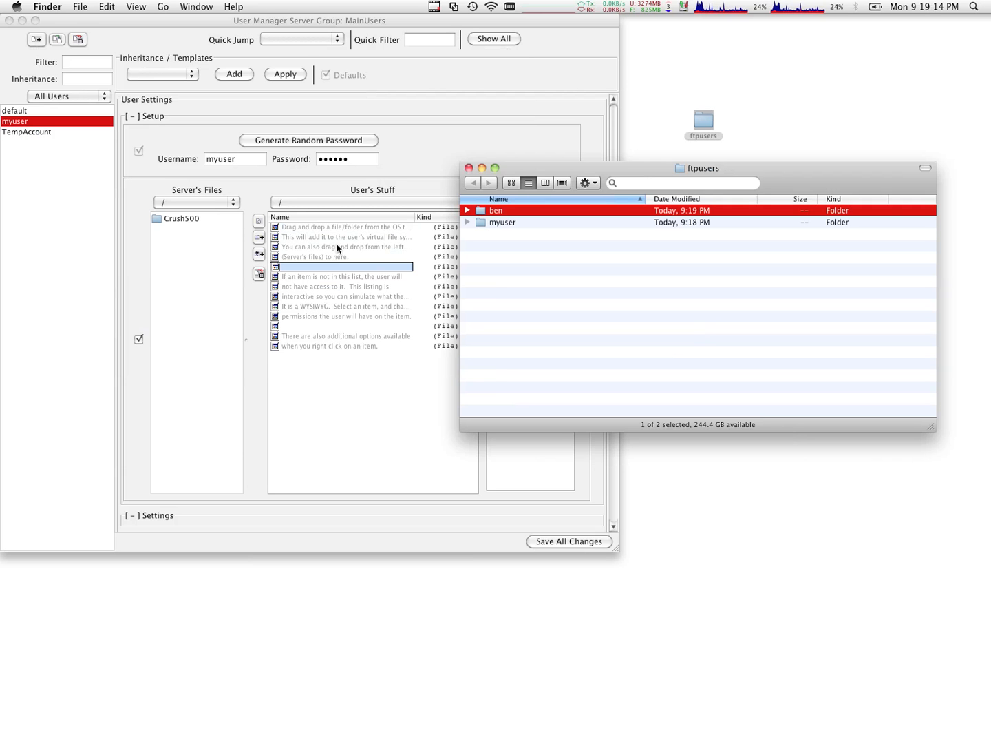
mouse_move(347, 416)
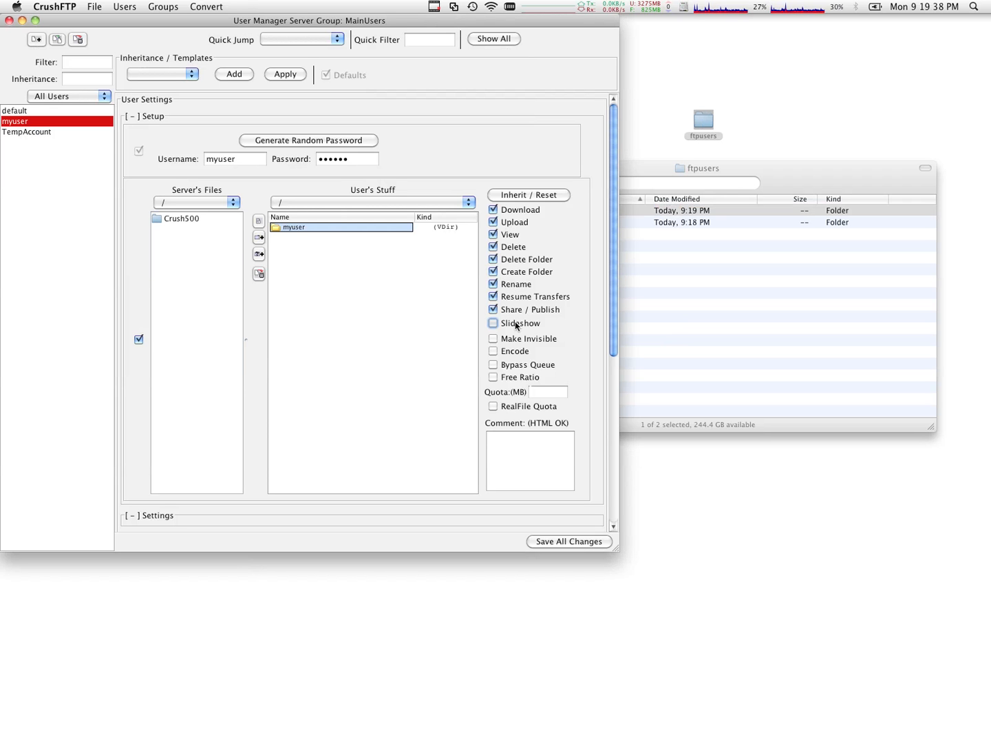
left_click(493, 323)
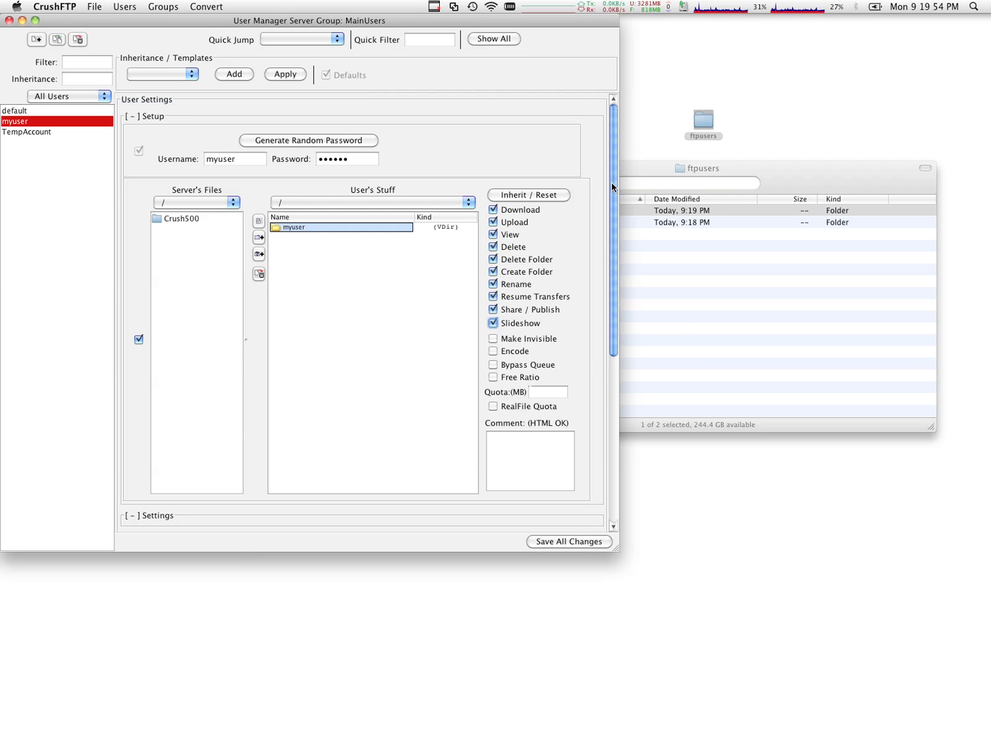
left_click(569, 541)
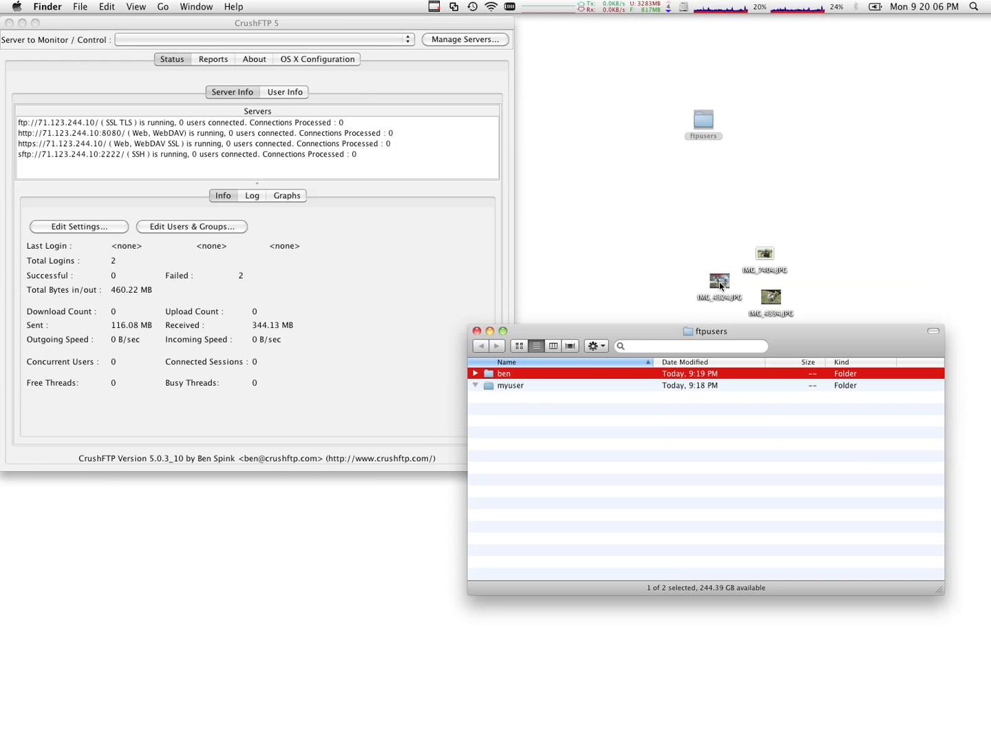
Step: Copy IMG_4324.JPG into the myuser folder and launch Cyberduck
left_click_drag(720, 282, 515, 386)
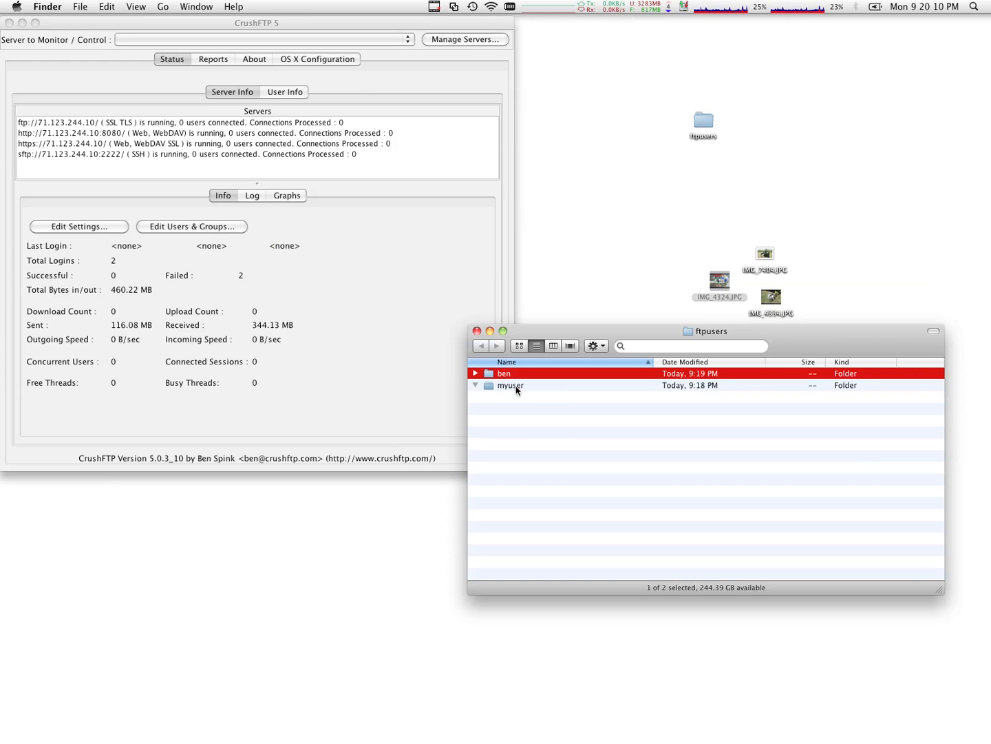
left_click(475, 385)
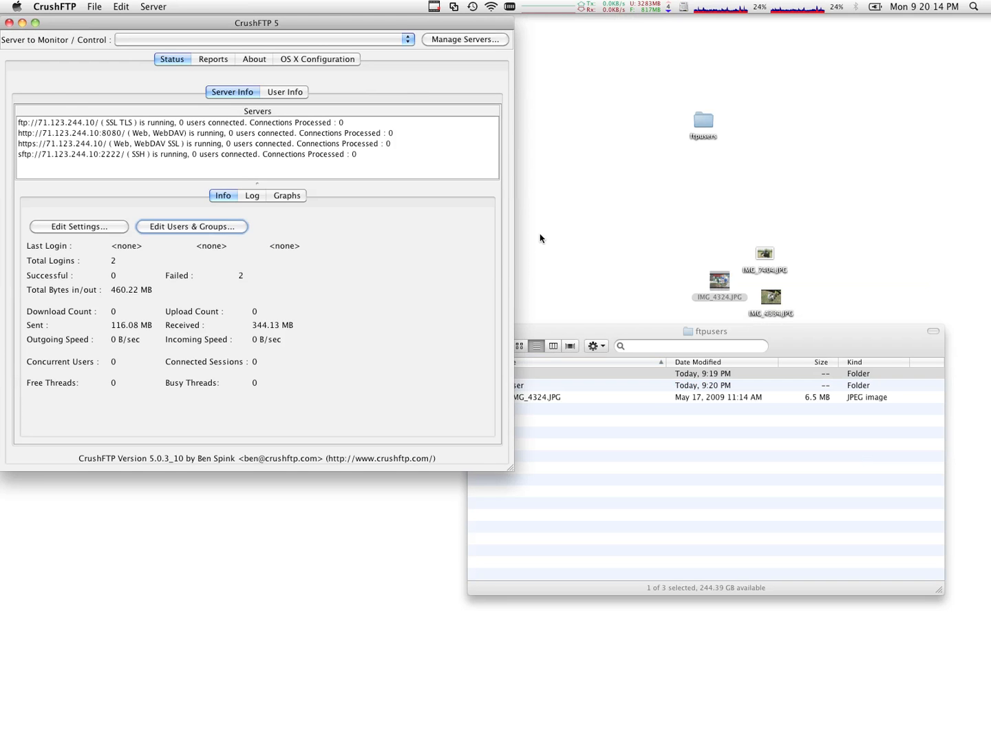
mouse_move(539, 229)
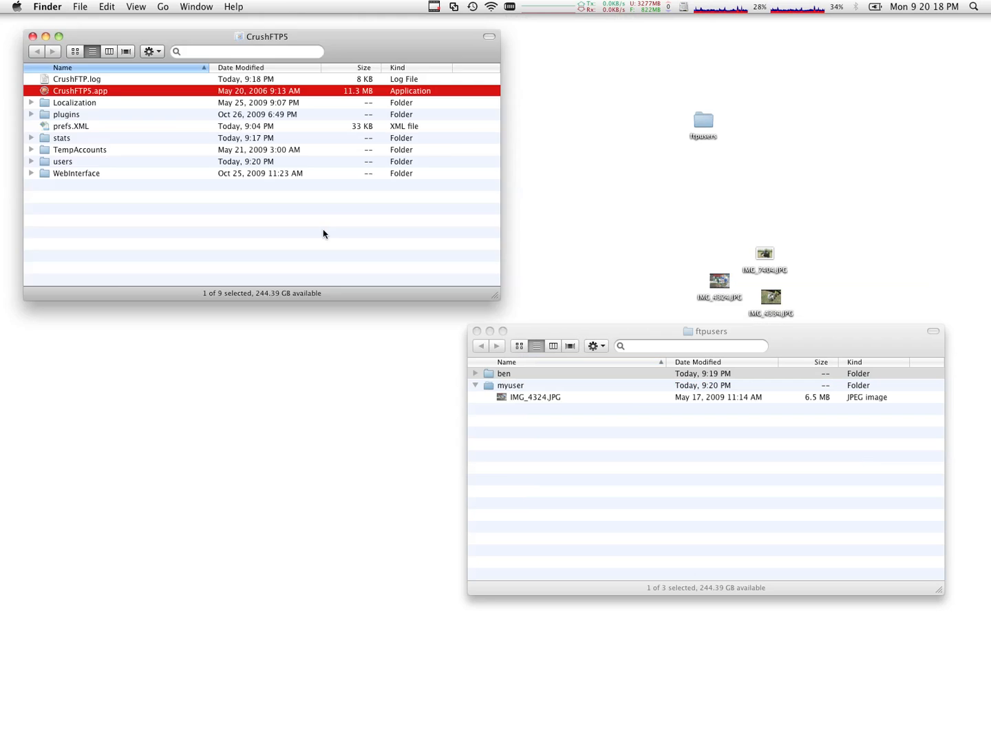
left_click(33, 36)
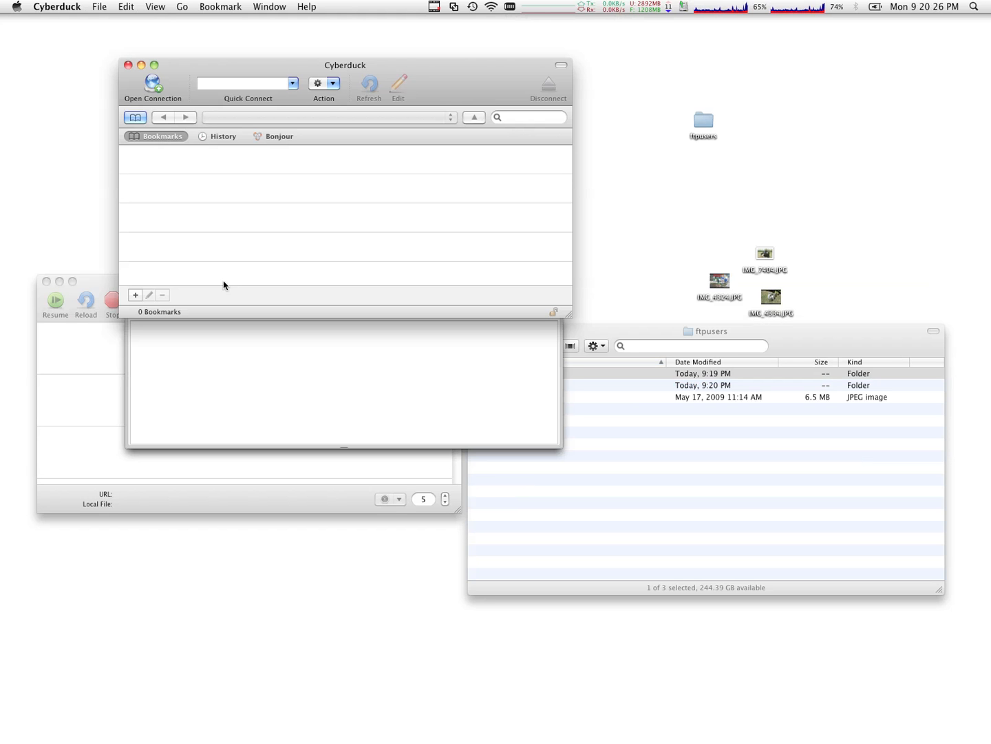
Step: Quick-connect to ftp://127.0.0.1, then enter username myuser and its password
left_click(242, 83)
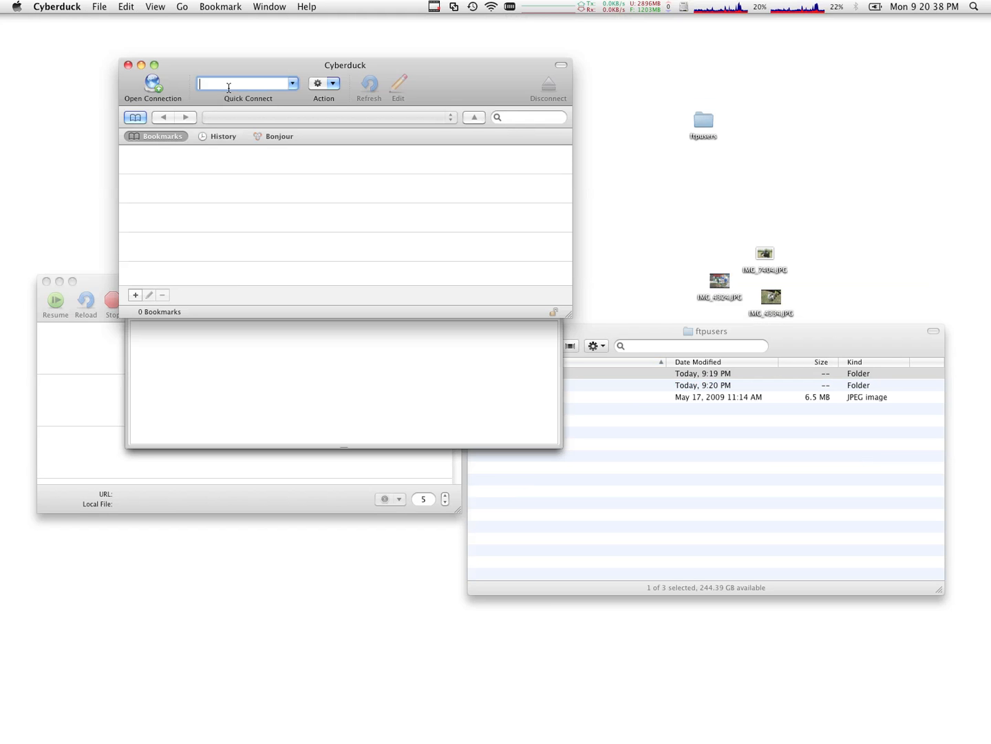
type("f")
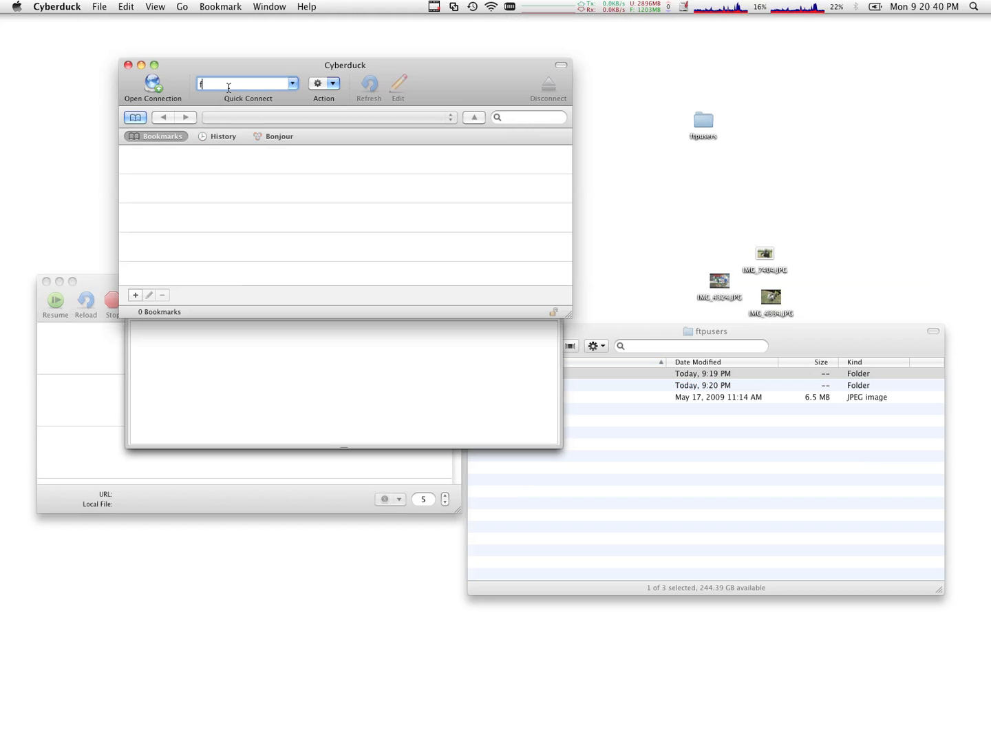
type("tp://")
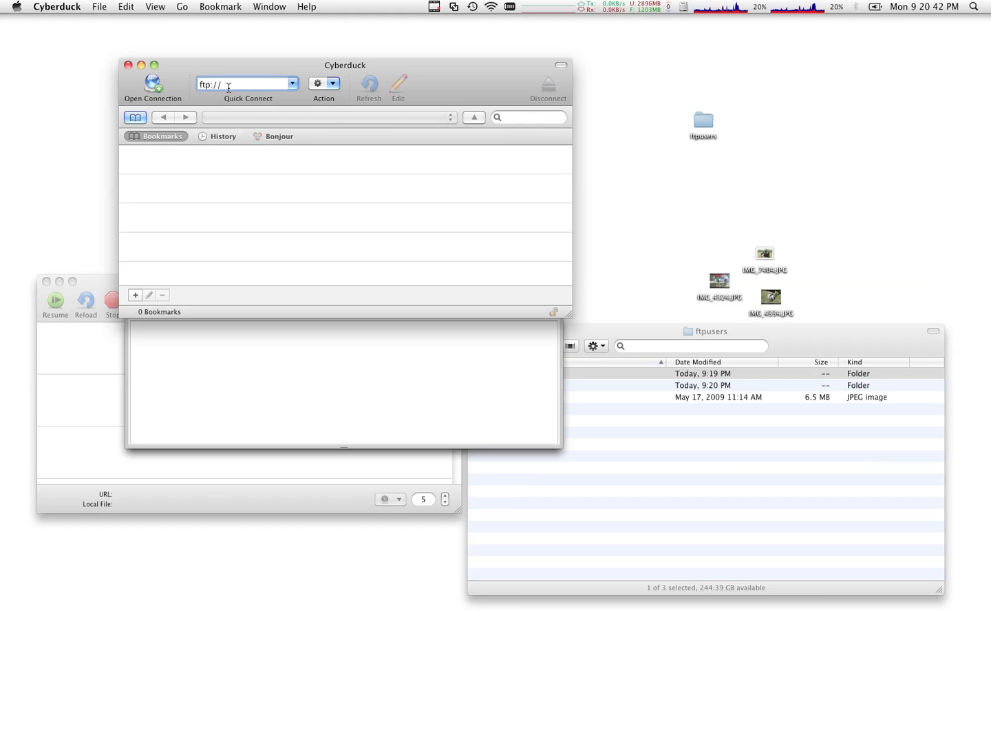
type("127.0.0.1")
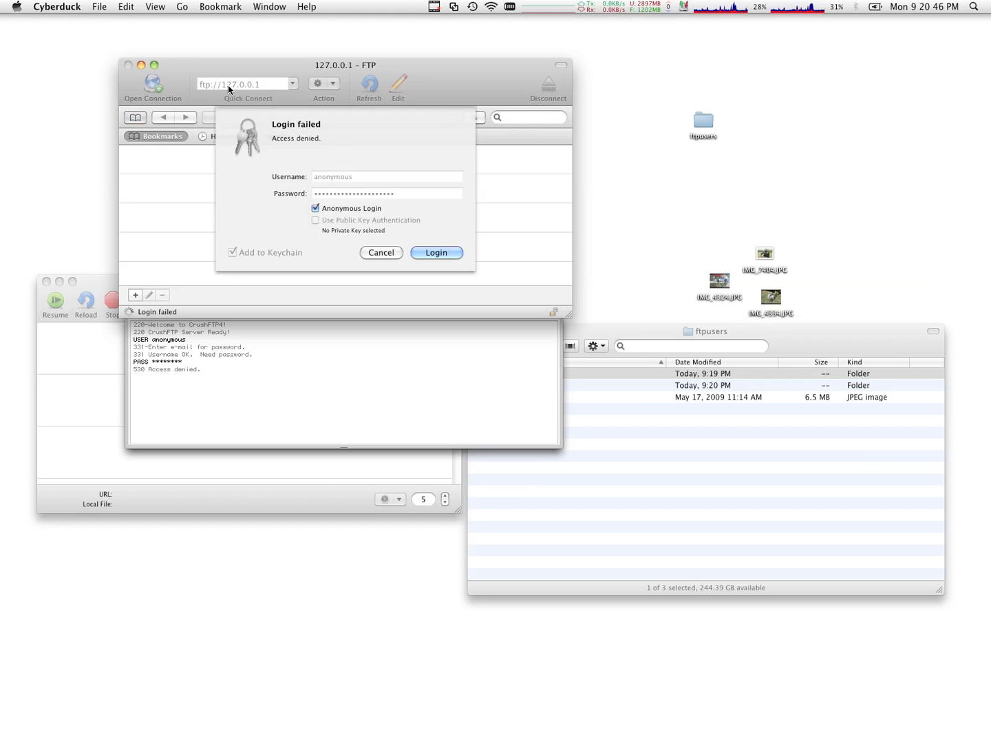
mouse_move(388, 191)
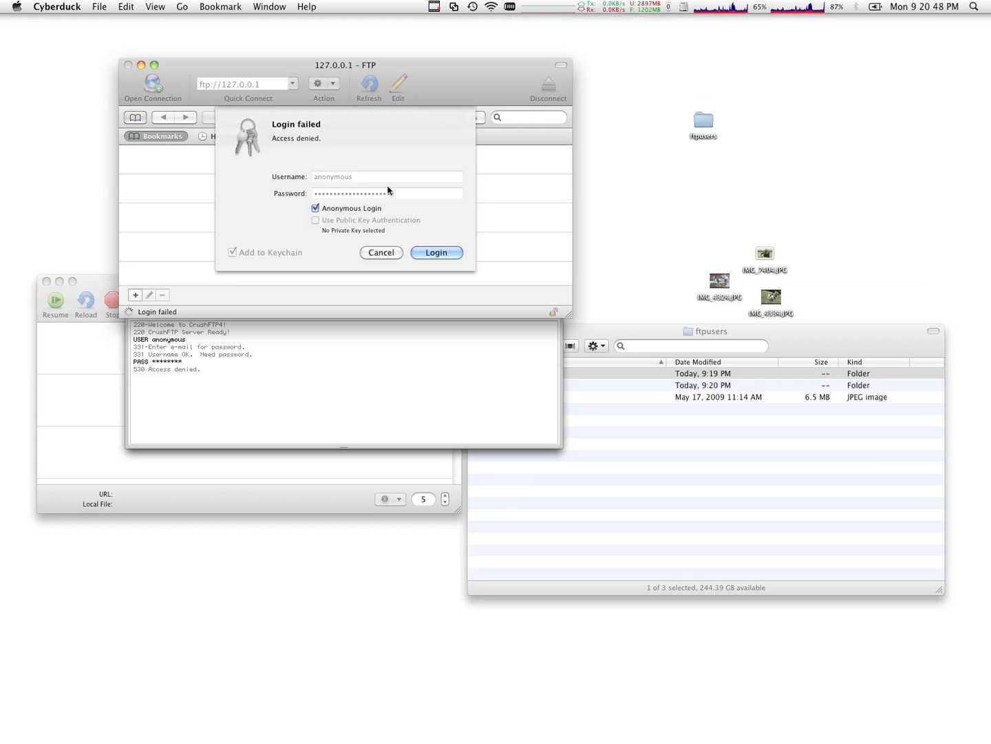
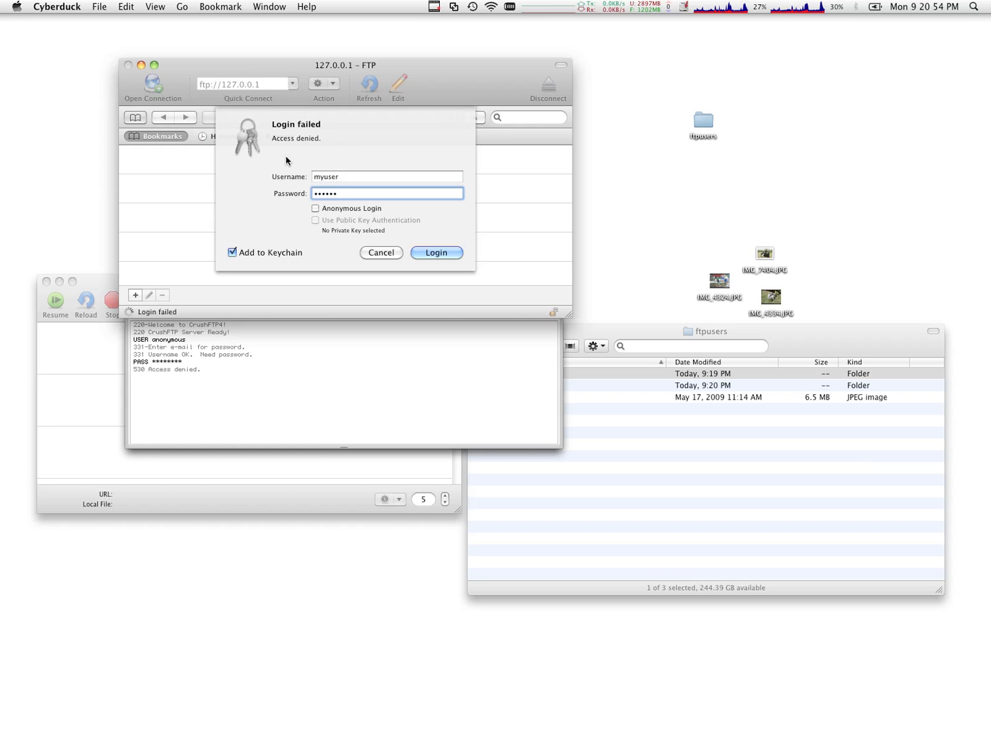
Step: Log in to the FTP server at 127.0.0.1 as myuser
left_click(436, 252)
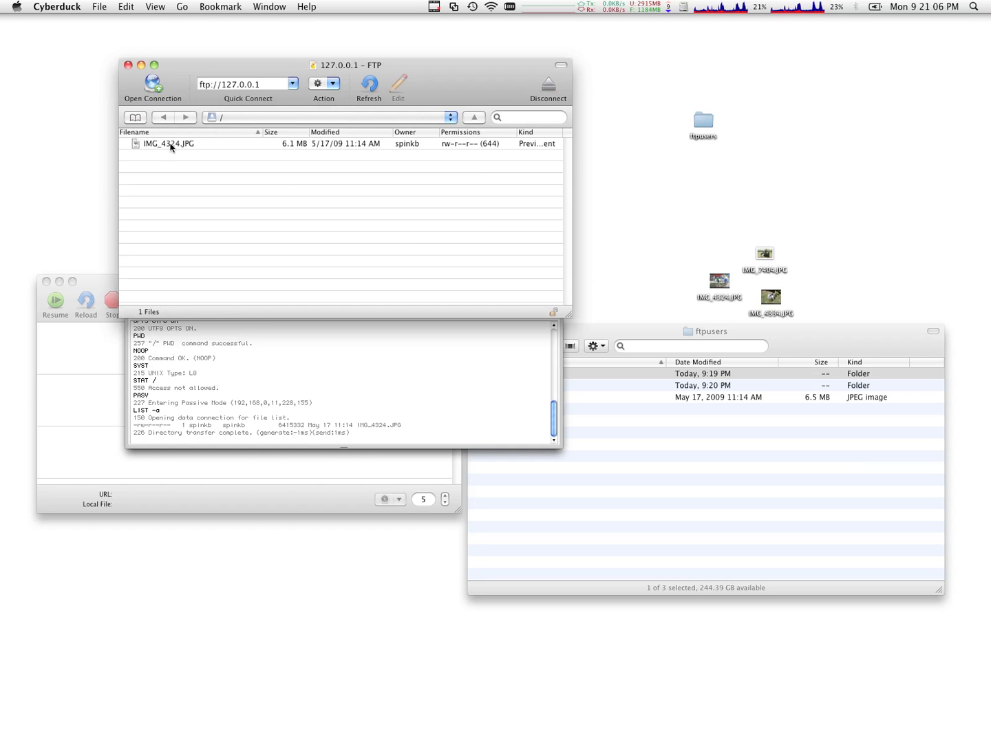
mouse_move(277, 184)
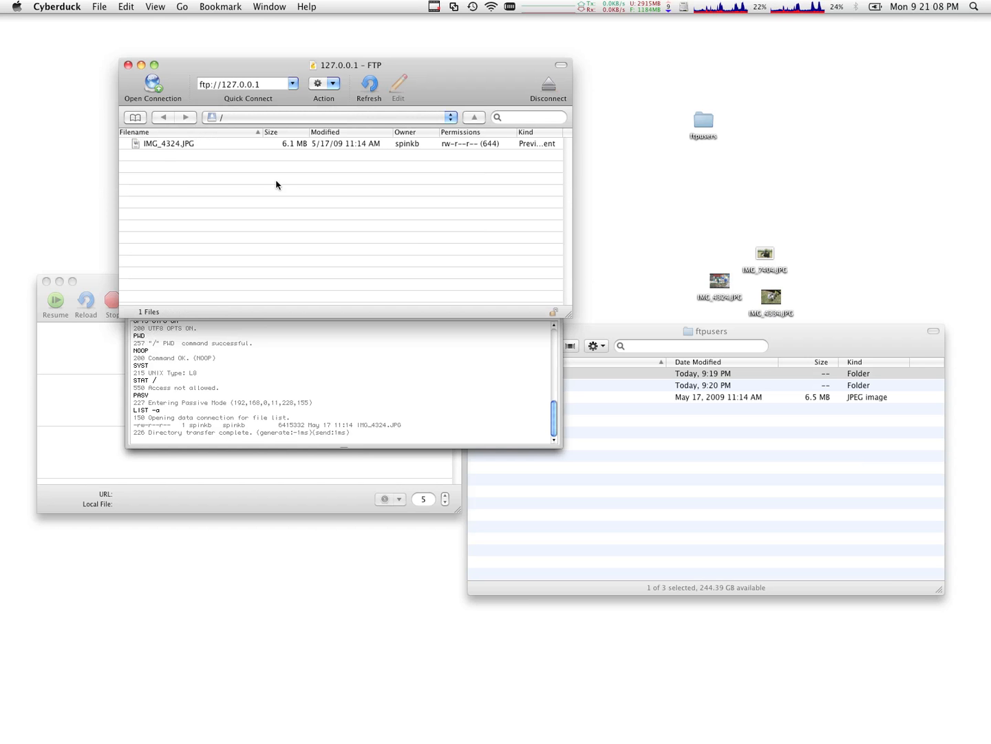
mouse_move(167, 148)
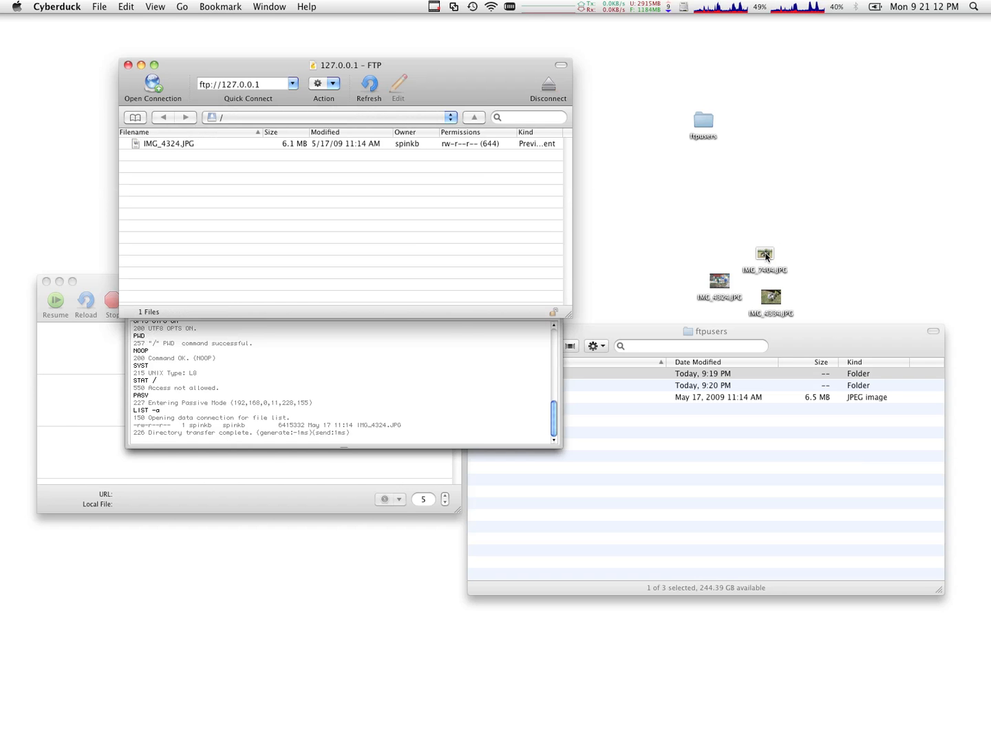
Step: Upload IMG_7404.JPG from the desktop into the Cyberduck browser
left_click_drag(764, 253, 232, 196)
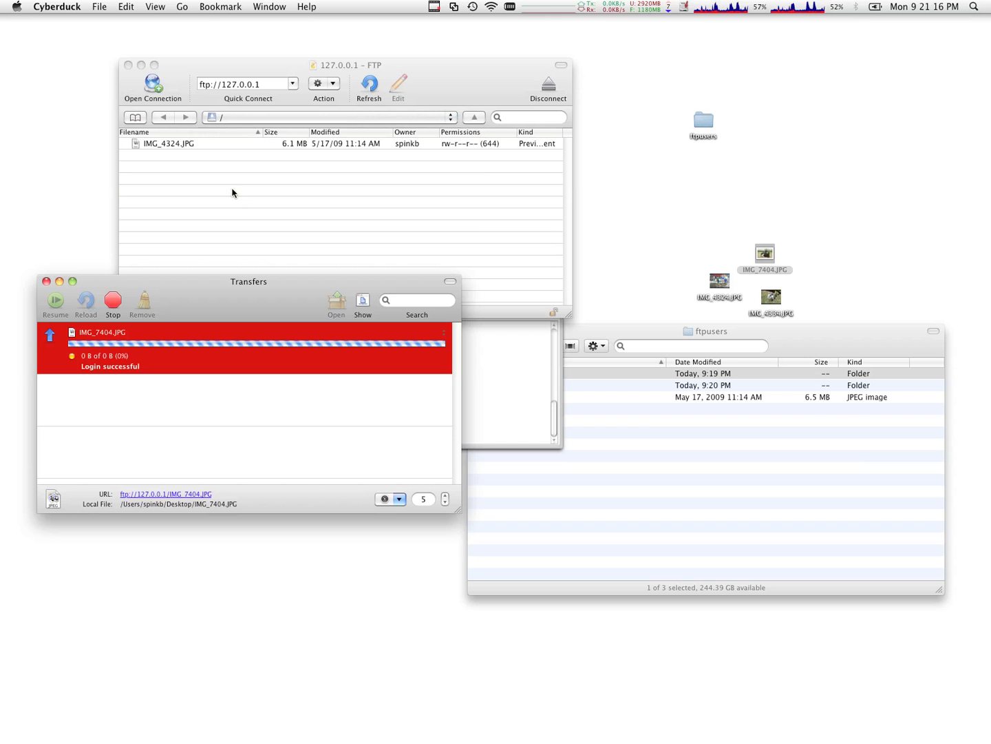
mouse_move(134, 332)
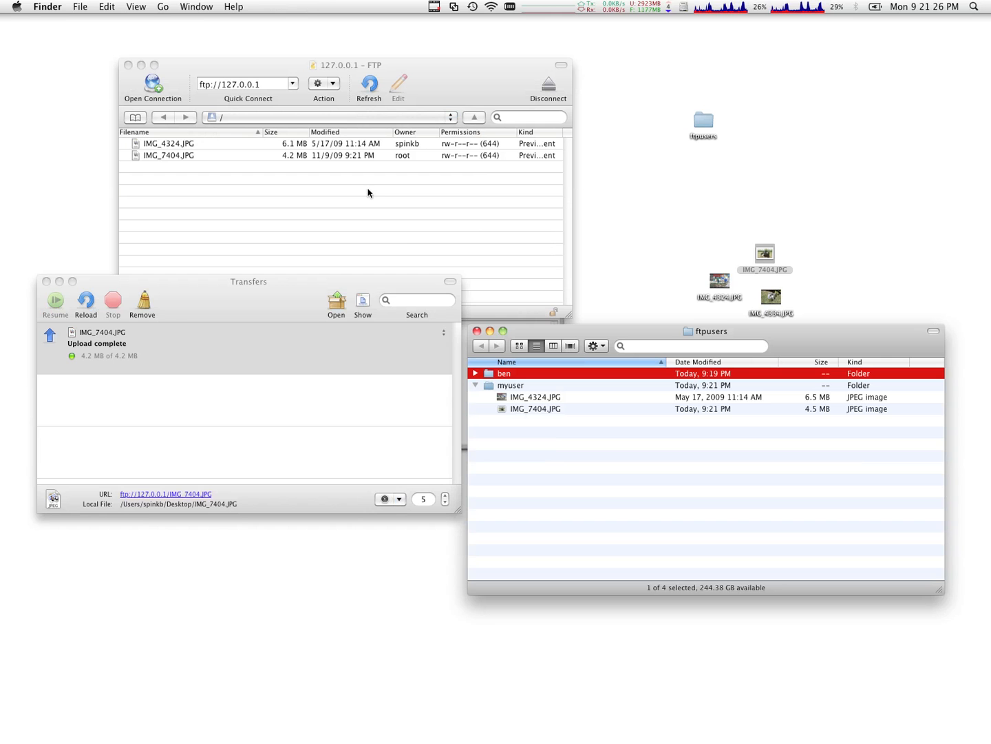
mouse_move(583, 215)
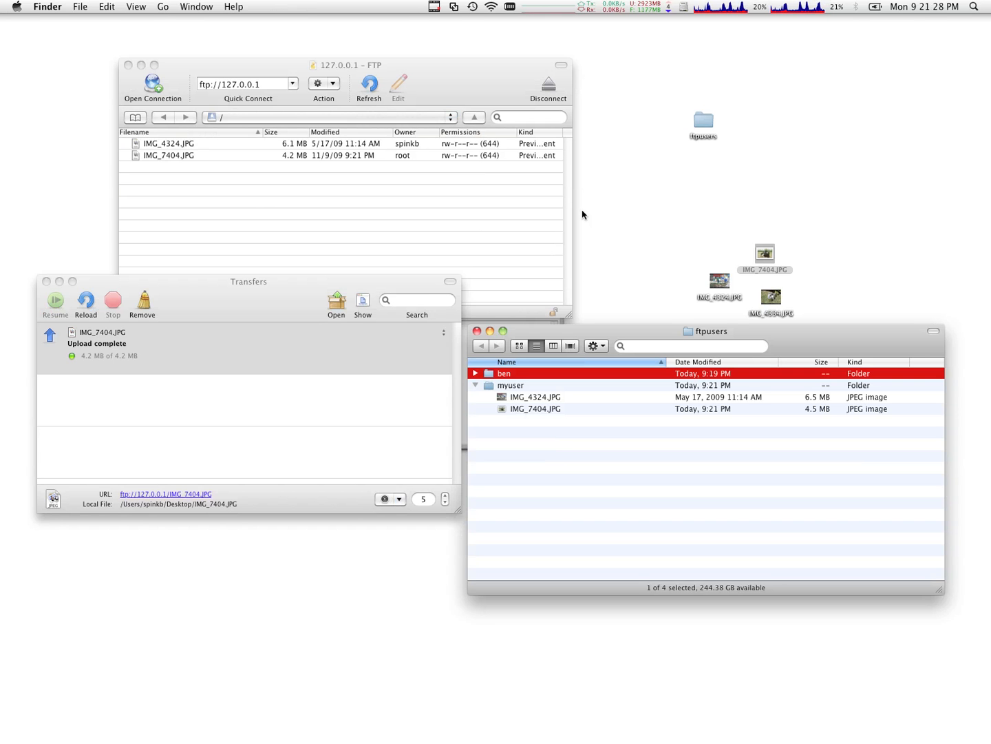
mouse_move(262, 203)
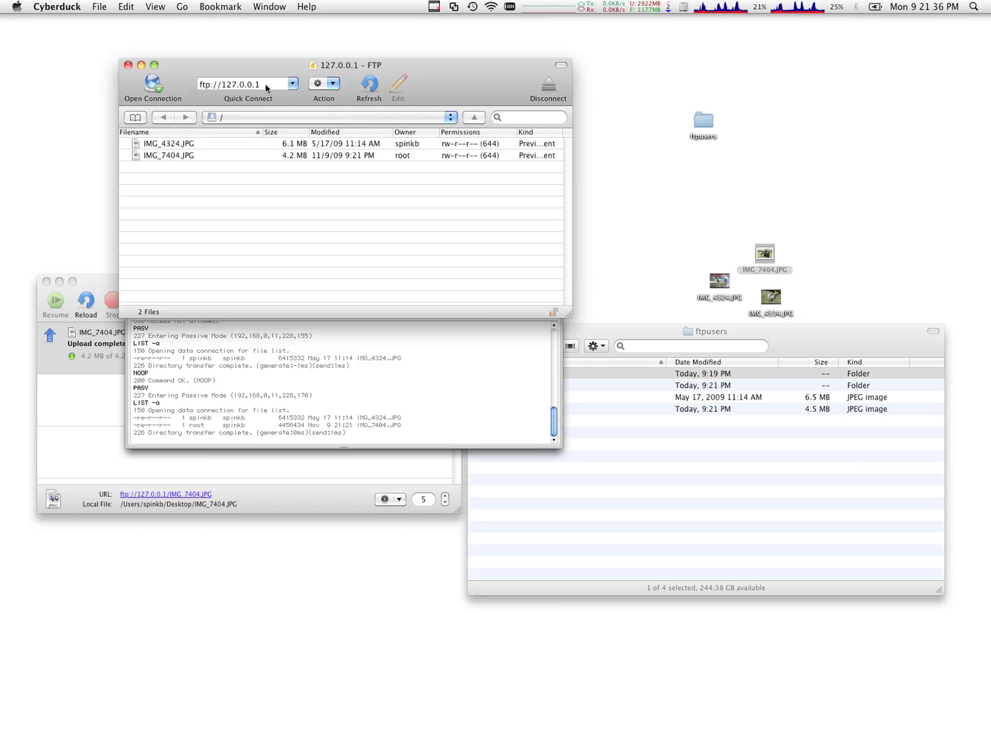
mouse_move(284, 85)
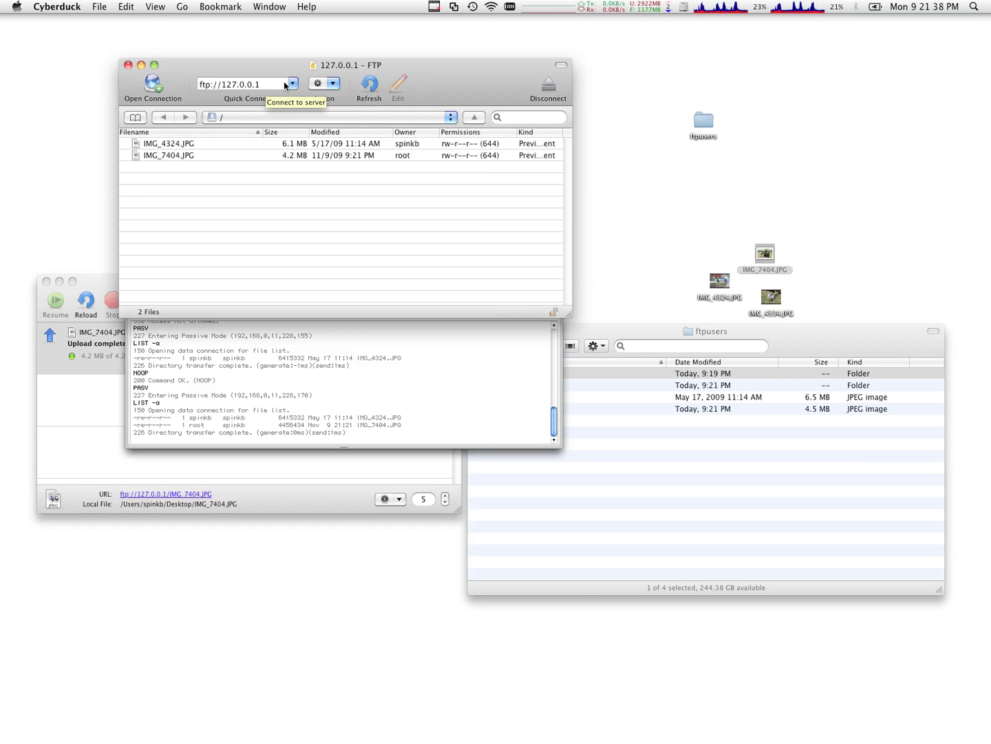
Step: Reconnect to 127.0.0.1 over FTP-SSL and log in as myuser
left_click(241, 83)
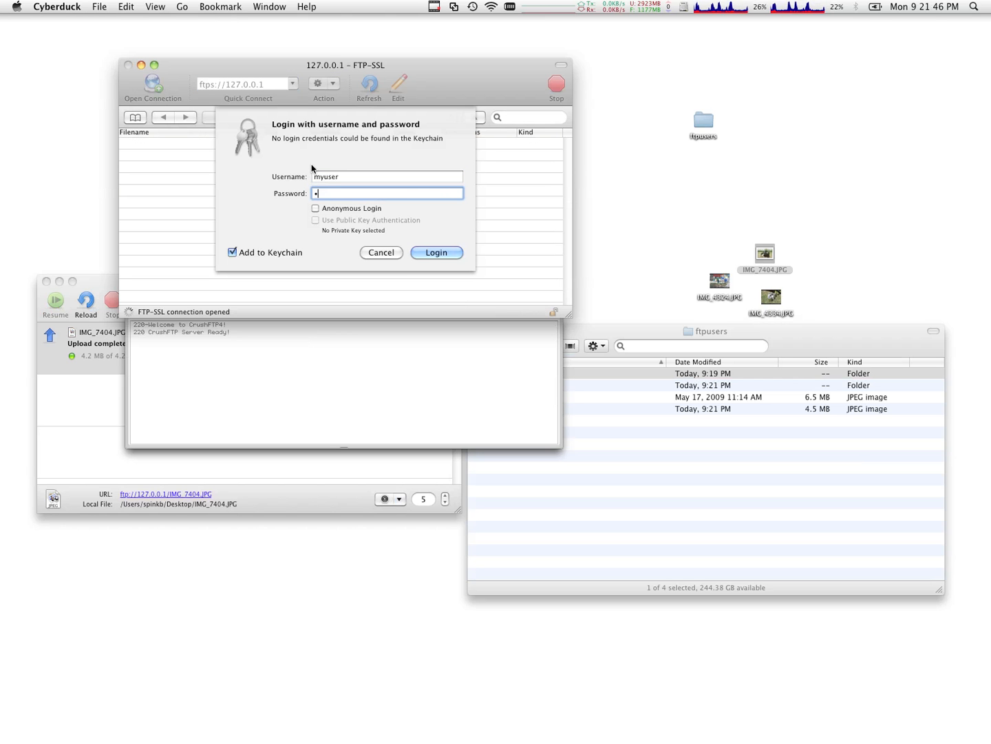
left_click(436, 252)
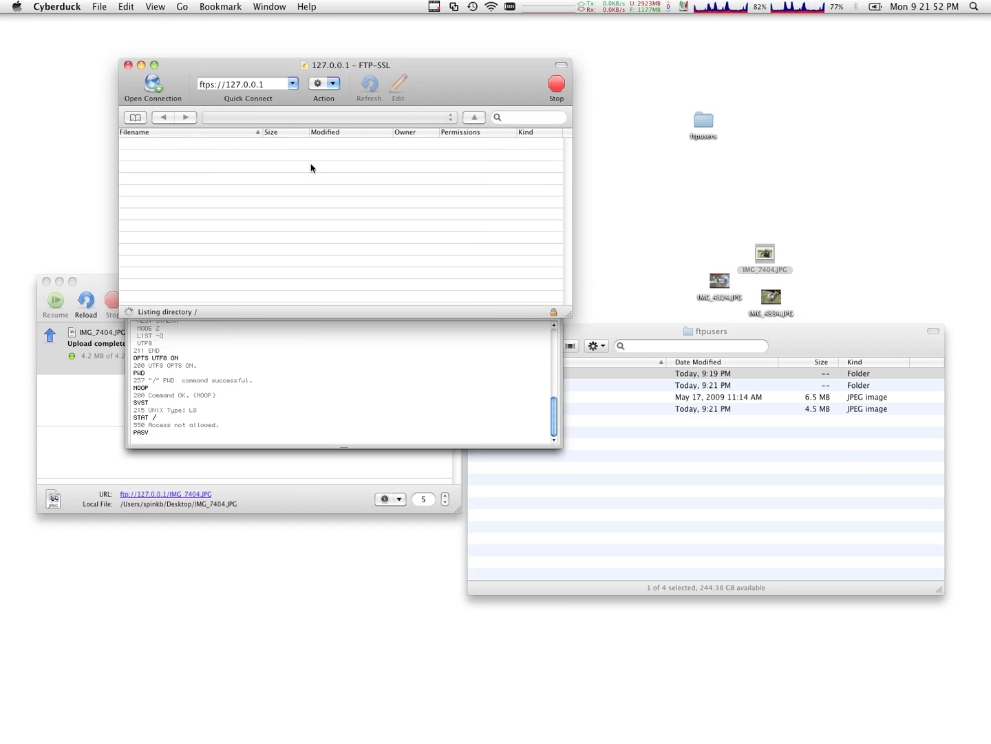
left_click(369, 82)
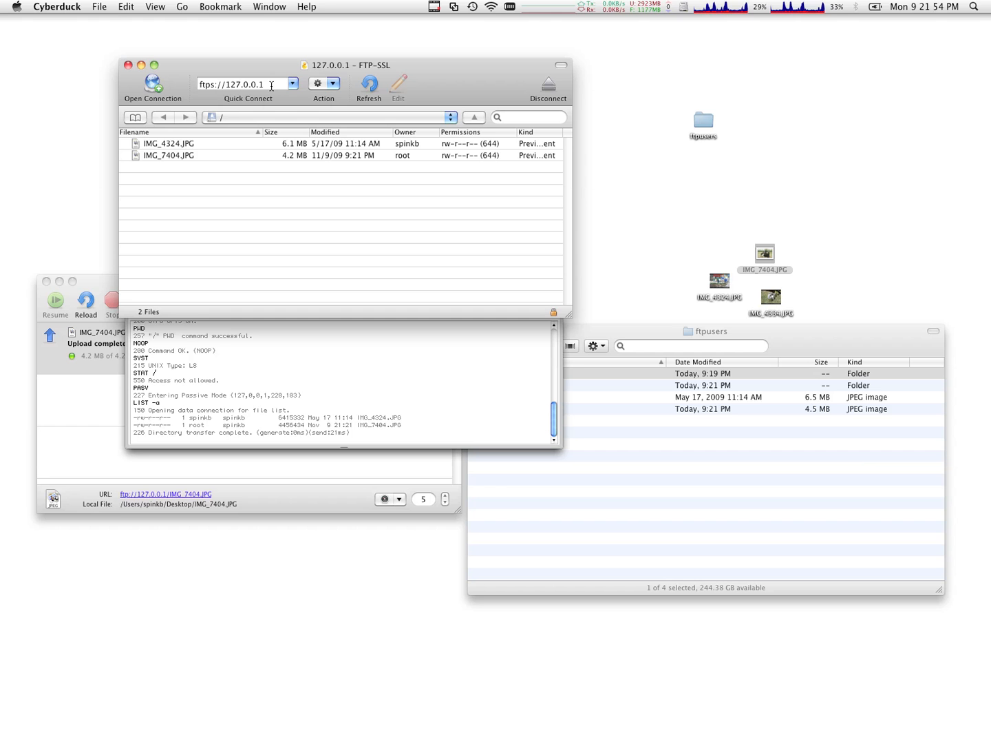
mouse_move(270, 84)
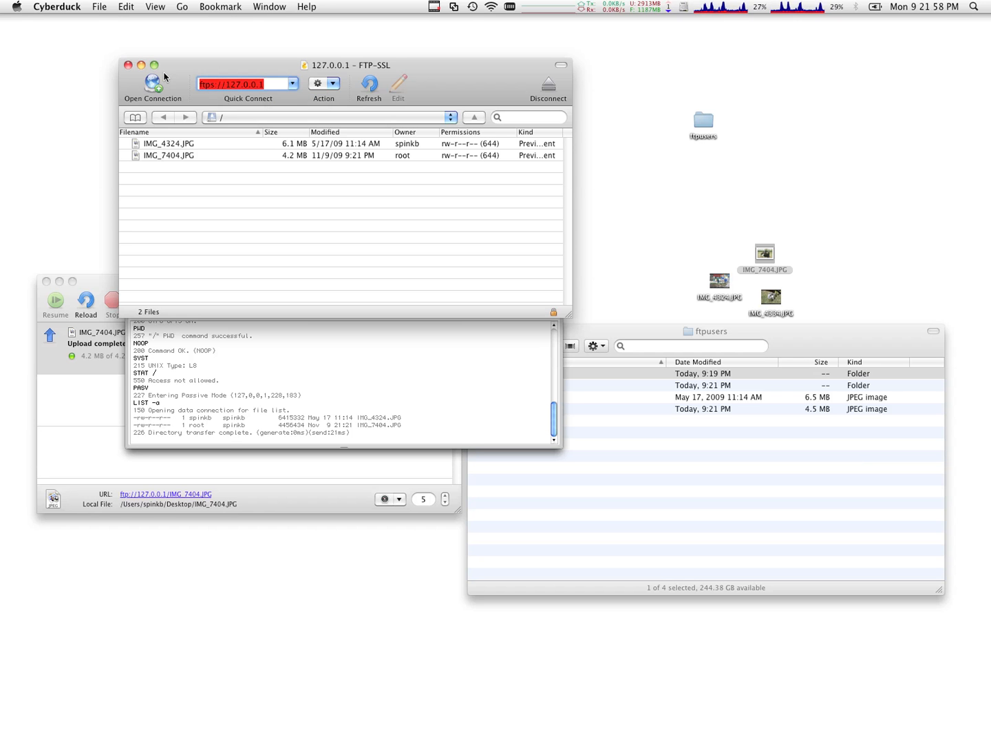
mouse_move(152, 84)
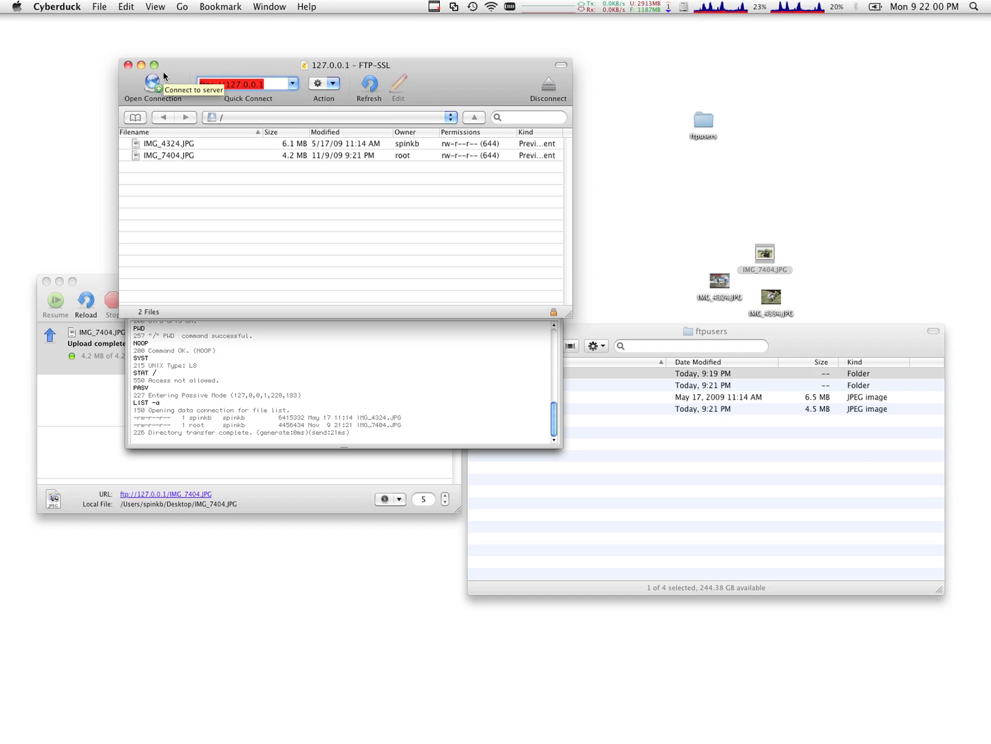
Step: Connect to 127.0.0.1 via SFTP on port 2222, accept the host key, log in as myuser
type("sft")
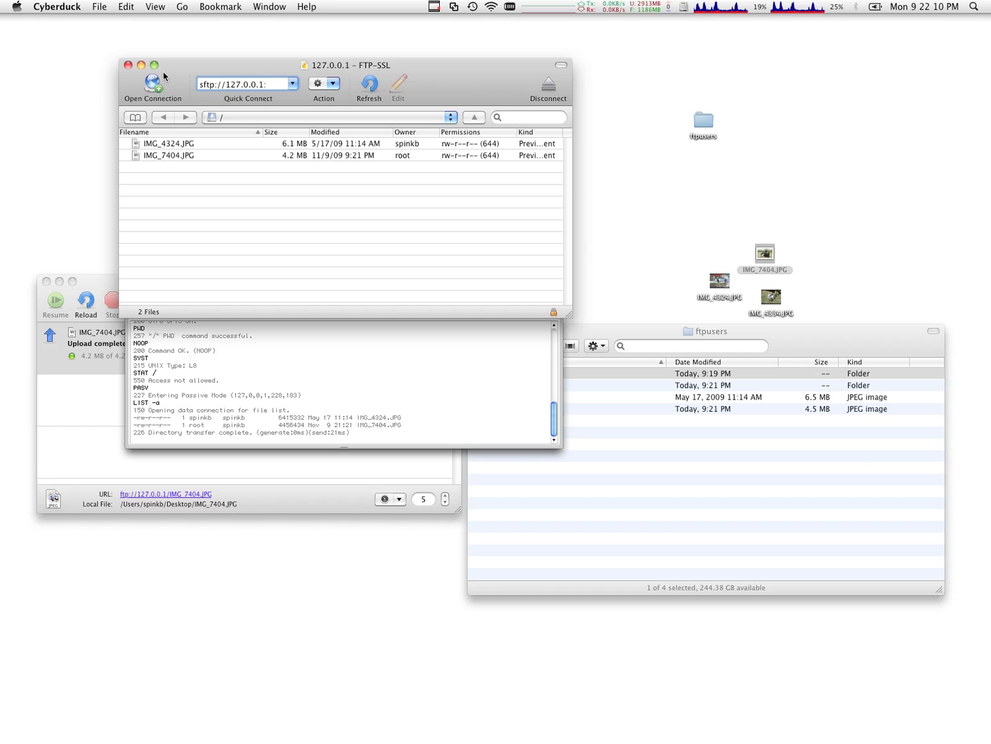
type("2222")
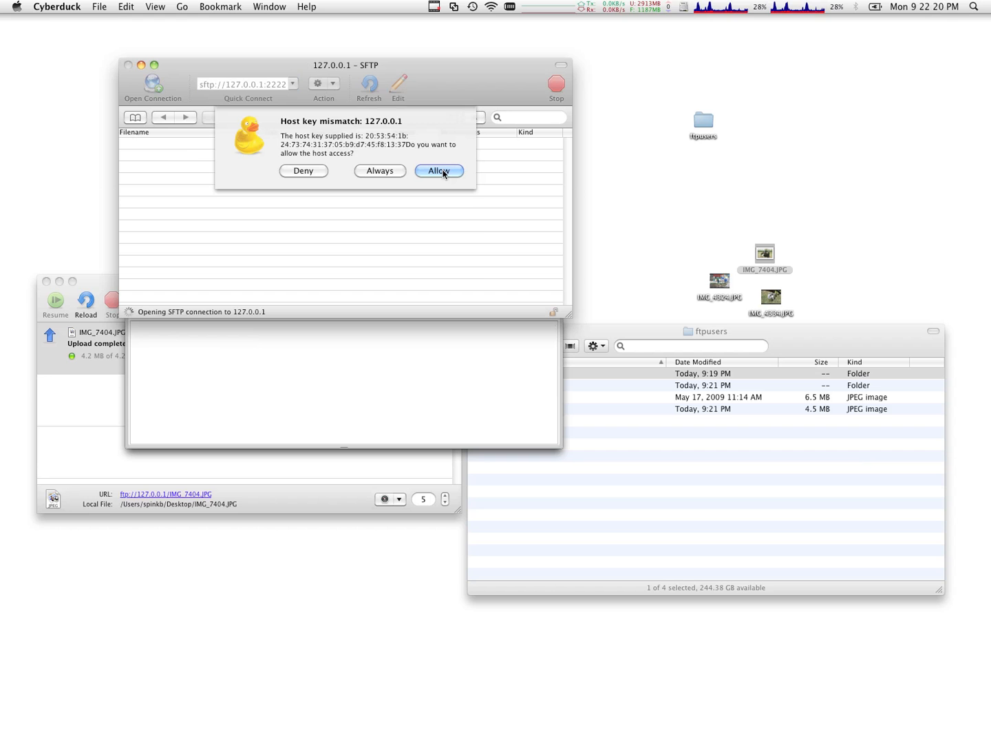
left_click(438, 170)
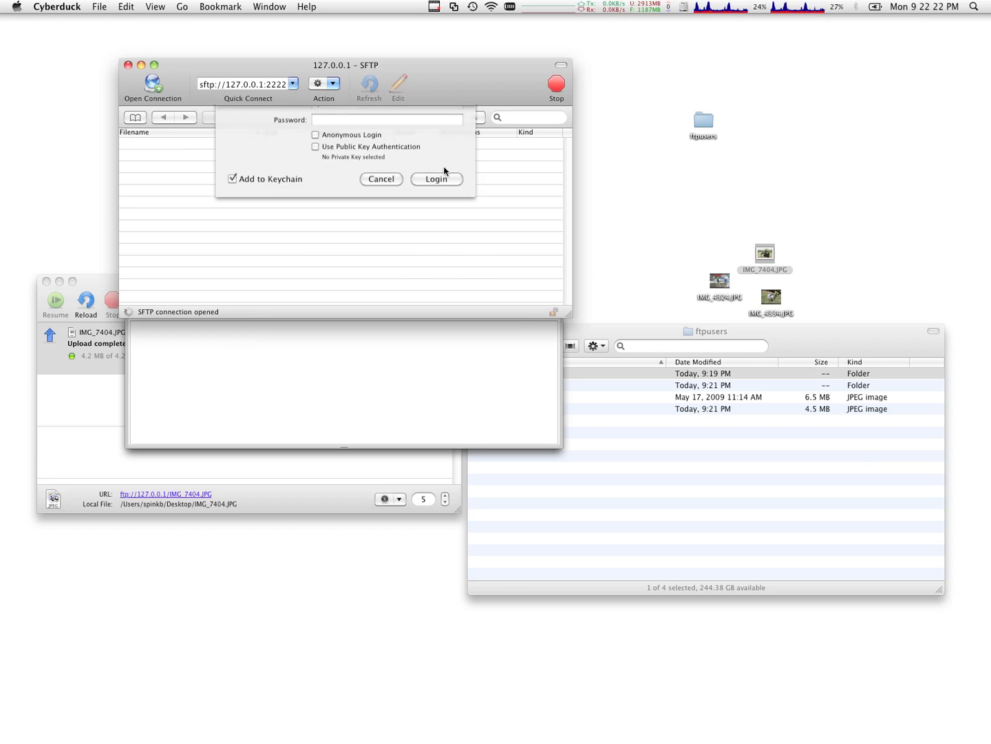
type("my")
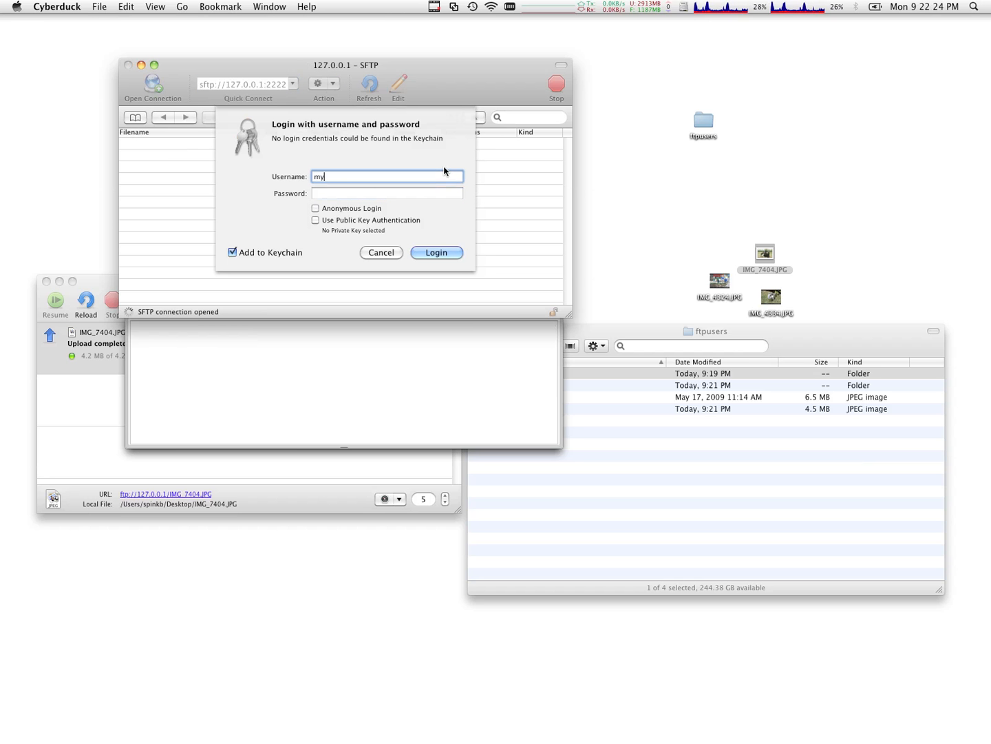
type("•••••")
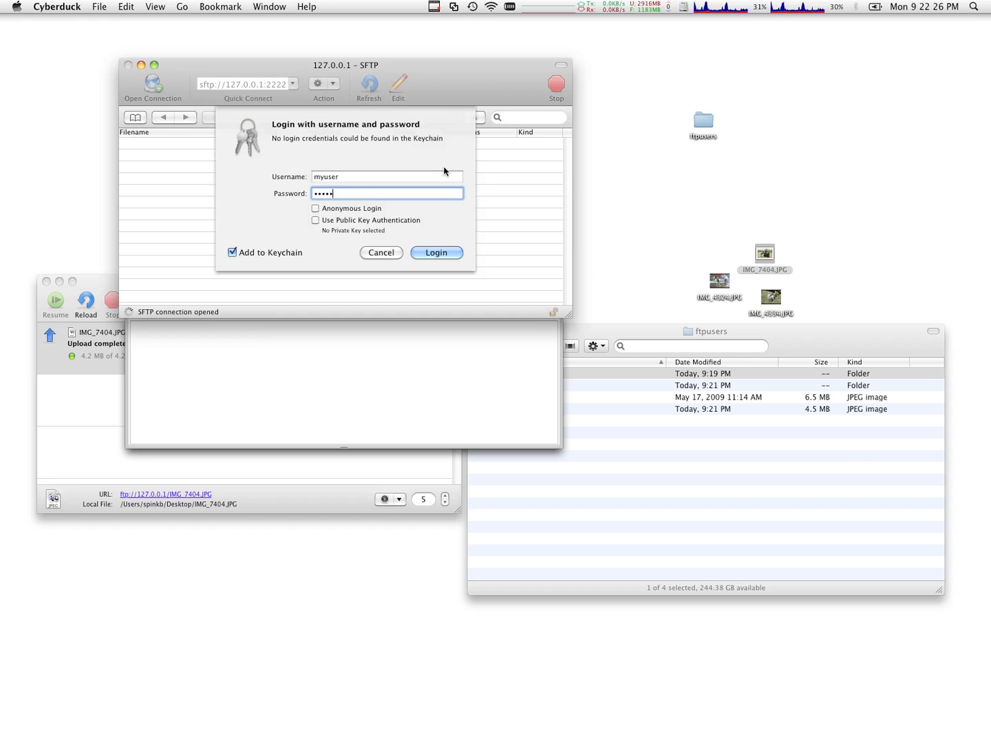
left_click(436, 252)
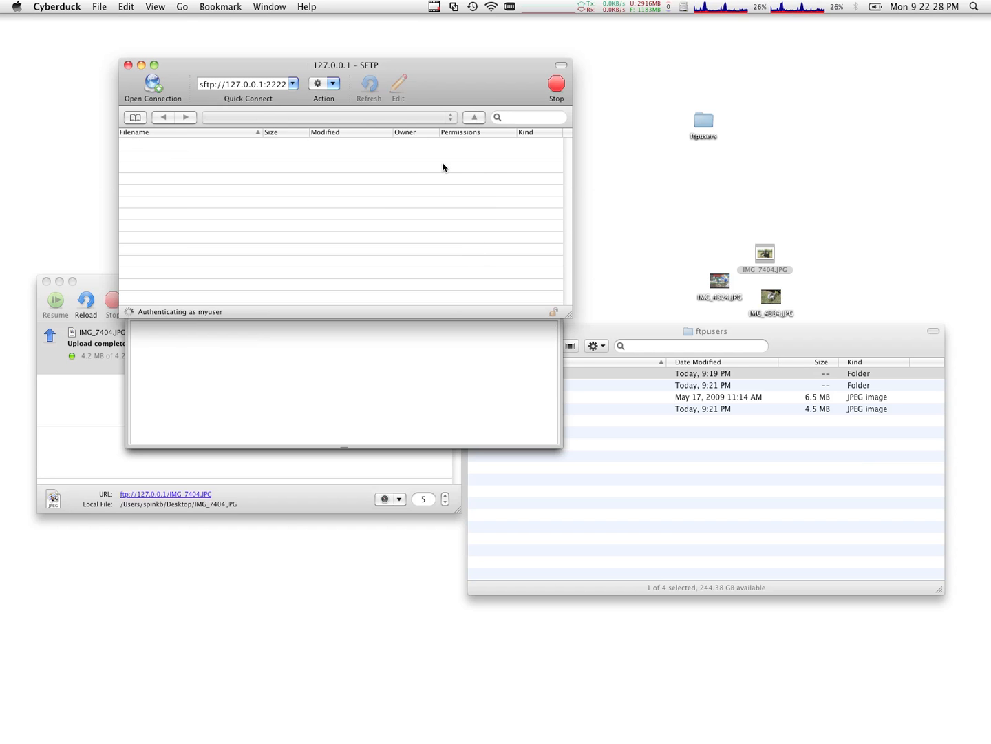
mouse_move(367, 209)
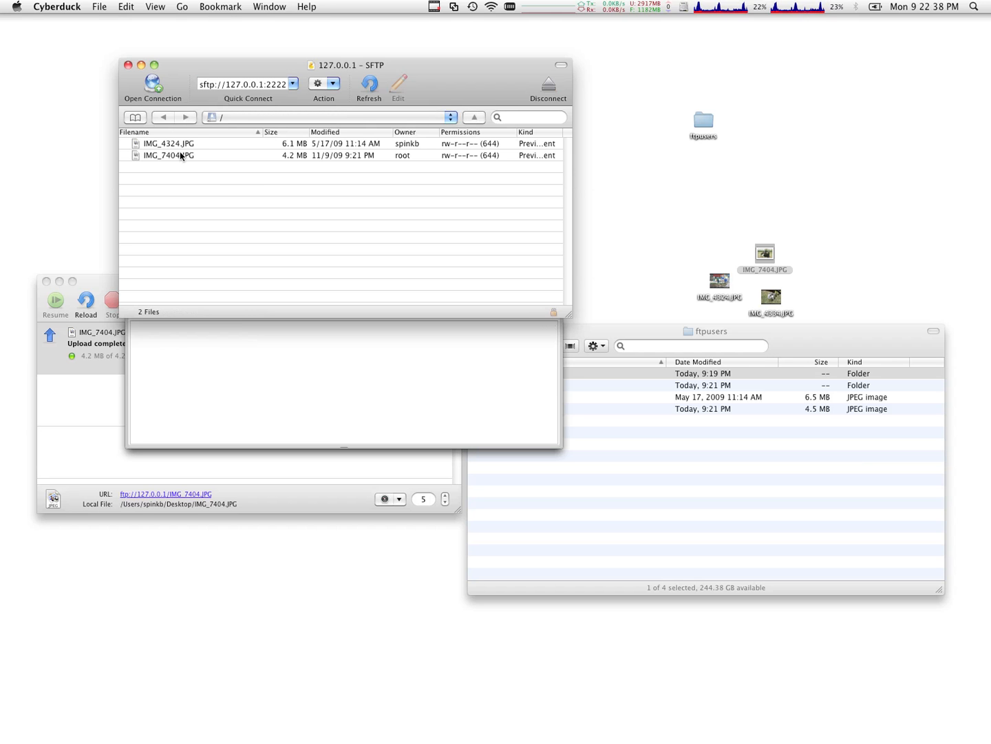
mouse_move(249, 170)
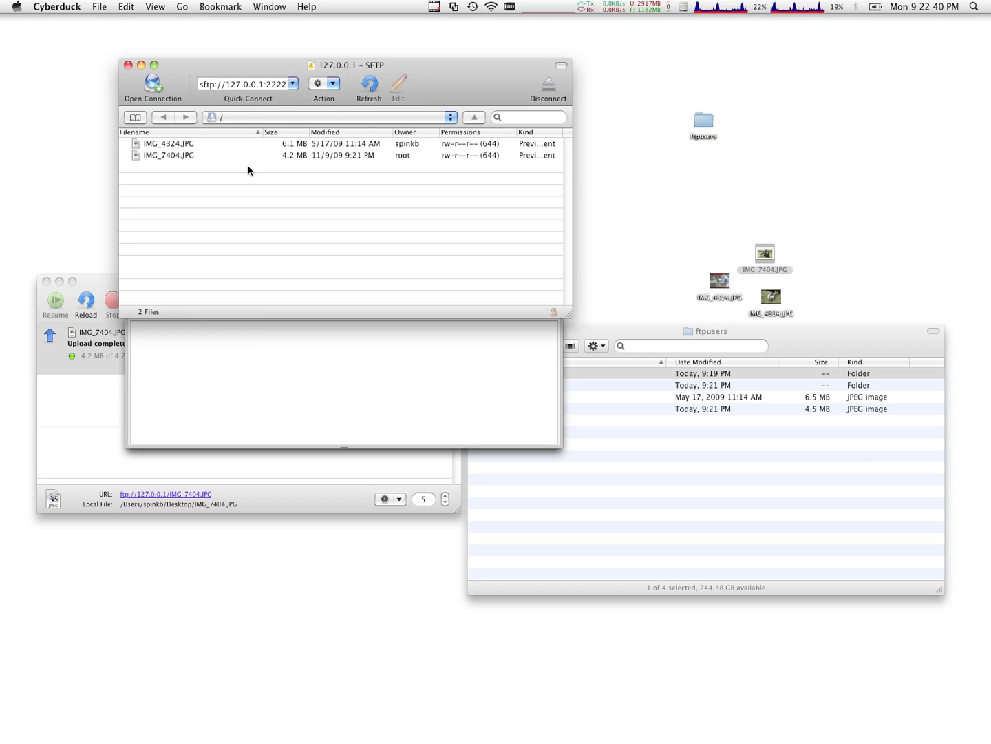
mouse_move(234, 174)
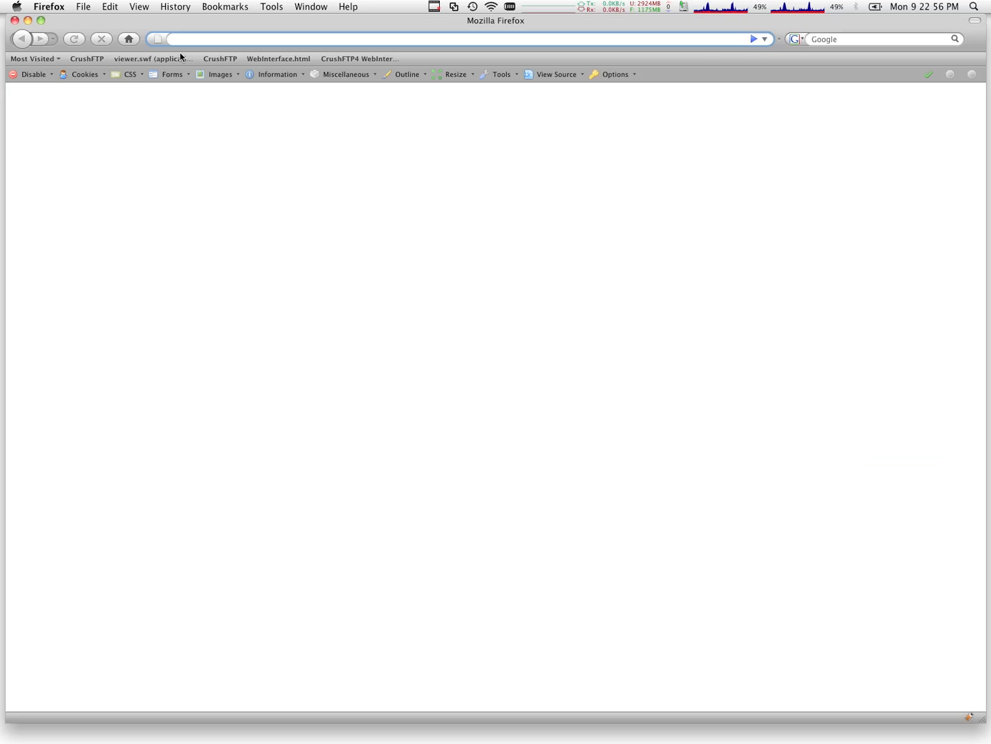
type("http://")
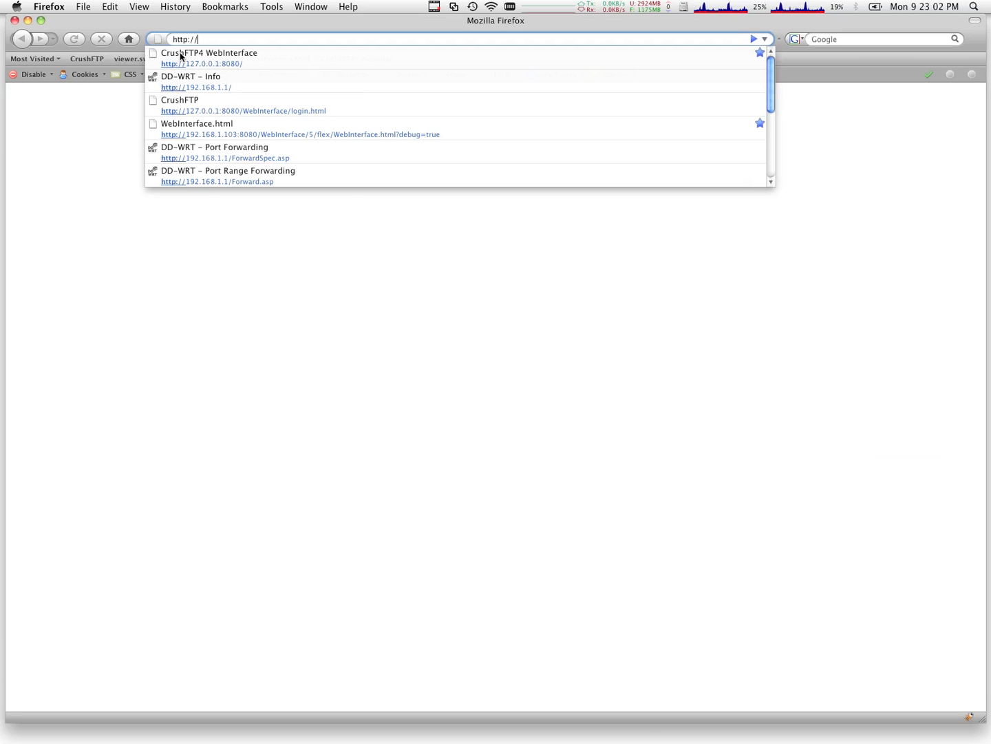
type("127.0.0.1")
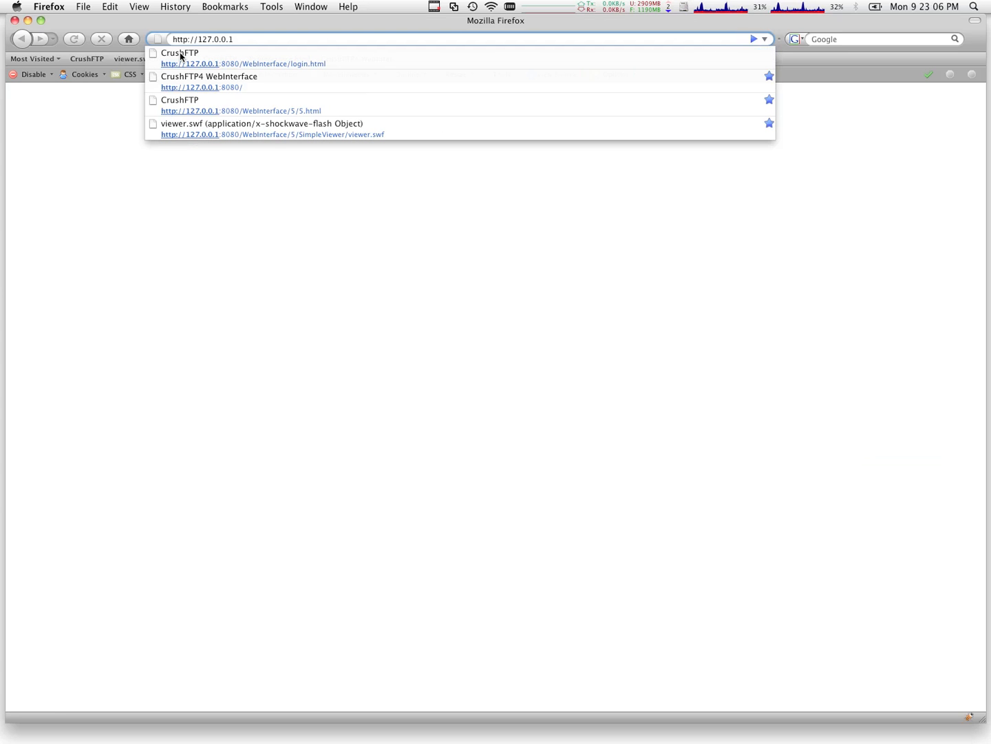
type(":")
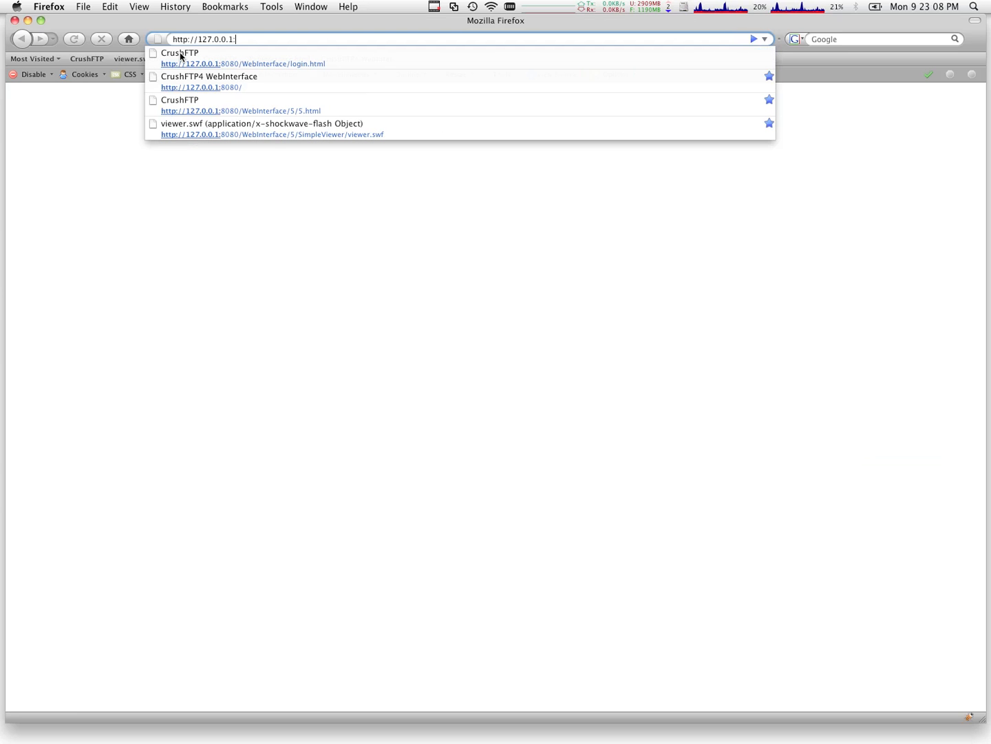
type(":8080/")
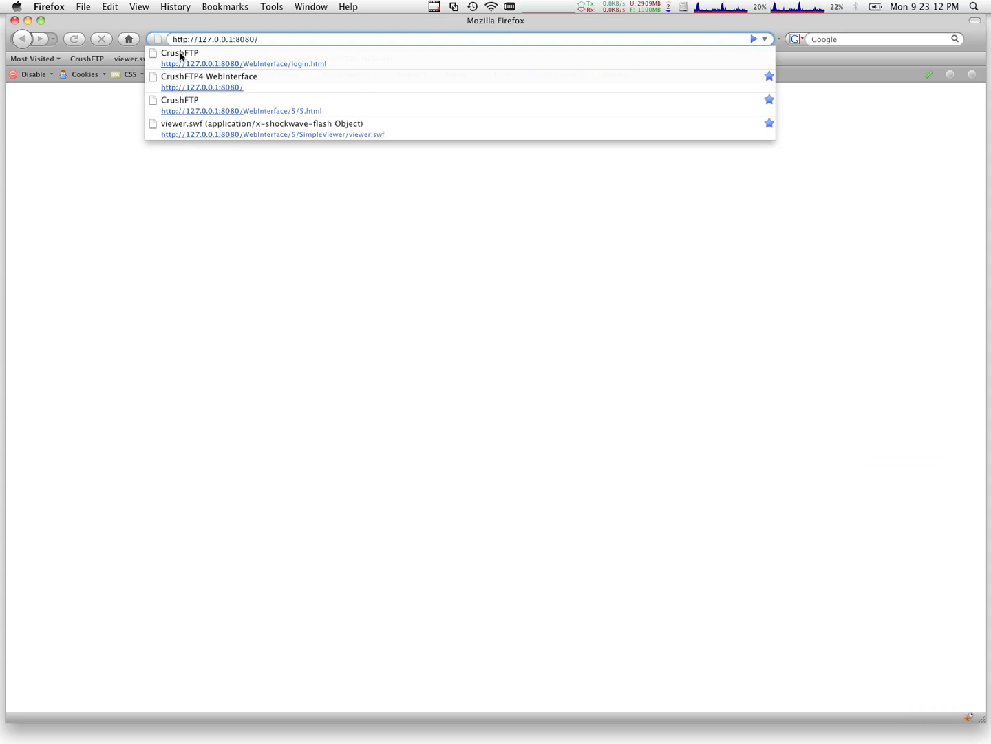
left_click(258, 38)
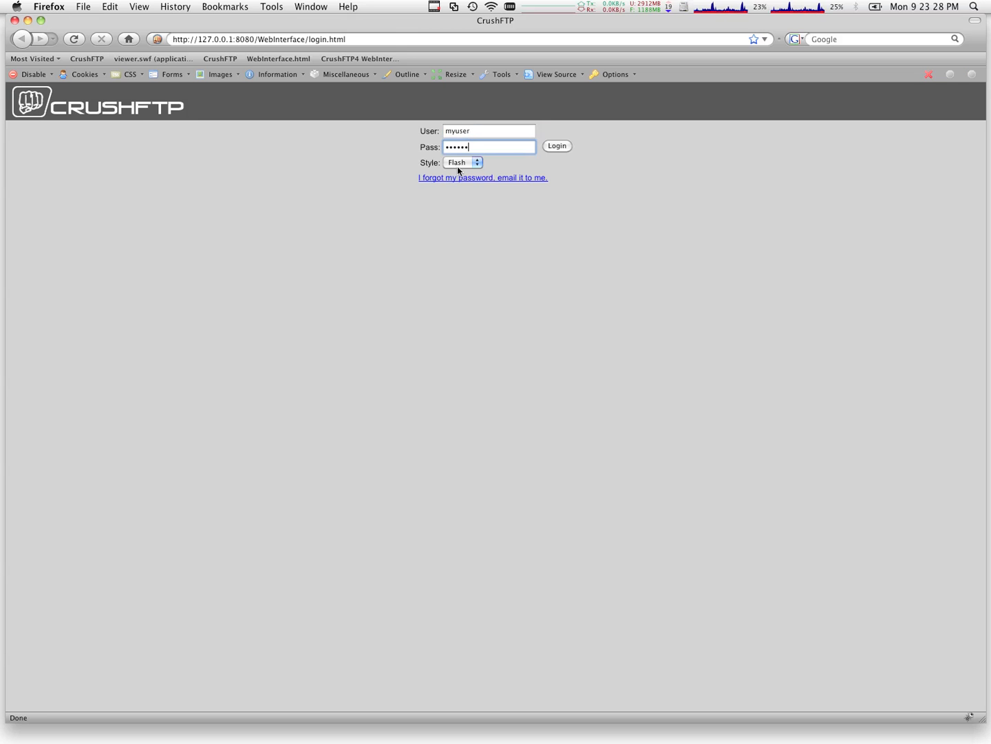
Step: Log in as myuser with HTML style and decline Firefox's password-saving offer
left_click(463, 162)
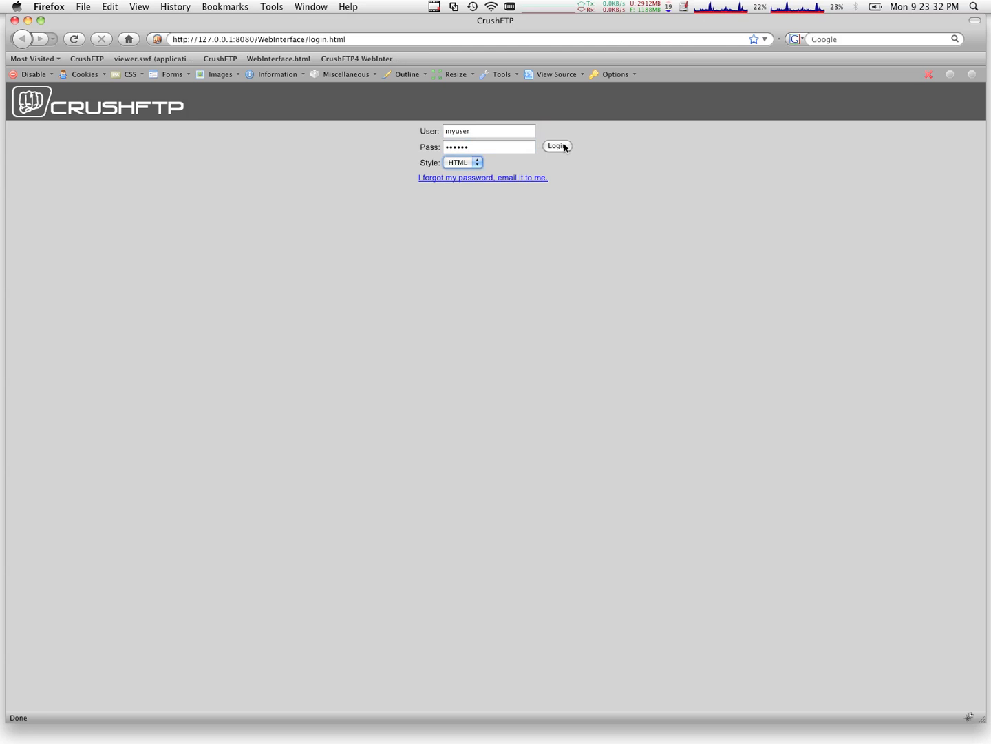
left_click(557, 146)
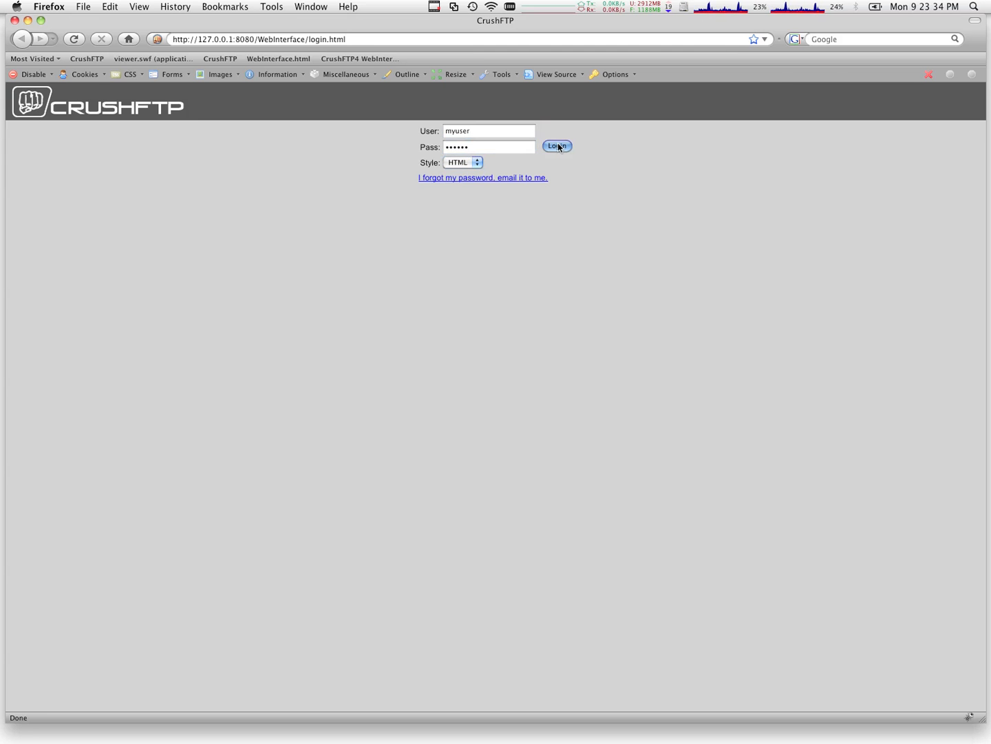
left_click(557, 146)
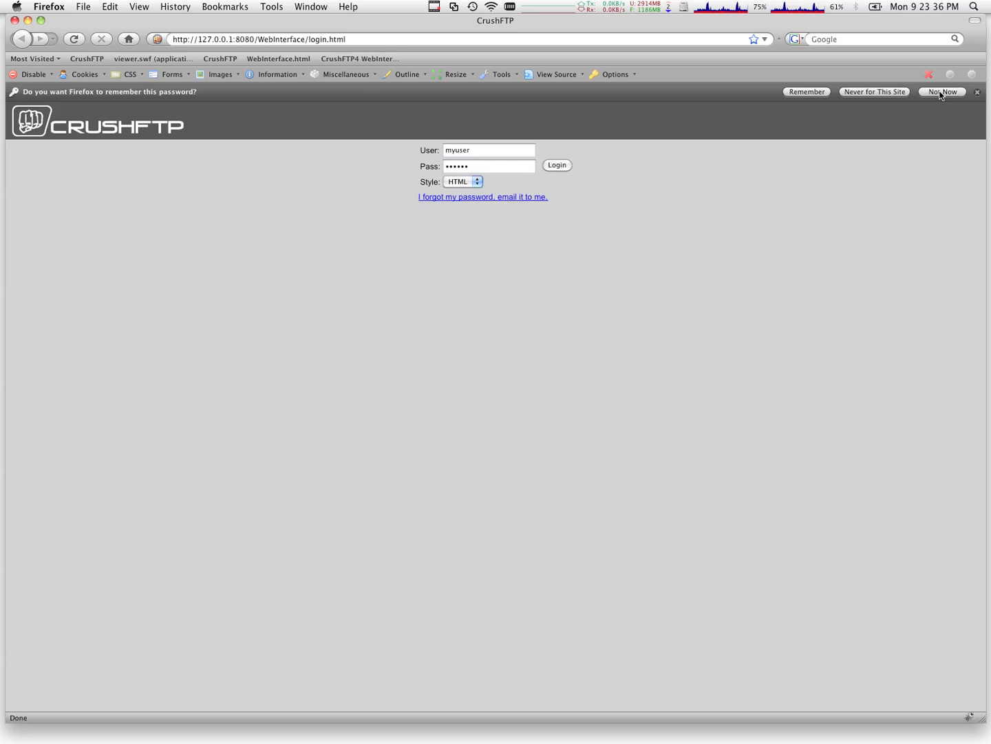
left_click(942, 92)
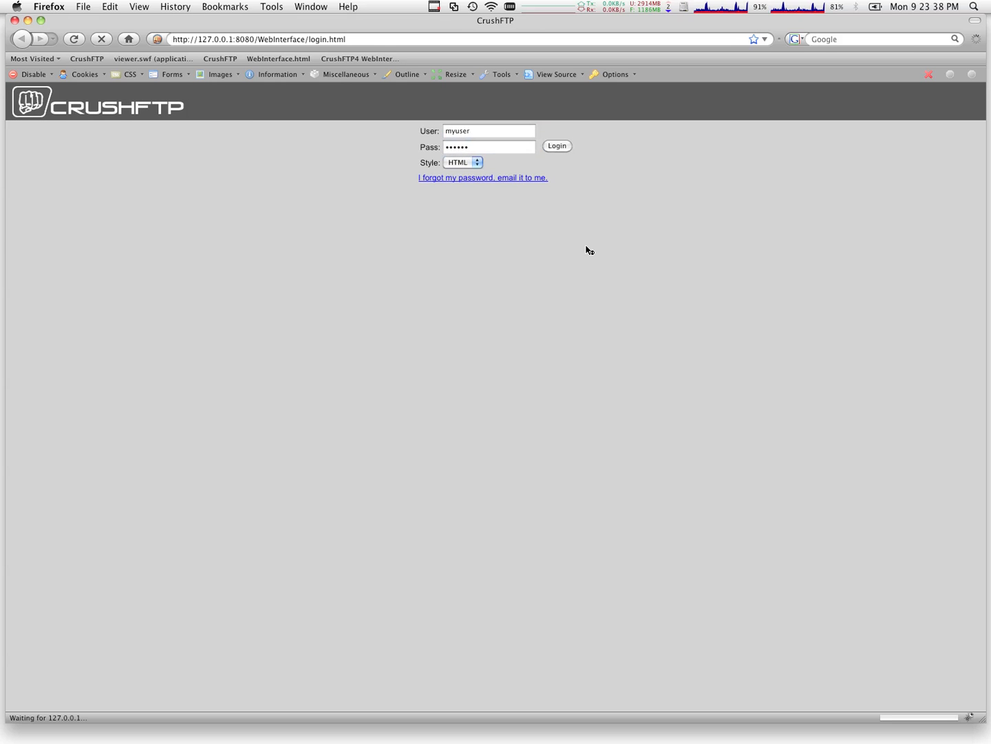
left_click(557, 146)
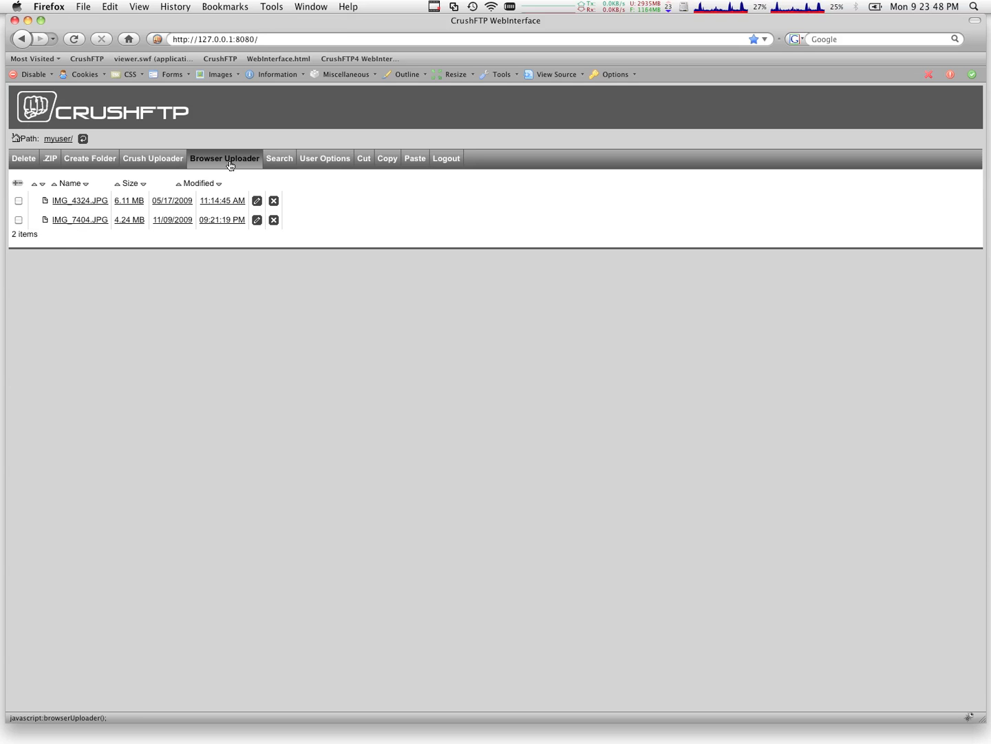
Step: Upload IMG_4334.JPG from the Desktop using the Browser Uploader
left_click(225, 158)
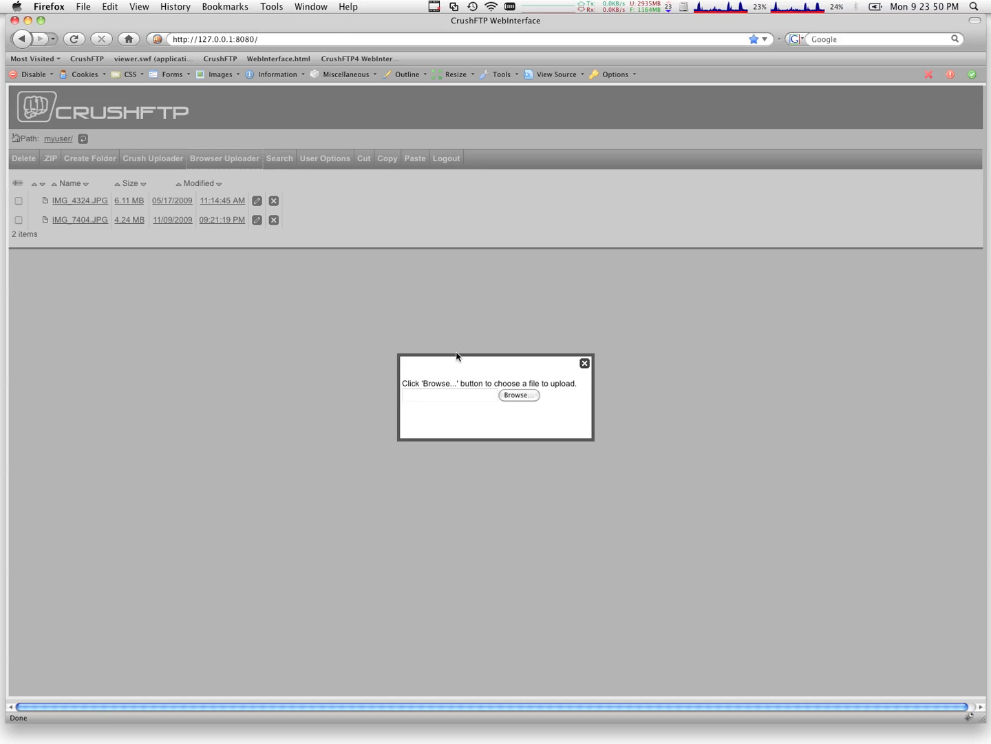
left_click(518, 395)
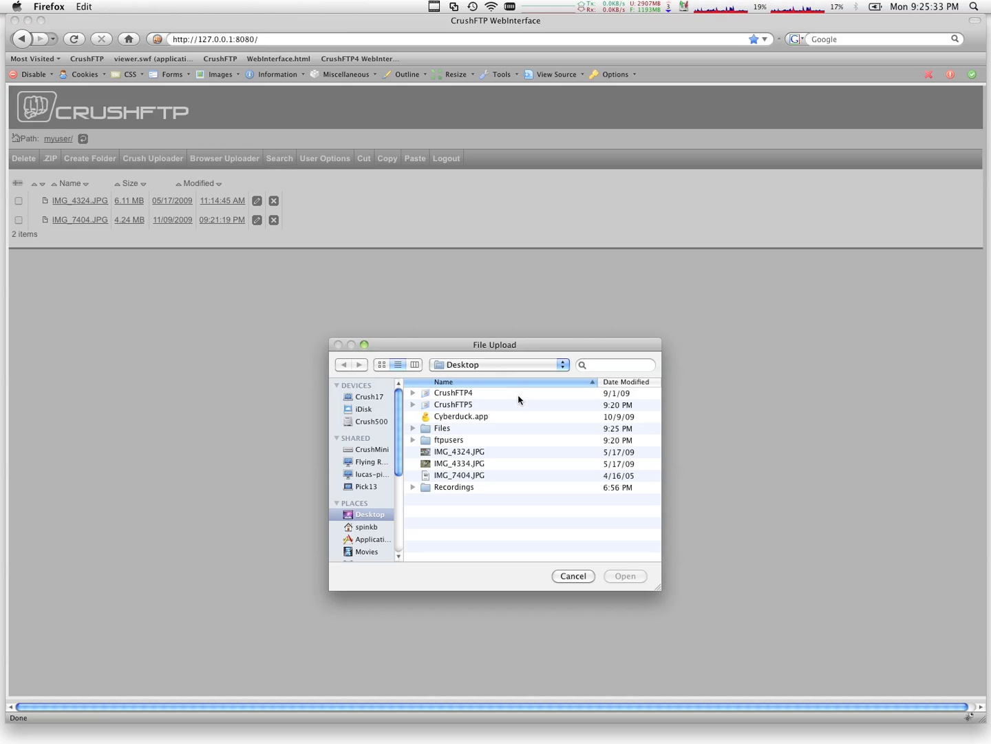
mouse_move(473, 482)
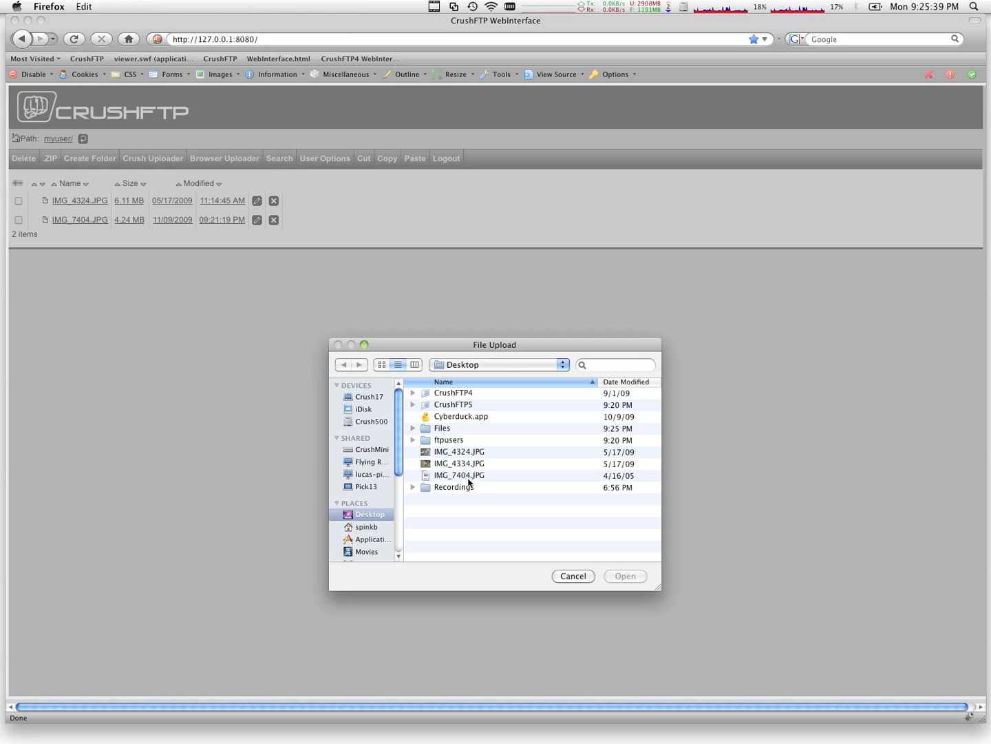
mouse_move(471, 476)
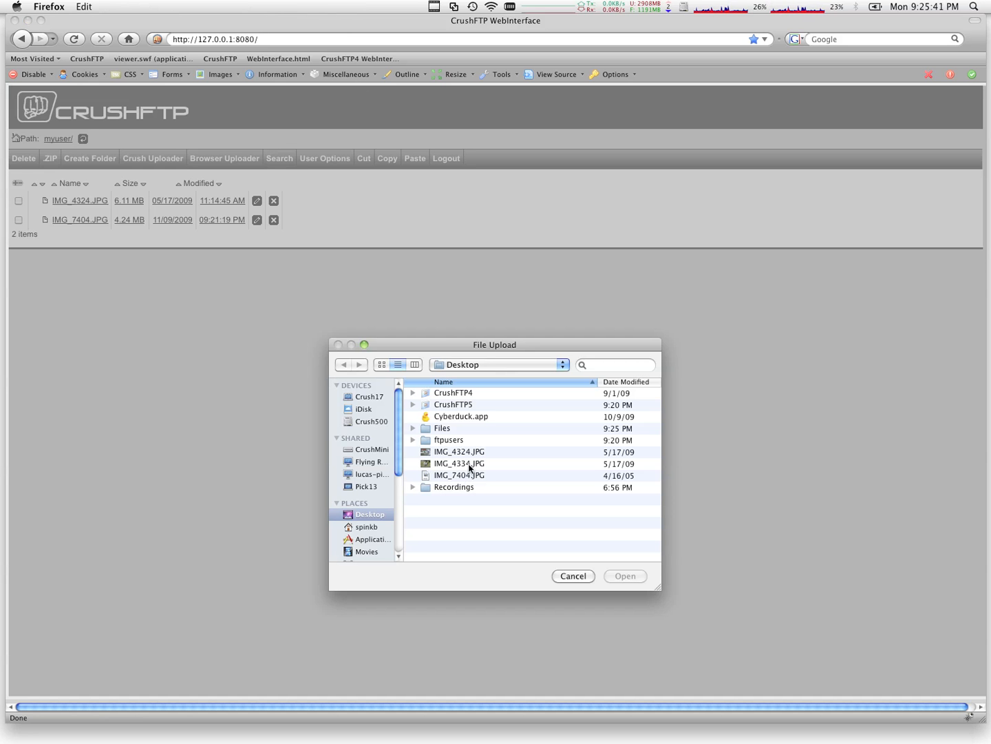
left_click(460, 462)
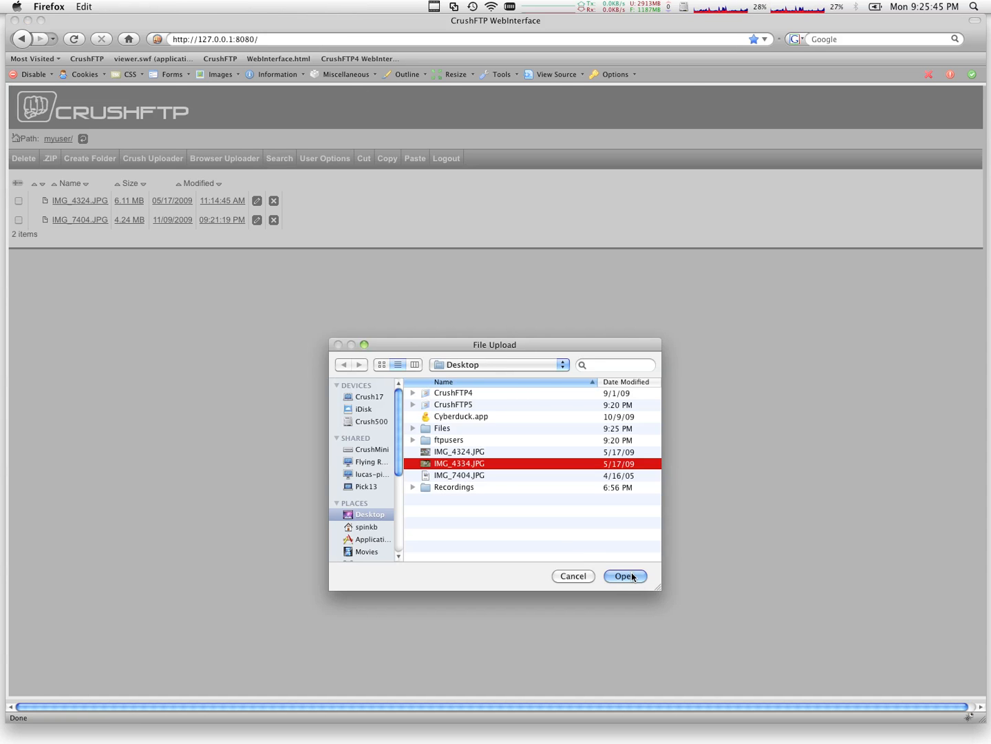
left_click(624, 576)
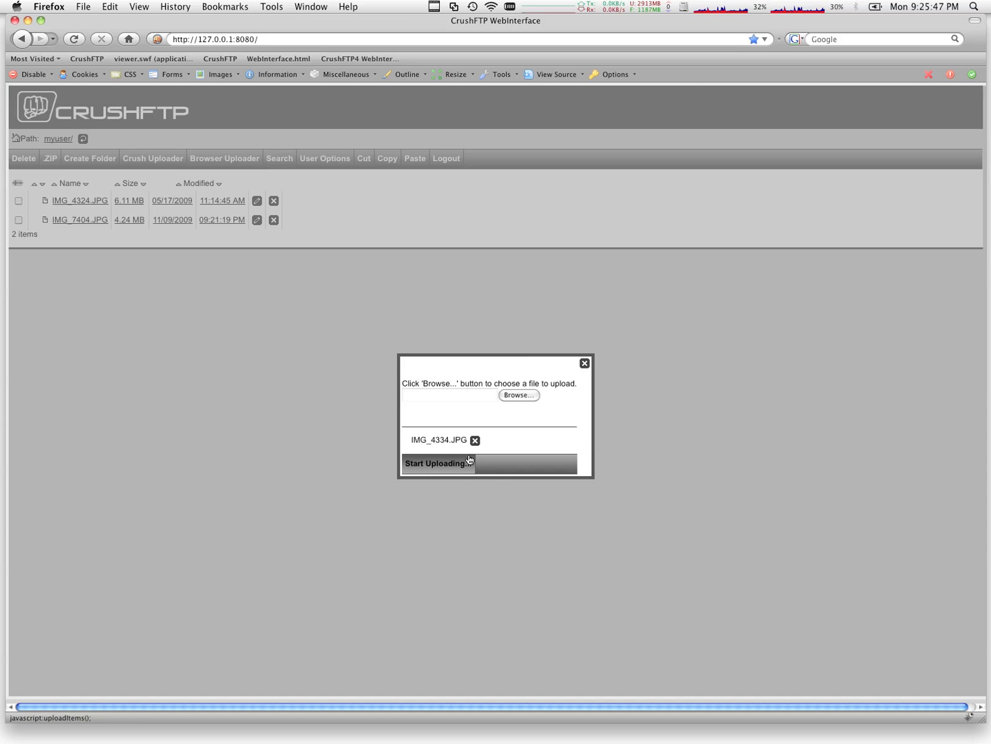
left_click(438, 463)
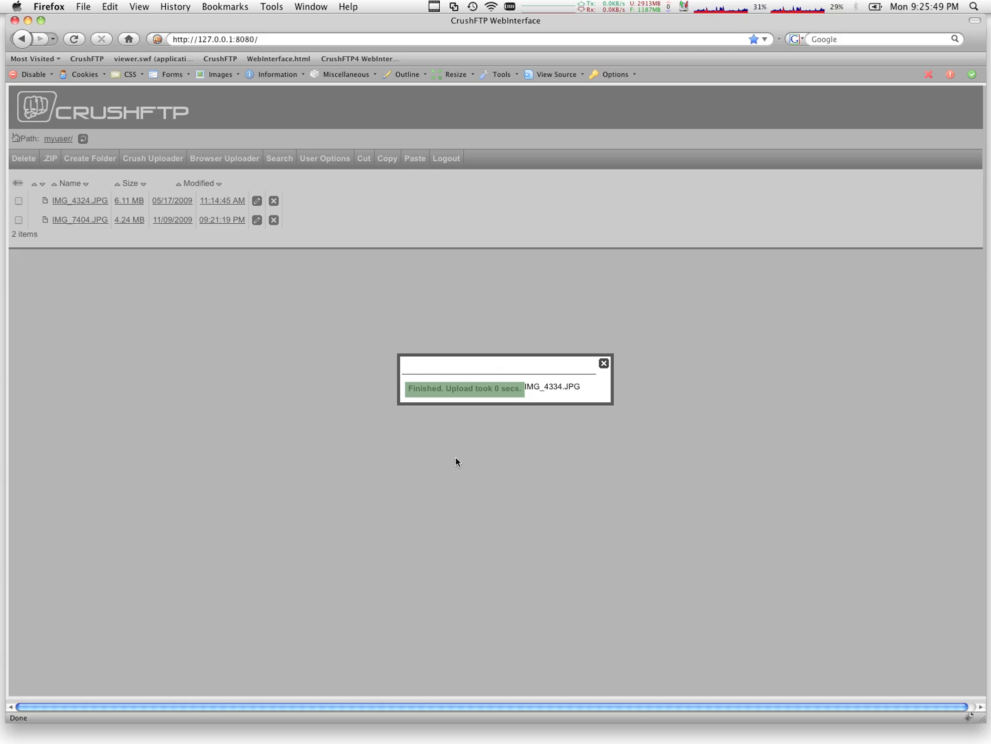
left_click(603, 362)
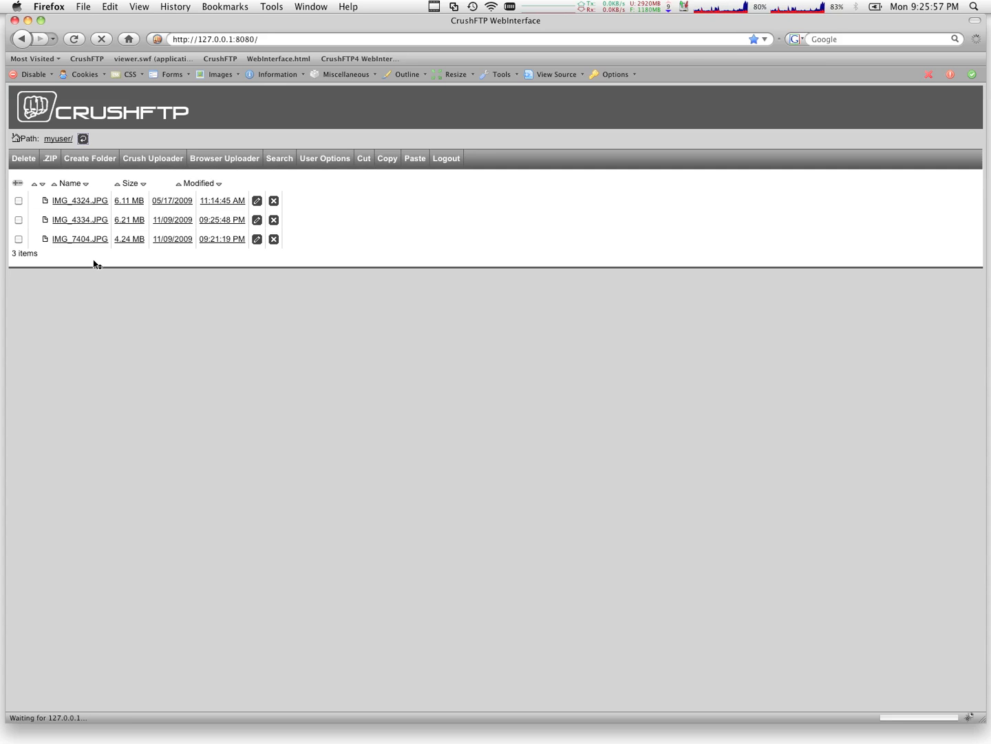
mouse_move(274, 220)
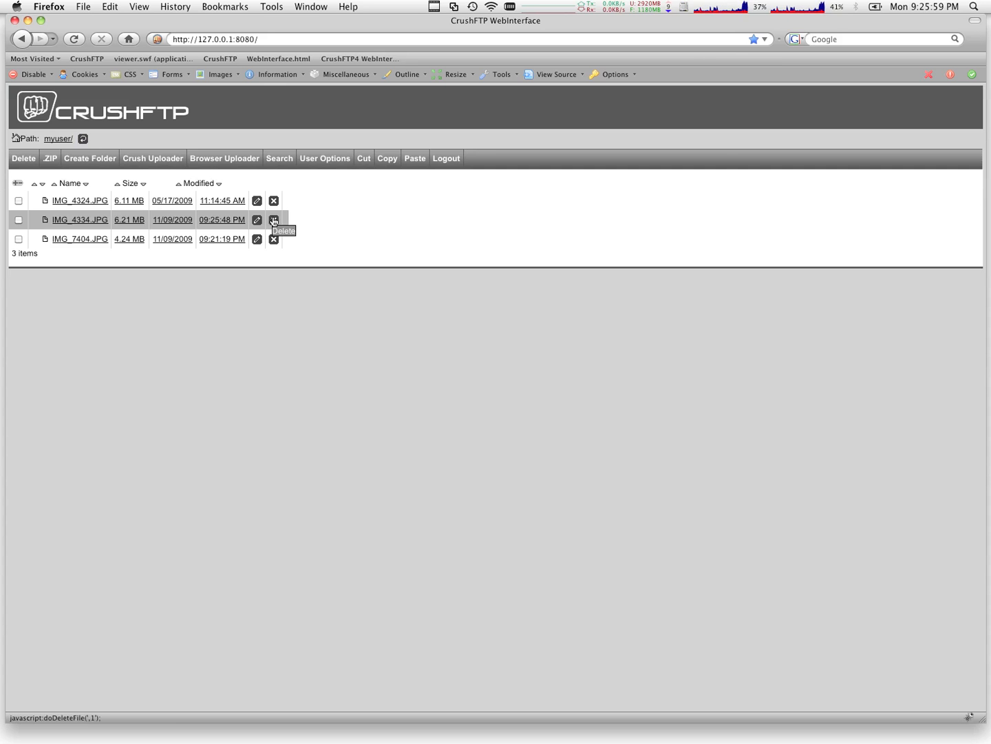
Step: Delete IMG_4334.JPG and log out of the WebInterface
left_click(273, 220)
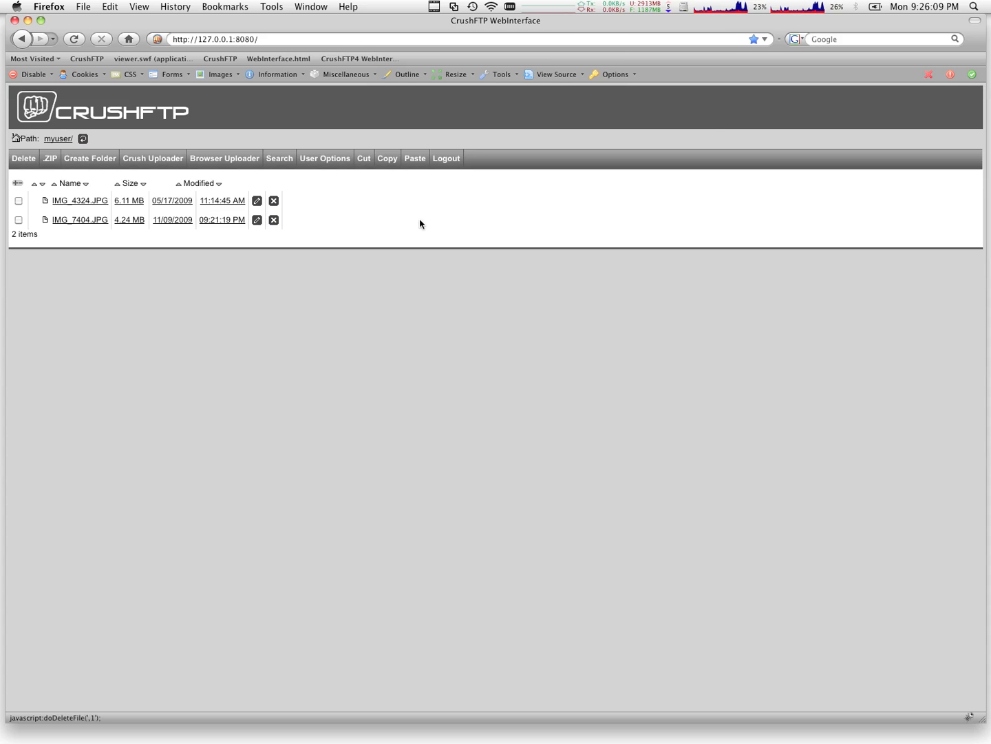
mouse_move(396, 249)
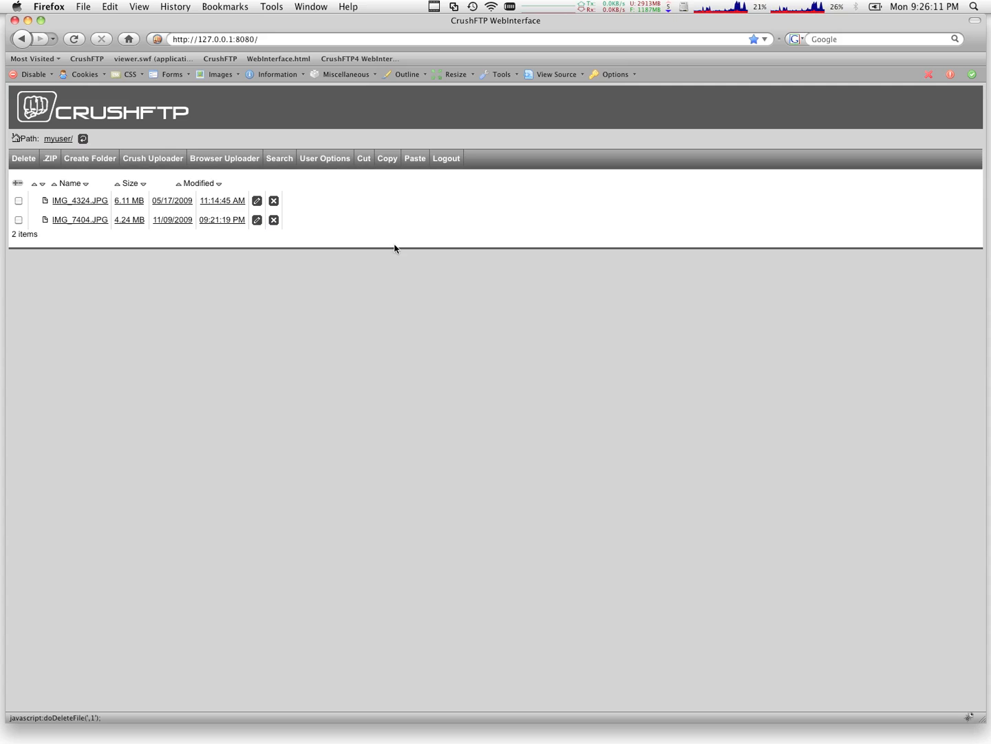
mouse_move(446, 158)
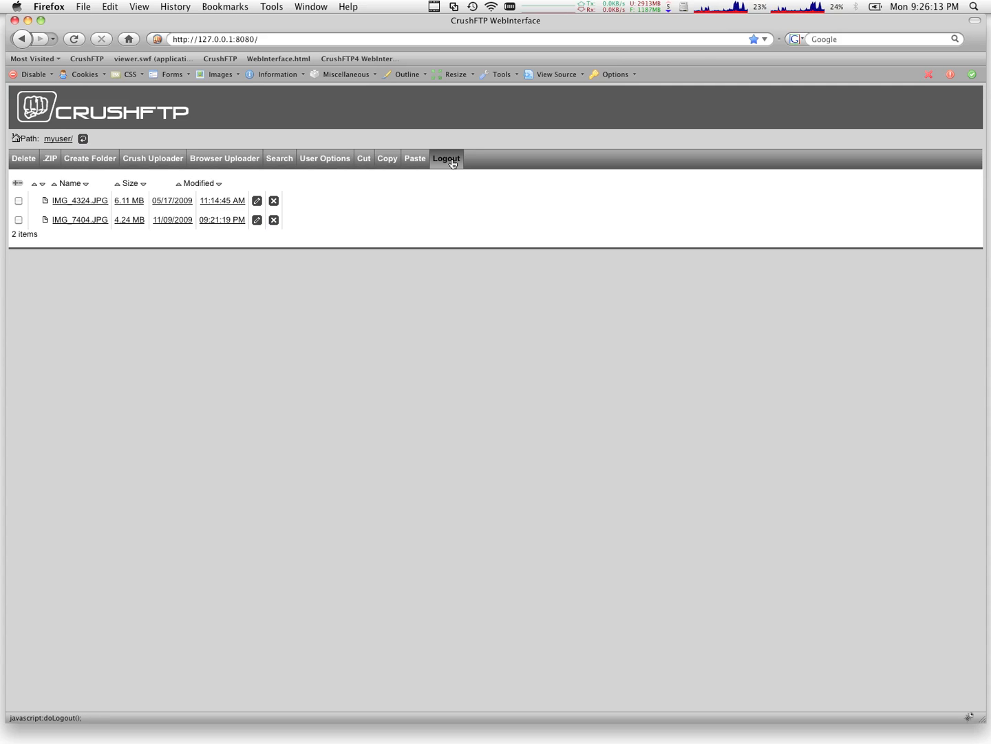
left_click(446, 158)
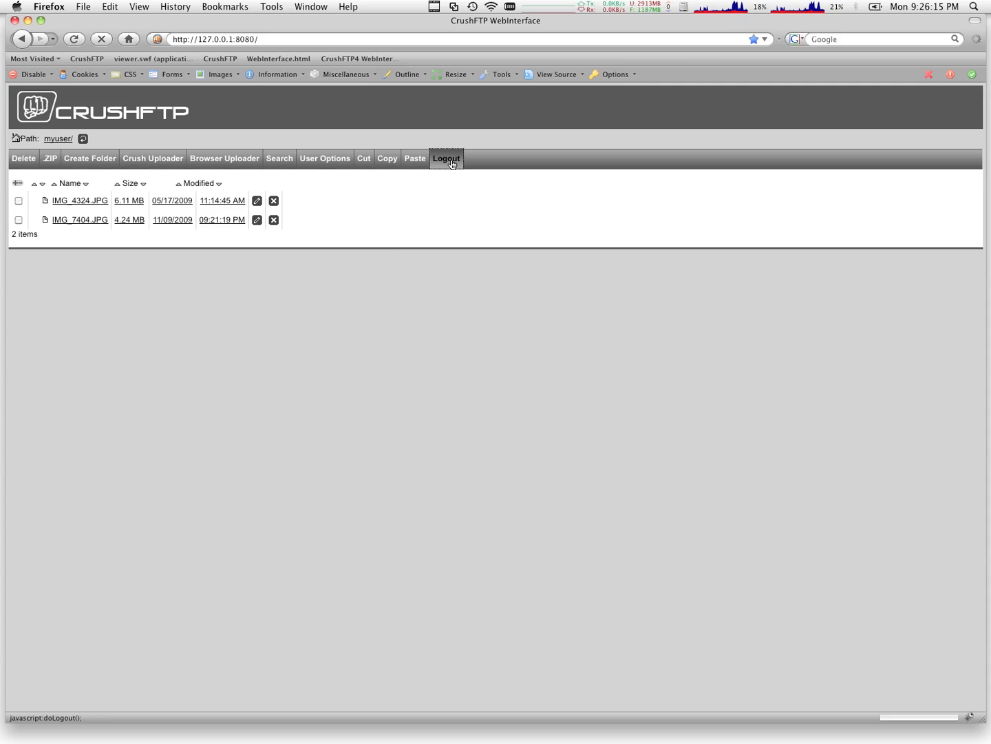
left_click(447, 158)
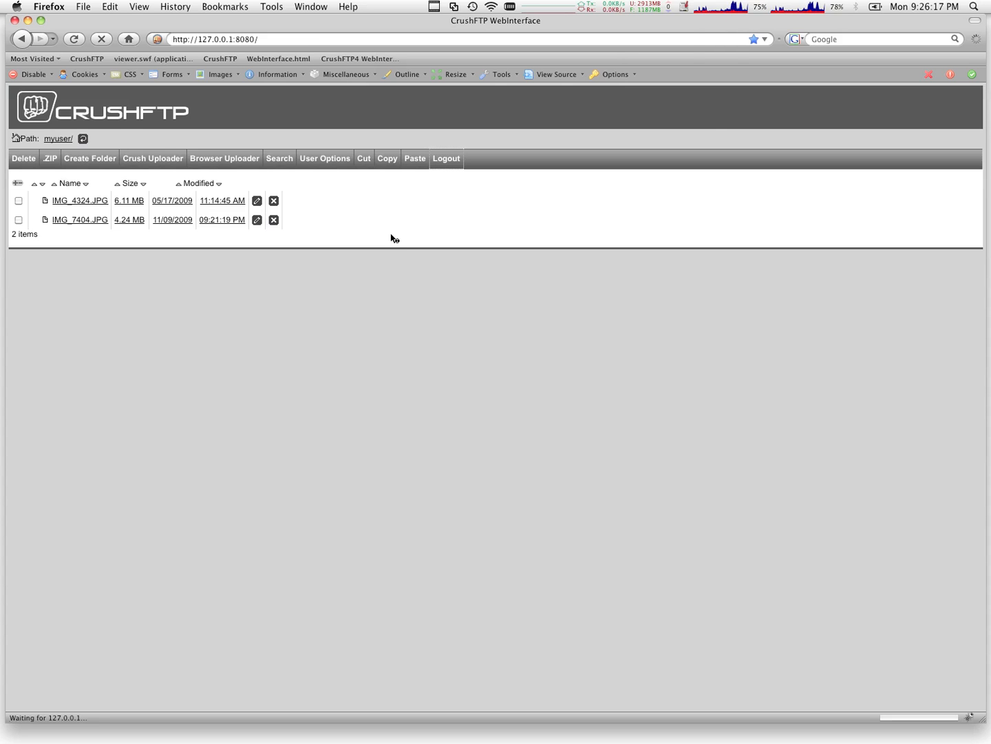
Step: Log back in as myuser, leaving the style on Flash
left_click(446, 158)
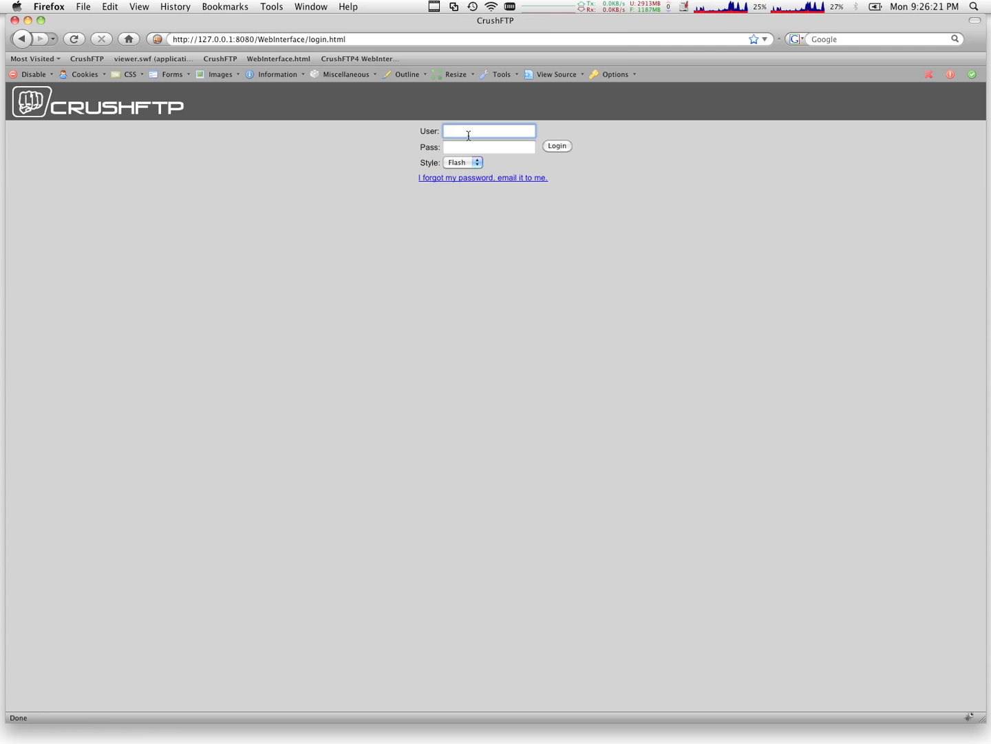
type("myuser")
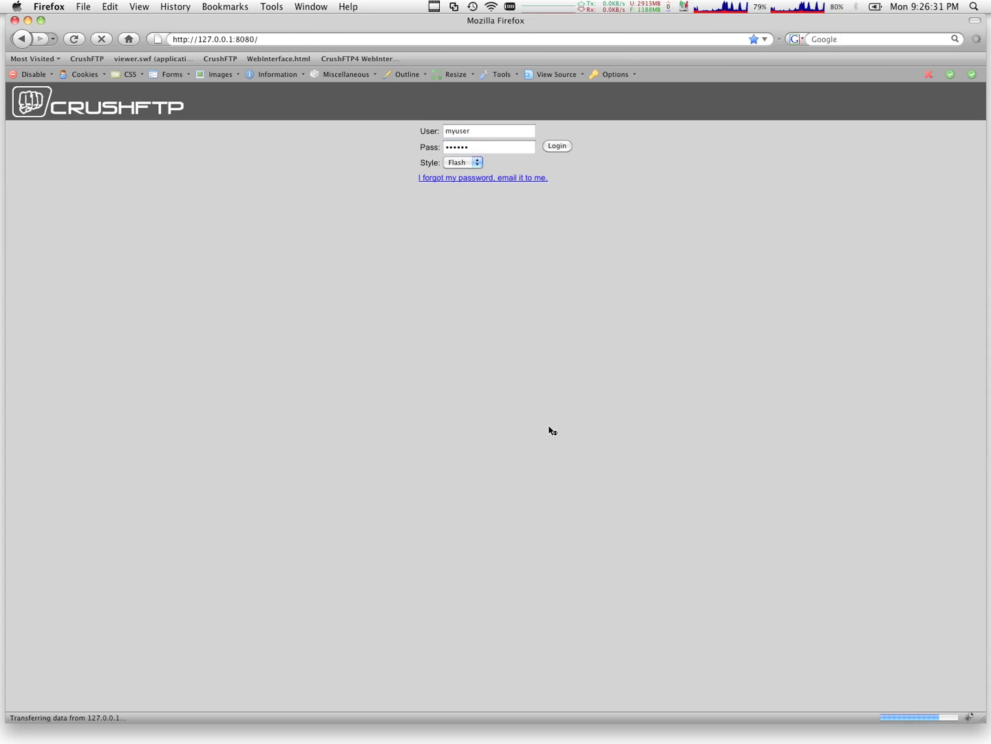
left_click(557, 146)
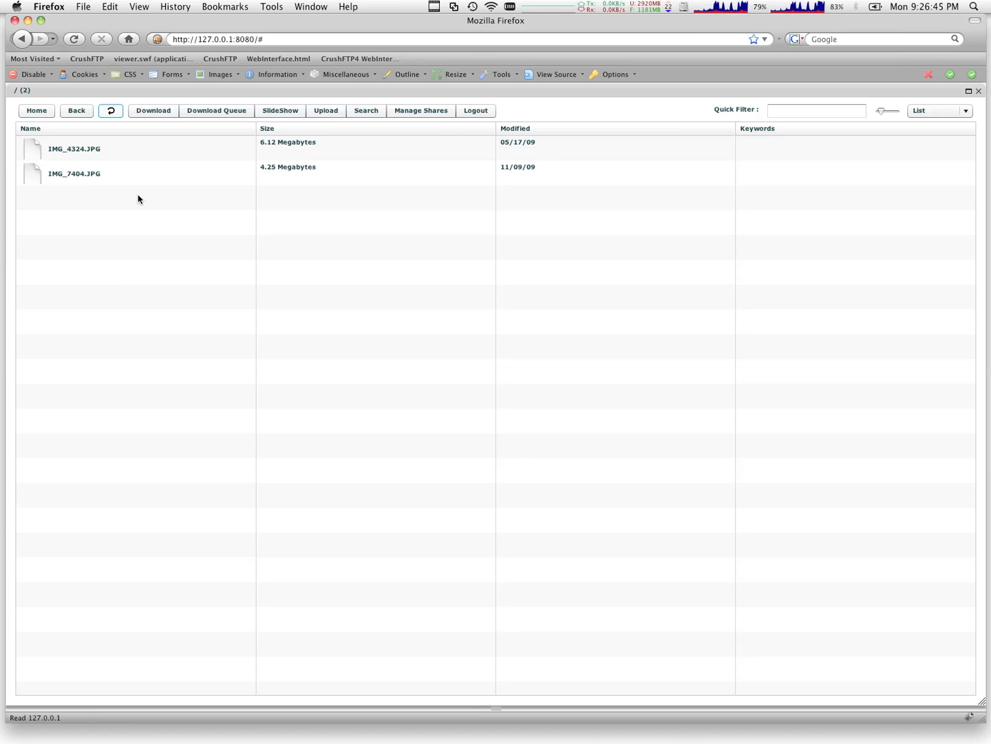
Step: Re-upload IMG_4334.JPG through the Flash uploader and select it in the listing
left_click(74, 173)
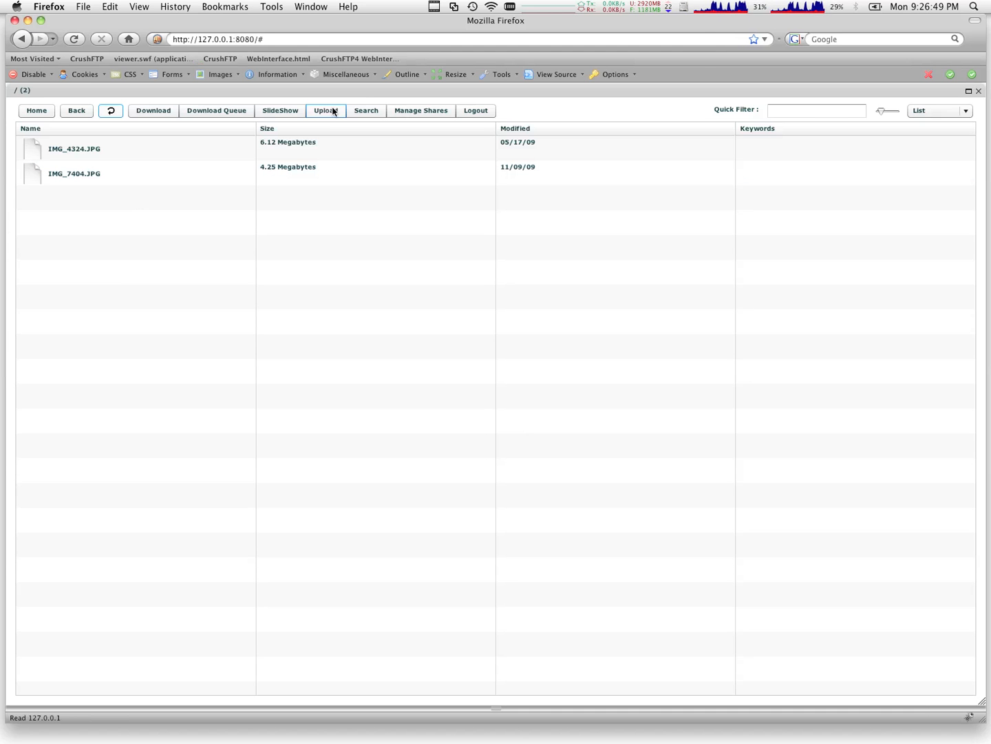
mouse_move(330, 111)
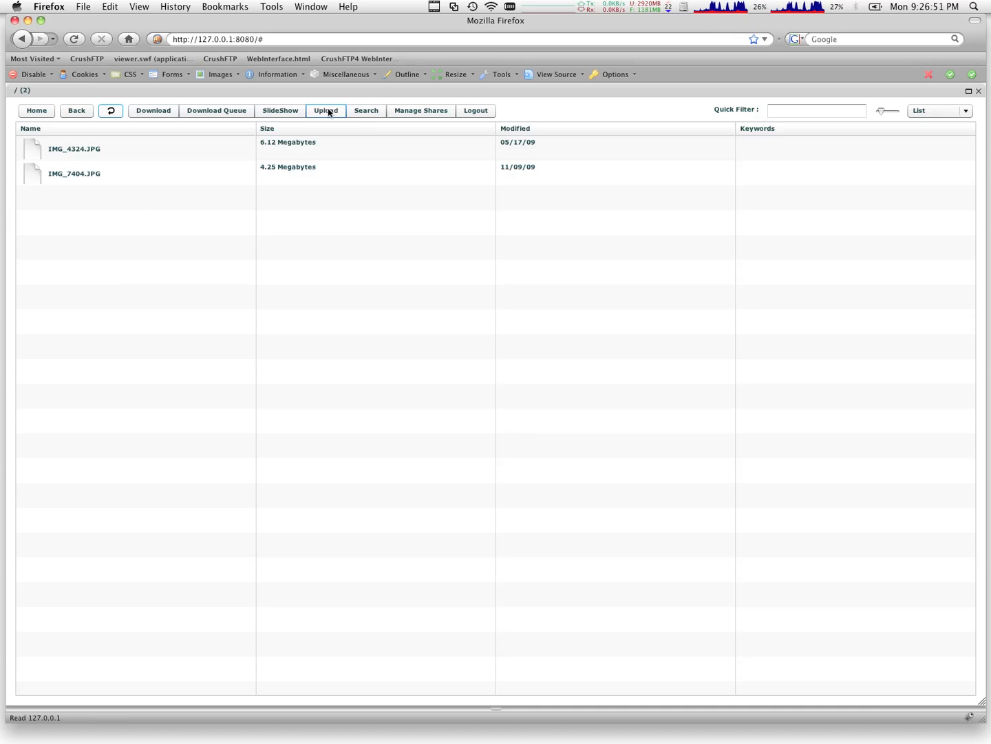
left_click(326, 110)
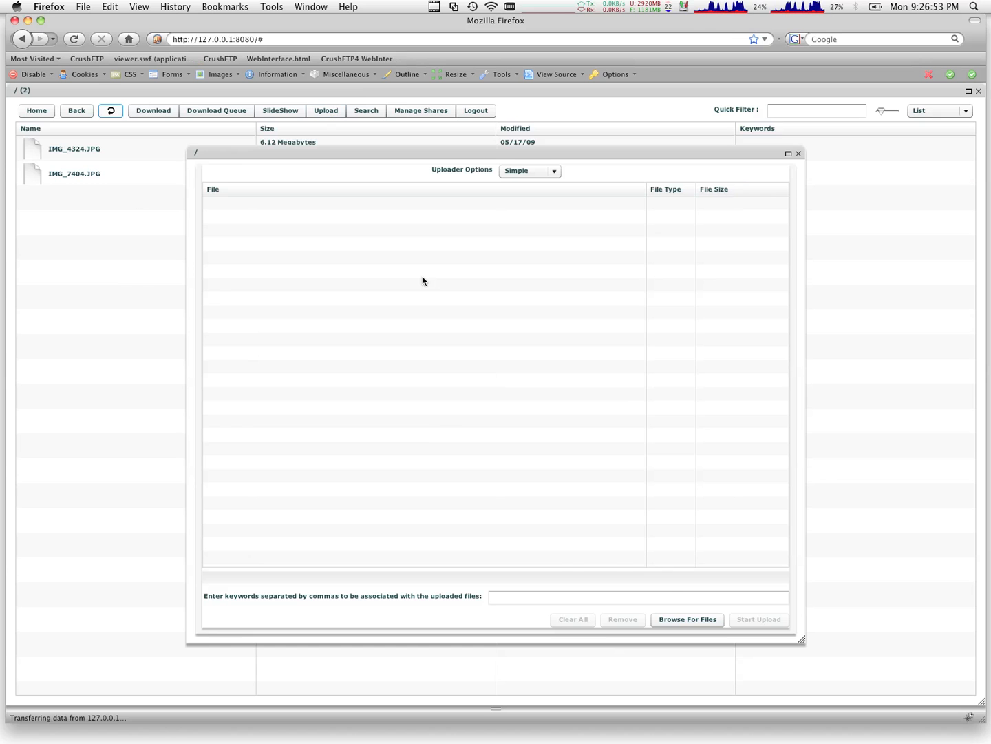
mouse_move(691, 619)
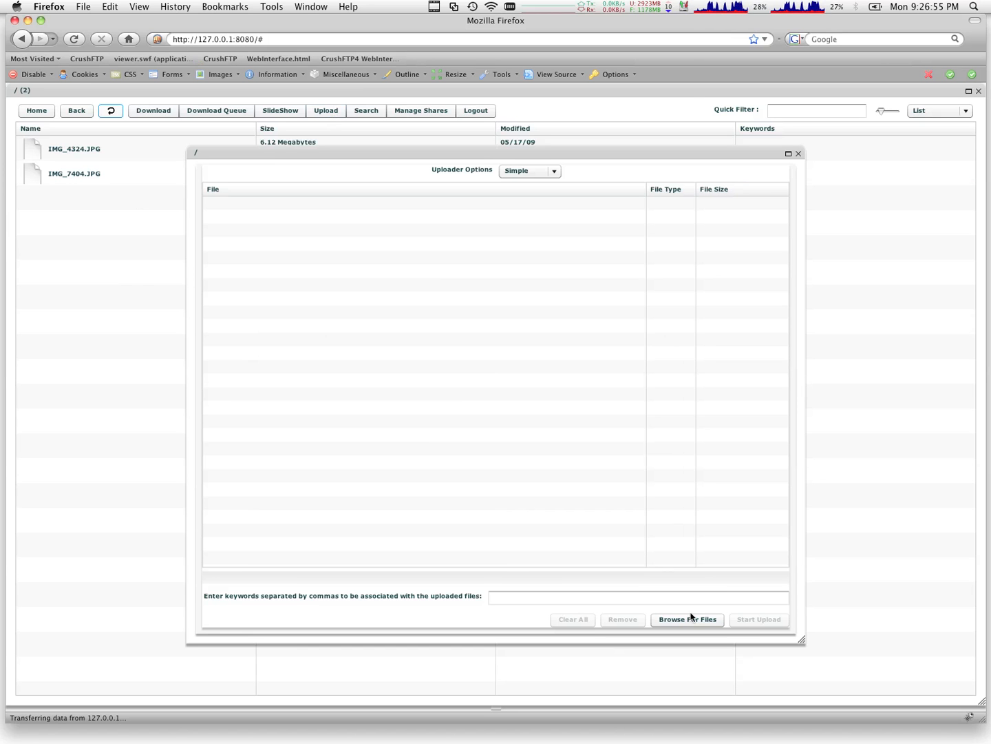
left_click(686, 619)
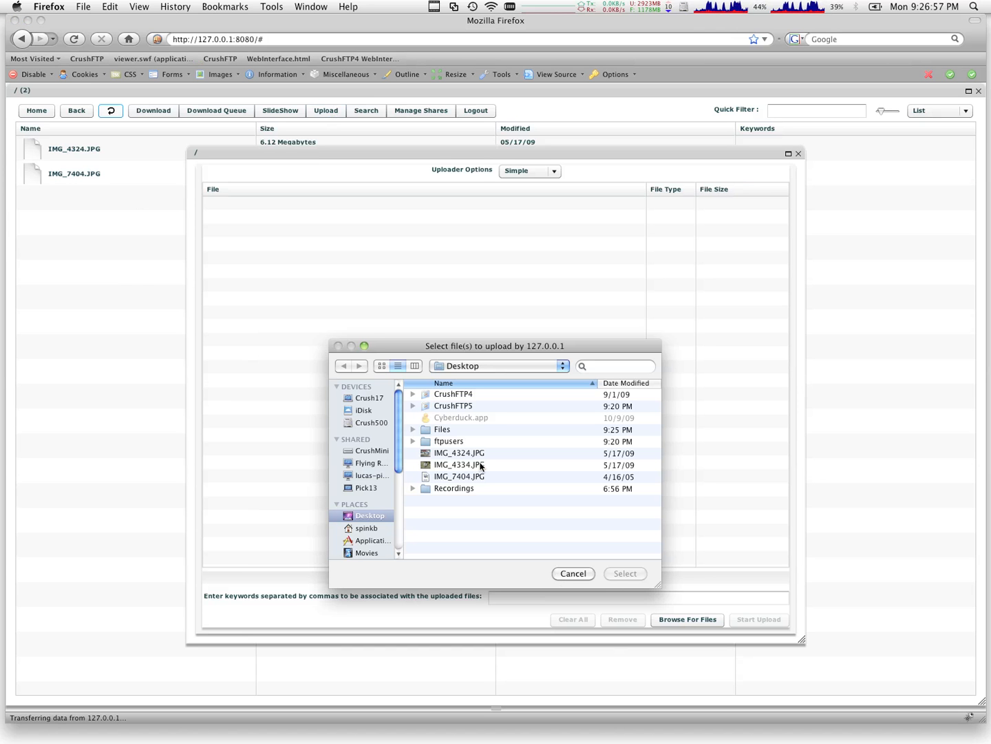
left_click(624, 572)
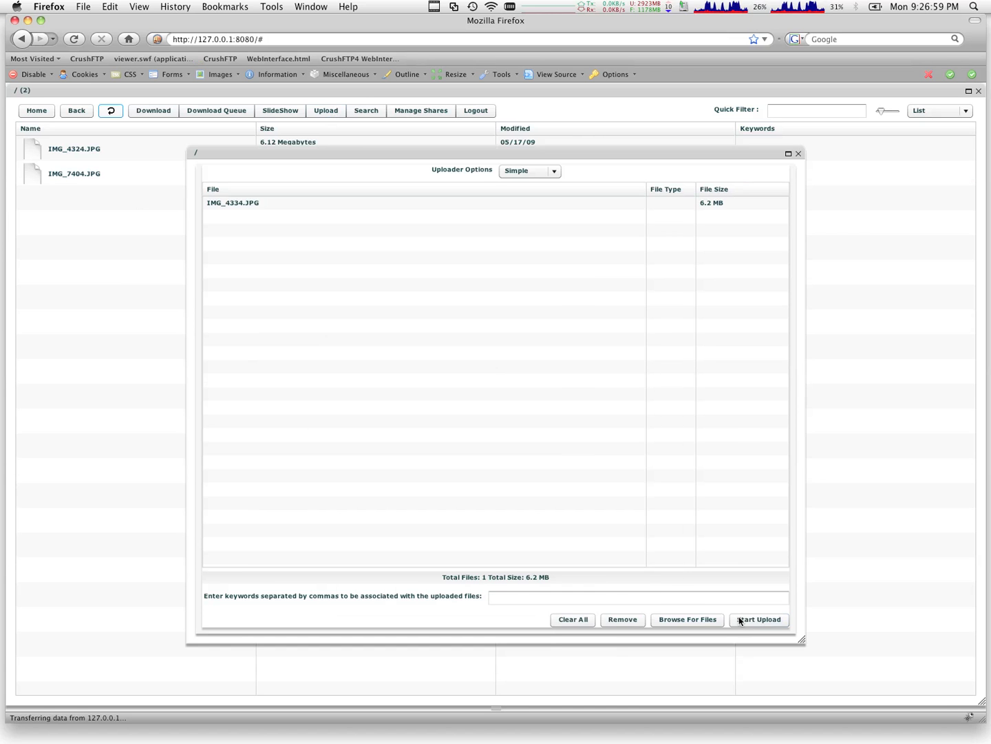
left_click(758, 619)
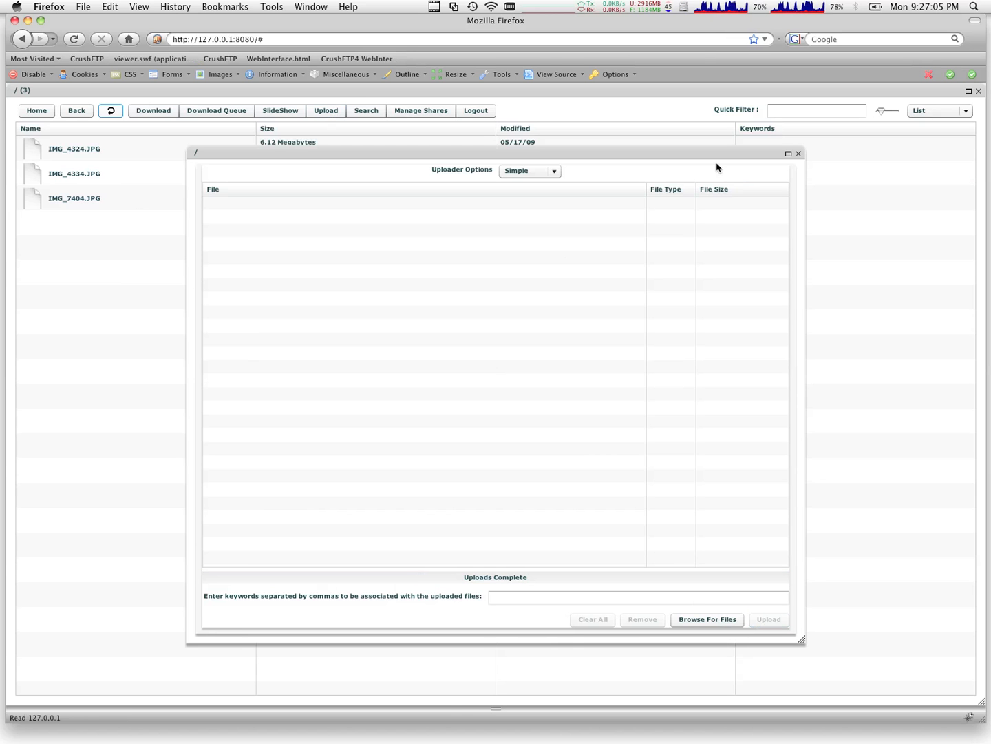
left_click(799, 153)
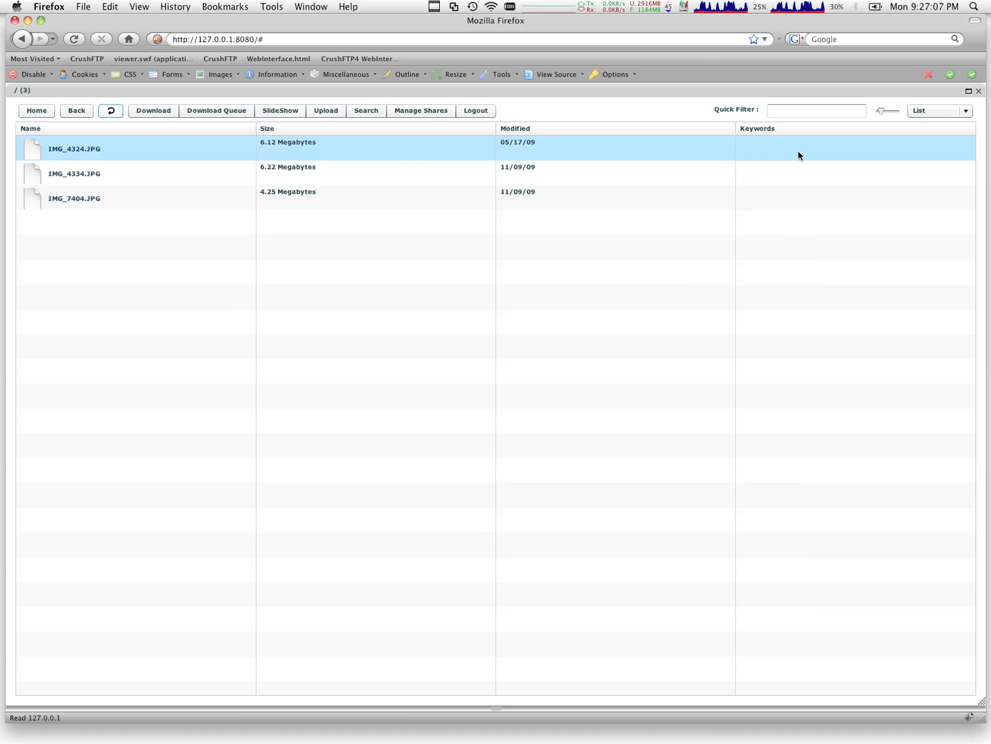
left_click(74, 173)
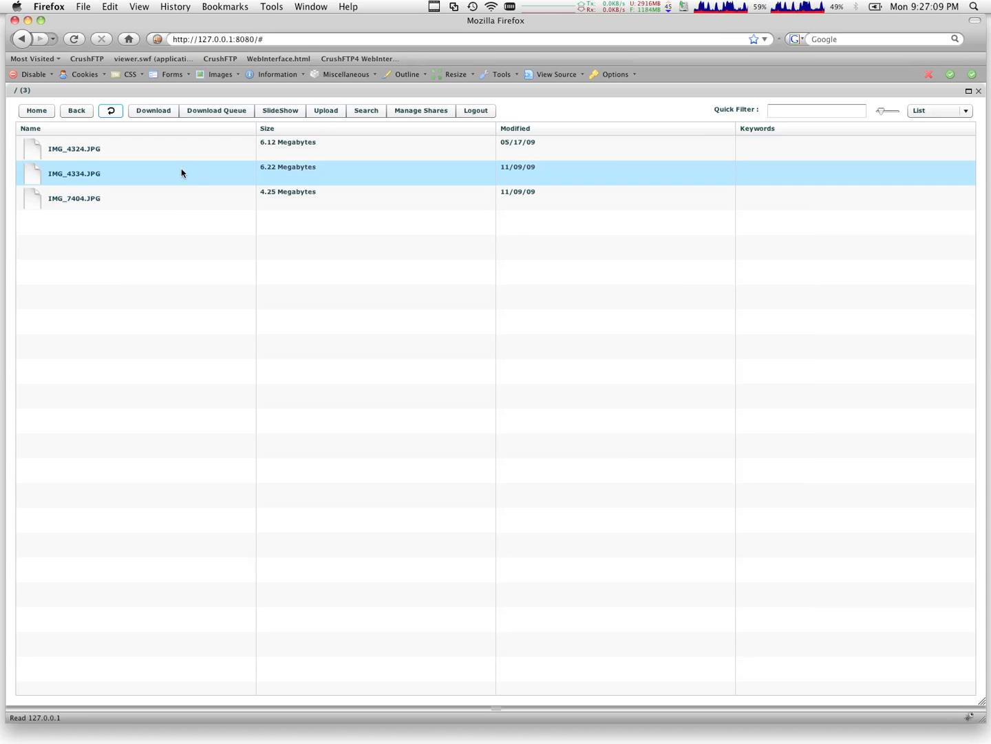
left_click(817, 110)
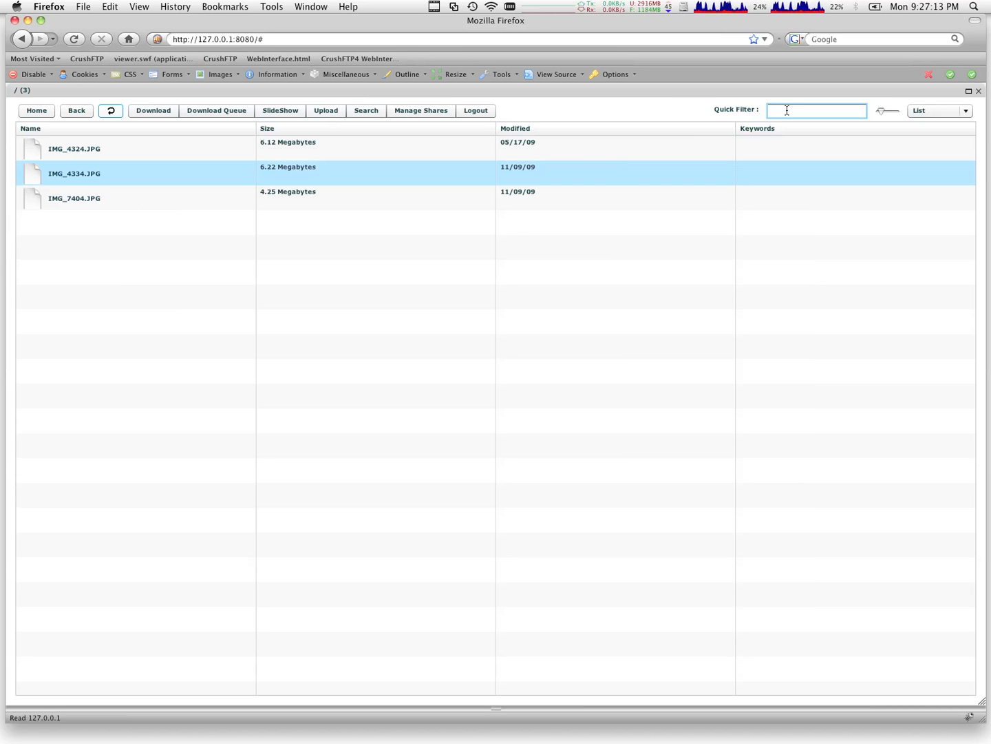
Step: Filter the file list by '433', then clear the Quick Filter box
type("433")
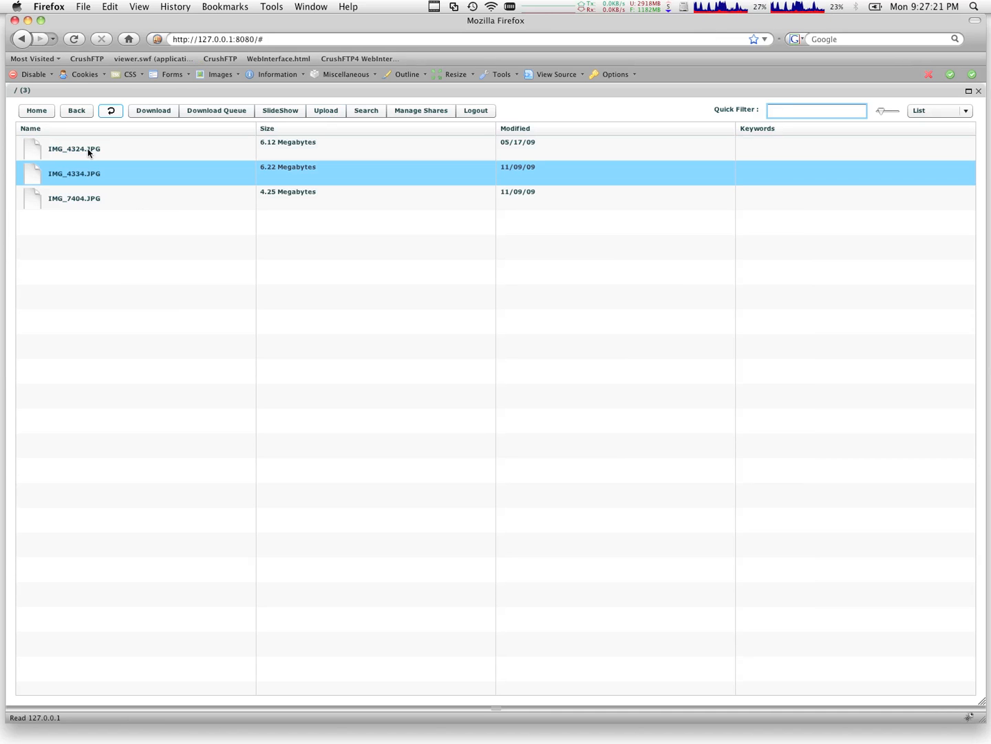
left_click(817, 110)
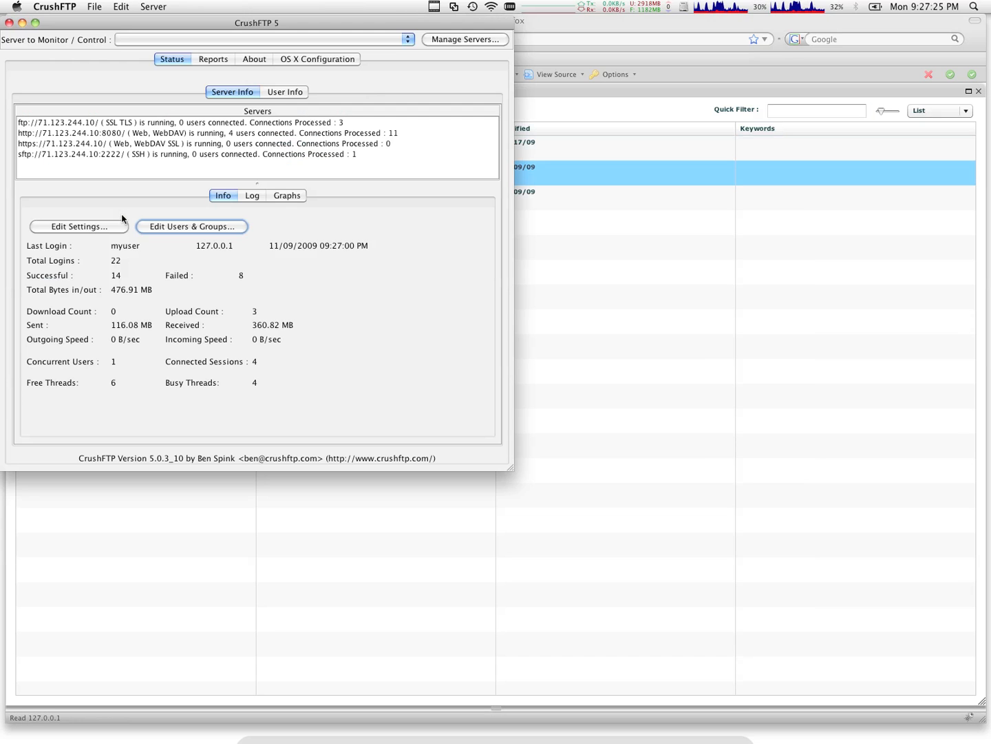
mouse_move(112, 240)
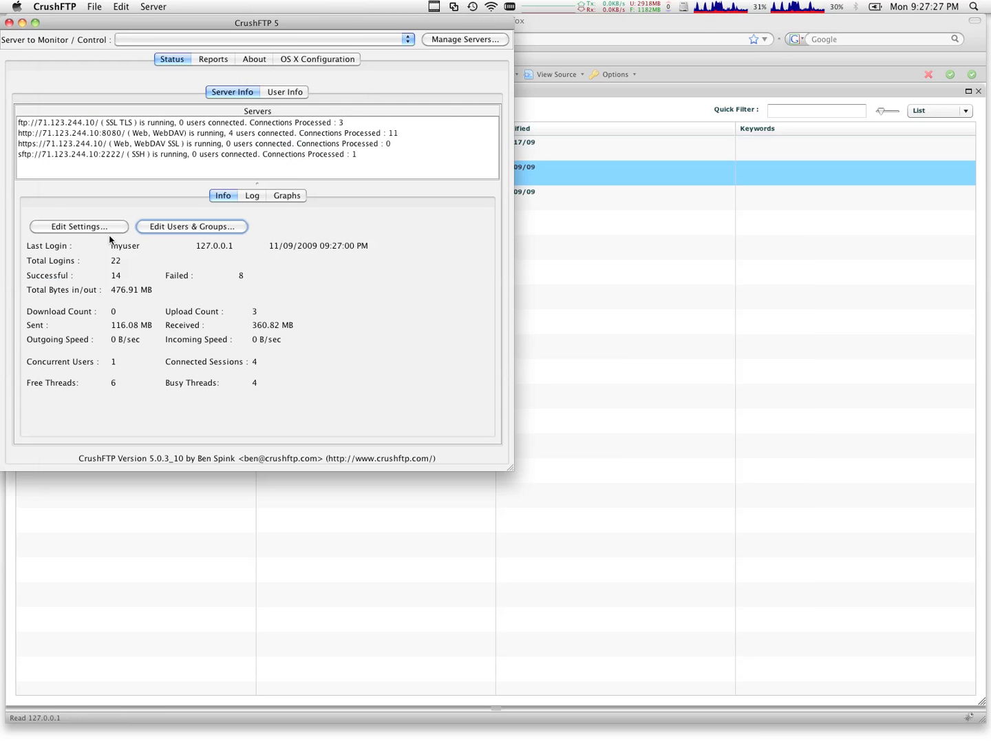
Step: Enable thumbnail previews with a 1-minute scan interval and 1 conversion thread
left_click(78, 226)
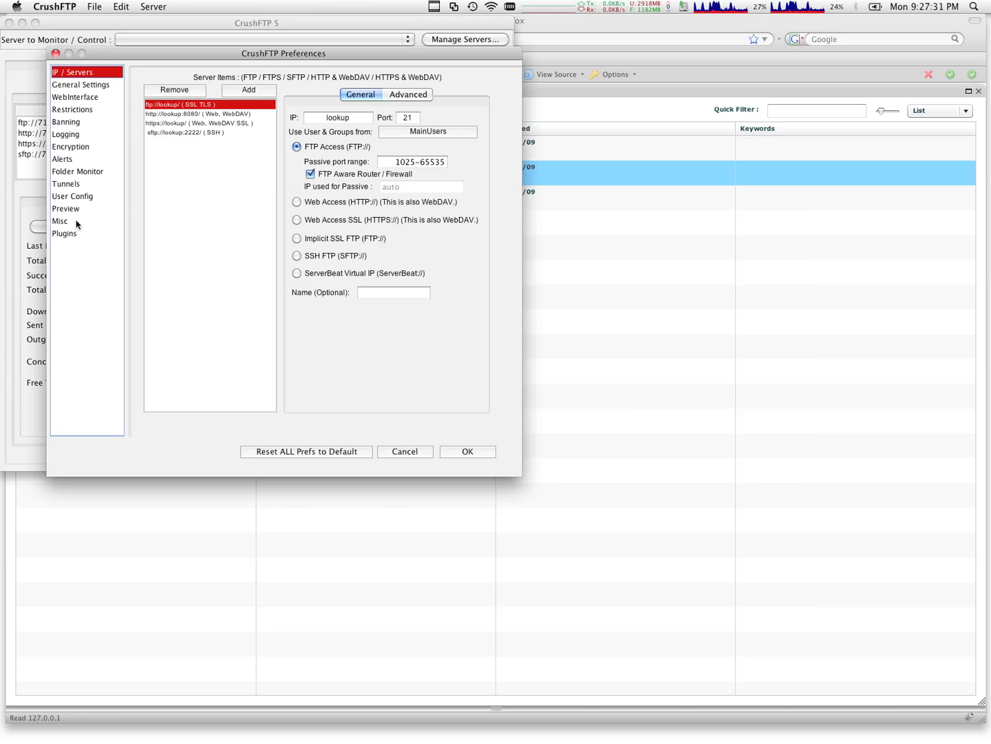
left_click(66, 208)
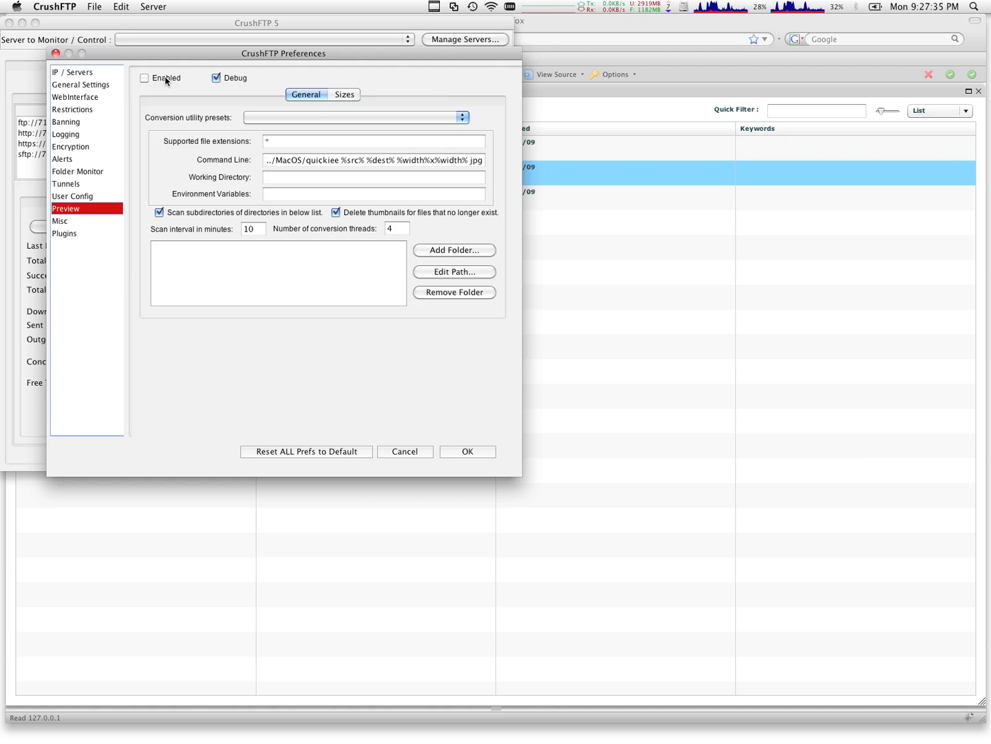
left_click(145, 77)
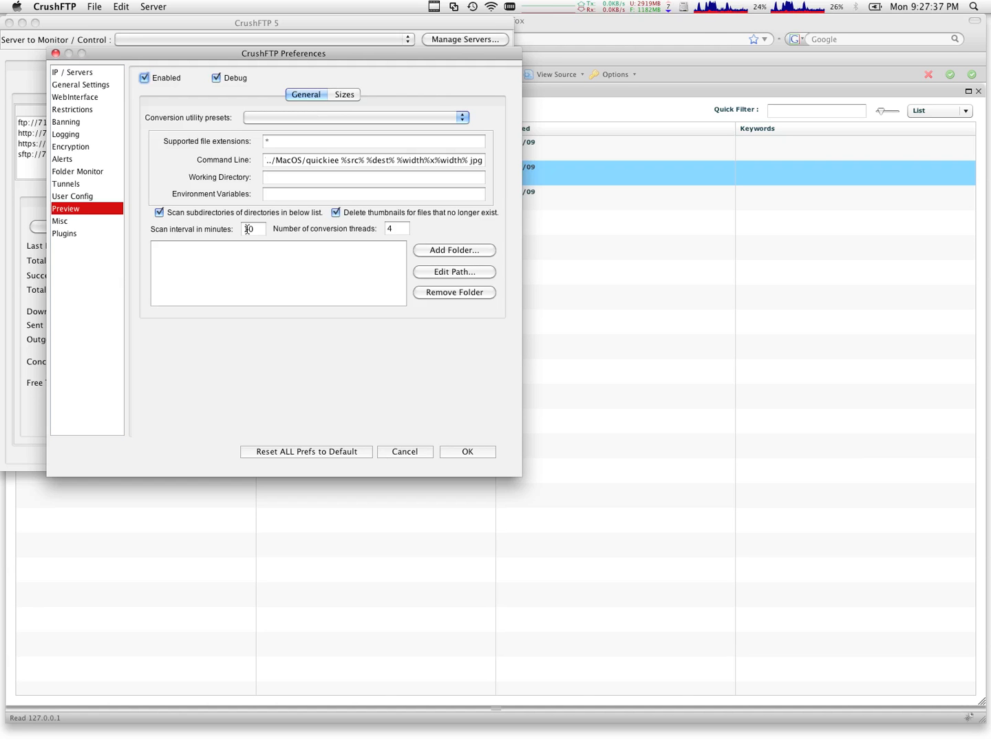
left_click(397, 228)
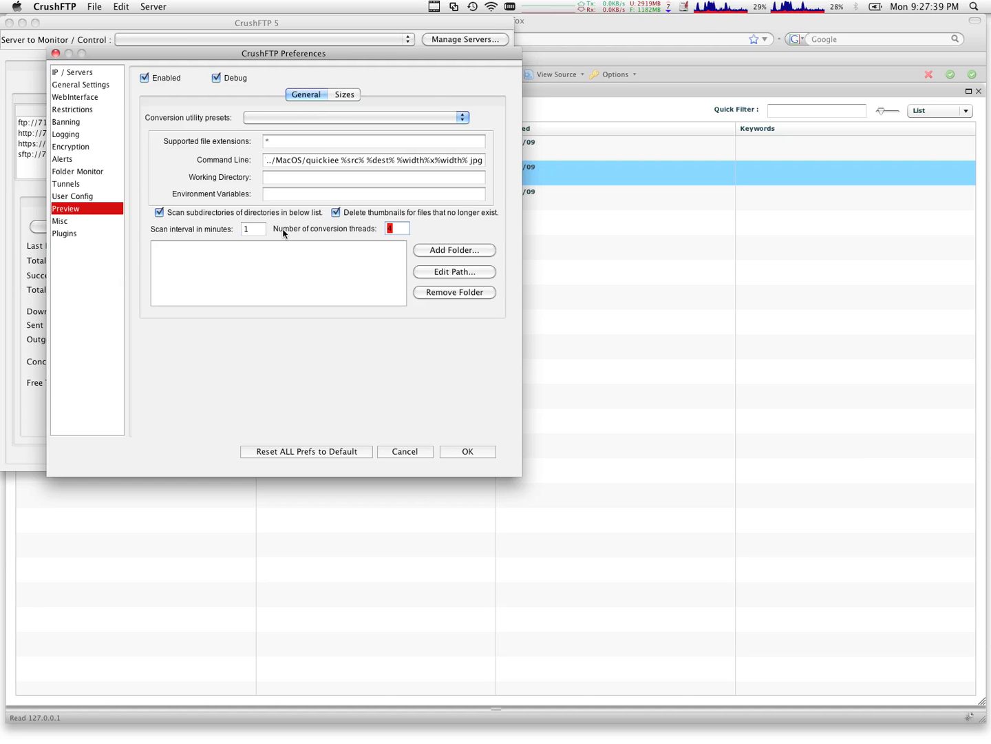
mouse_move(365, 248)
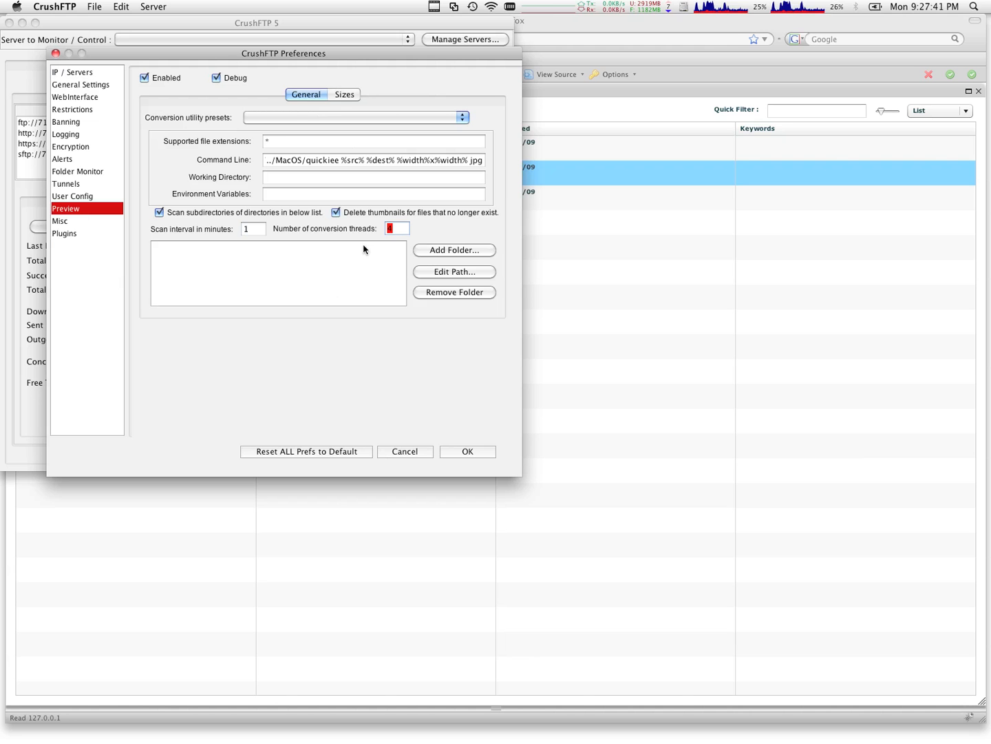
left_click(398, 228)
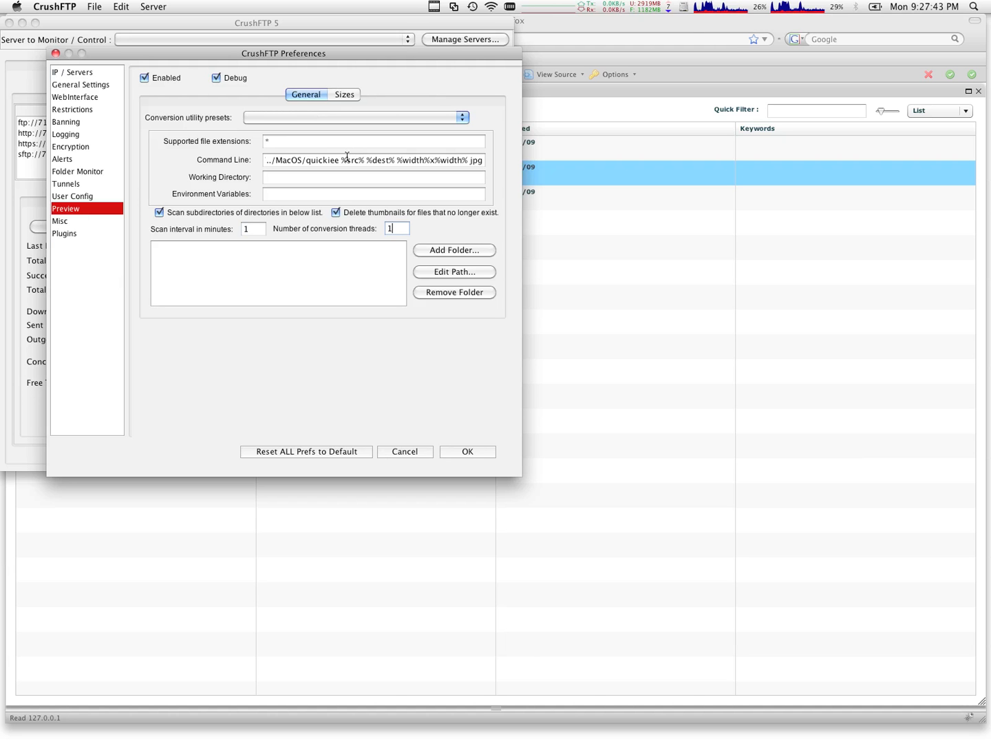
left_click(374, 141)
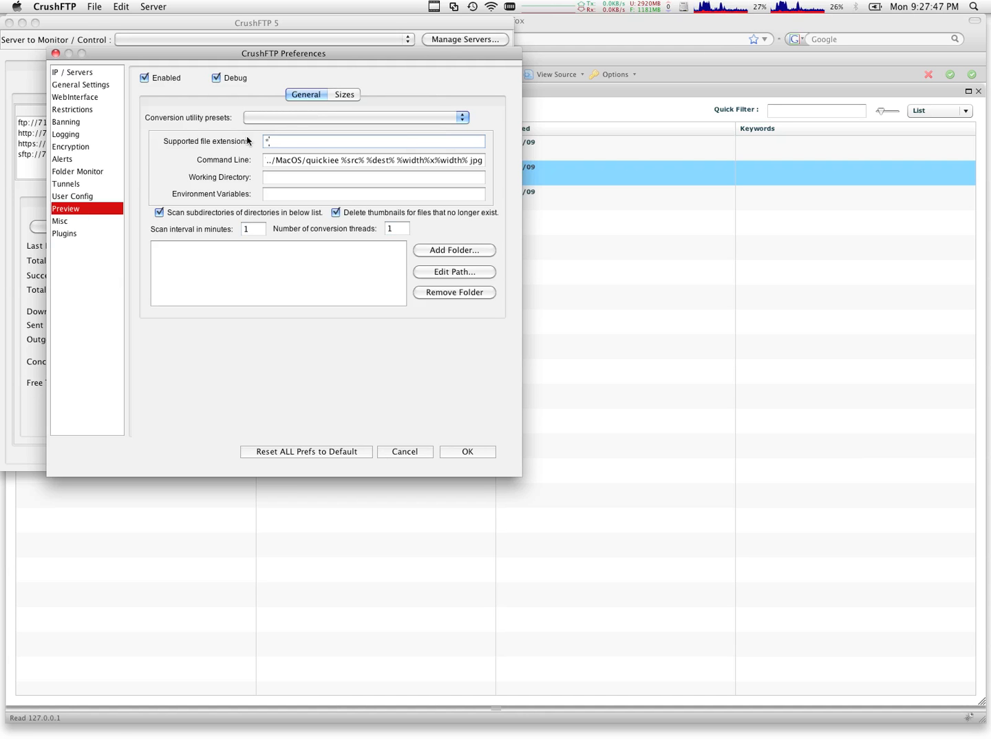
mouse_move(257, 145)
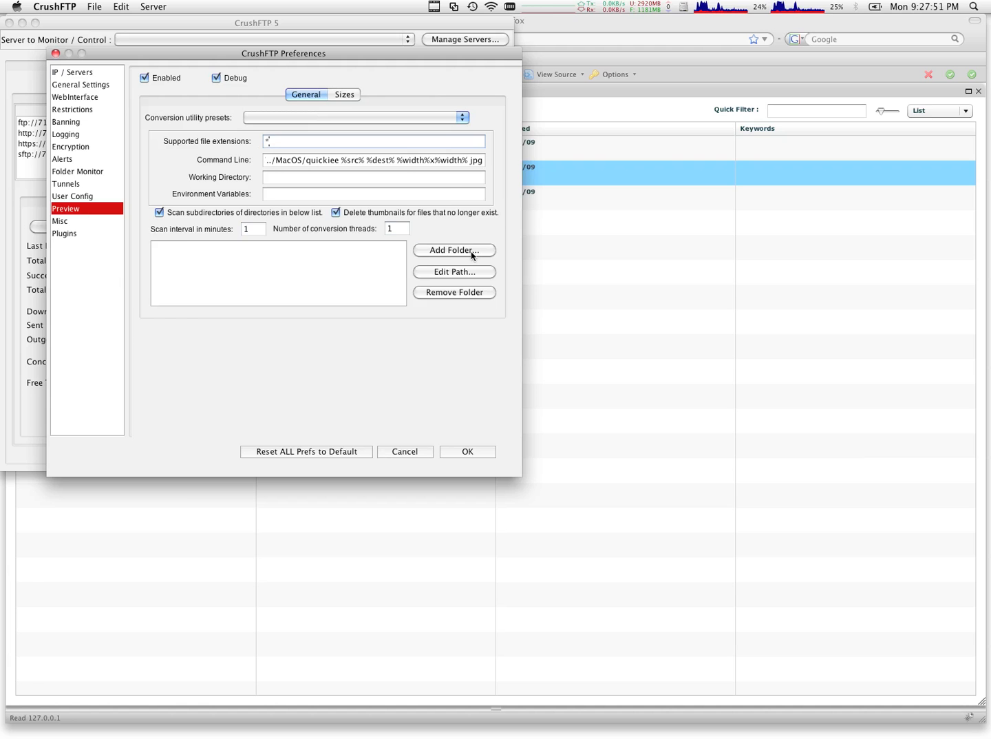
Step: Add Desktop/ftpusers as the preview scan folder and save the settings
left_click(454, 250)
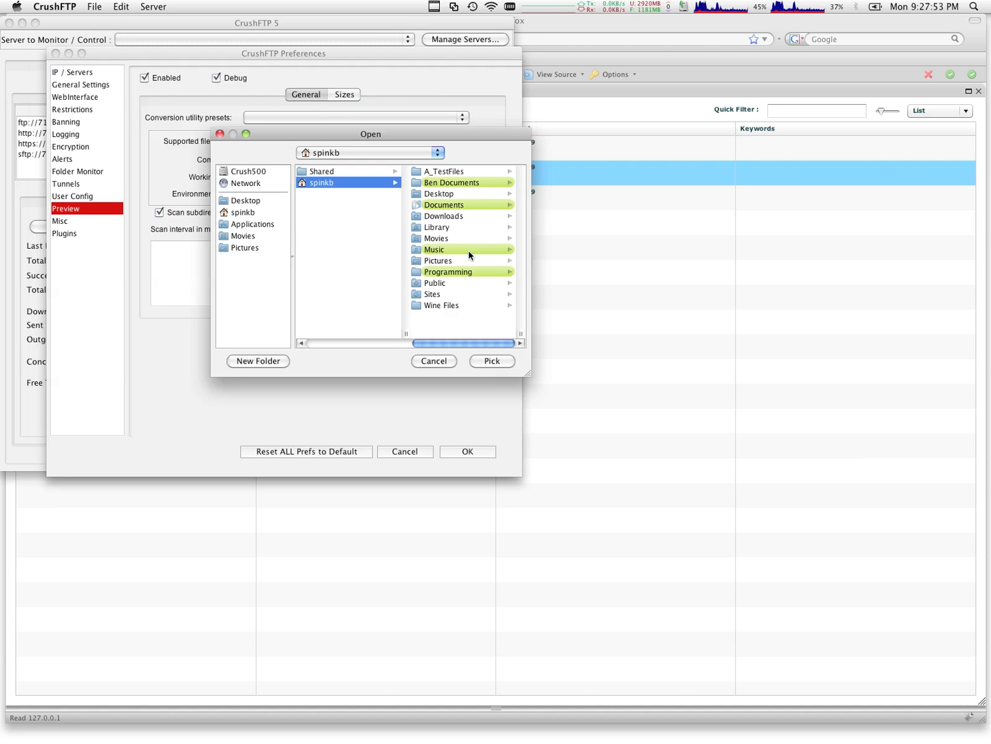
left_click(245, 201)
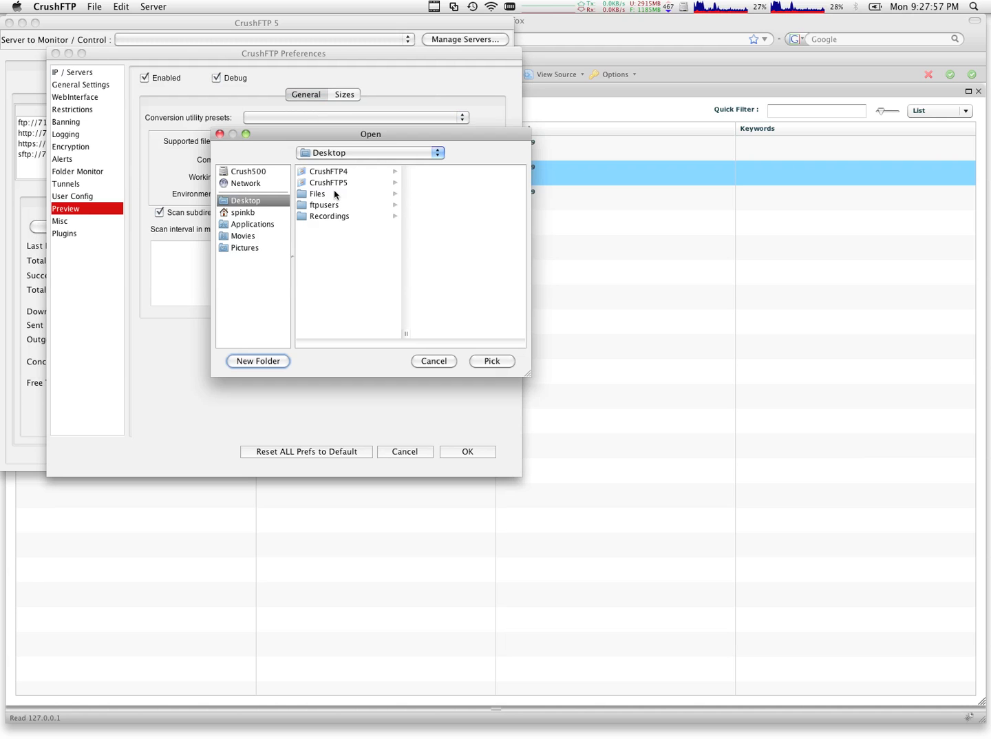
left_click(327, 205)
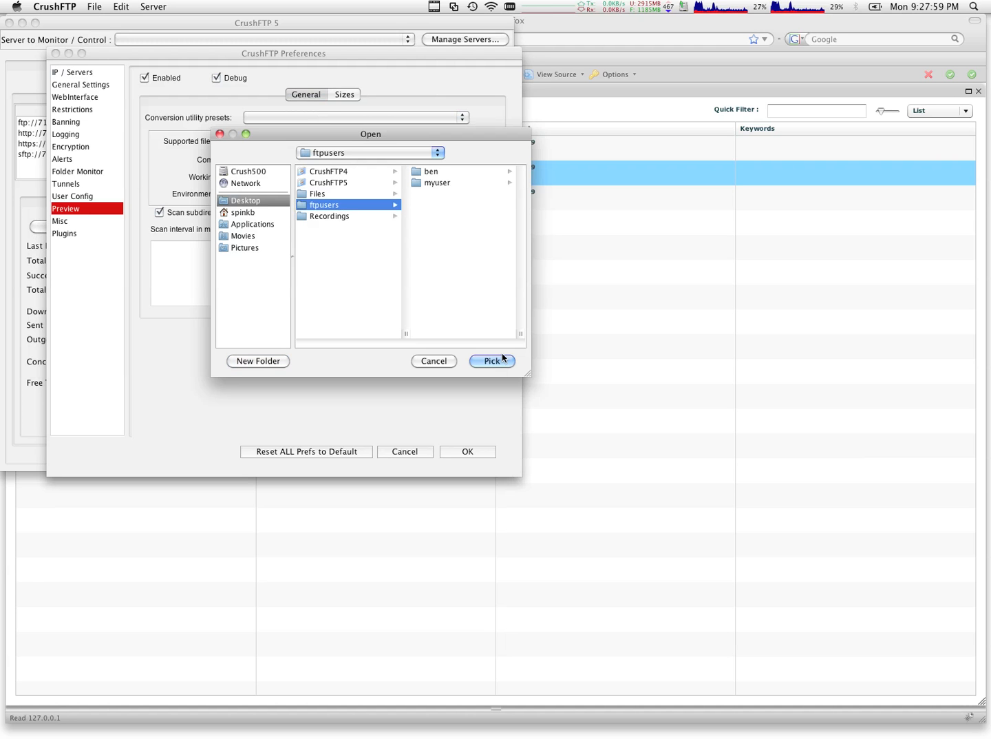
left_click(491, 361)
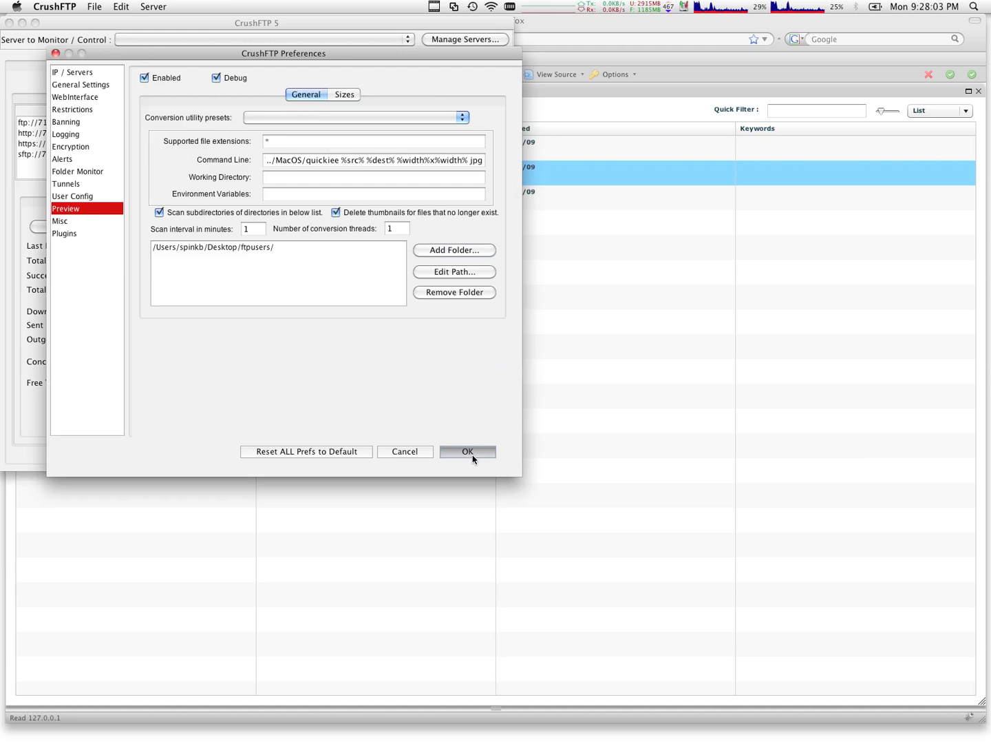
left_click(467, 452)
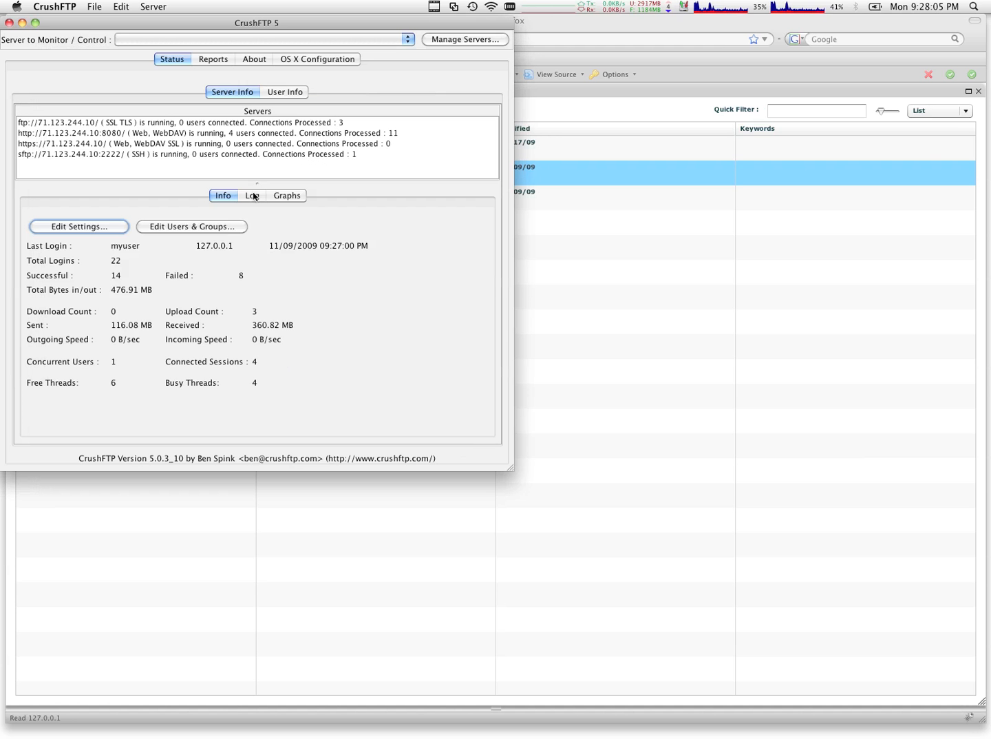
Step: Show the server log to watch thumbnails being created for IMG_4324.JPG and IMG_4334.JPG
left_click(253, 195)
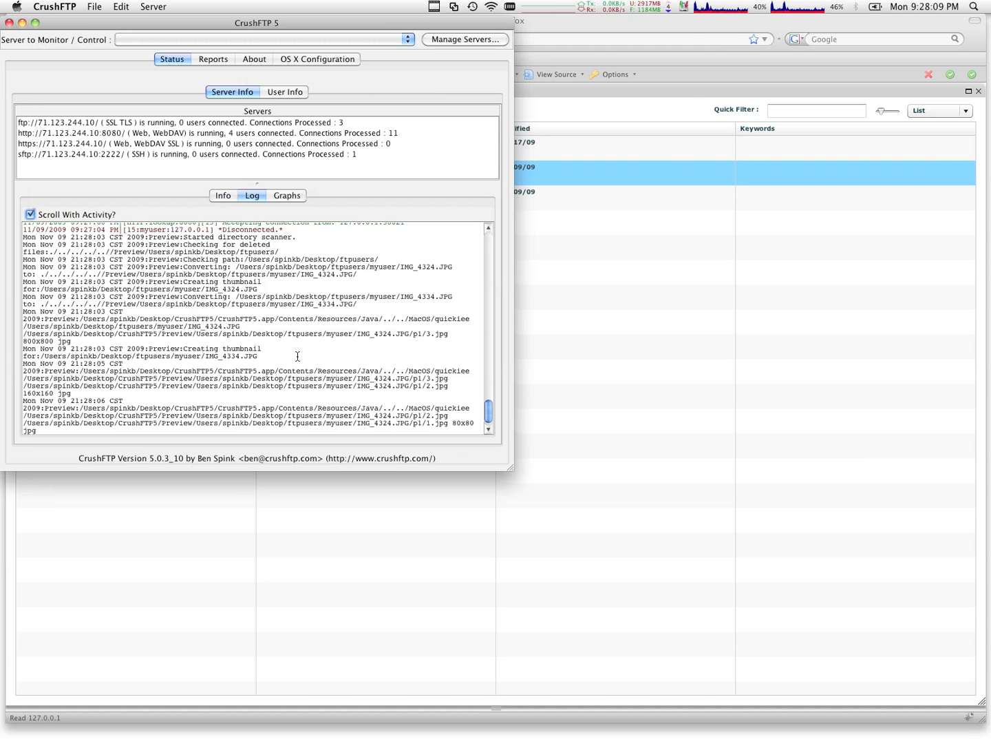
mouse_move(310, 408)
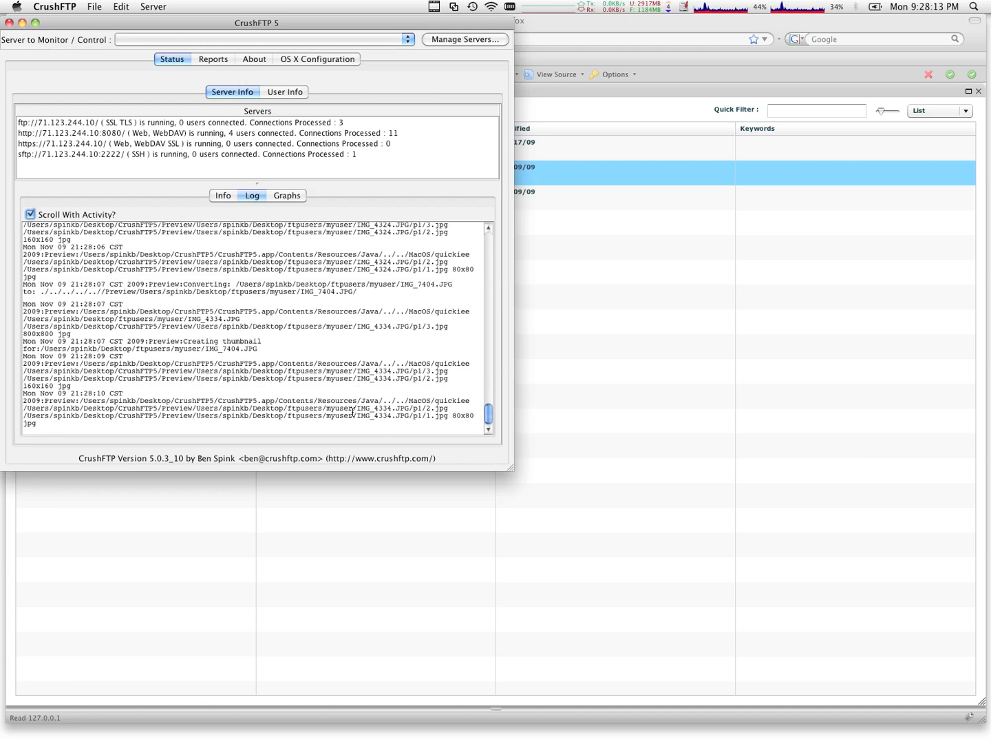
mouse_move(335, 441)
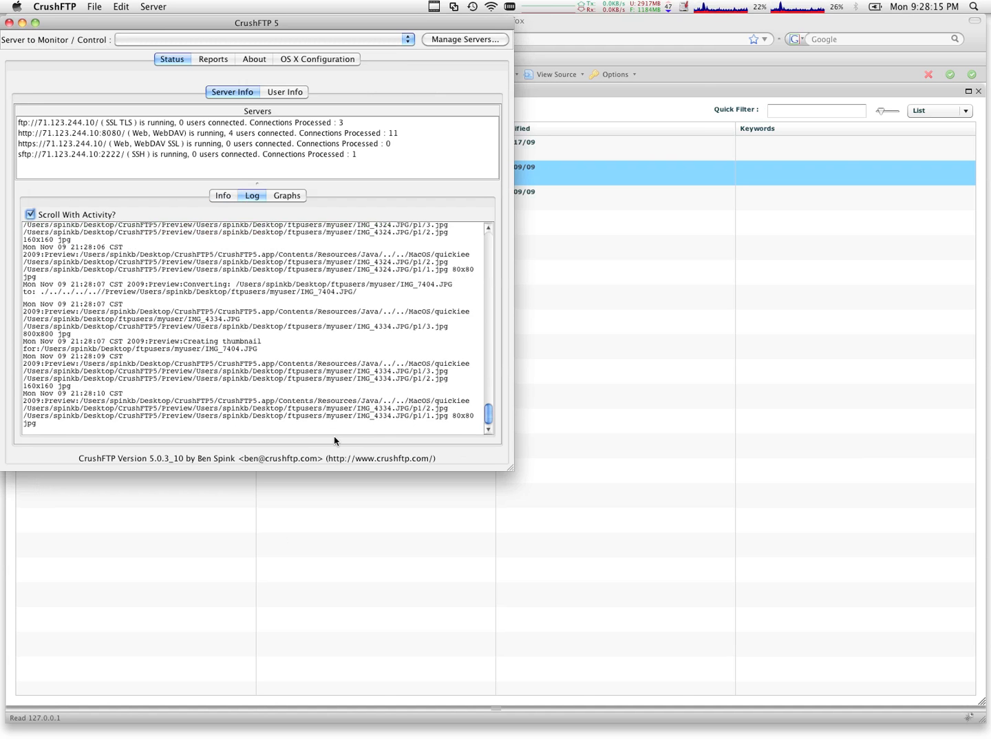
mouse_move(281, 540)
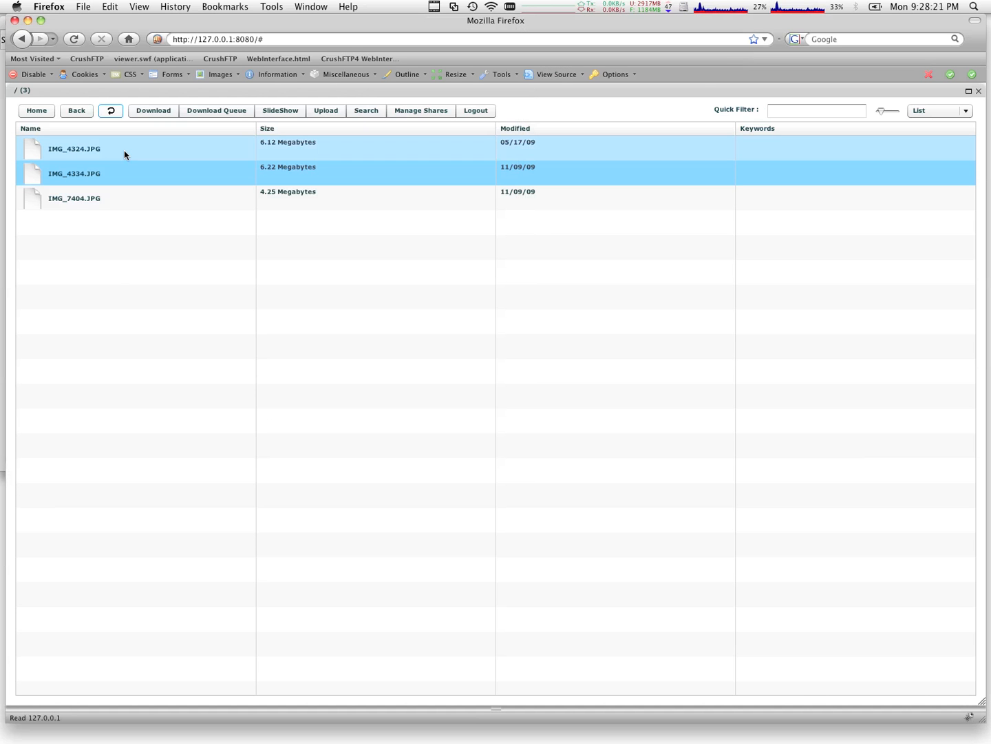
Step: Refresh the listing and browse IMG_7404.JPG and IMG_4324.JPG as a slideshow
left_click(110, 111)
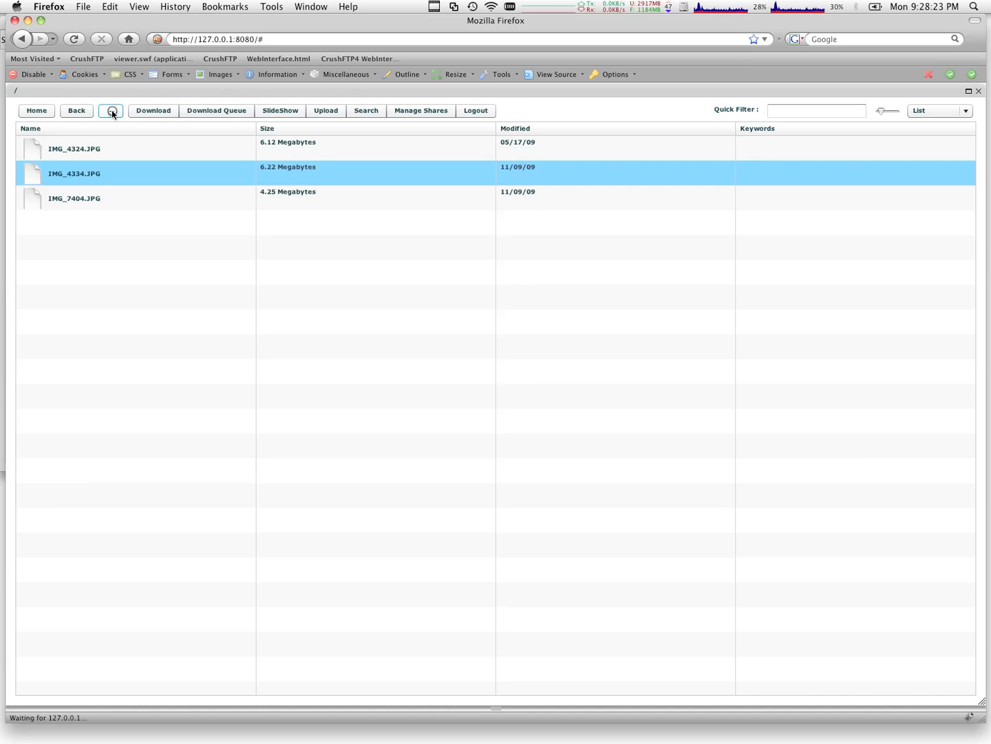
left_click(111, 110)
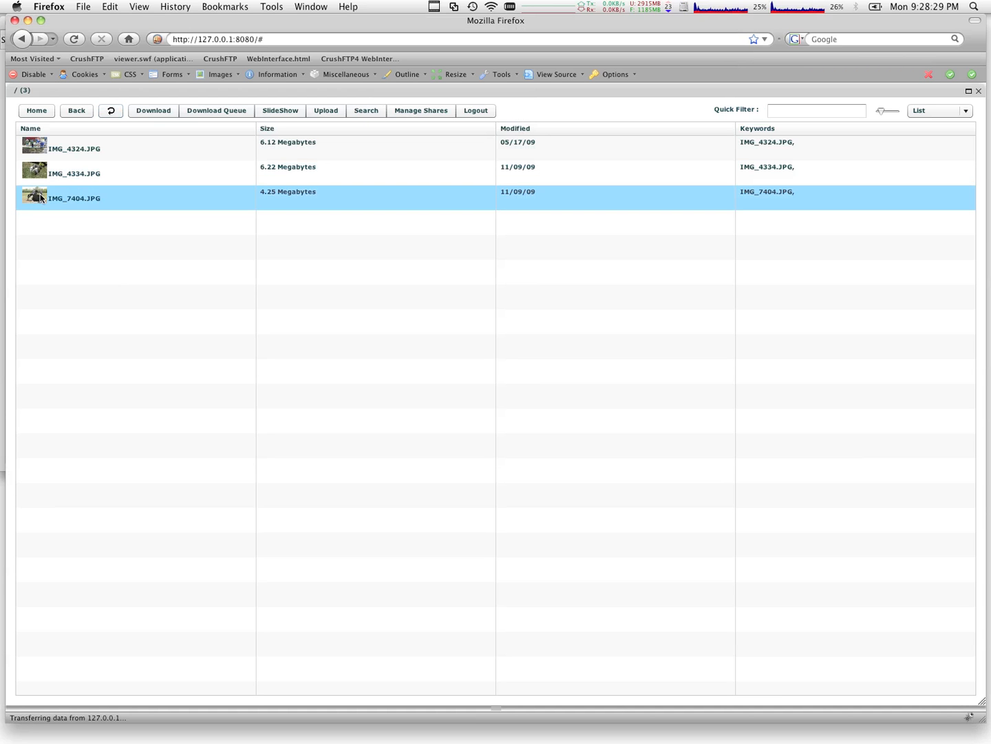
double_click(74, 198)
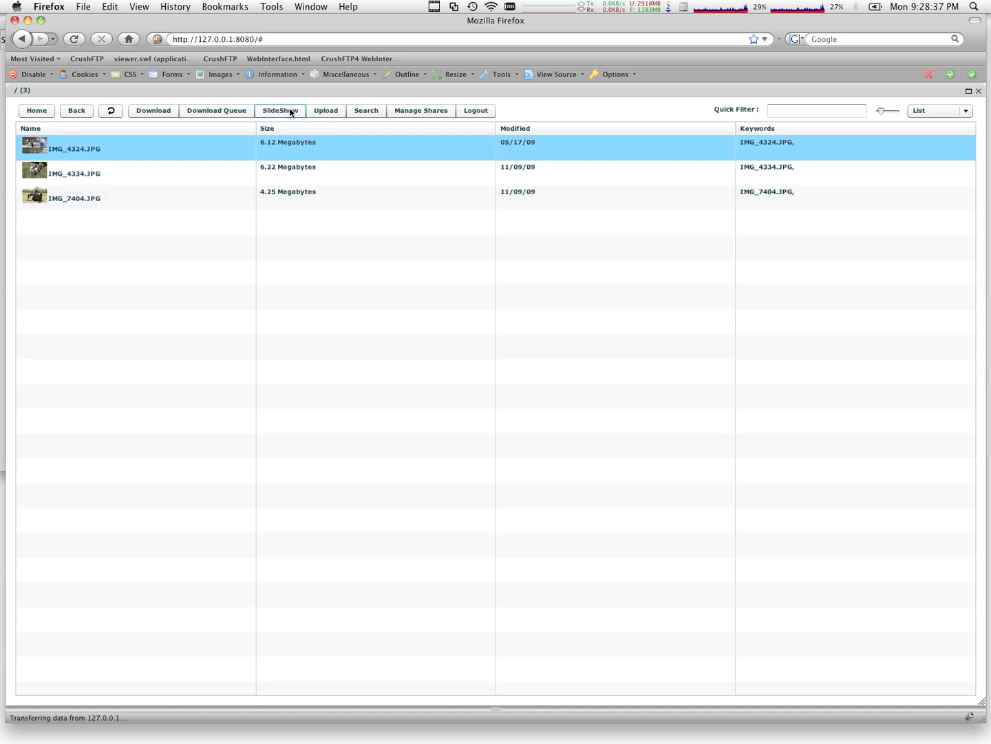
left_click(280, 110)
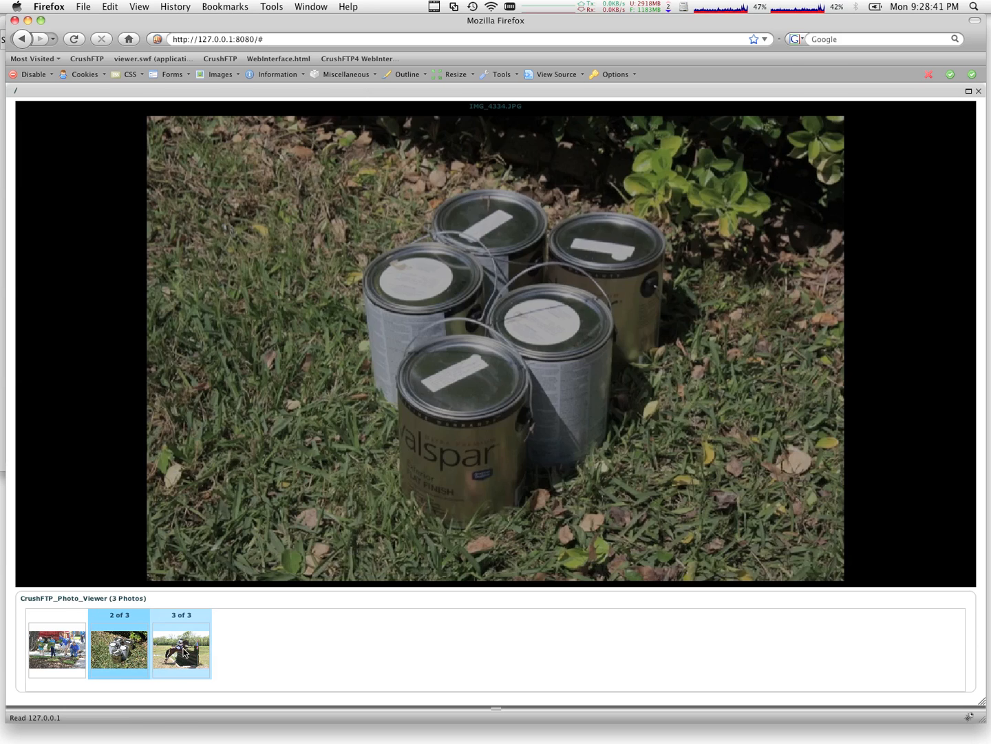
left_click(57, 649)
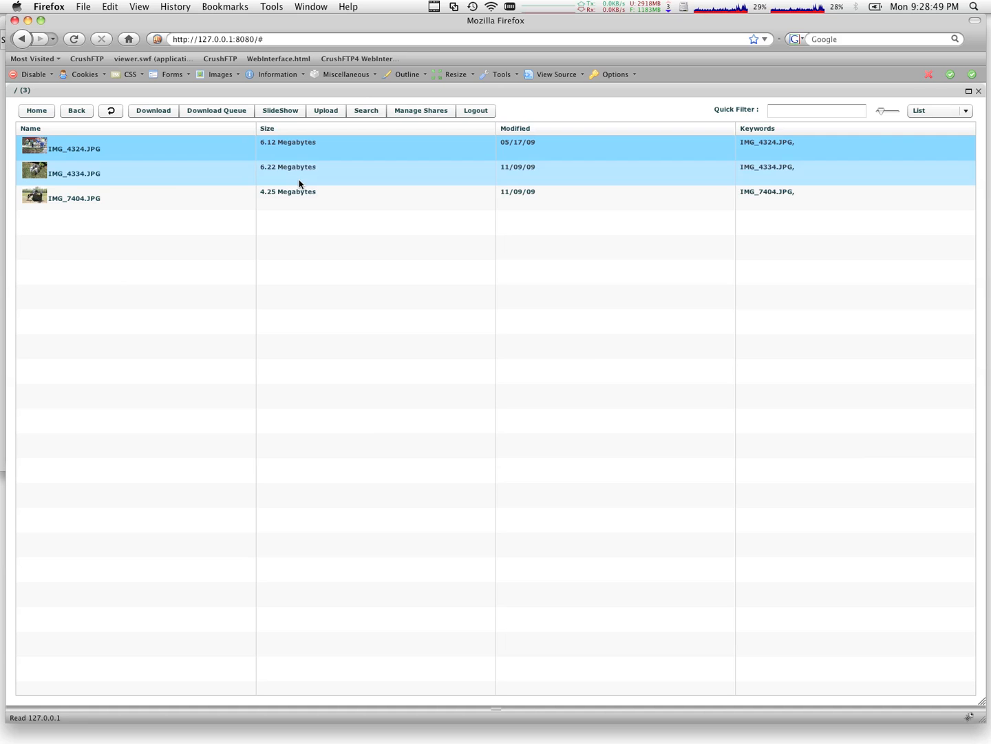
left_click(366, 110)
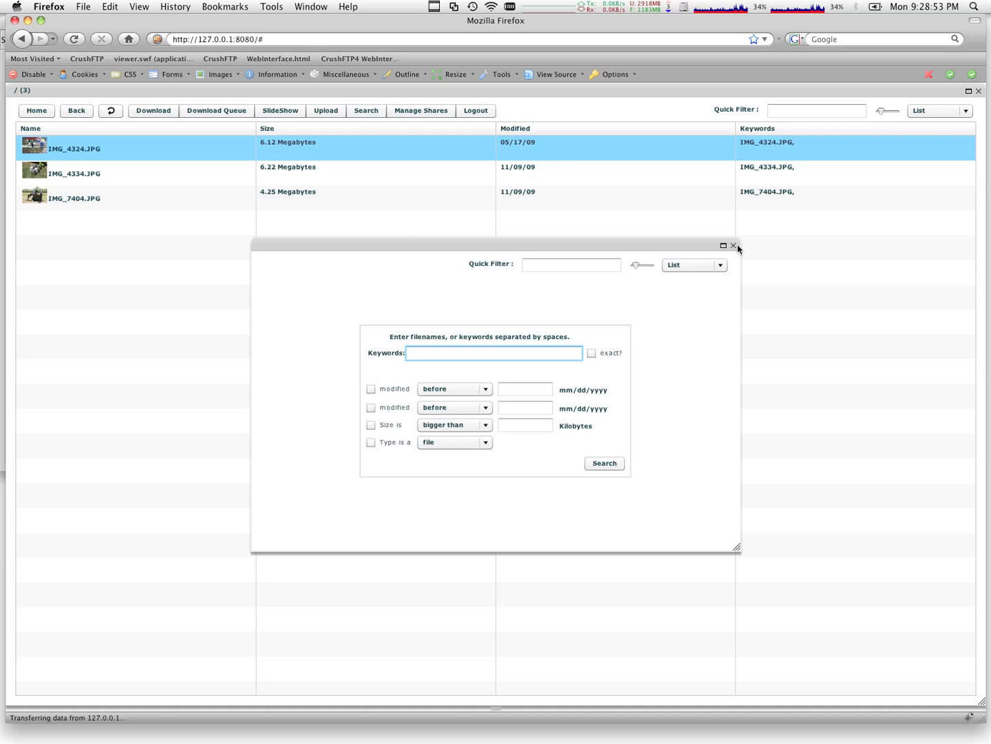
Step: Close the search panel, switch to List view, and bring up IMG_4334.JPG's actions
left_click(736, 246)
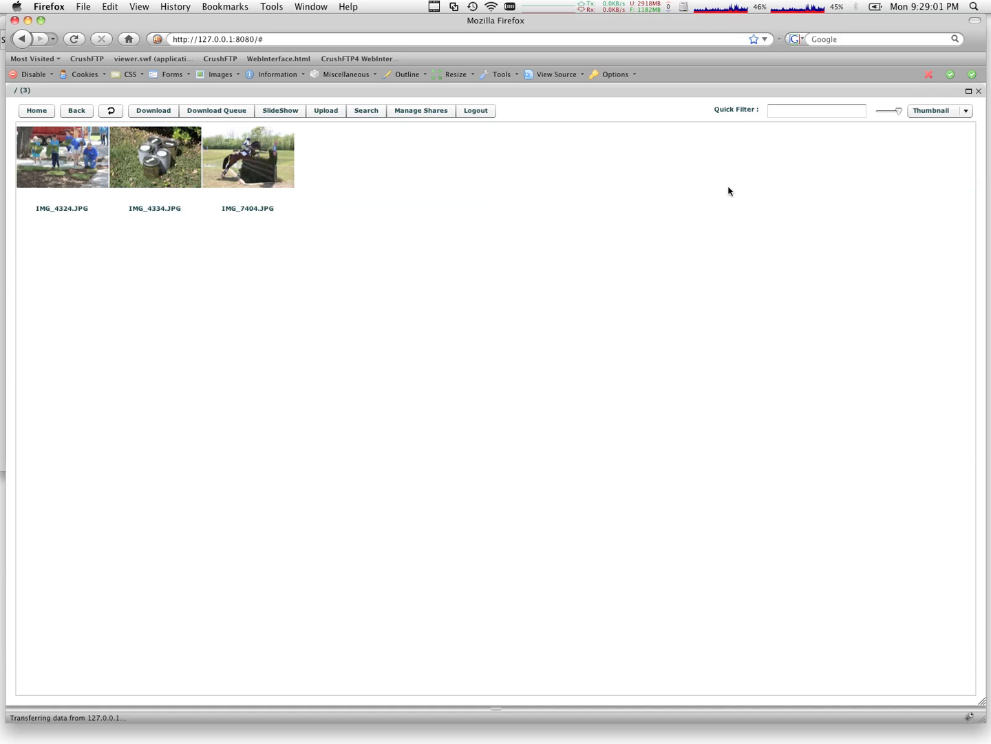
left_click(966, 110)
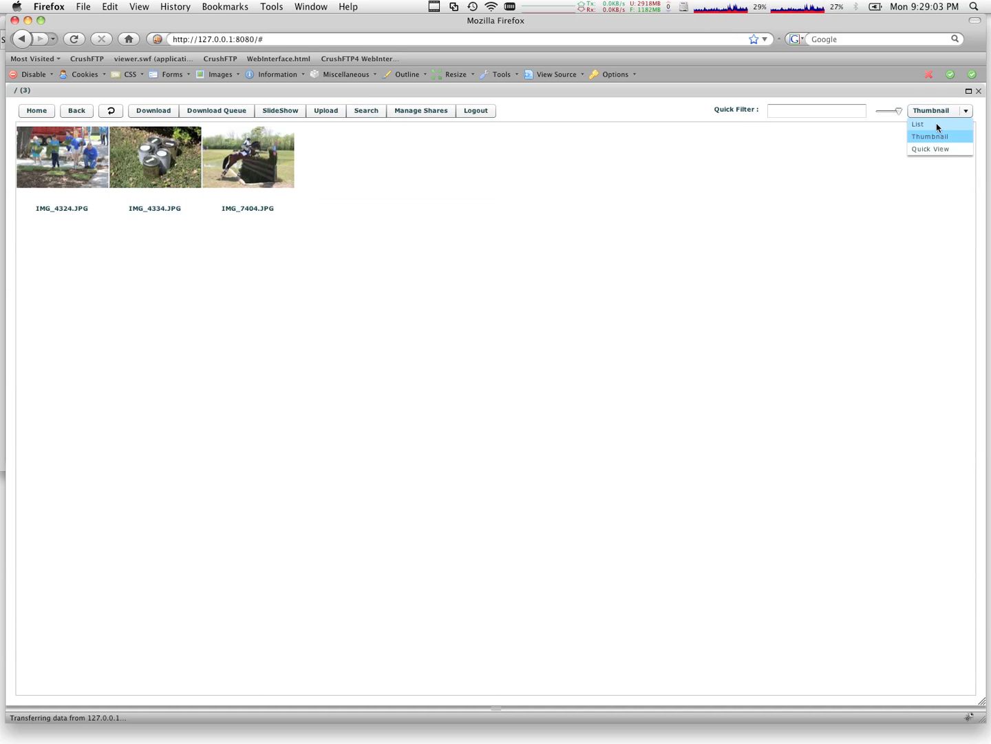
left_click(917, 124)
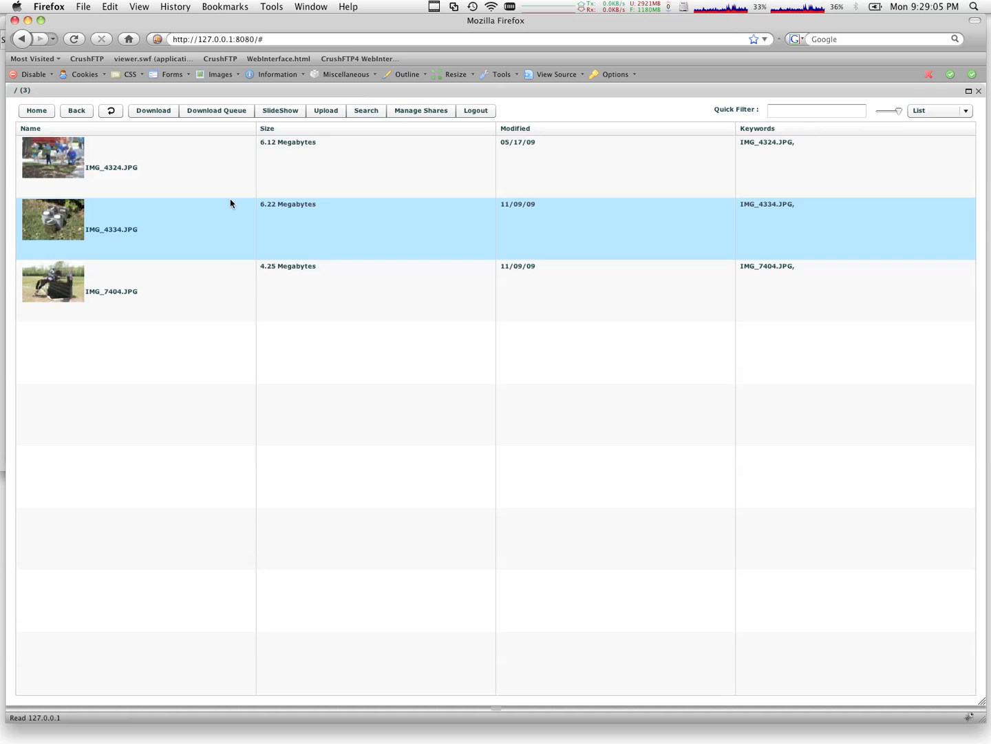
mouse_move(120, 253)
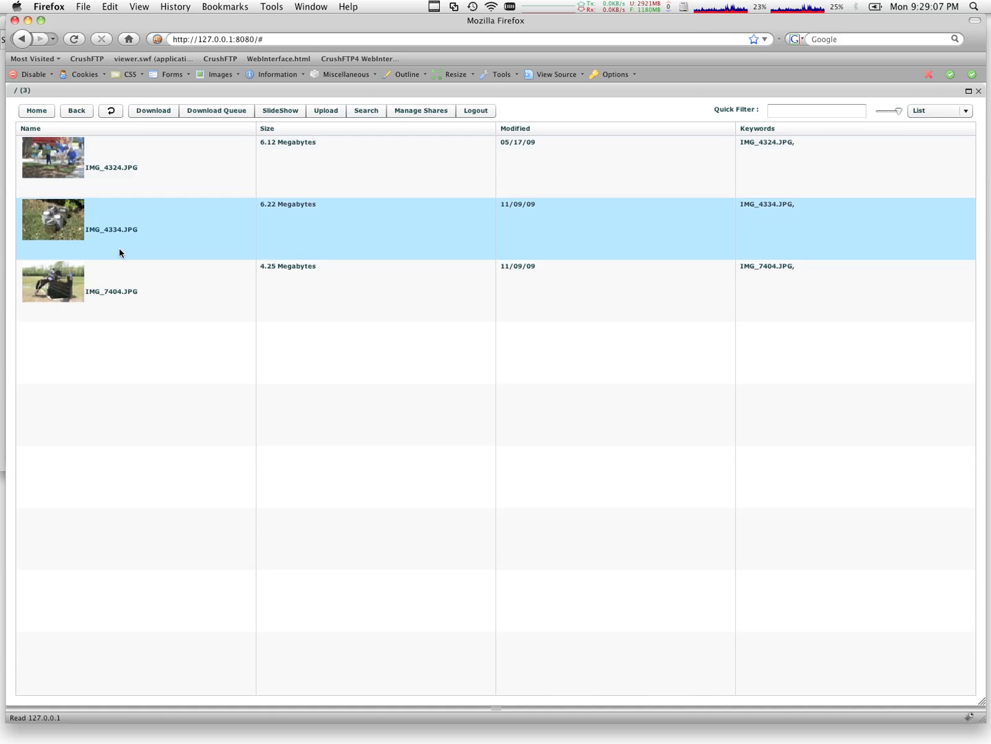
left_click(110, 167)
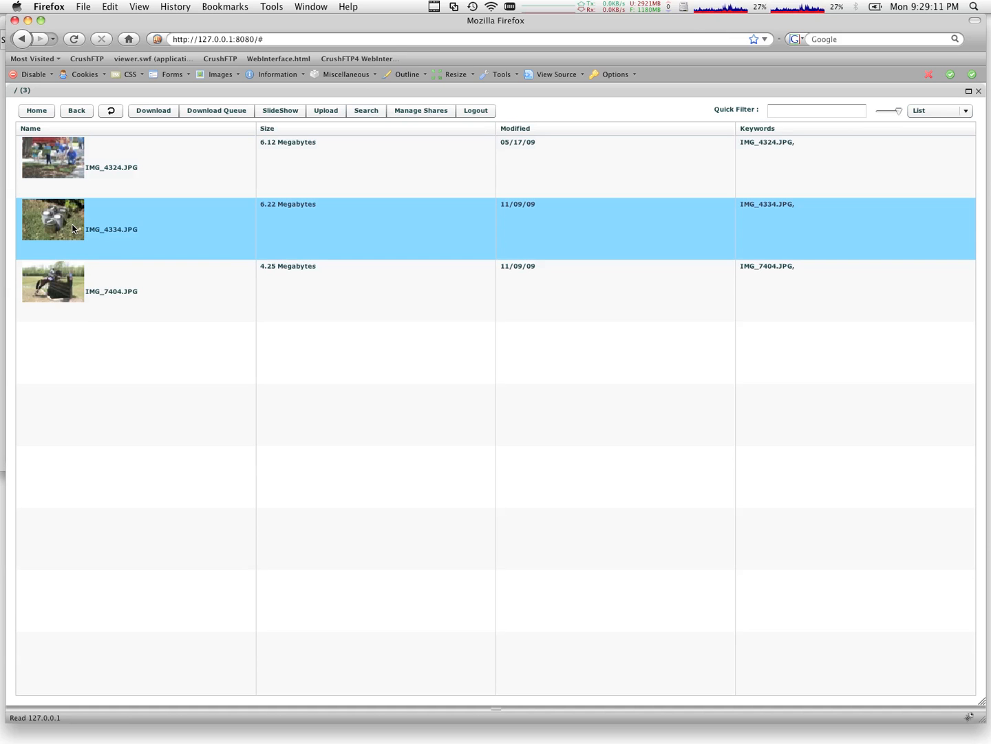
right_click(72, 229)
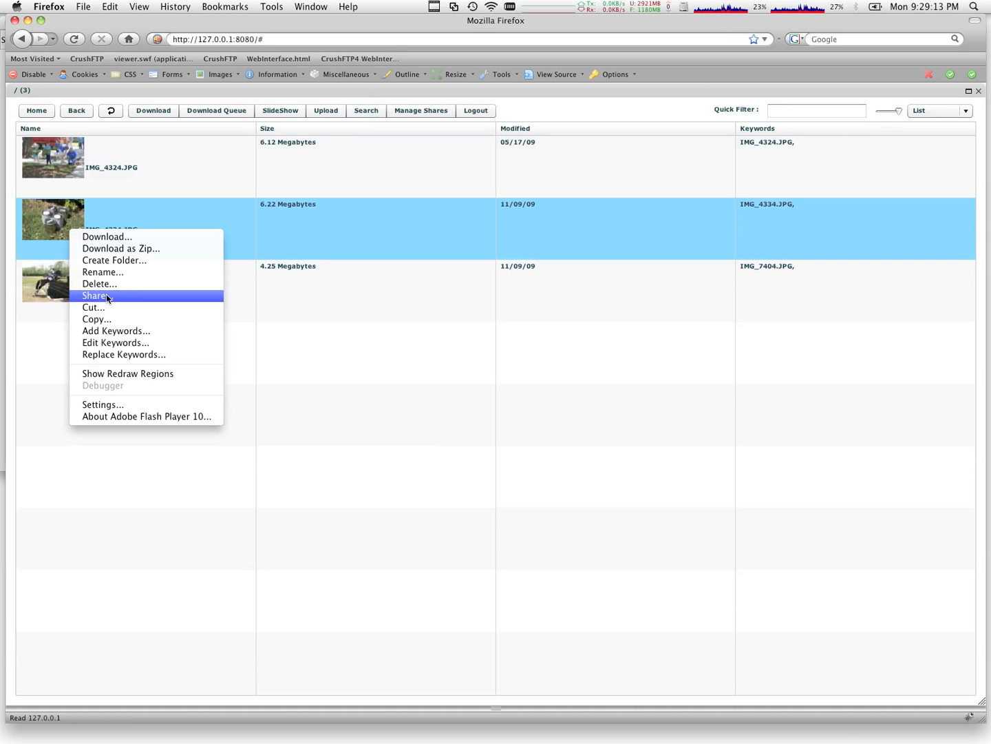
left_click(95, 295)
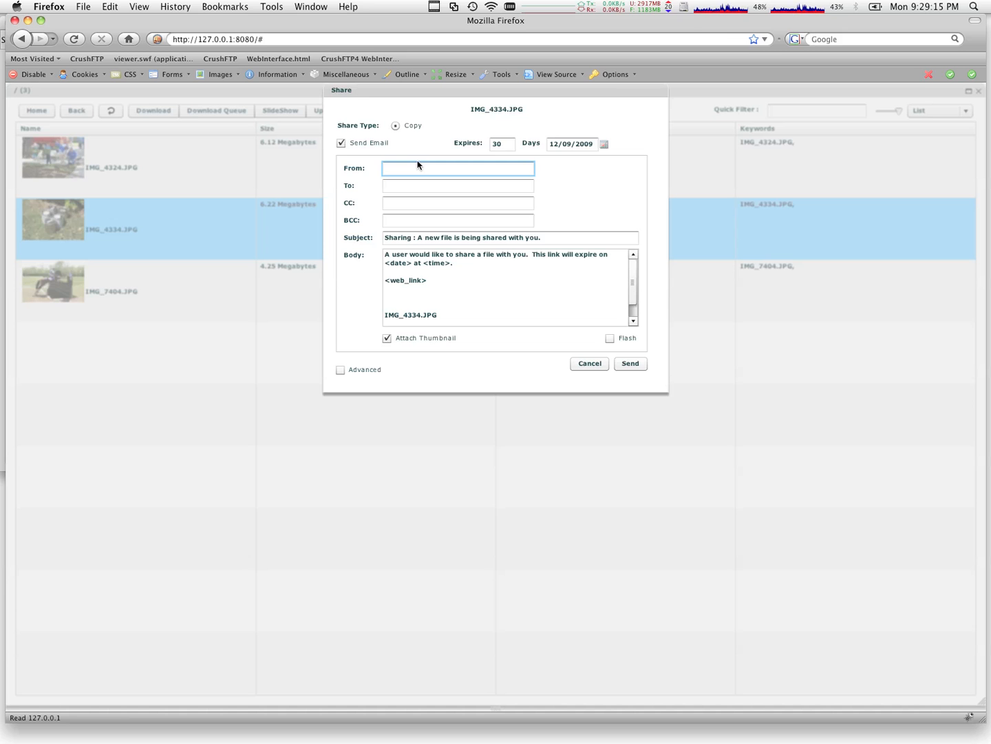
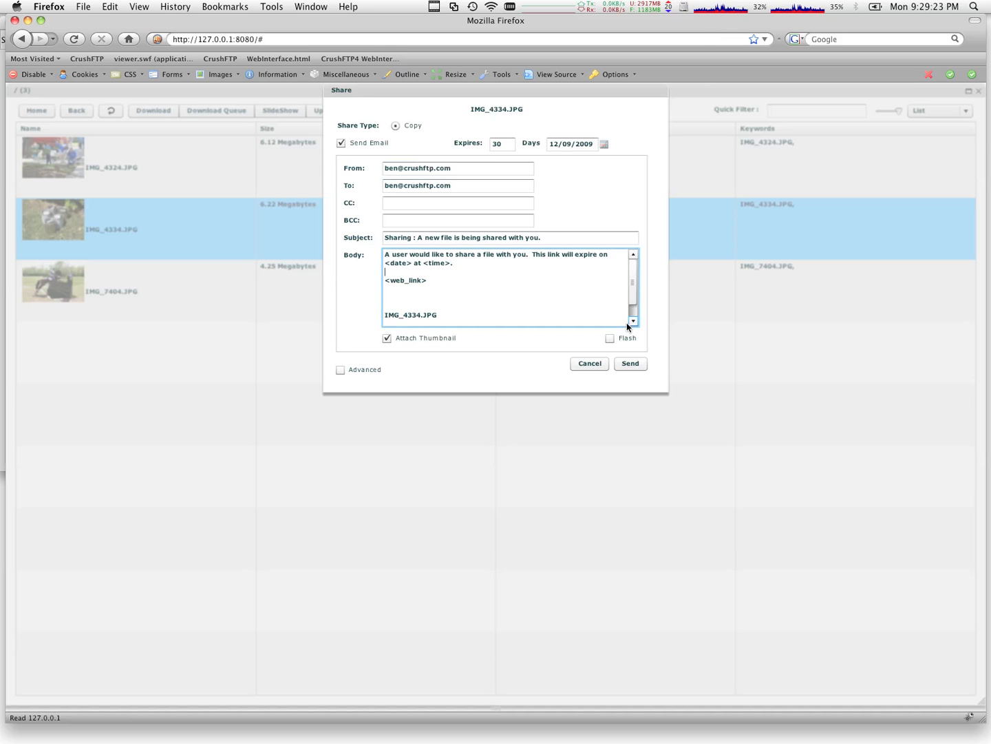
mouse_move(610, 338)
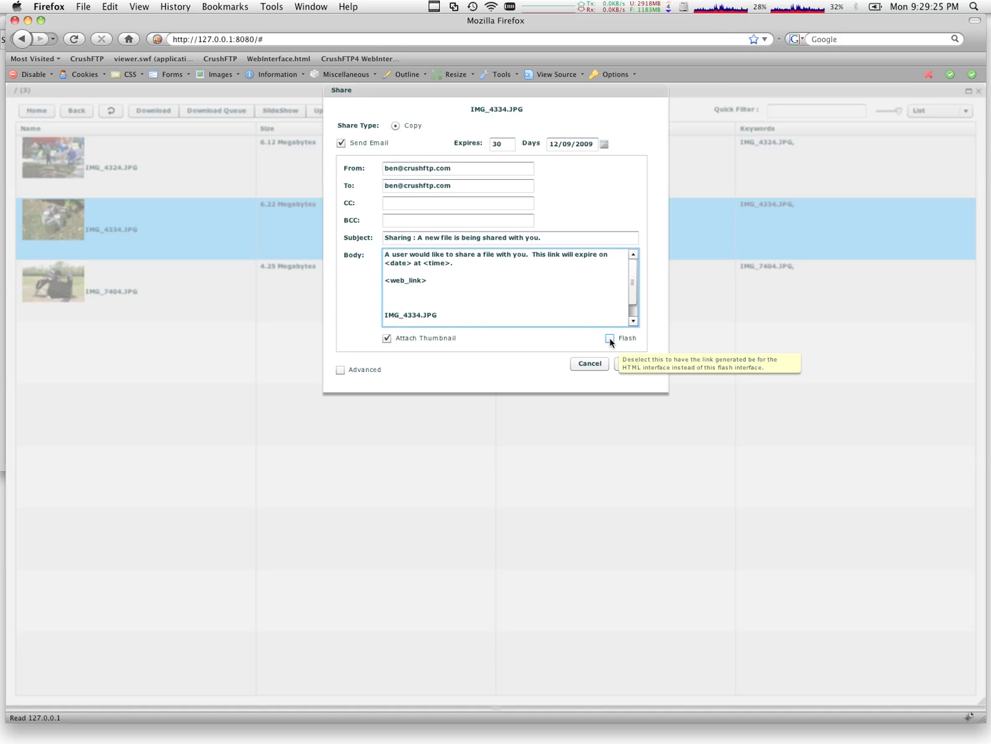
left_click(608, 338)
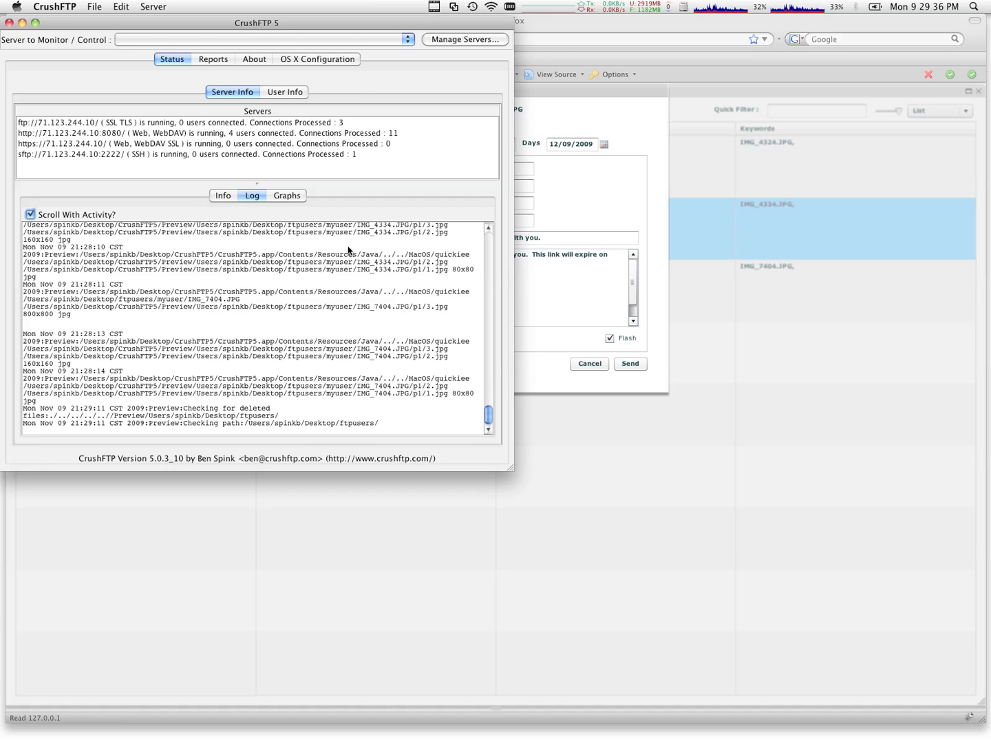
Step: Set the mail server to smtp.gmail.com with a Gmail username and password in General Settings
left_click(223, 196)
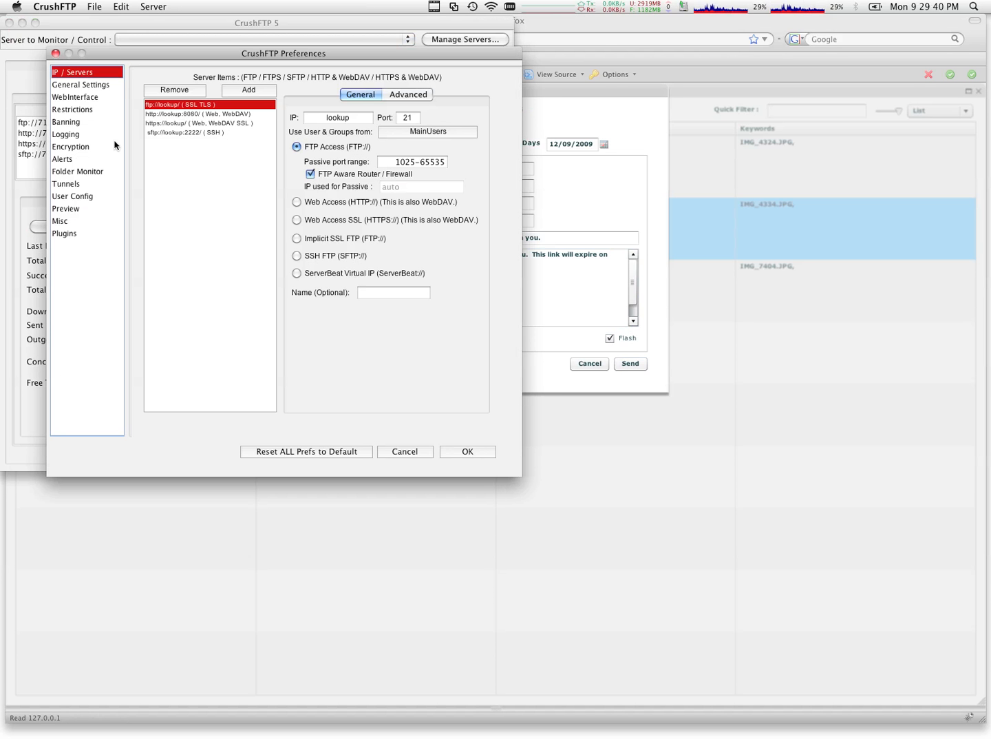
left_click(81, 84)
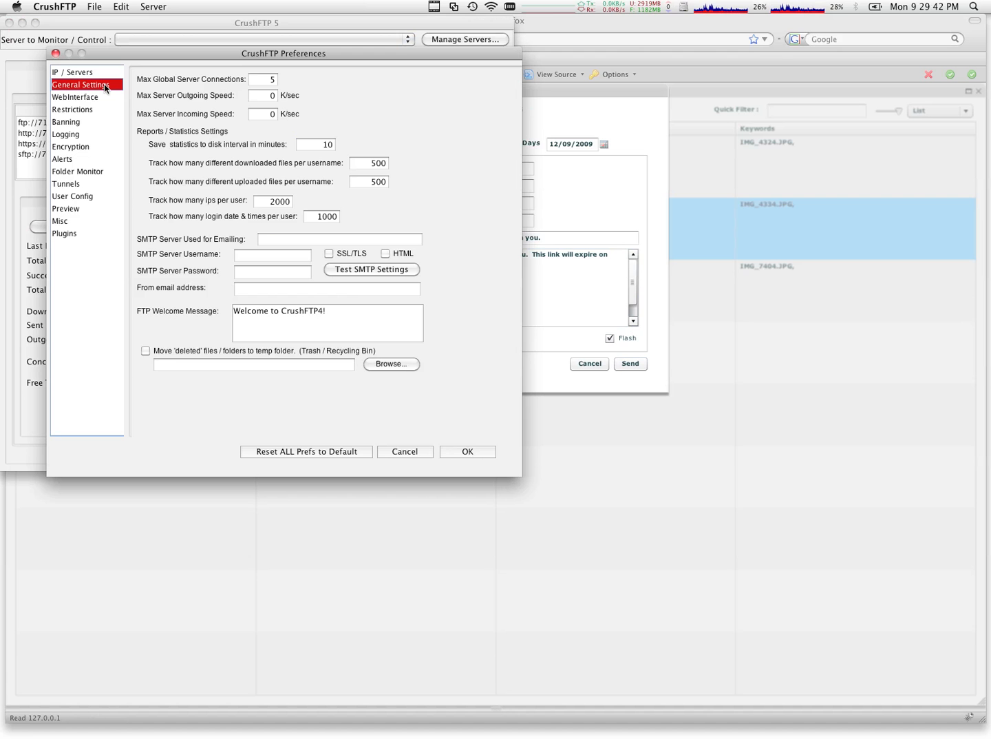
left_click(340, 239)
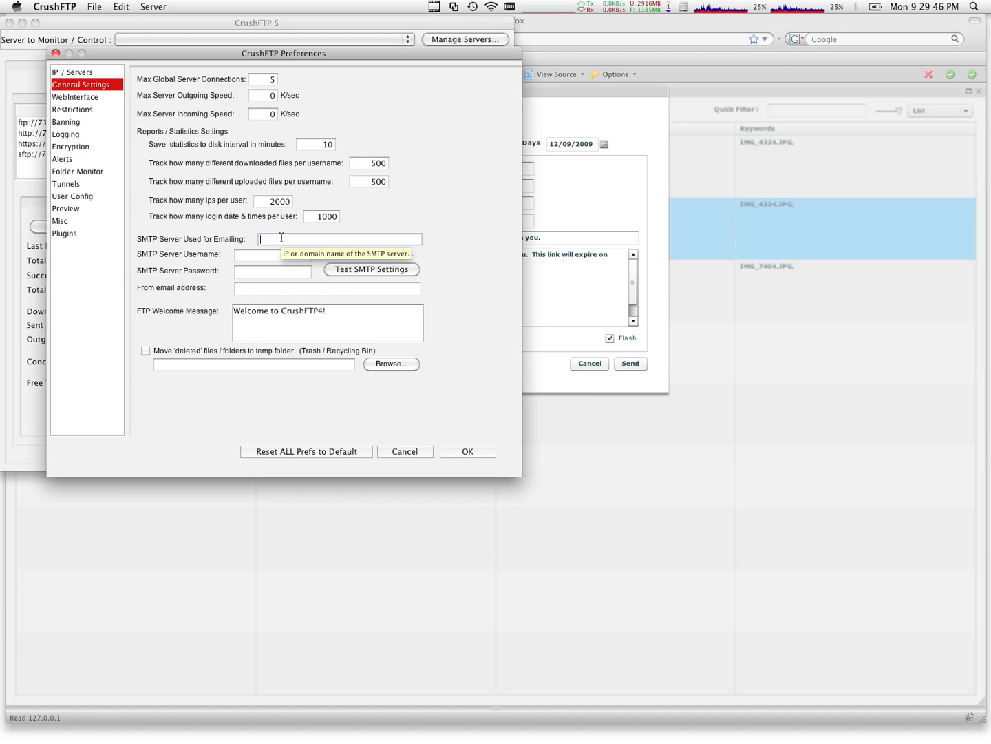
type("smtp.gmail.com")
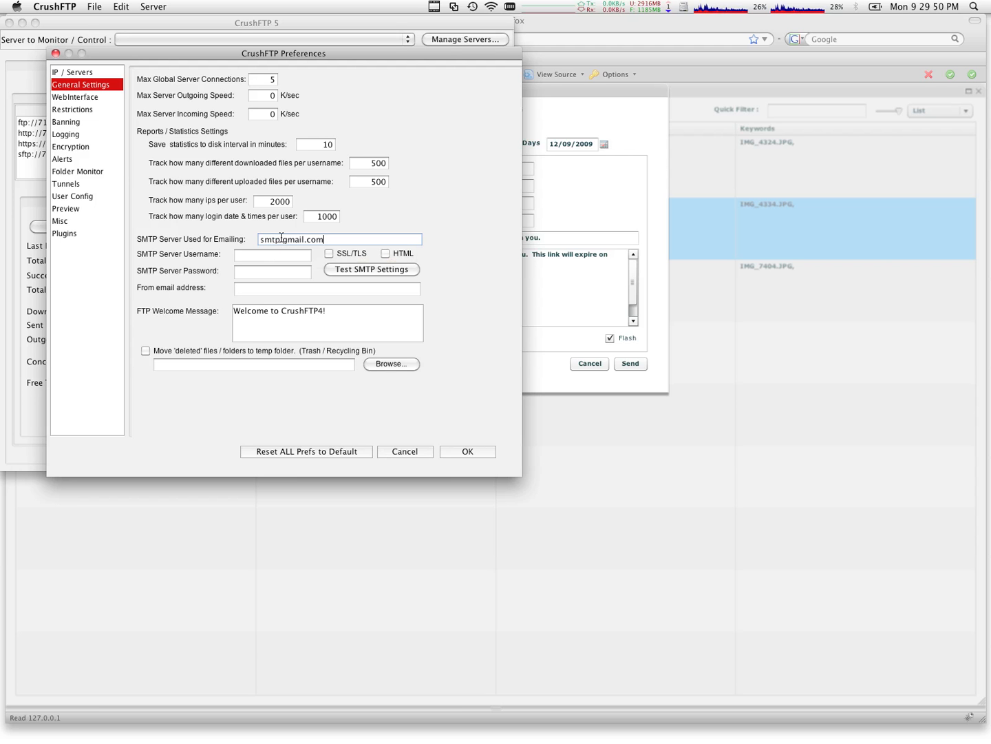
left_click(272, 254)
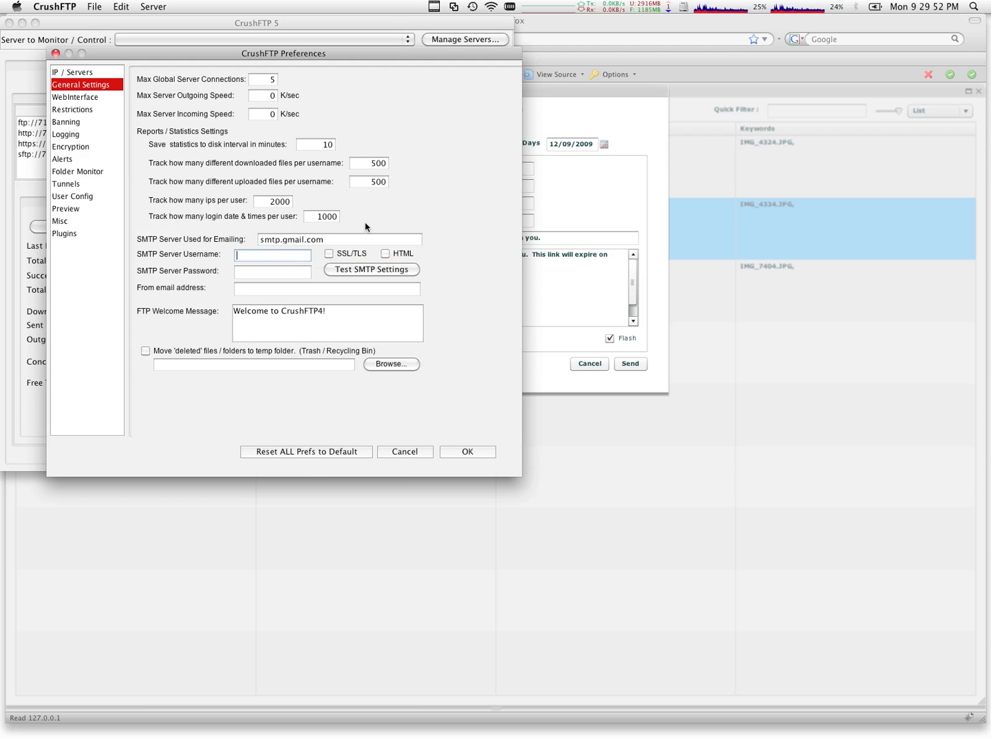
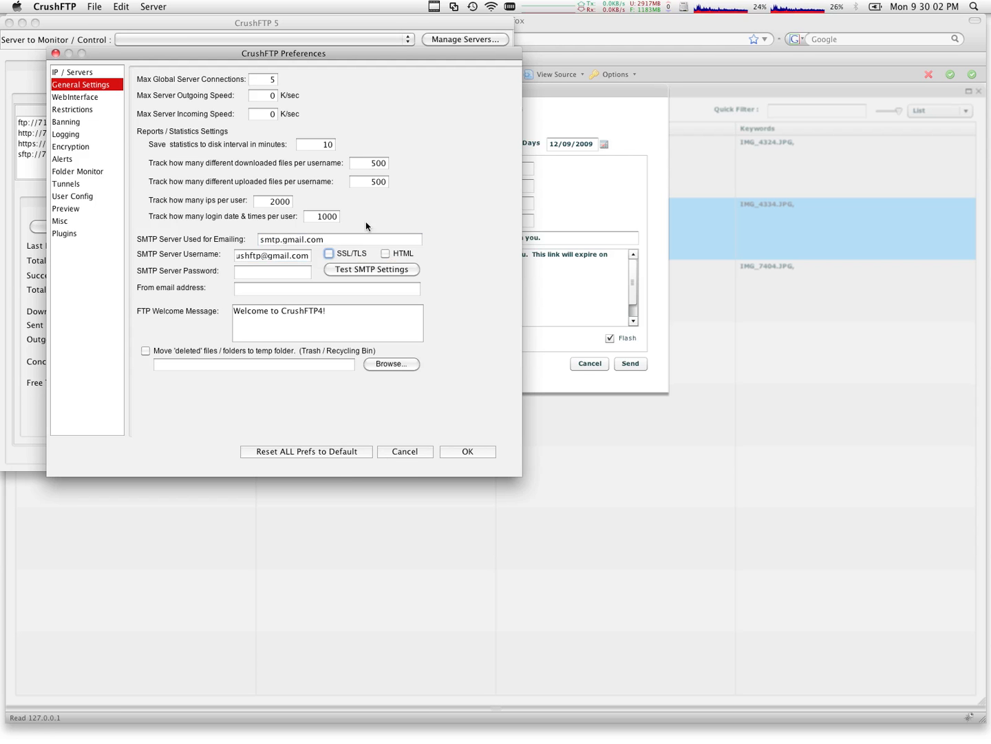
left_click(386, 253)
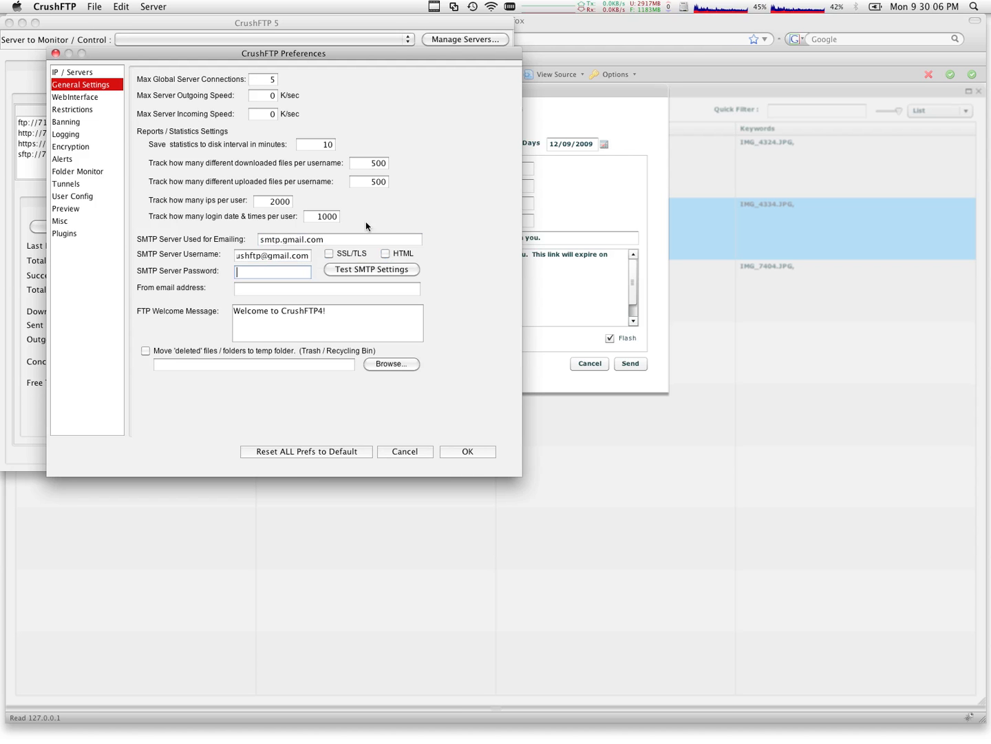
type("••")
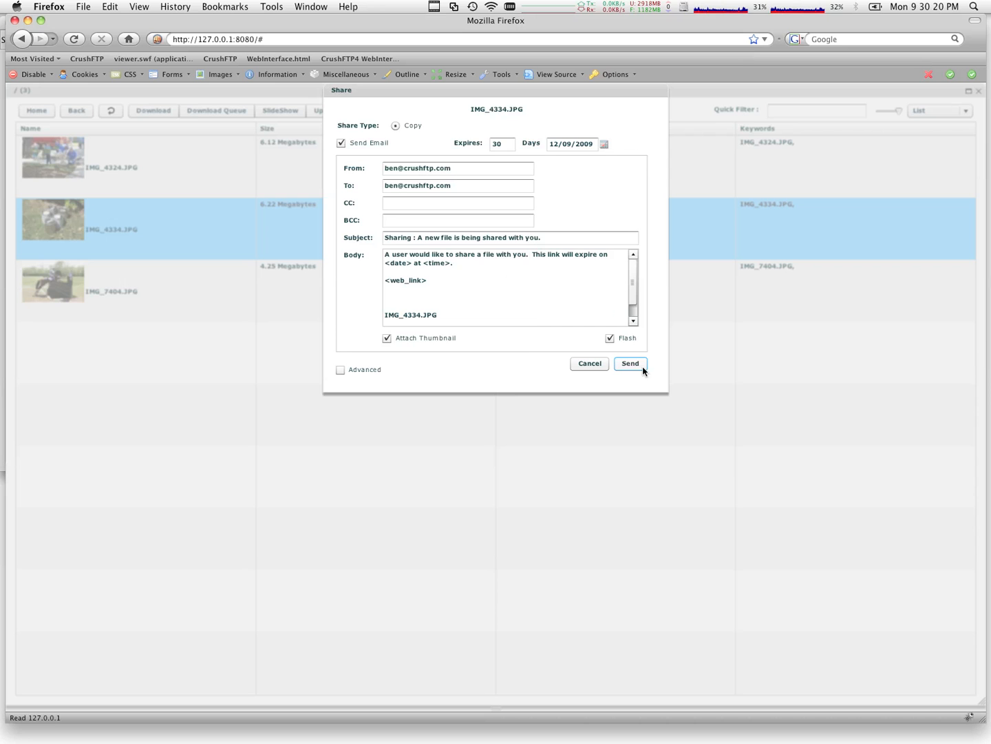
Step: Send the IMG_4334.JPG share email and dismiss the publish confirmation
left_click(630, 364)
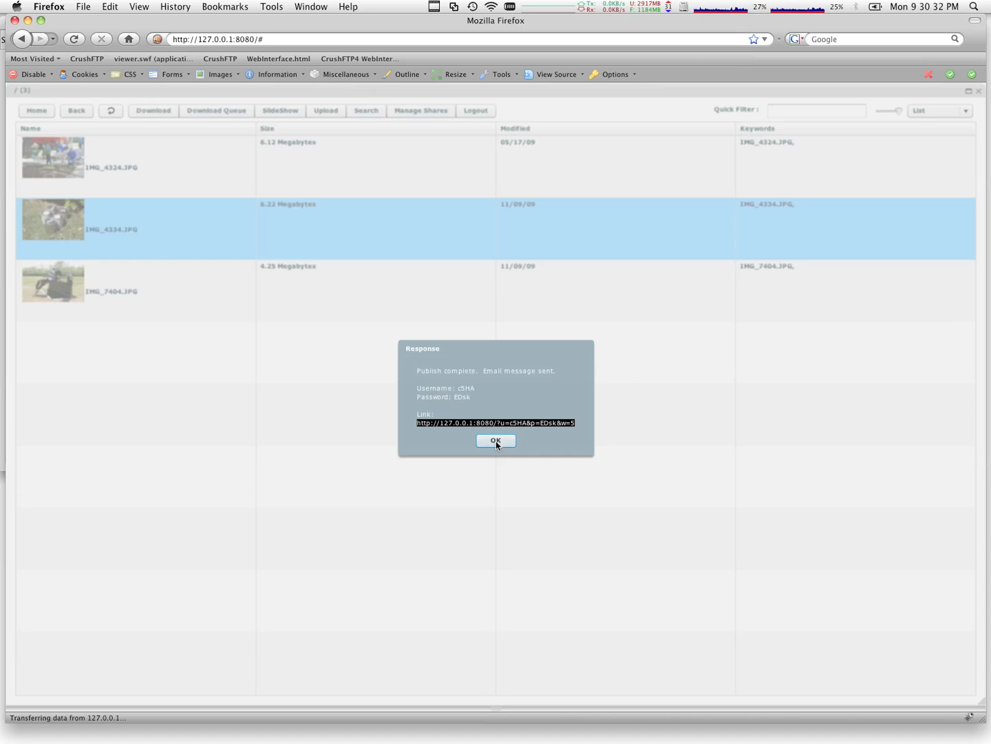
left_click(496, 440)
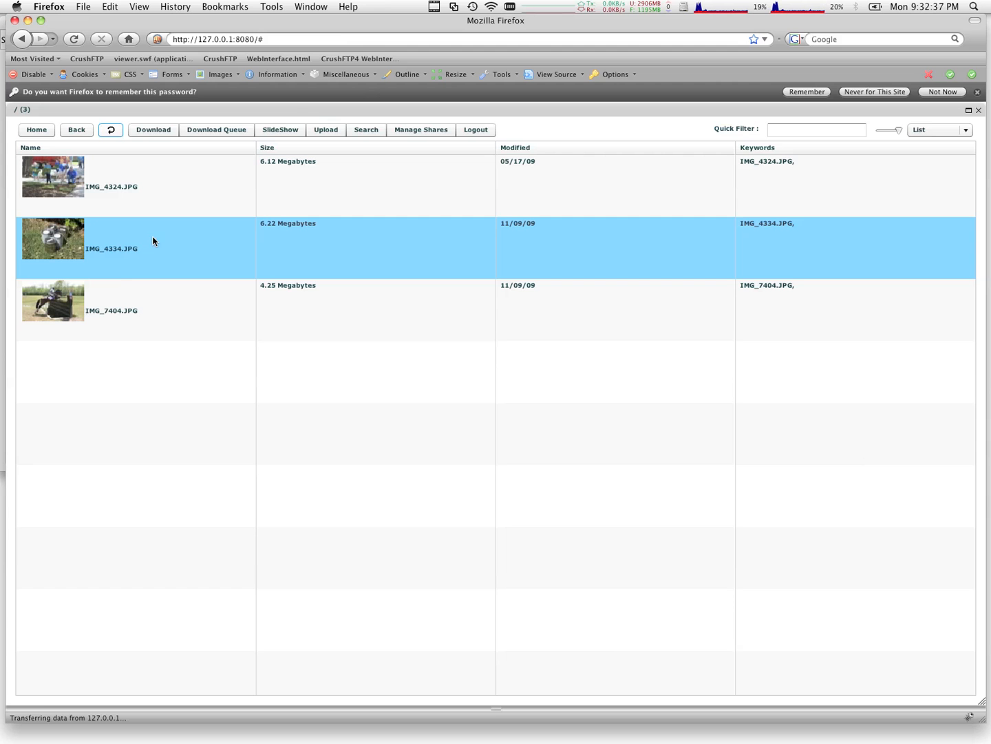
mouse_move(171, 254)
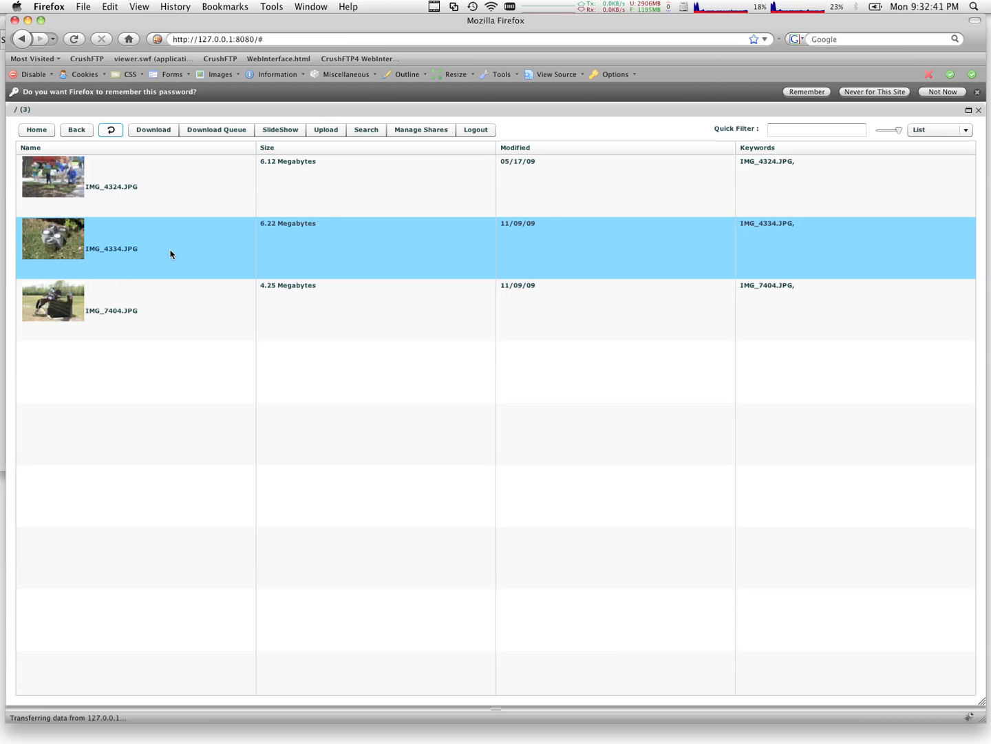
mouse_move(181, 270)
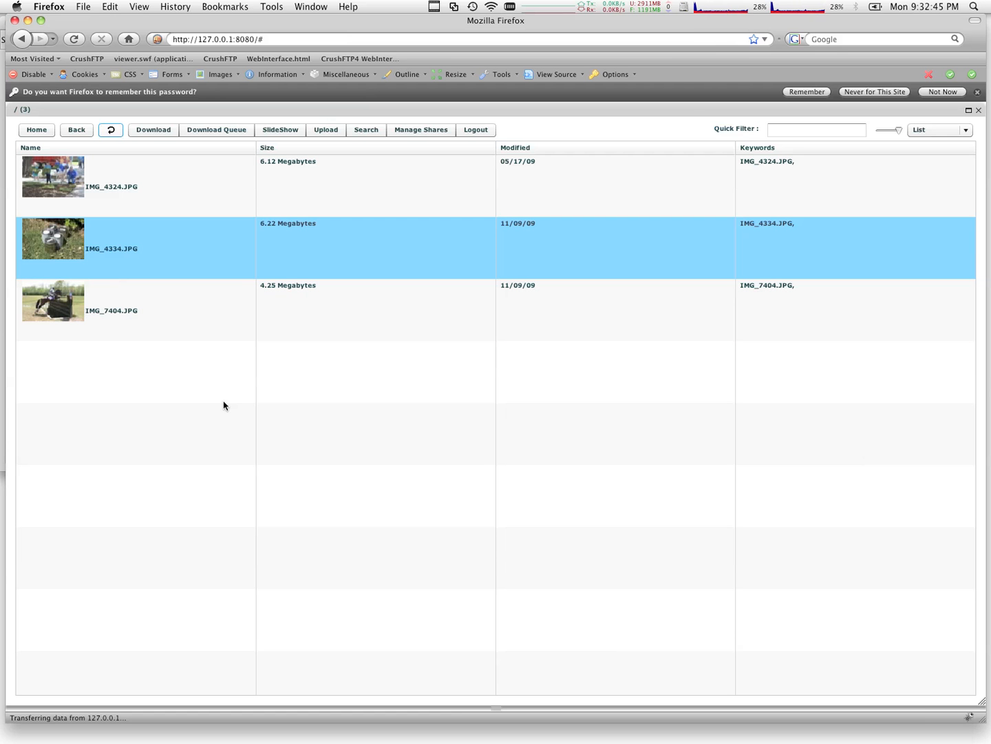
mouse_move(212, 378)
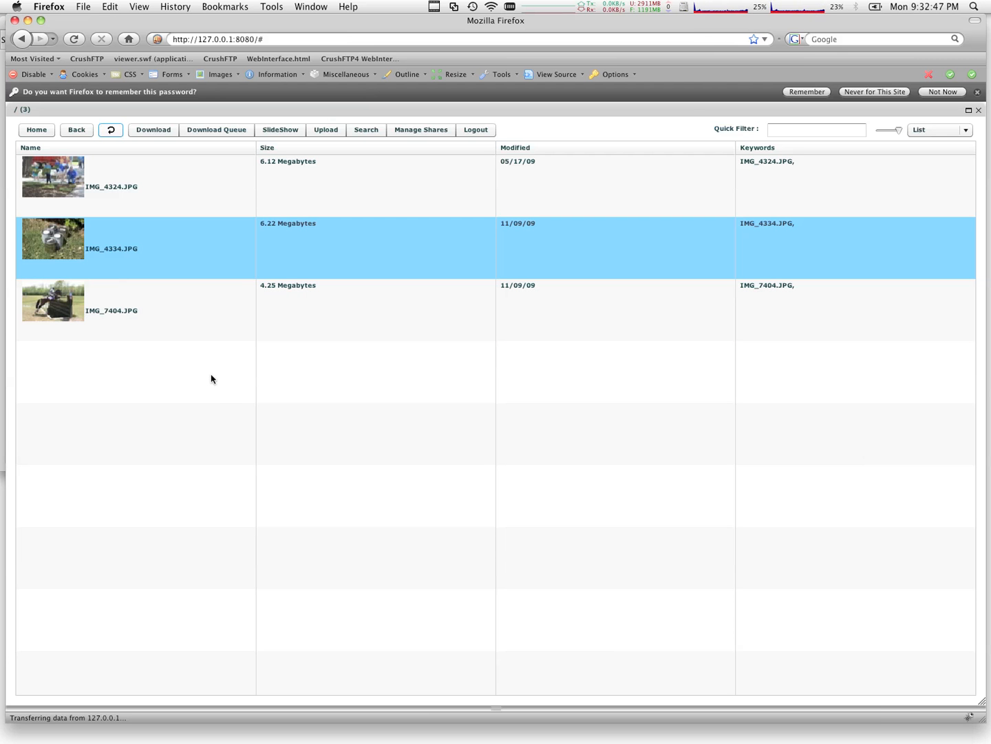
mouse_move(210, 382)
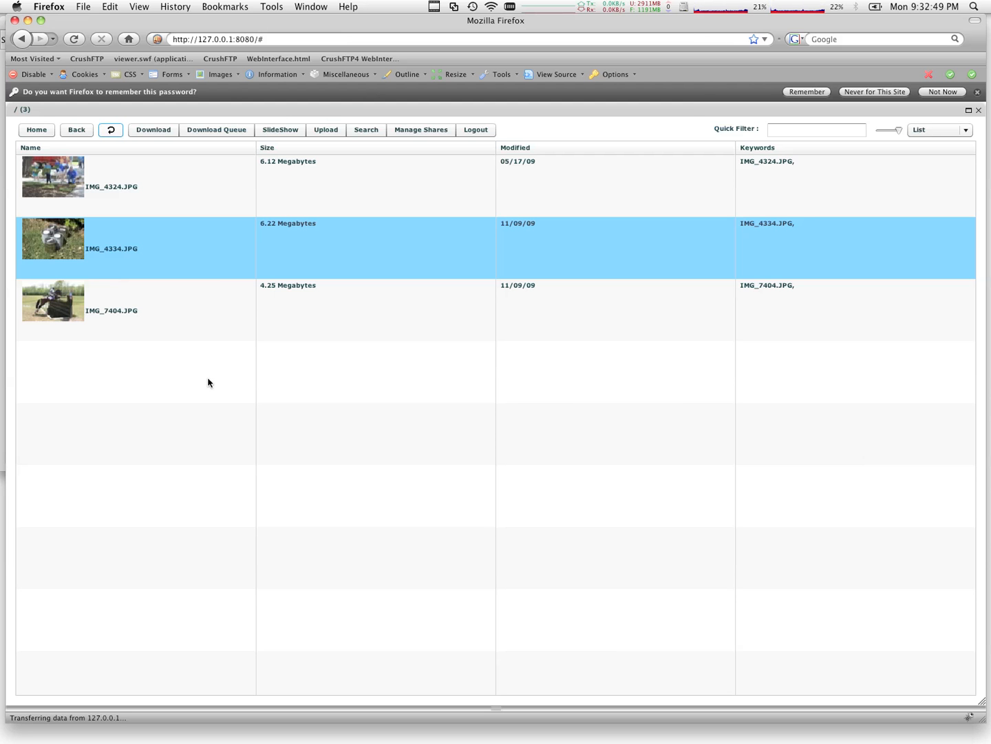
mouse_move(216, 375)
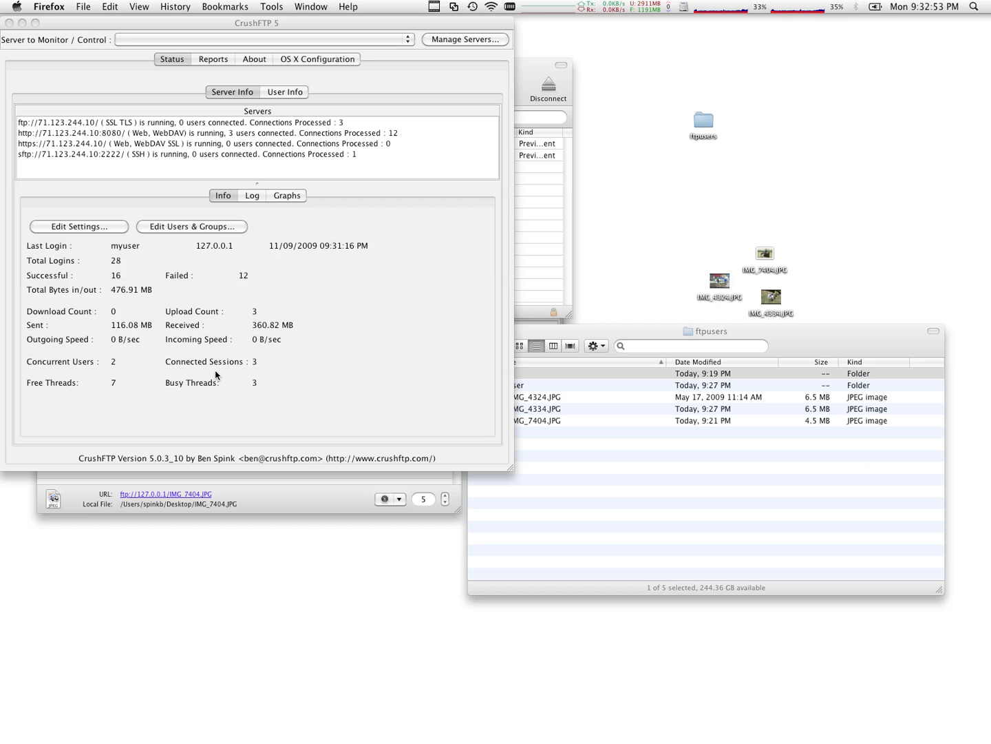
Step: Open the DD-WRT control panel at 192.168.1.1 and go to its Port Forwarding page
type("192.168.1.1")
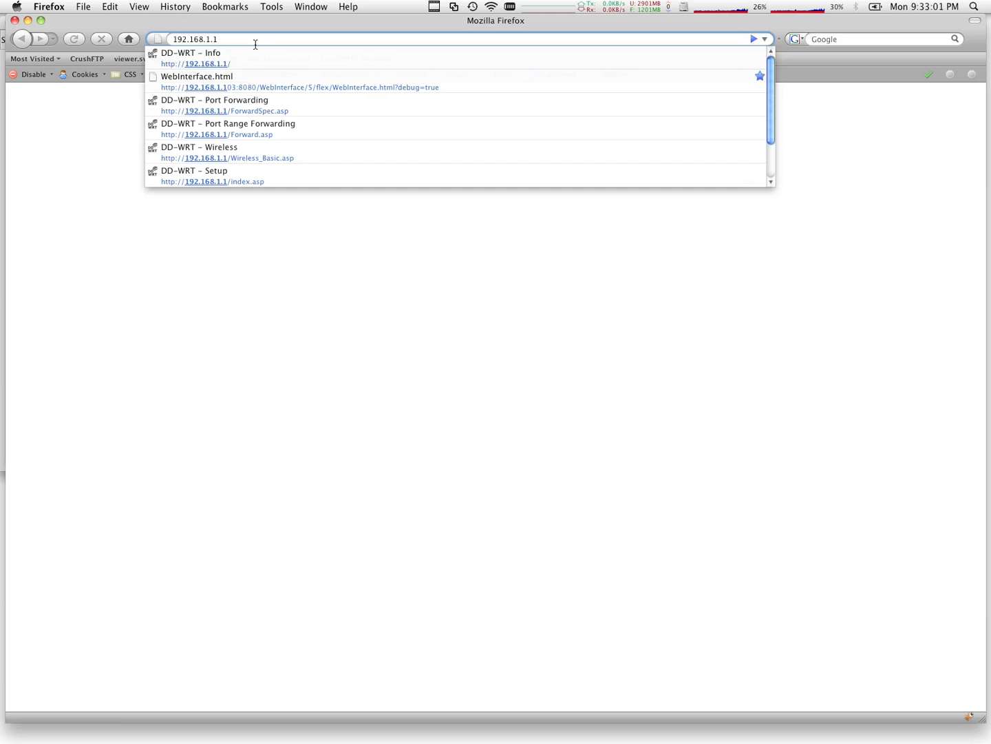
left_click(192, 53)
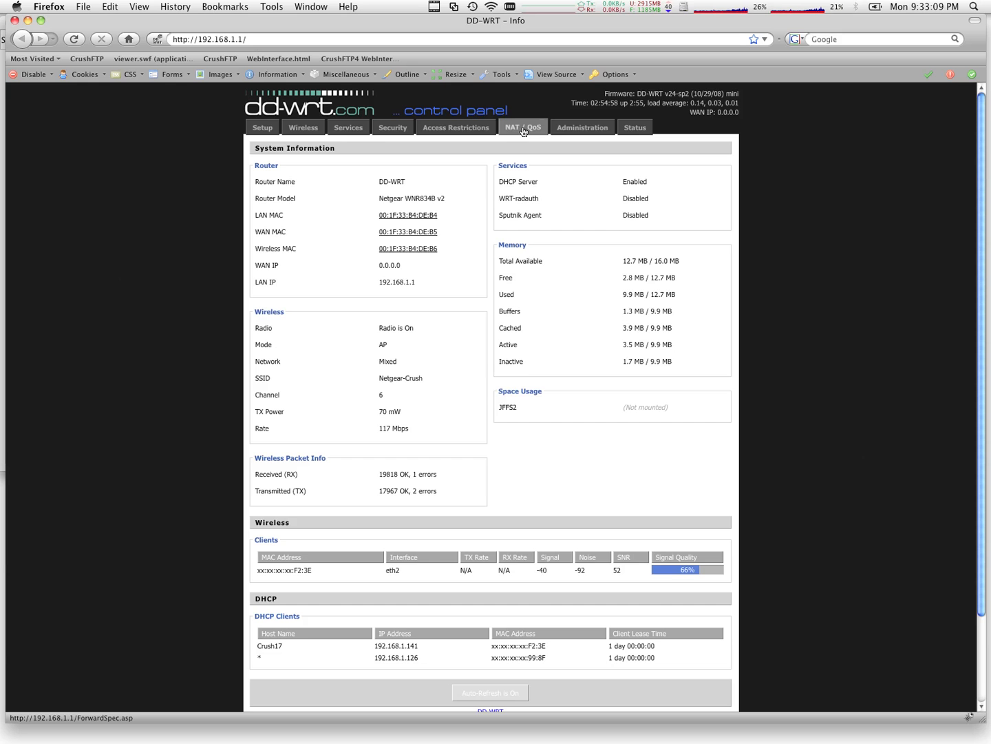
left_click(523, 127)
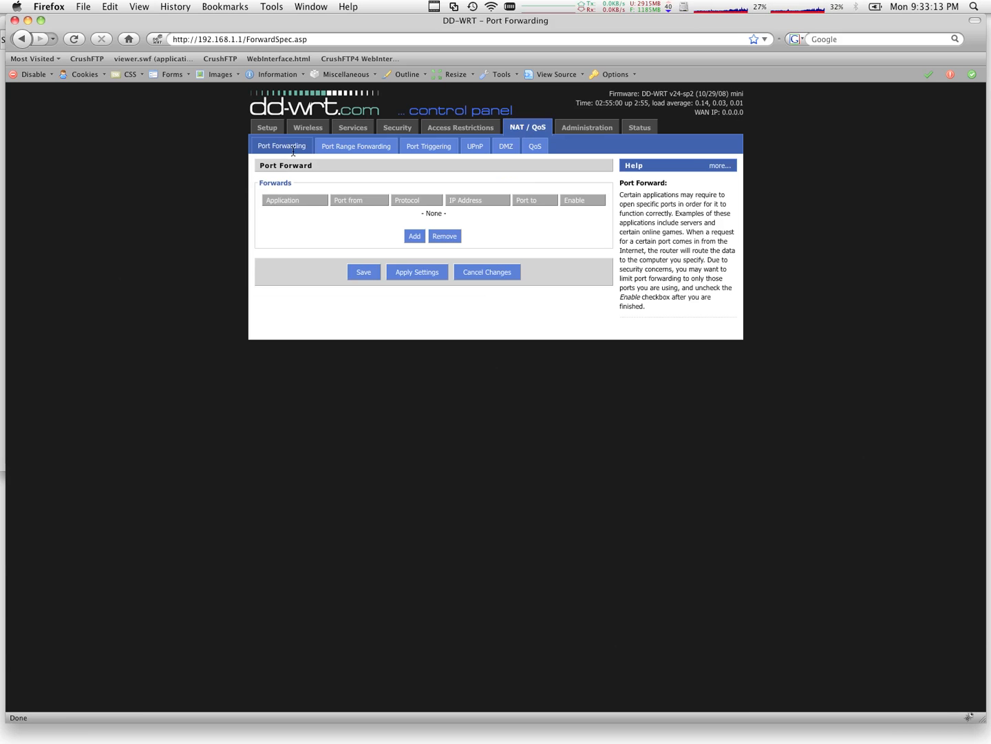
mouse_move(396, 231)
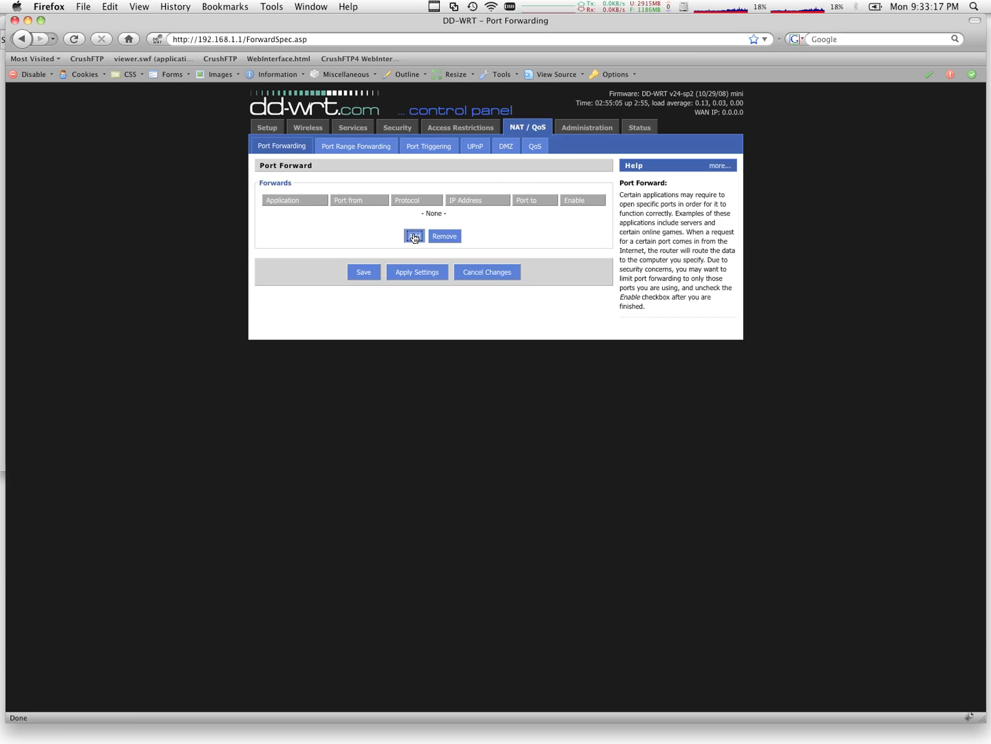
Step: Add an 'ftp' forward for port 21, with the IP address begun as 192.168
left_click(414, 236)
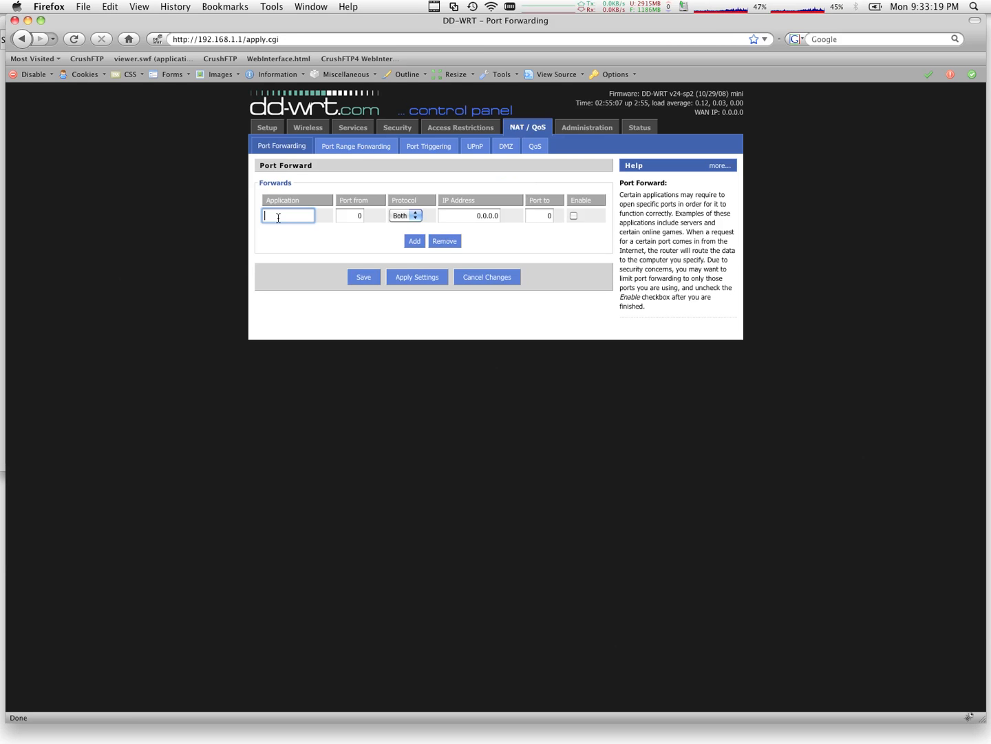
type("ftp")
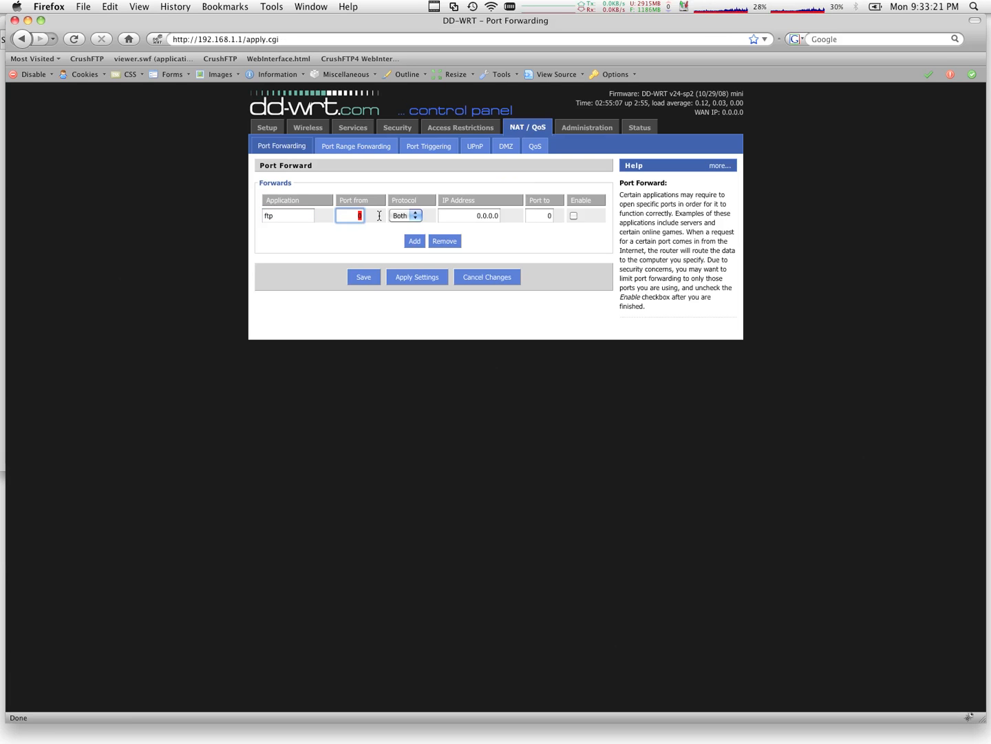
type("21")
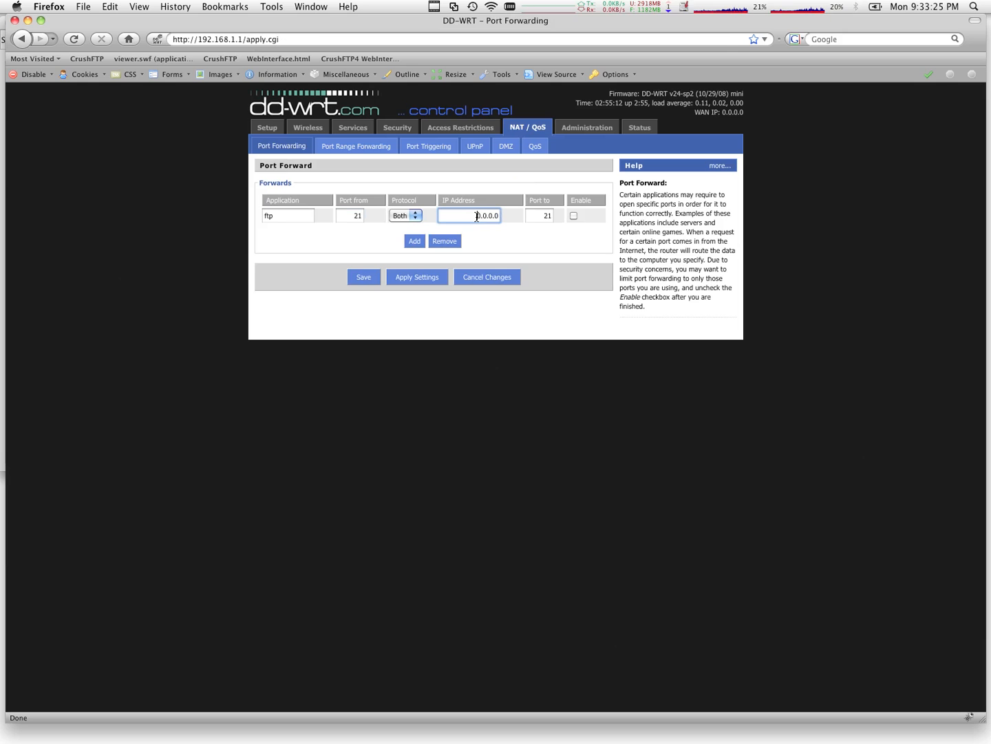
double_click(487, 216)
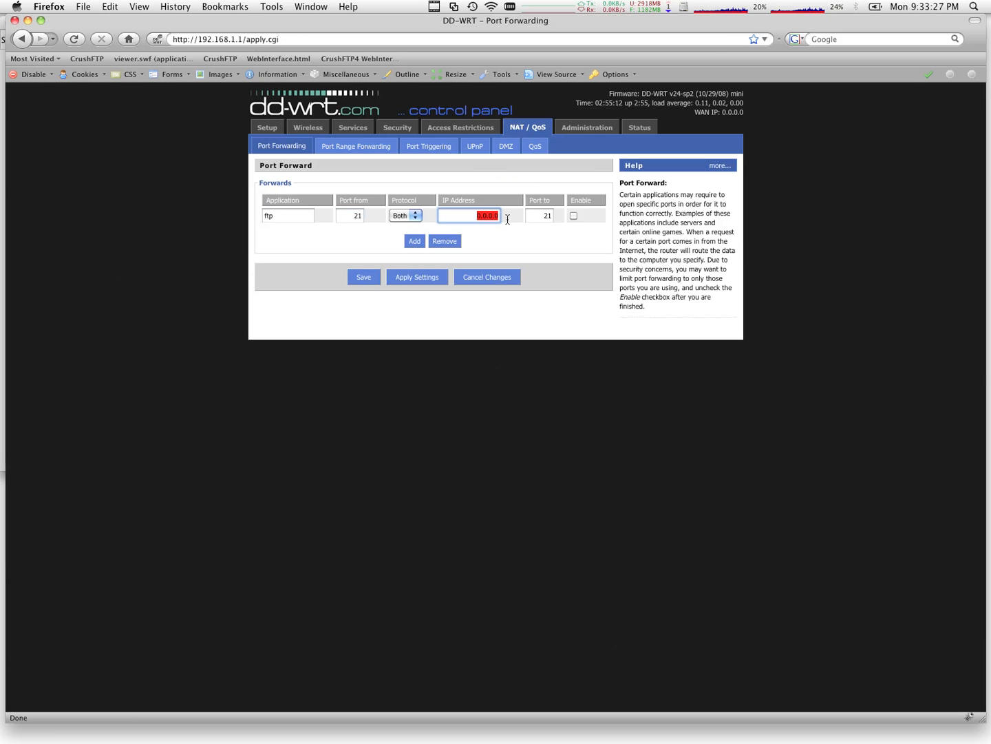
type("192.168.")
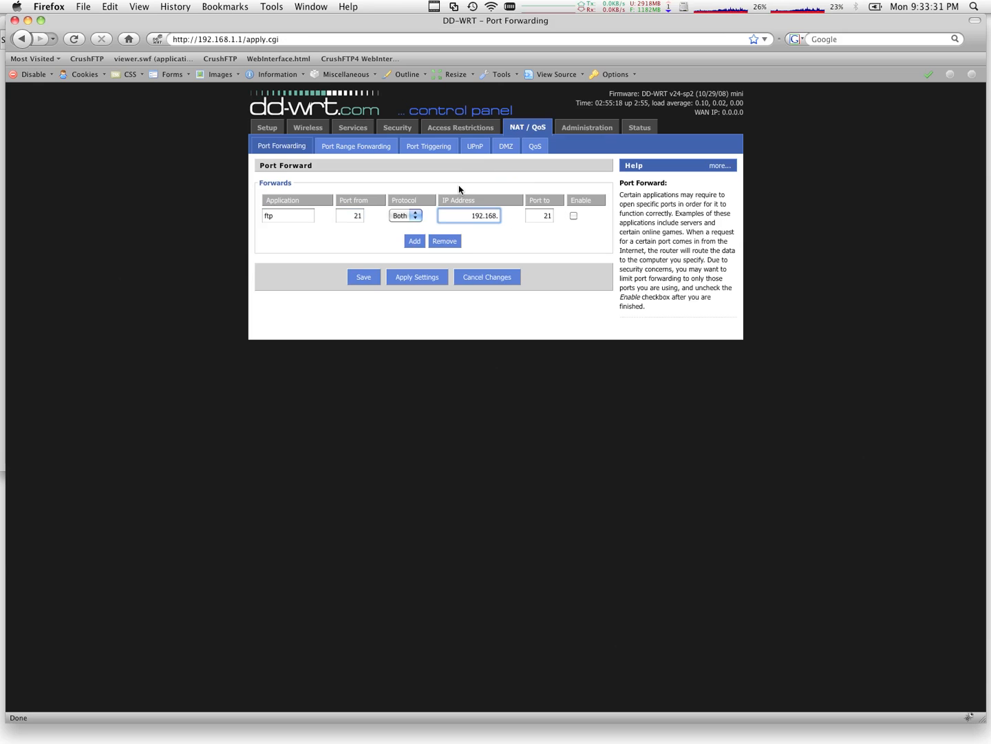
left_click(16, 6)
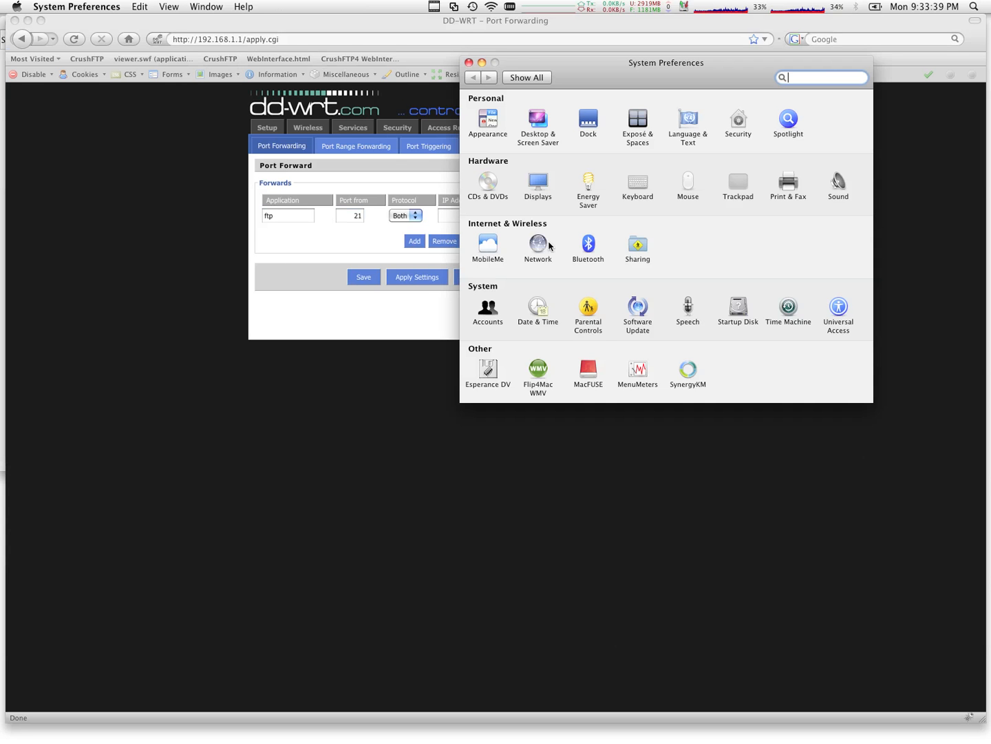
Step: Check the Mac's AirPort IP address, 192.168.1.141, in Network preferences
left_click(538, 243)
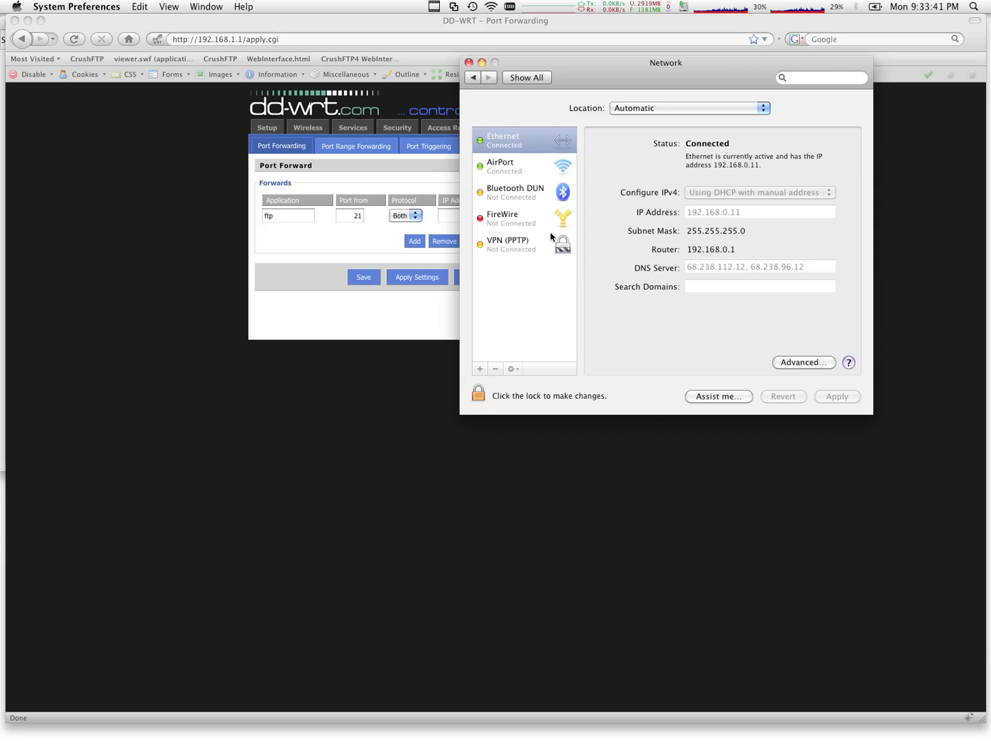
left_click(503, 166)
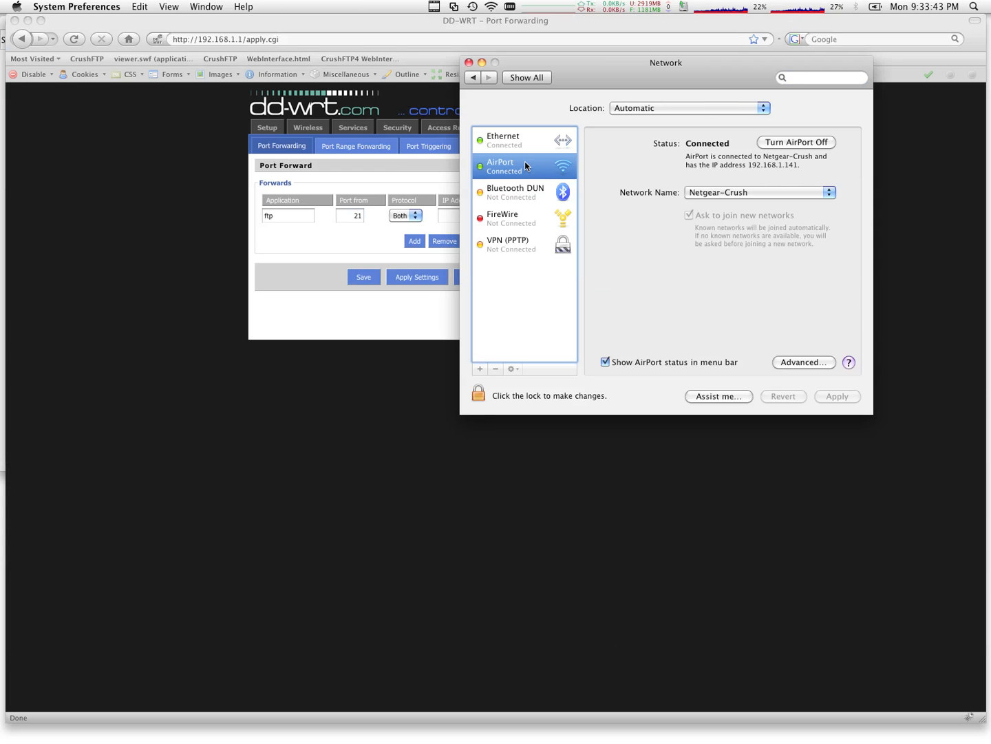
mouse_move(790, 170)
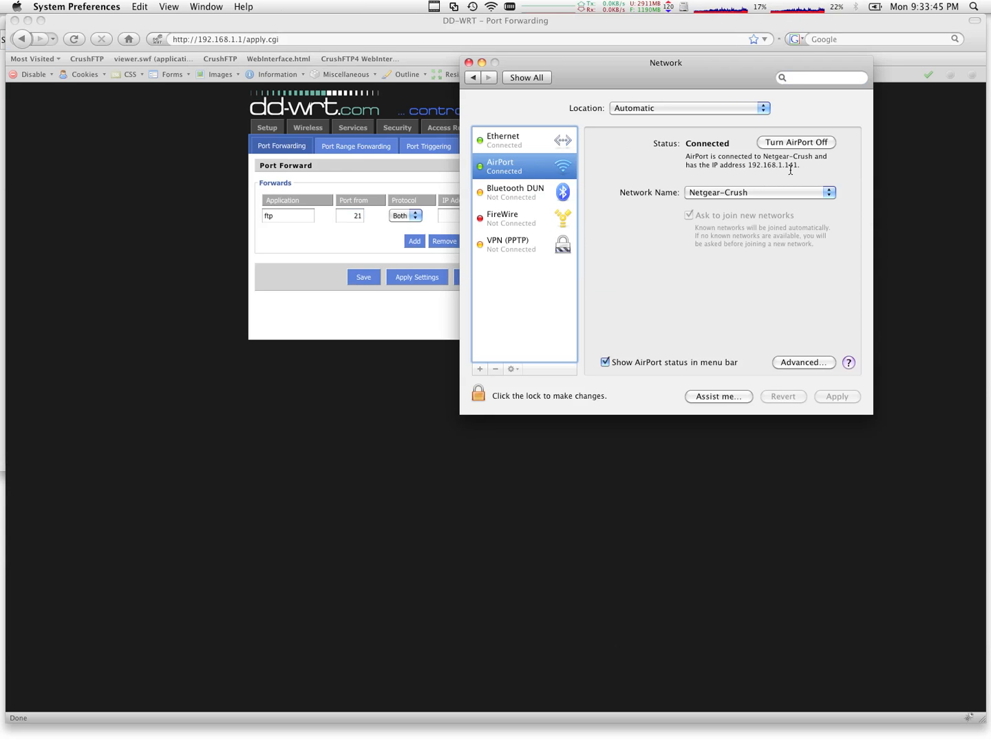
mouse_move(556, 201)
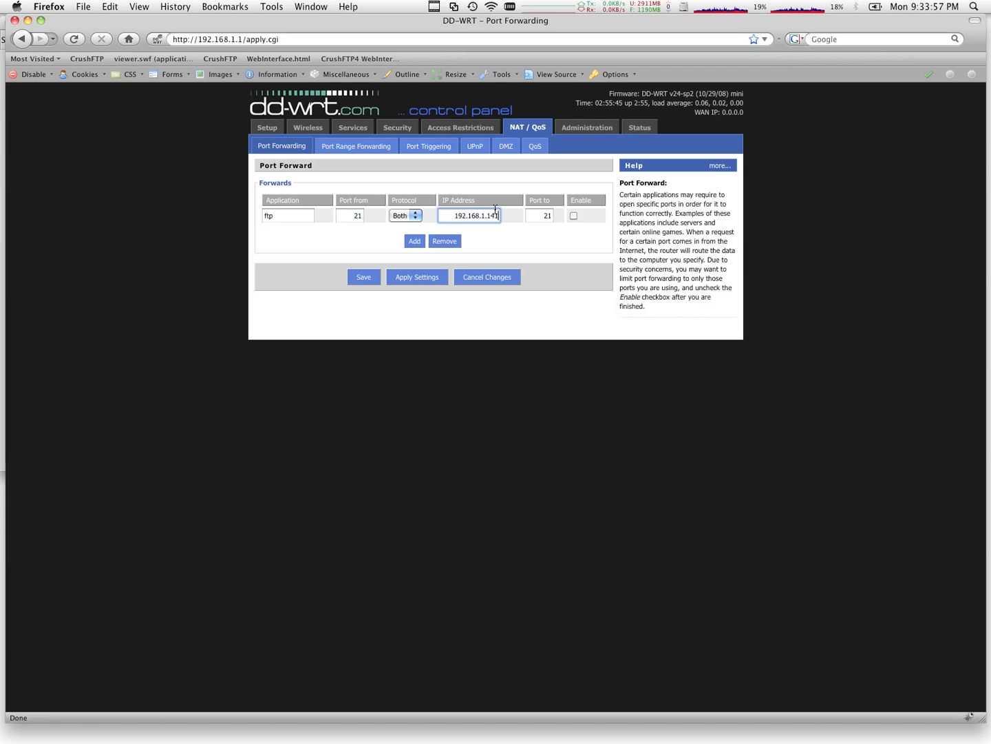
mouse_move(569, 223)
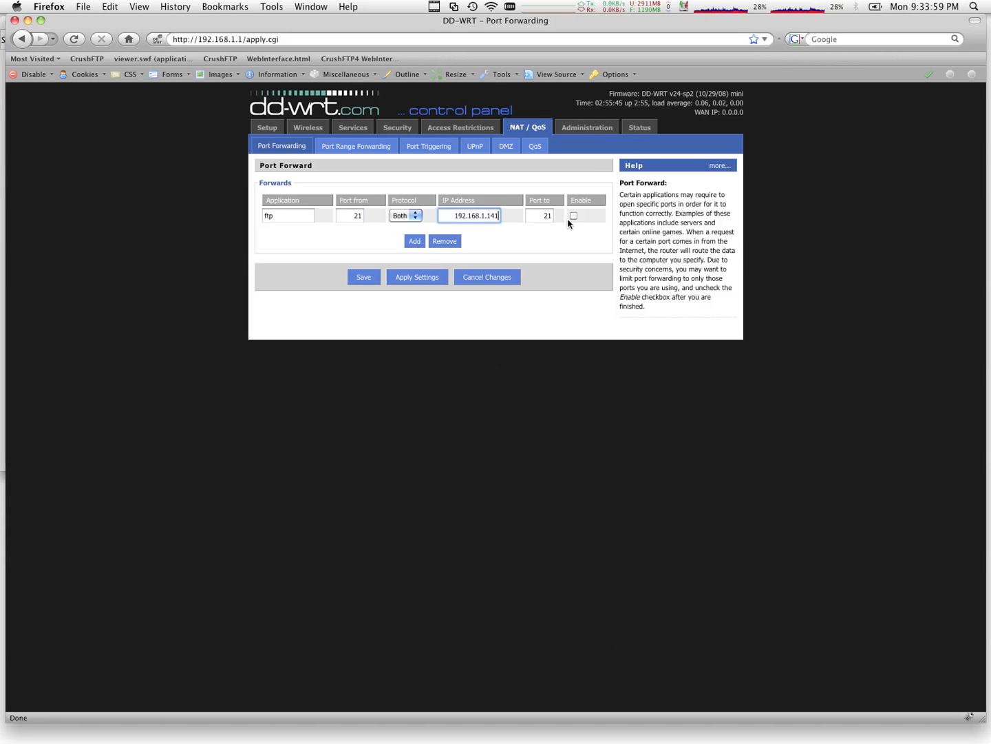
Step: Enable the ftp forward and add a 'web' forward for port 8080
left_click(574, 216)
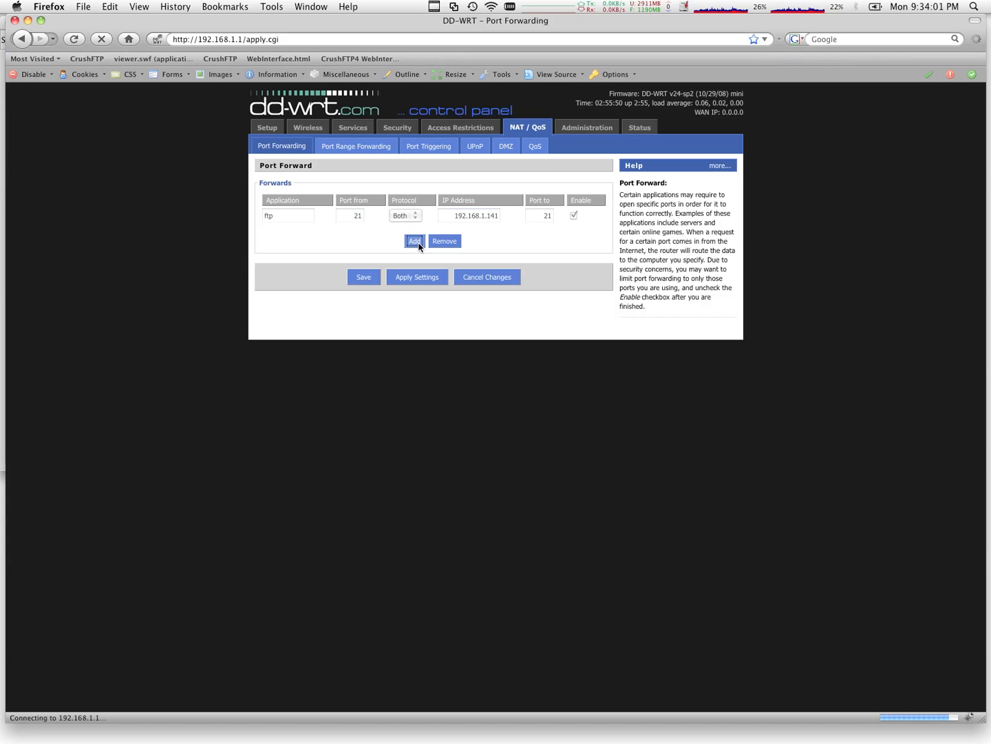
left_click(414, 241)
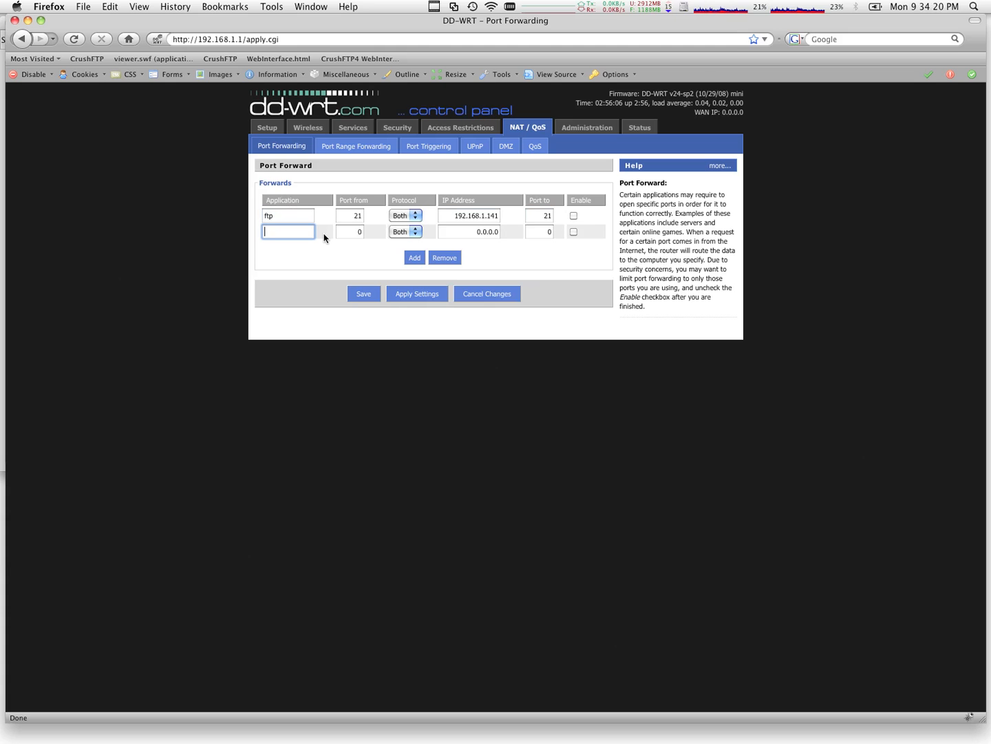
type("web")
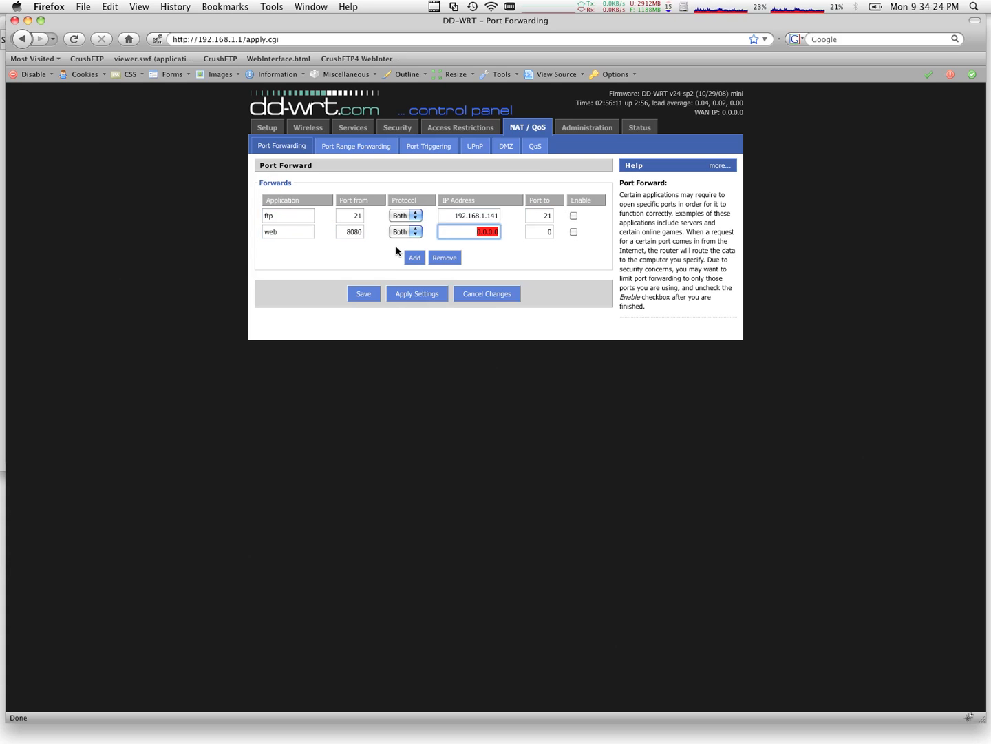
type("192.168.1.141")
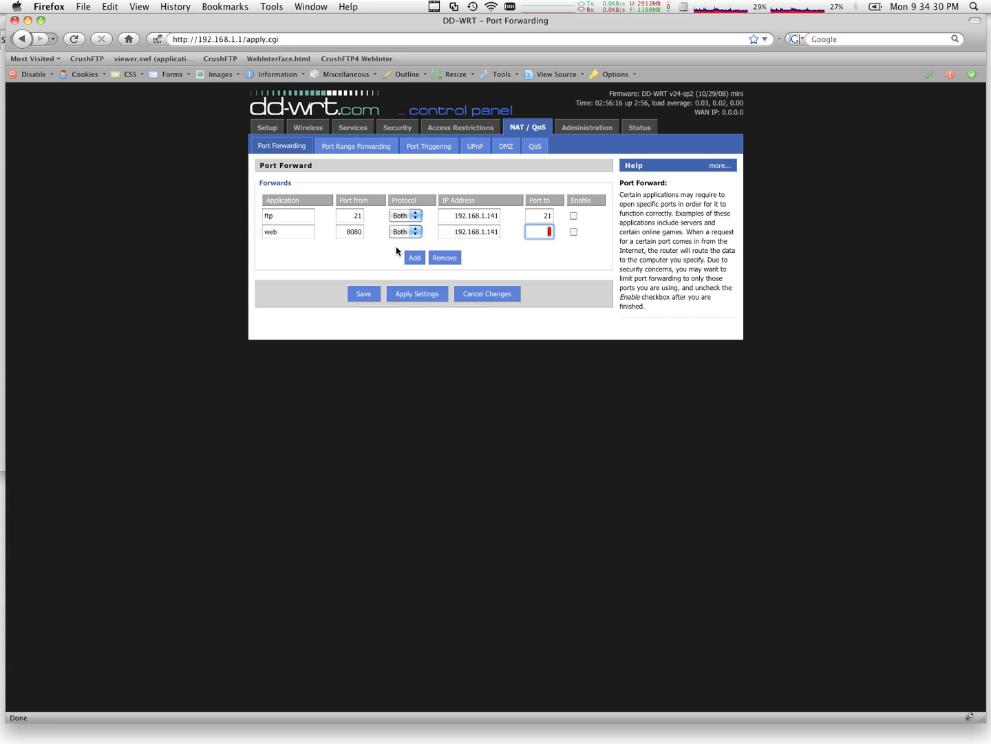
type("8080")
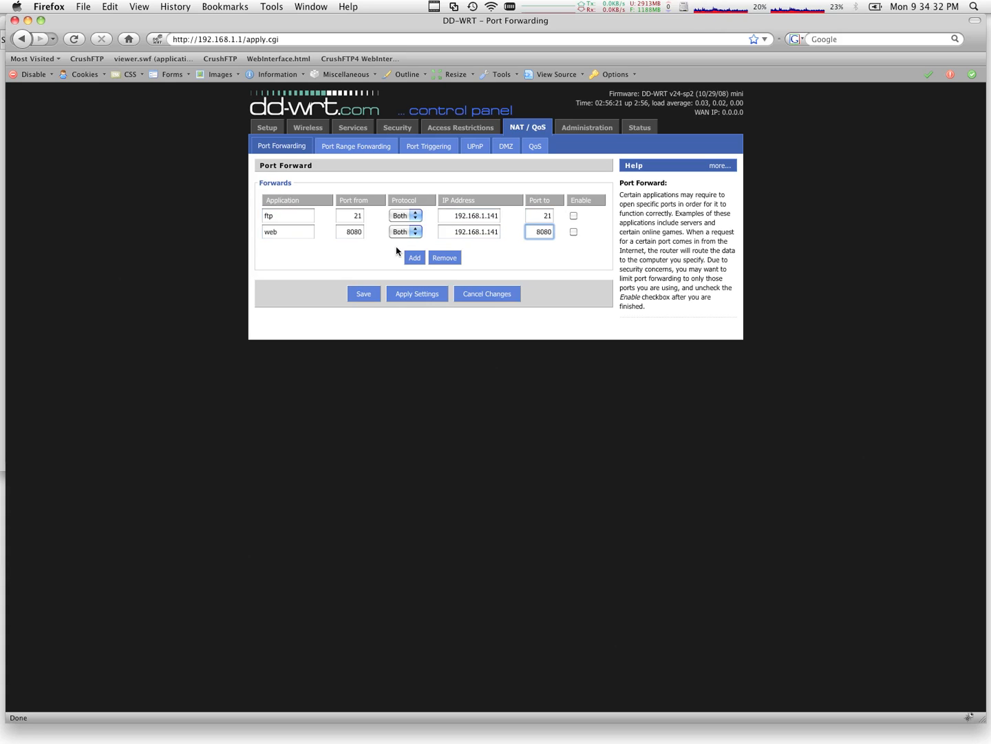
Step: Save and apply the ftp and web port forwarding settings on the router
left_click(574, 215)
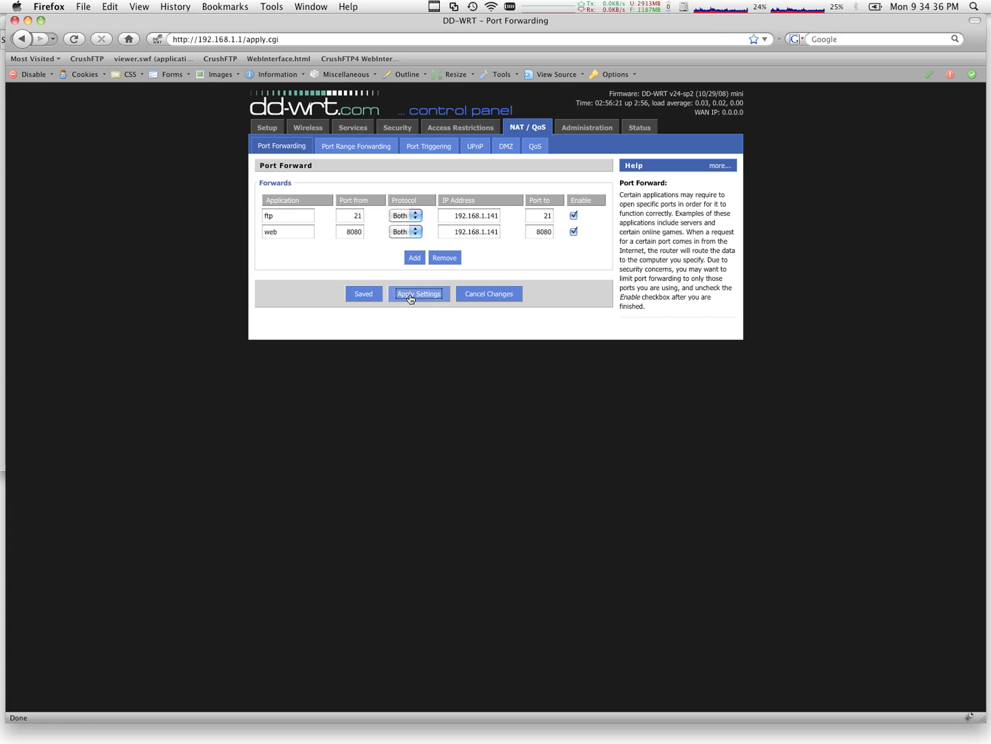
left_click(419, 294)
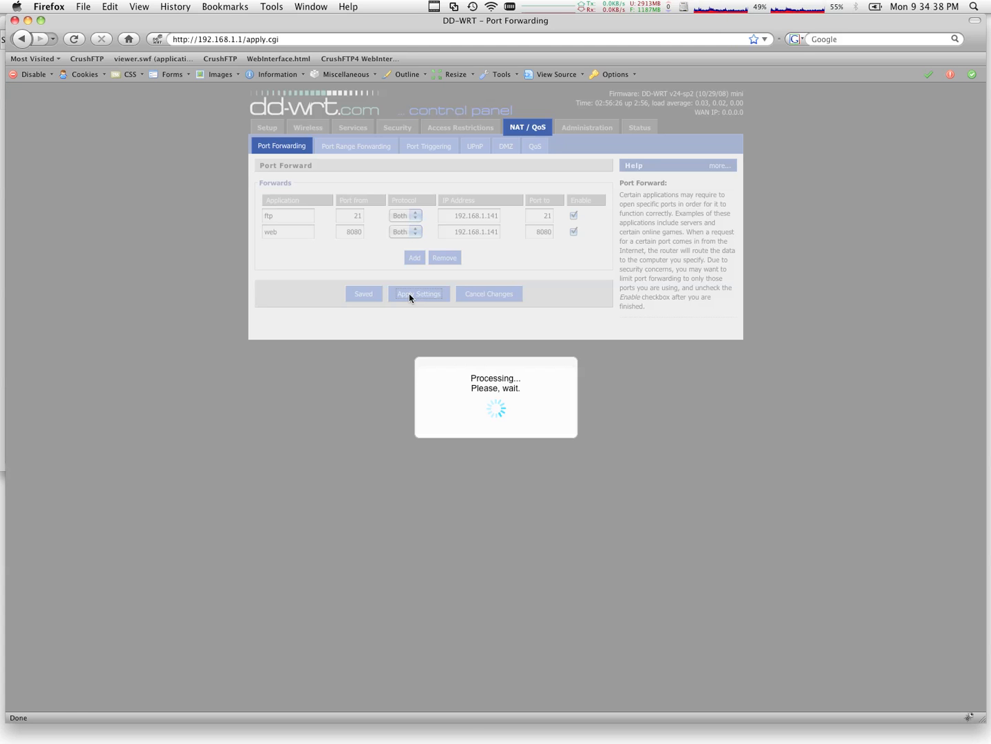
left_click(416, 294)
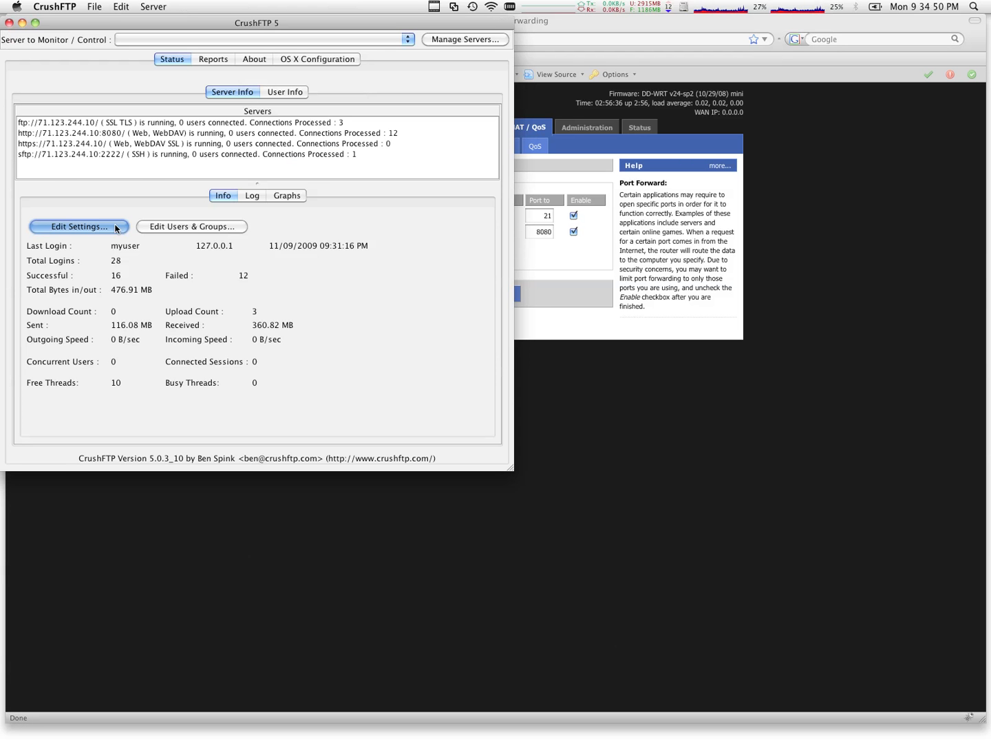
Step: Check CrushFTP's server ports: the FTP item on 21 and the HTTP item on 8080
left_click(78, 226)
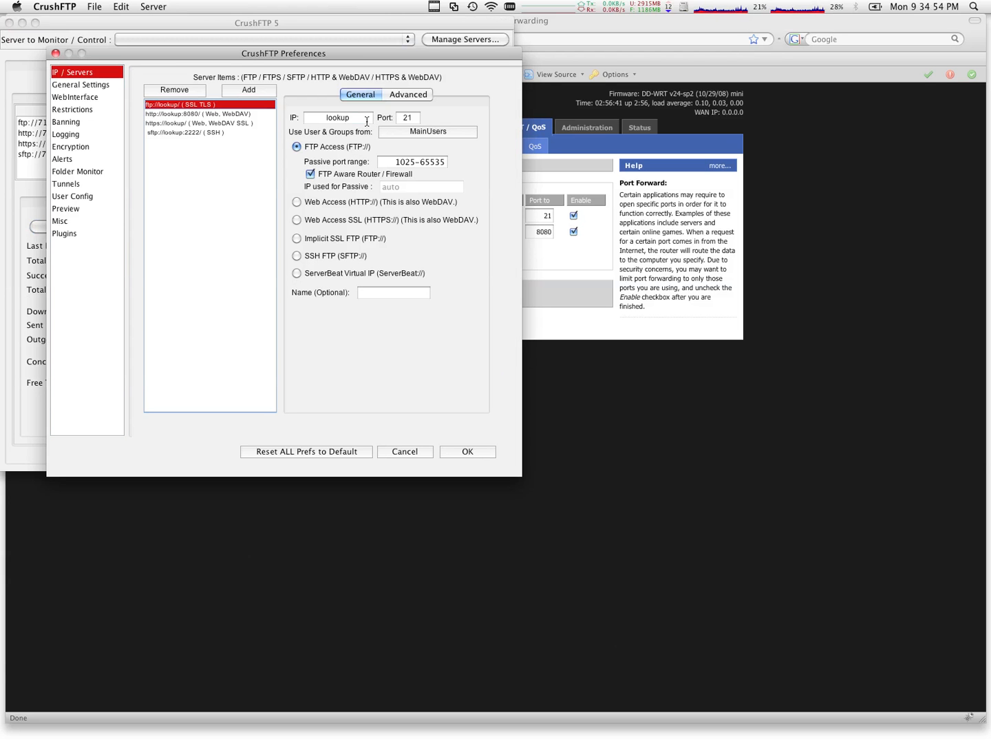
left_click(338, 117)
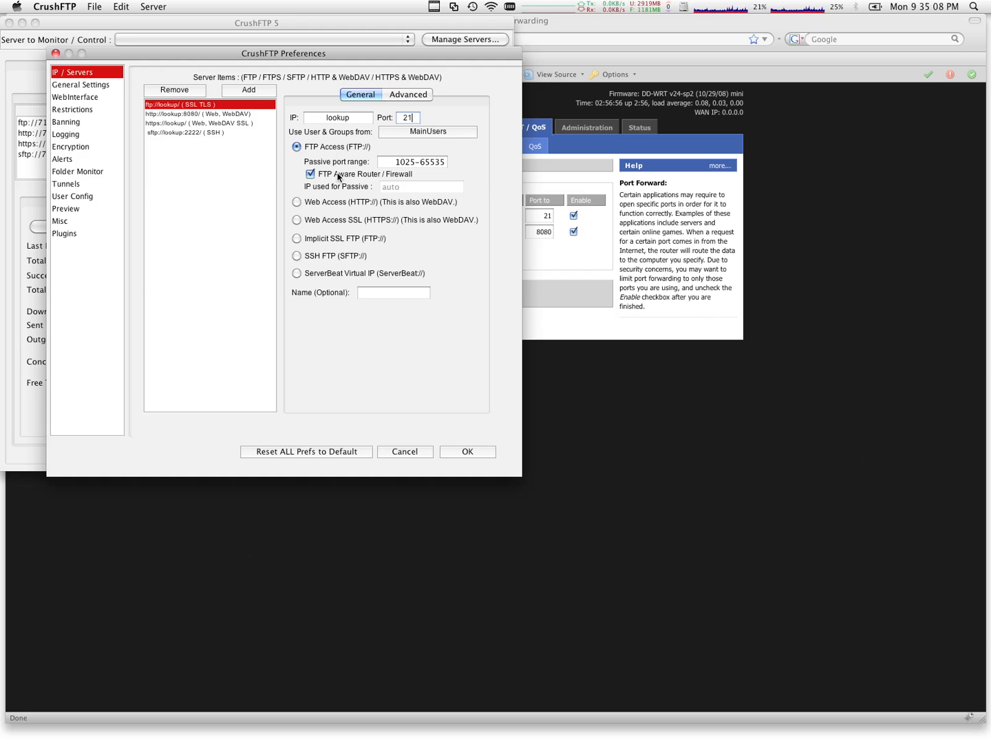
mouse_move(375, 178)
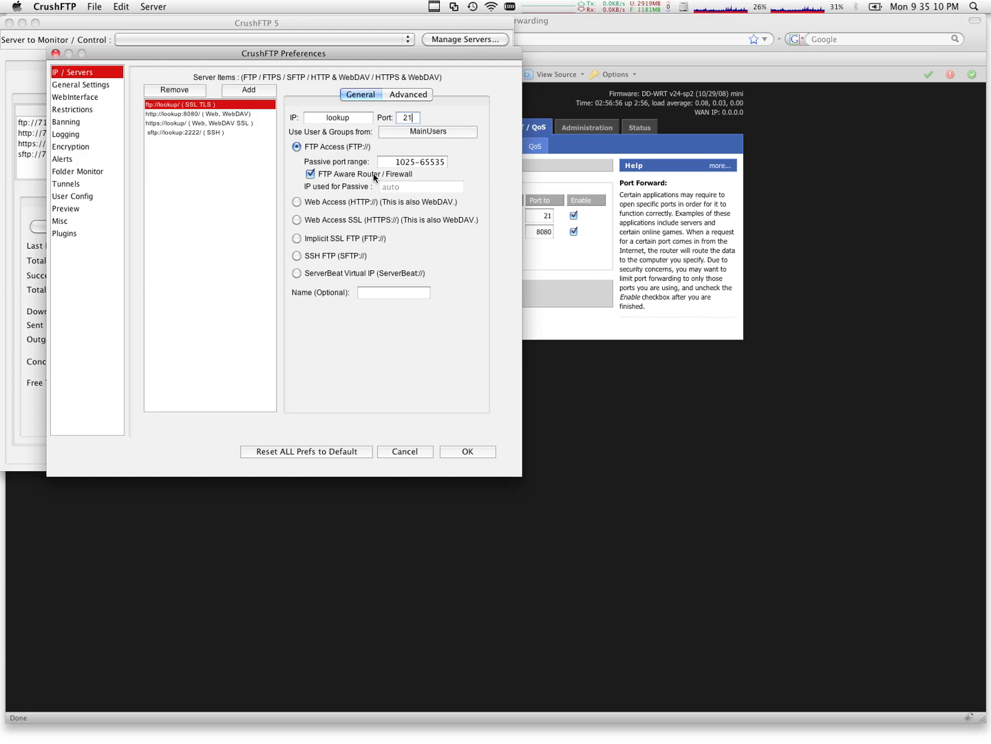
mouse_move(372, 177)
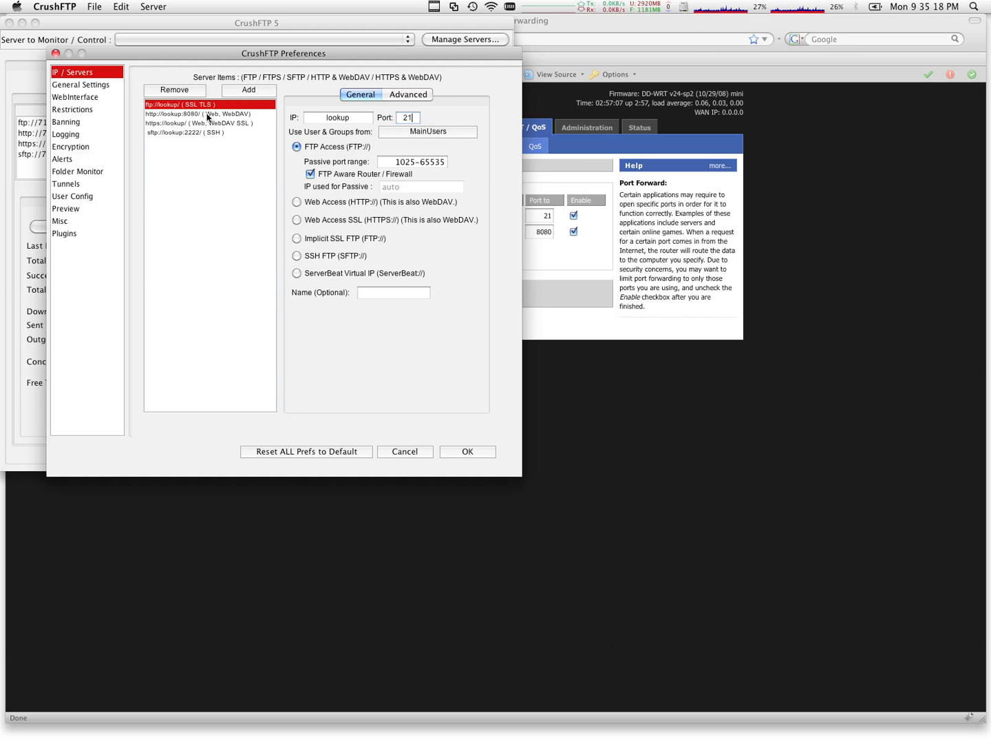
left_click(208, 113)
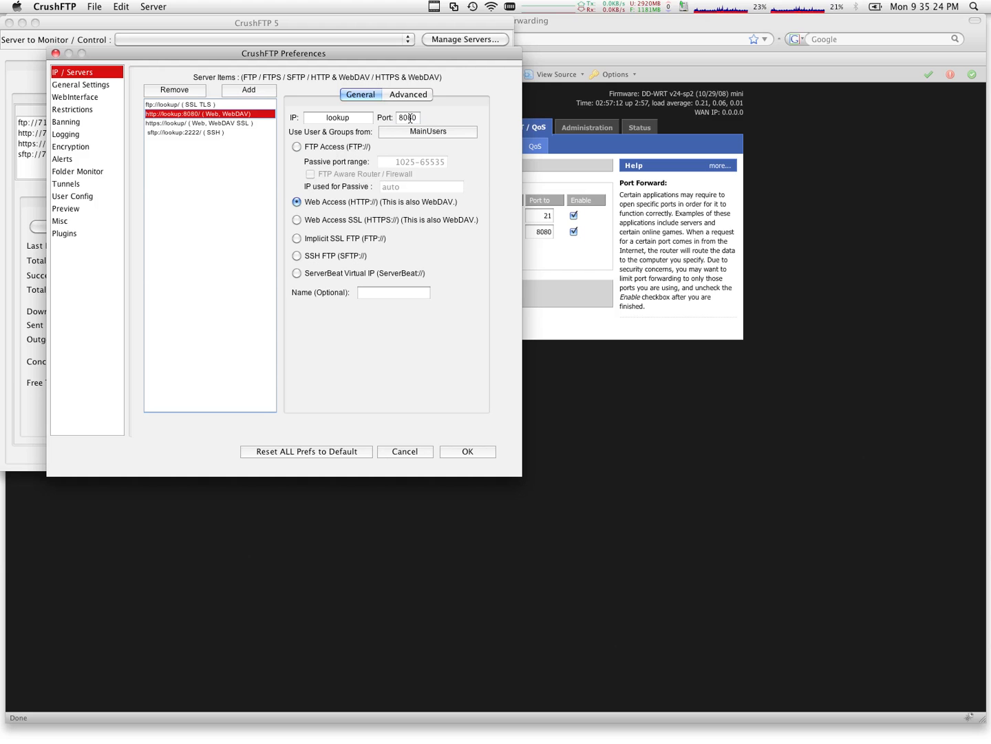
mouse_move(272, 208)
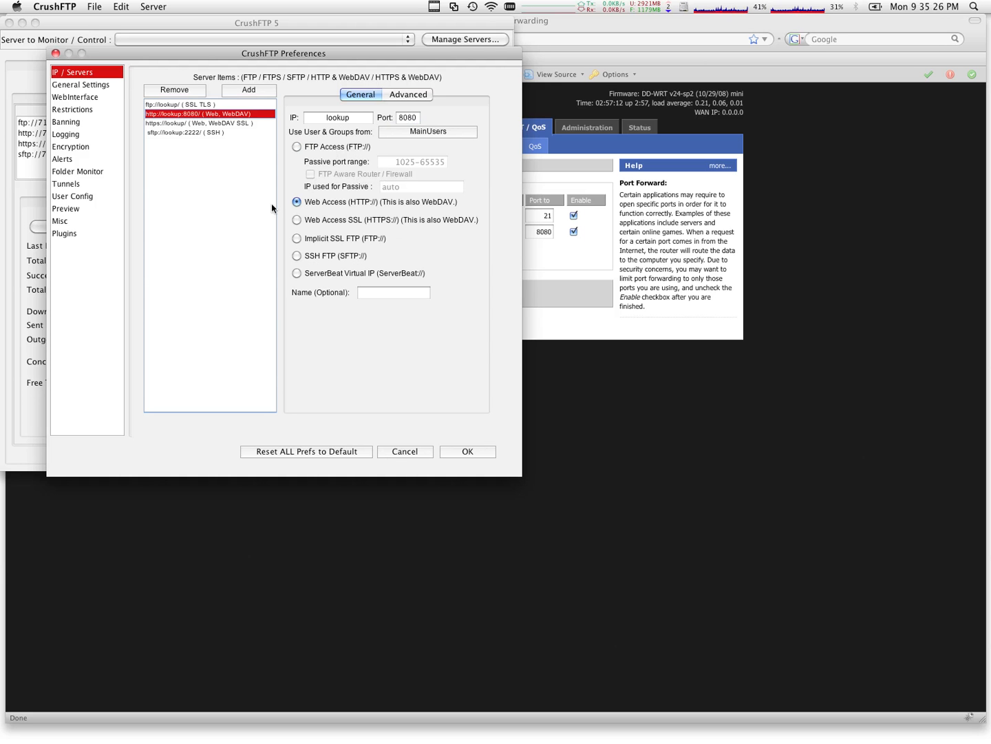
mouse_move(387, 210)
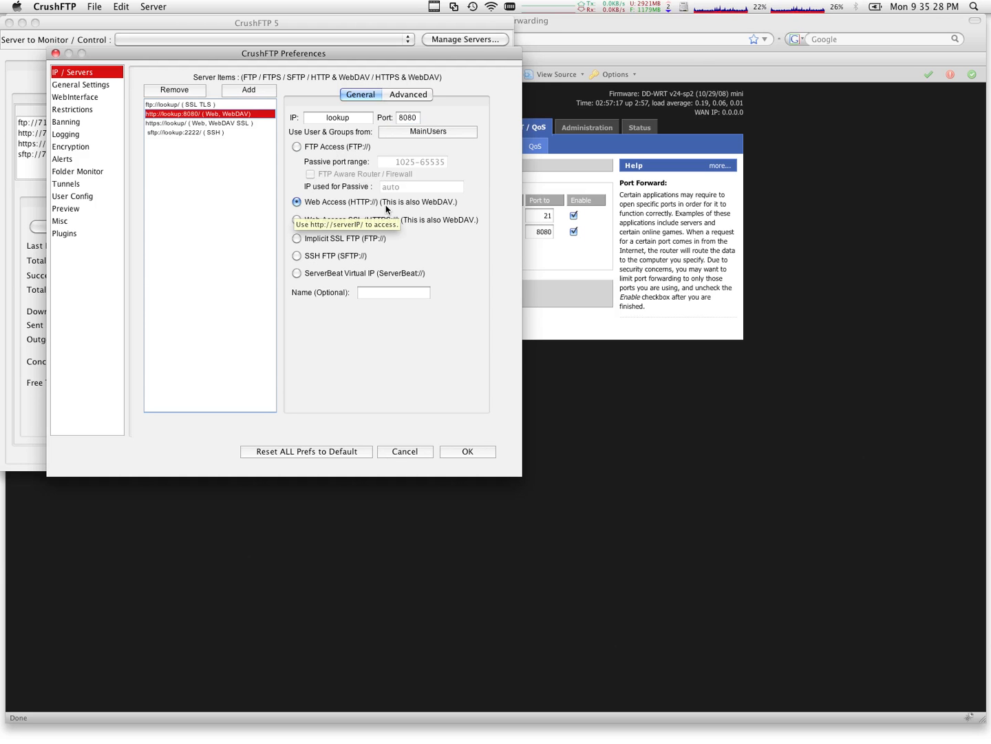
mouse_move(549, 238)
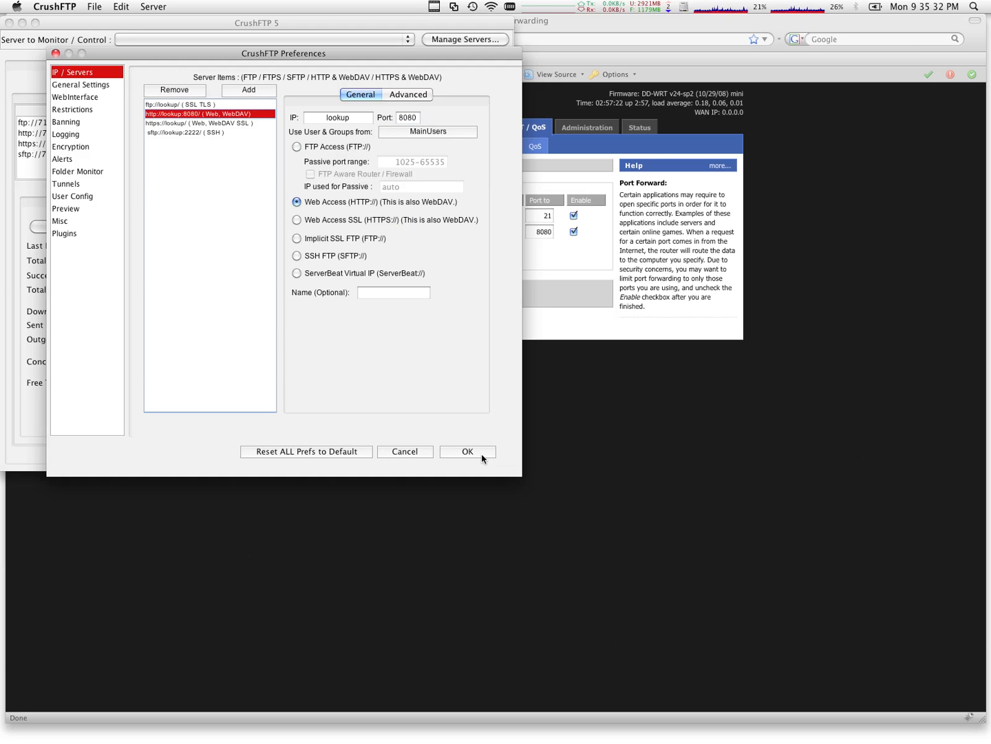
mouse_move(468, 452)
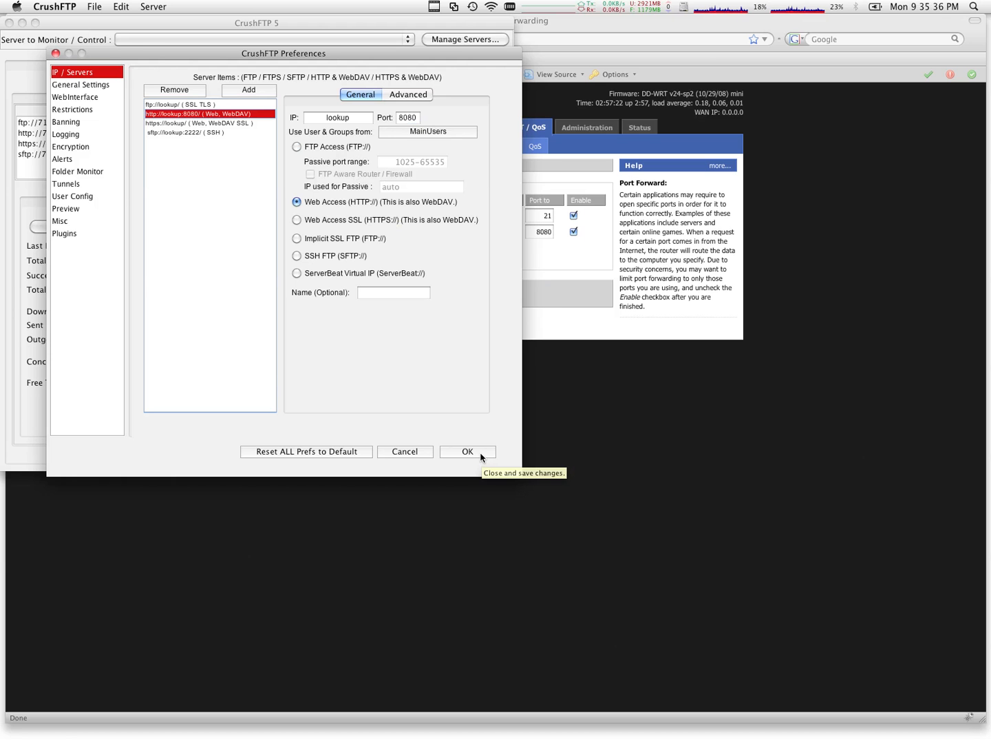
Step: Close CrushFTP Preferences and bring the status window showing the running servers forward
left_click(468, 451)
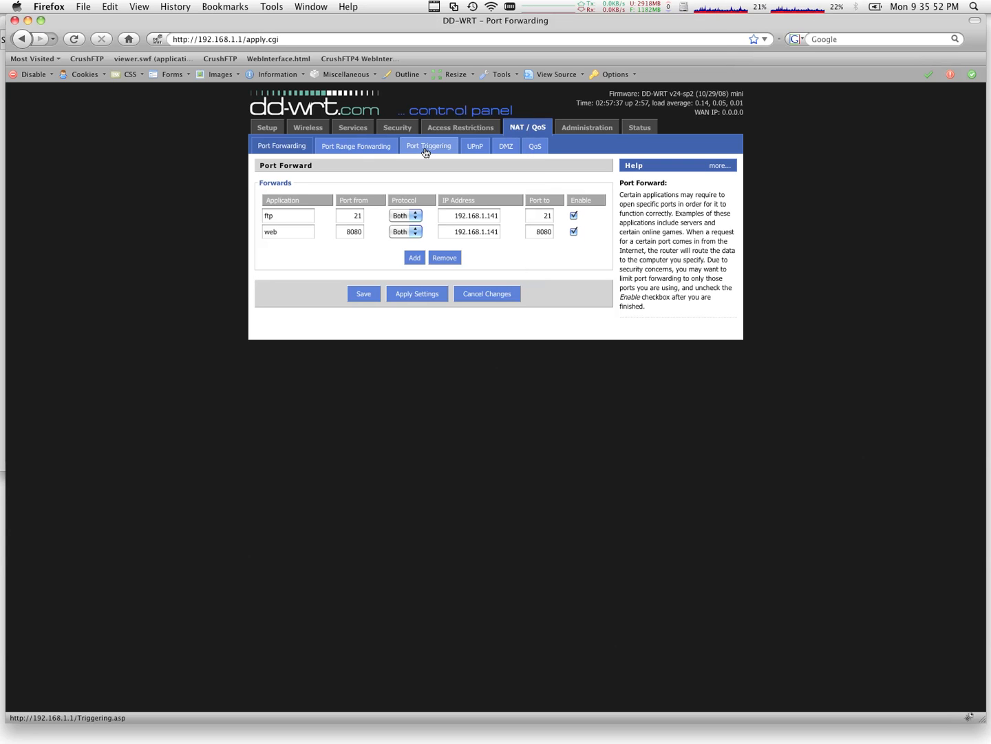
left_click(356, 145)
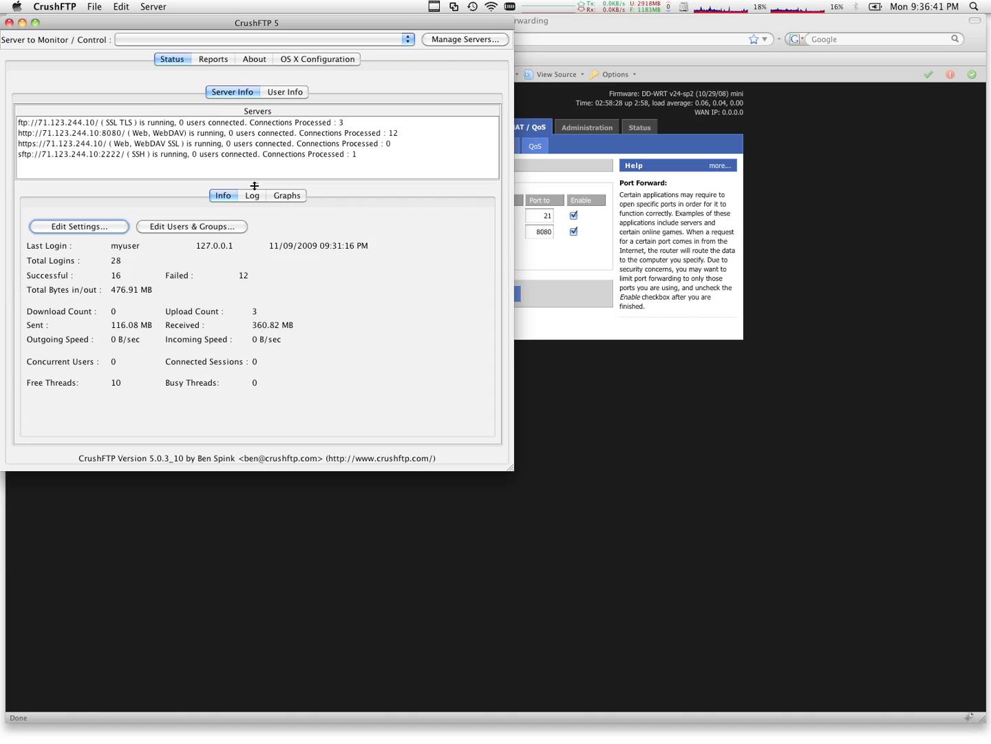
mouse_move(201, 200)
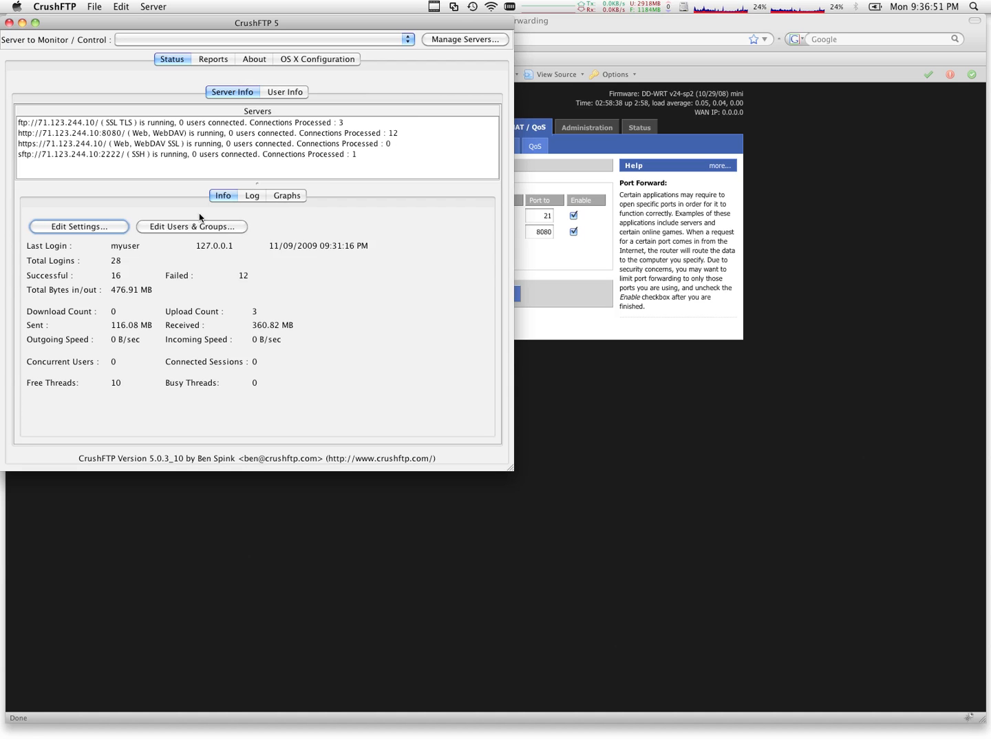
mouse_move(185, 205)
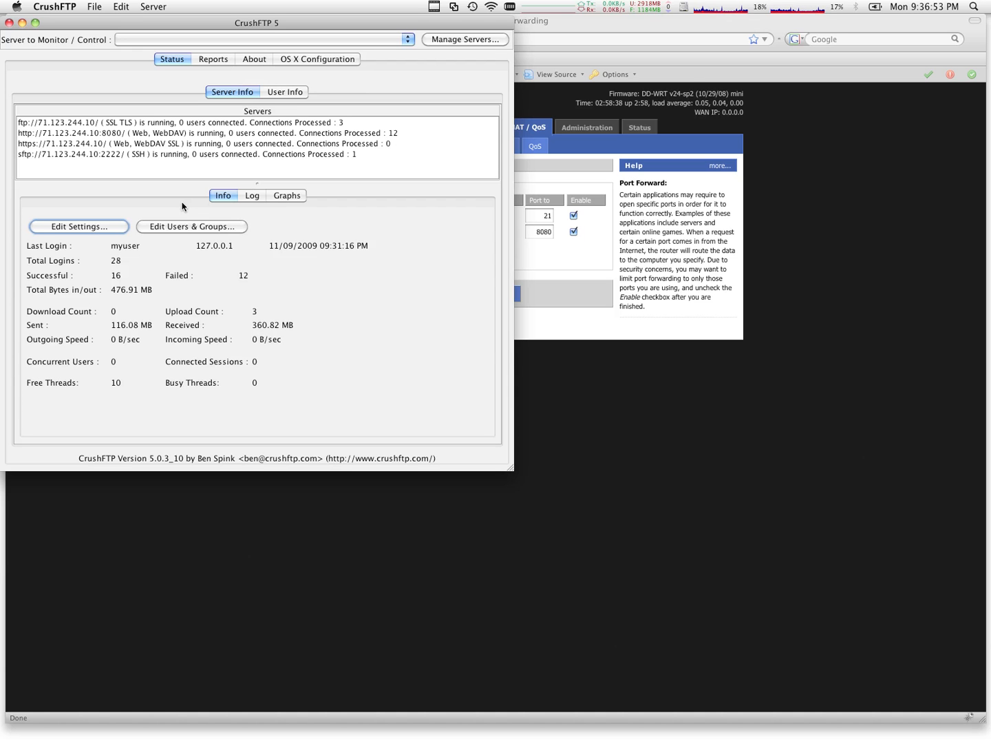